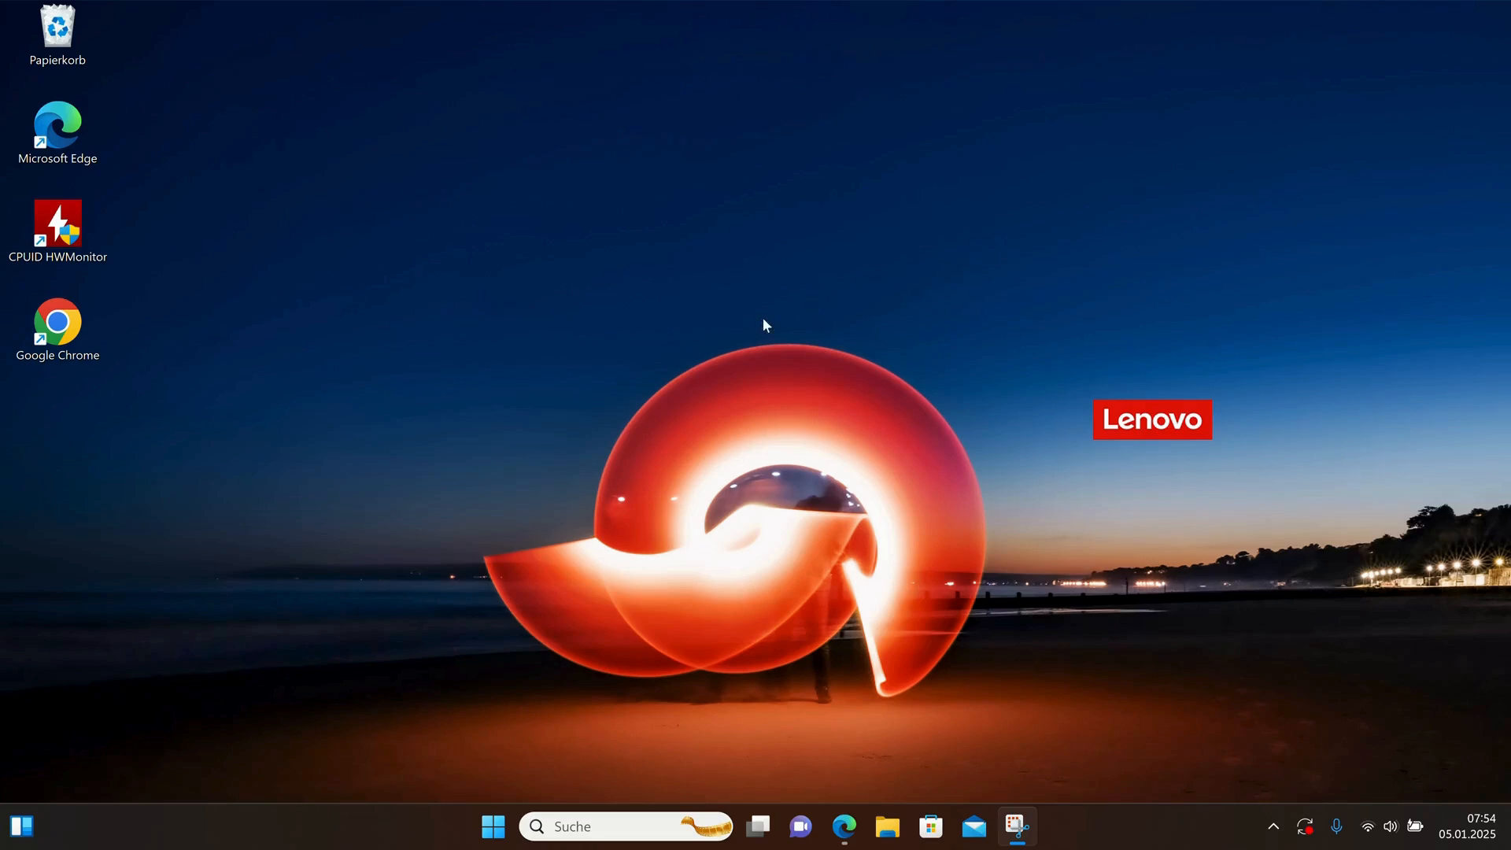
pyautogui.moveTo(504, 254)
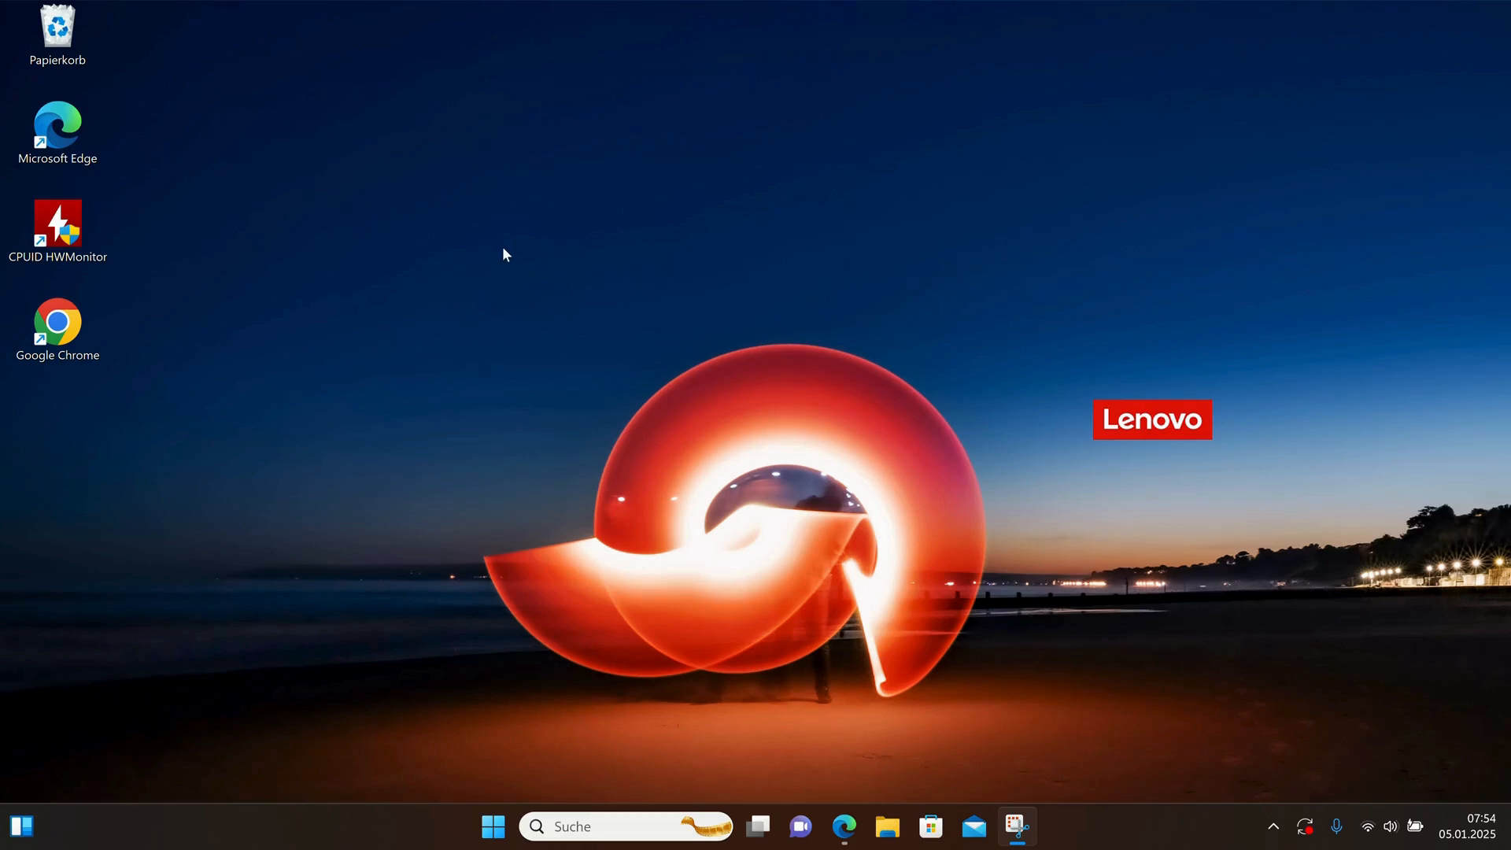
pyautogui.moveTo(493, 274)
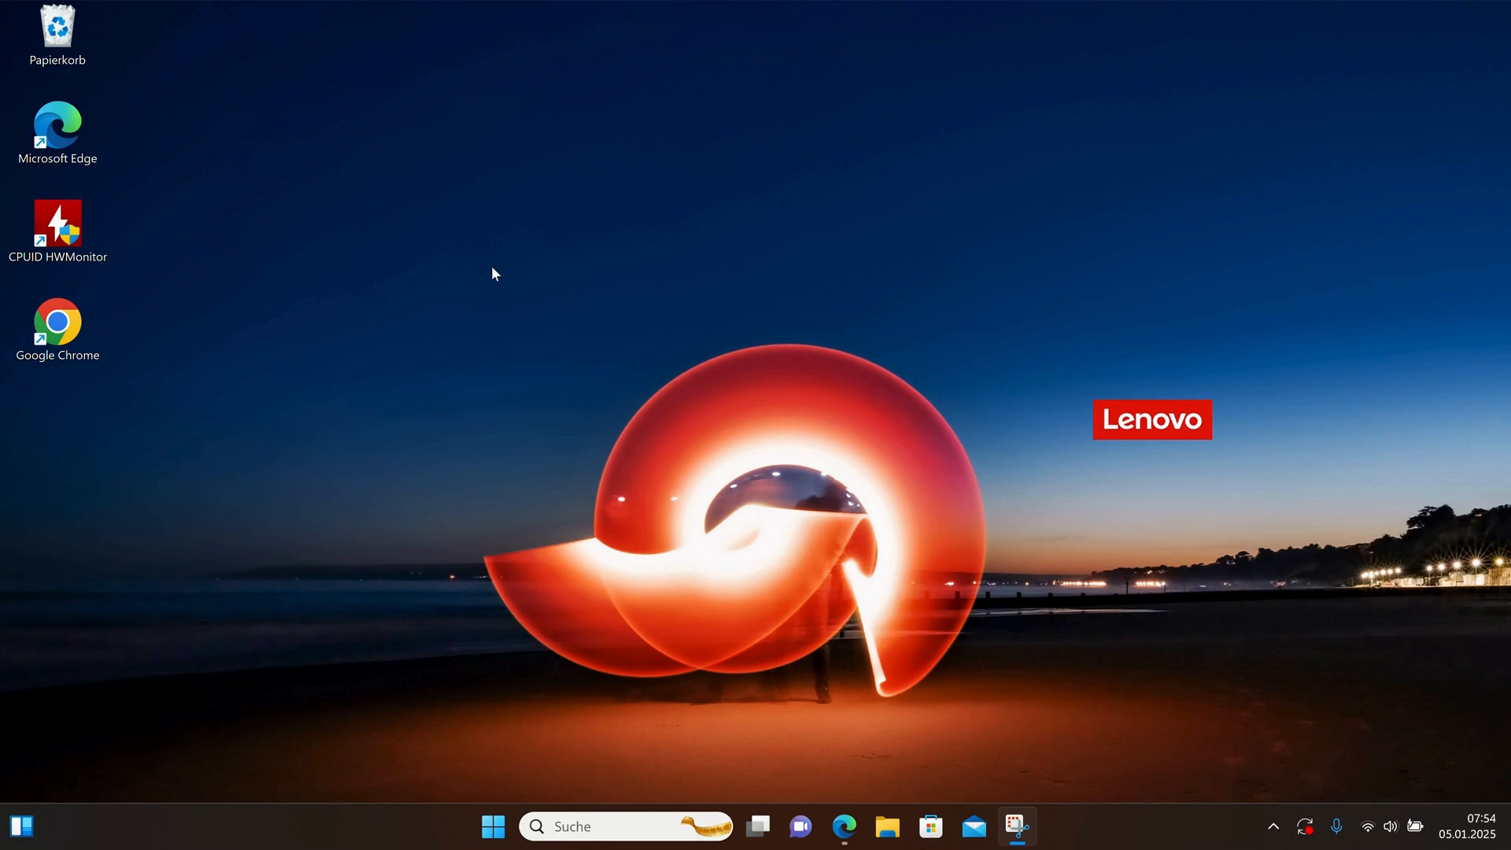
# - Launch Google Chrome from its desktop shortcut
pyautogui.click(56, 323)
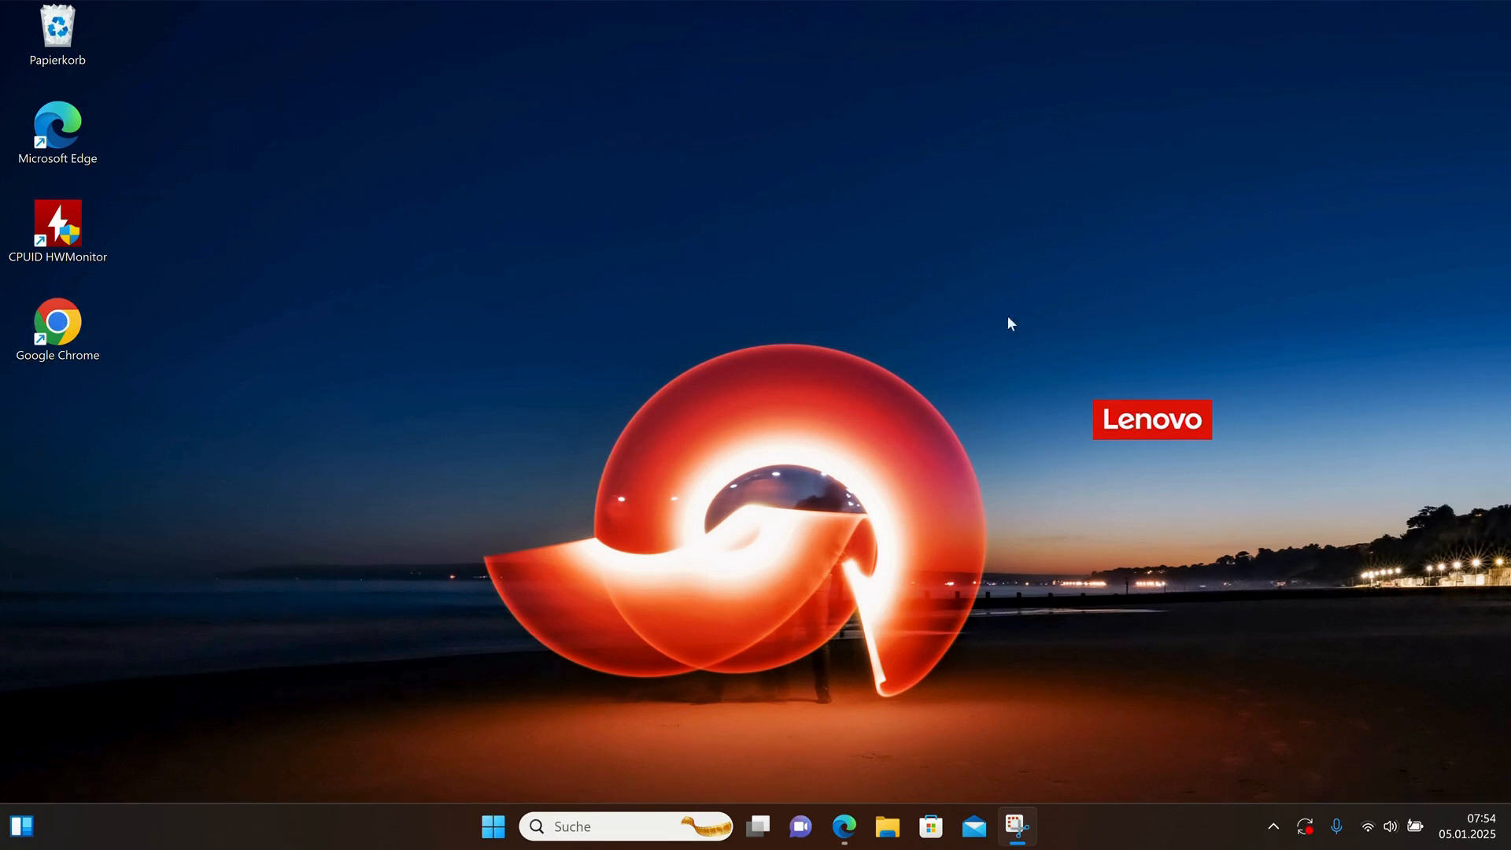
pyautogui.moveTo(536, 274)
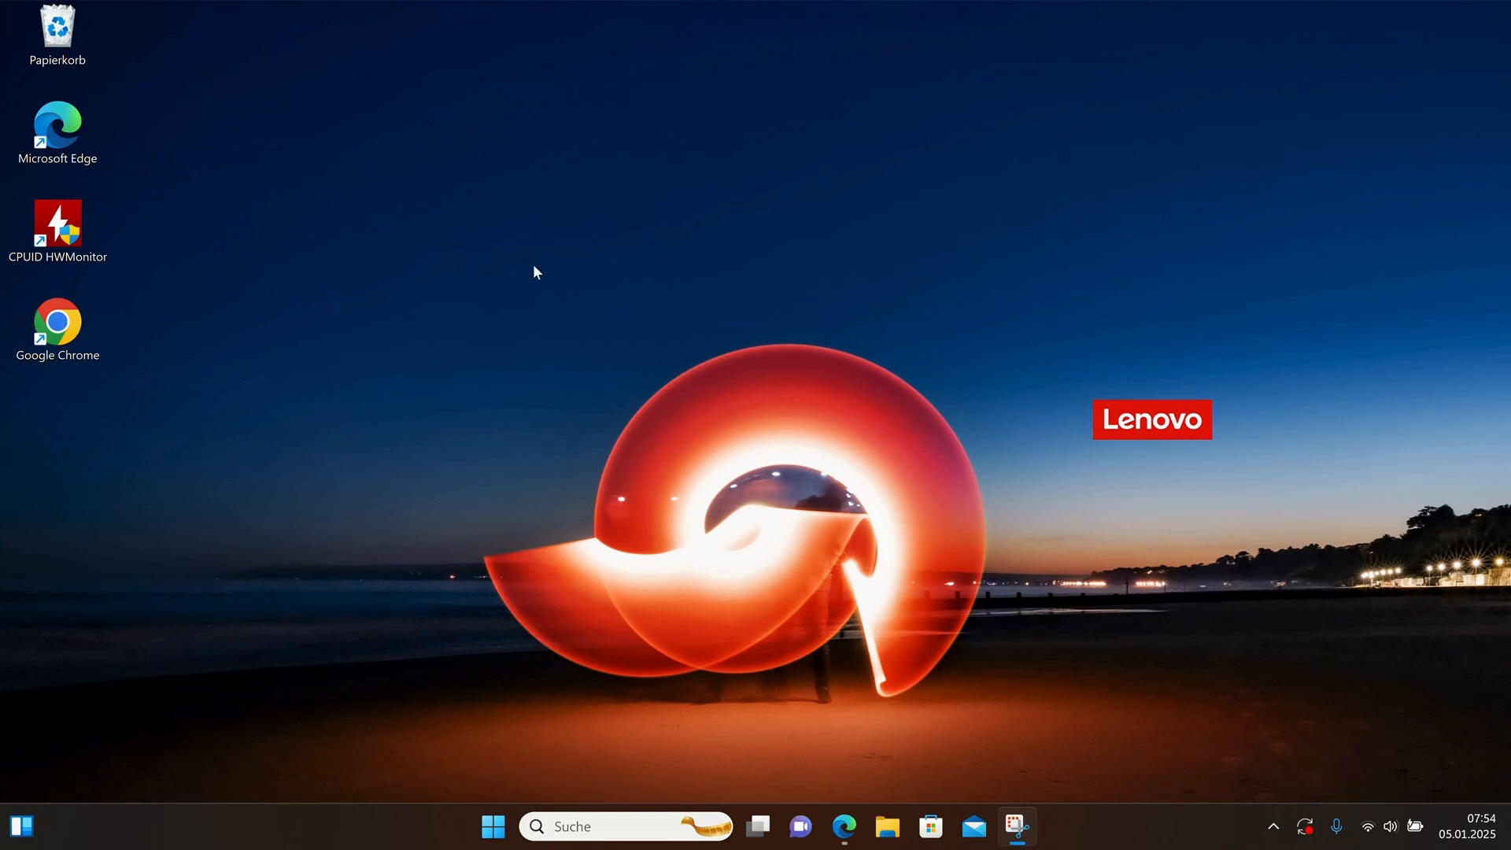
pyautogui.moveTo(503, 254)
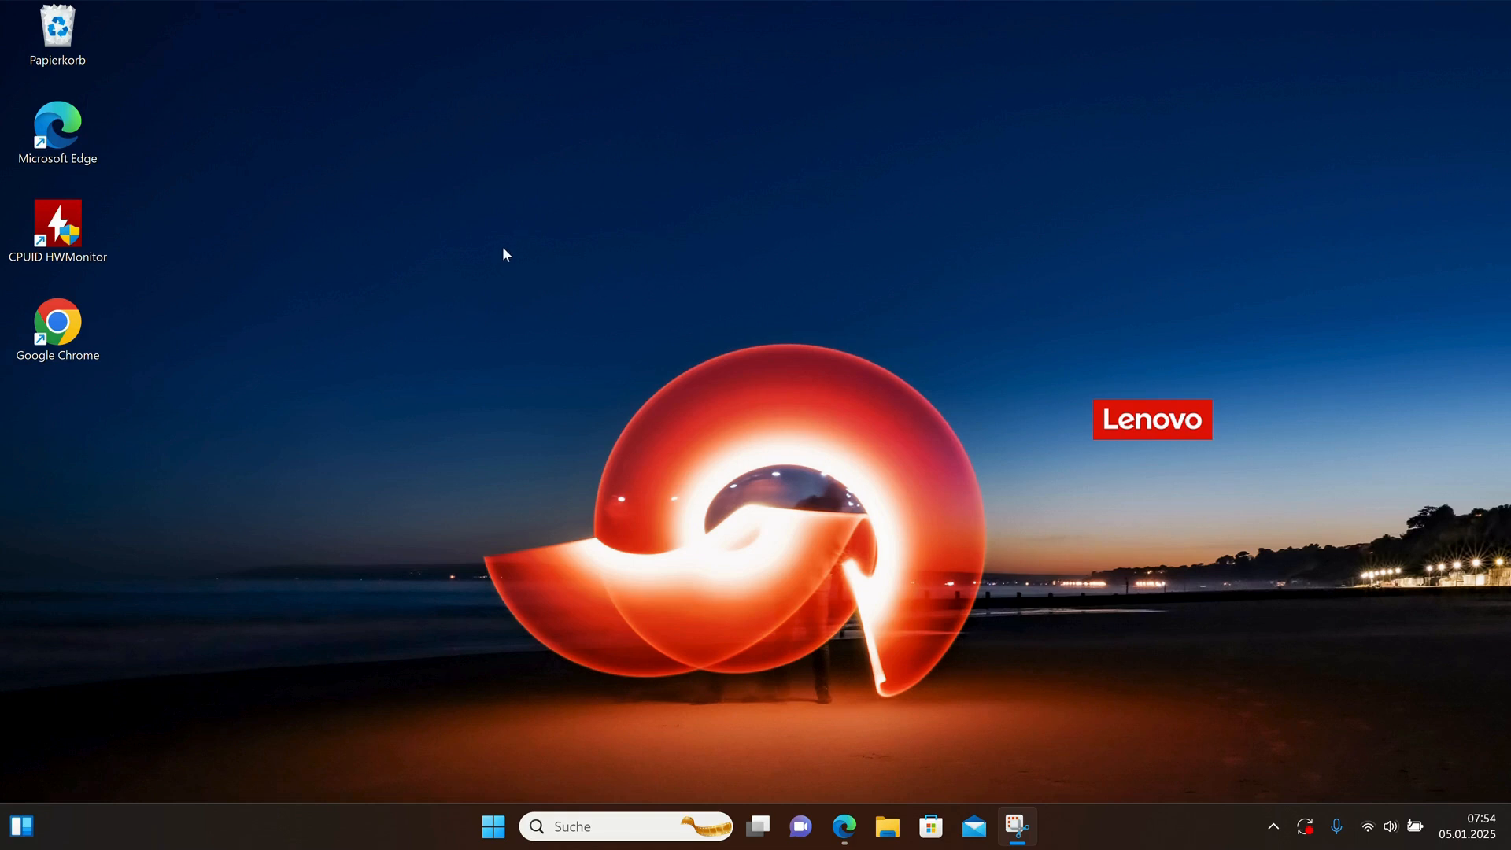
pyautogui.moveTo(210, 271)
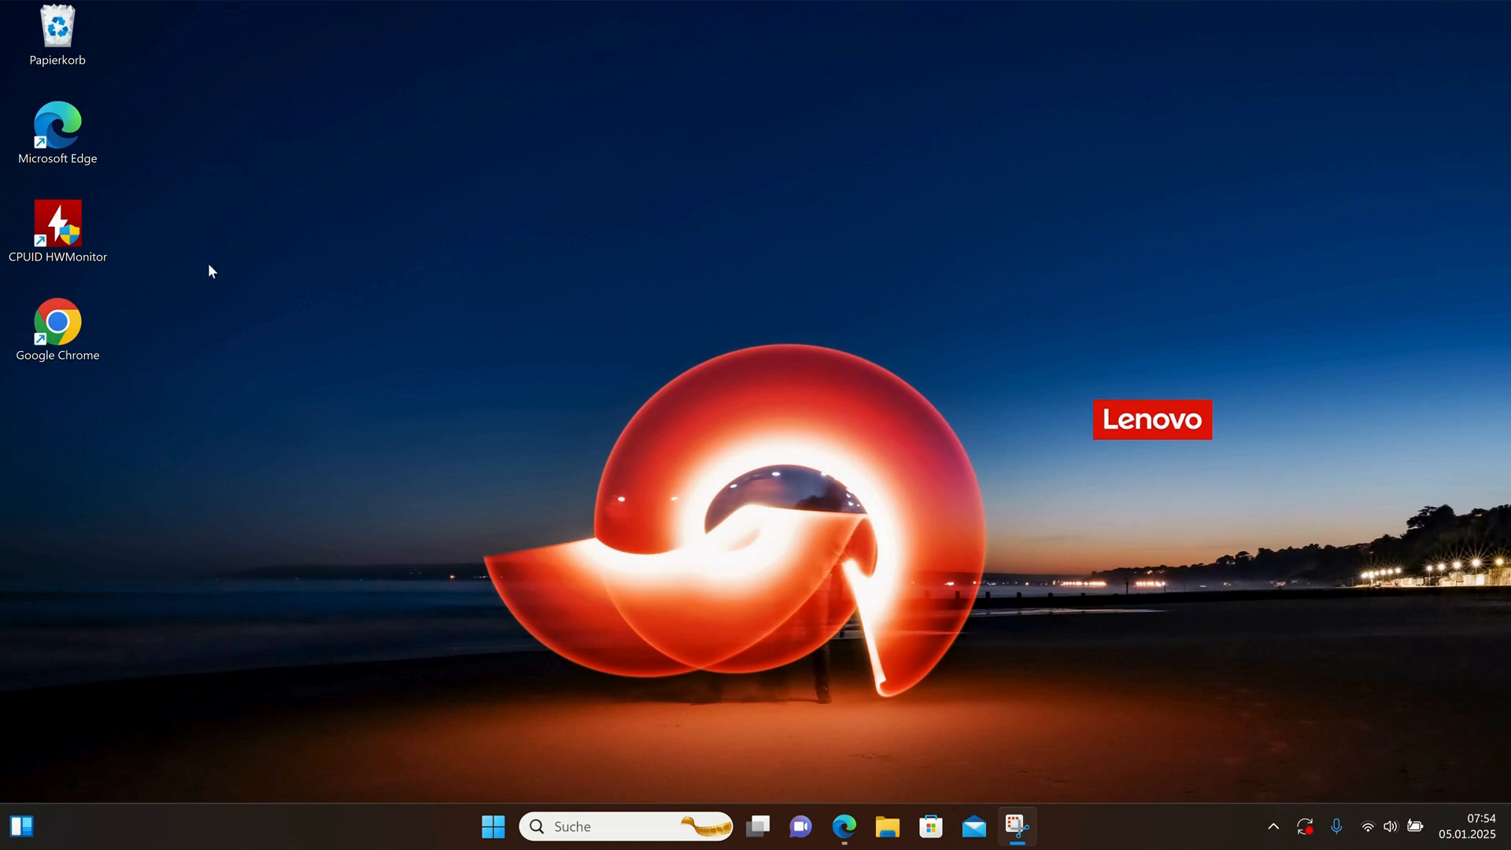
pyautogui.click(57, 323)
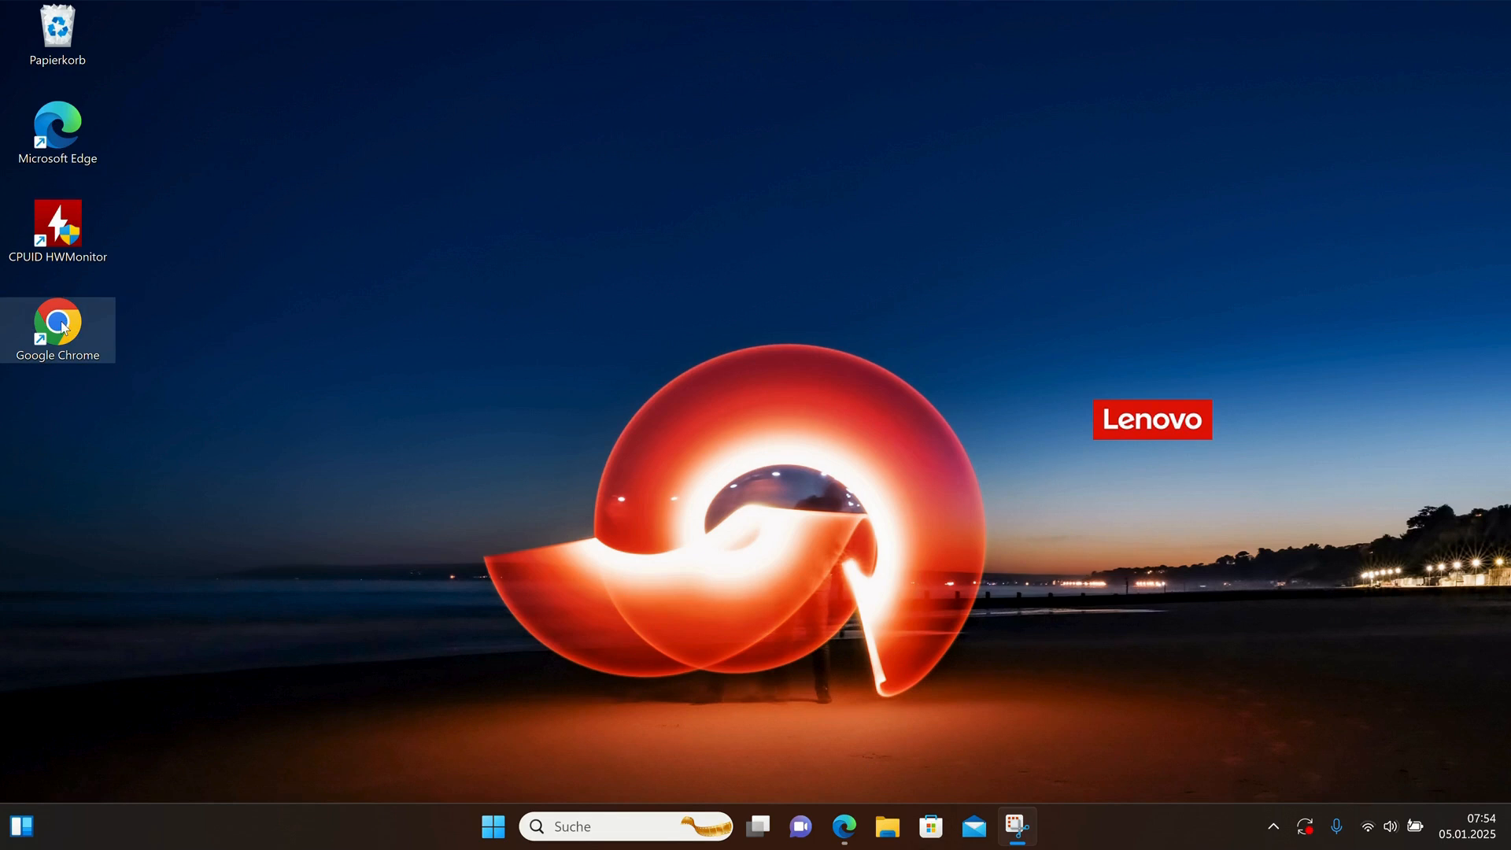
pyautogui.doubleClick(56, 321)
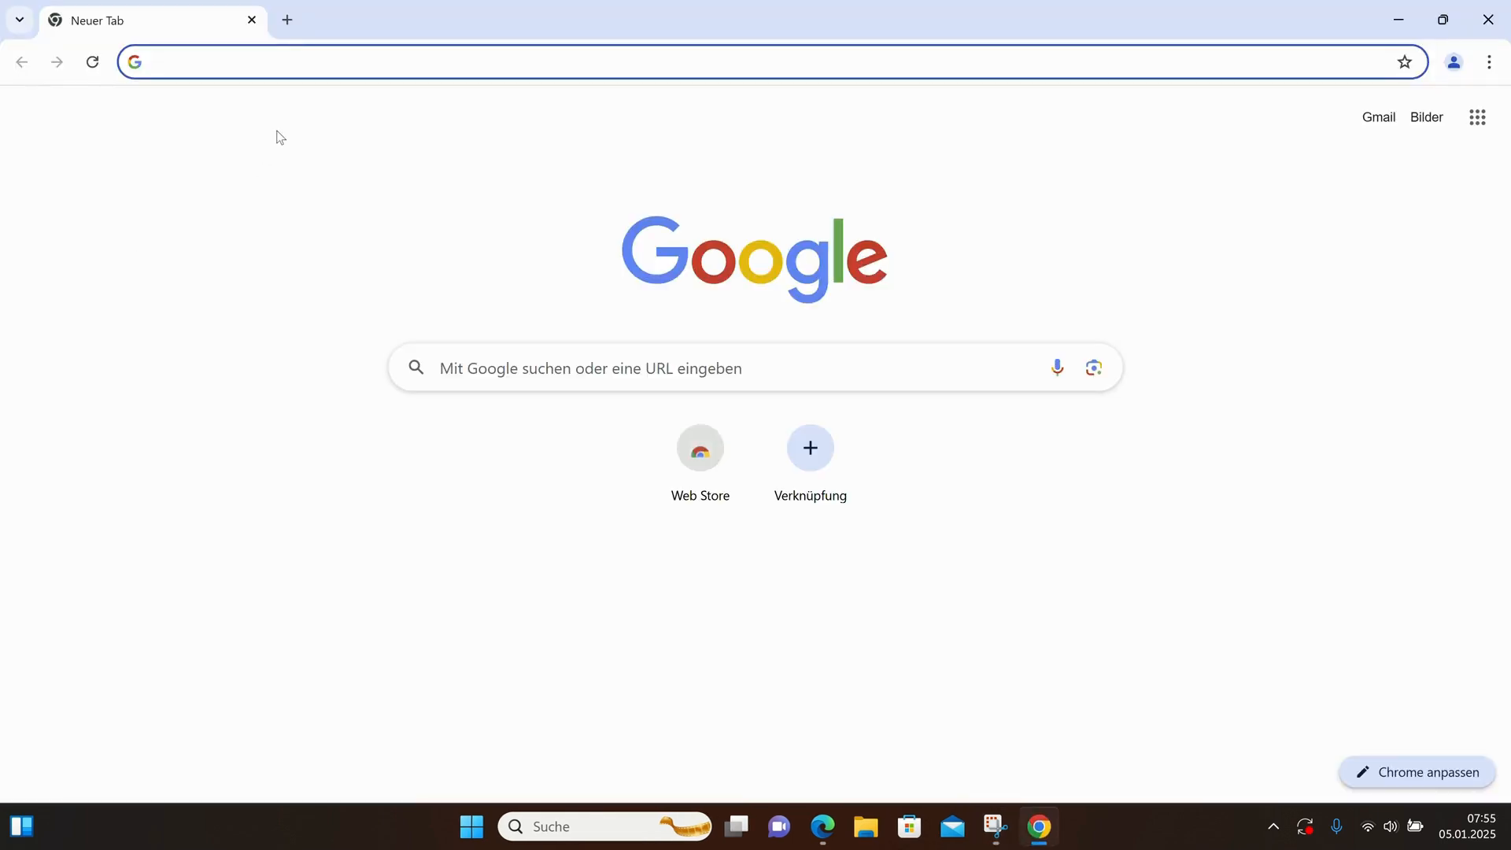
# - Search Google for 'mysql' and decline the optional cookies with 'Alle ablehnen'
pyautogui.write('mysql')
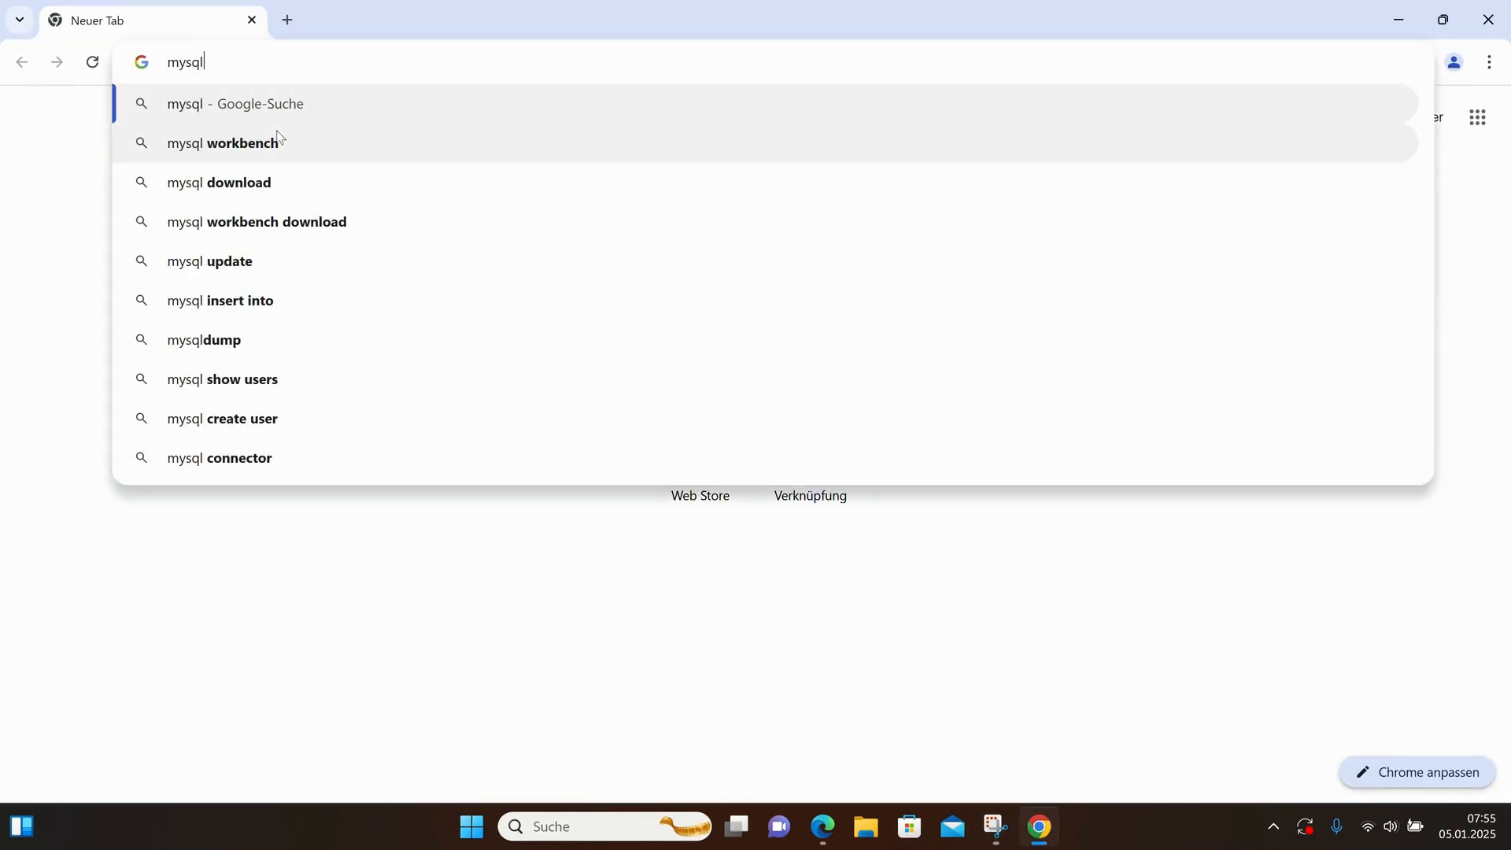
pyautogui.press('Enter')
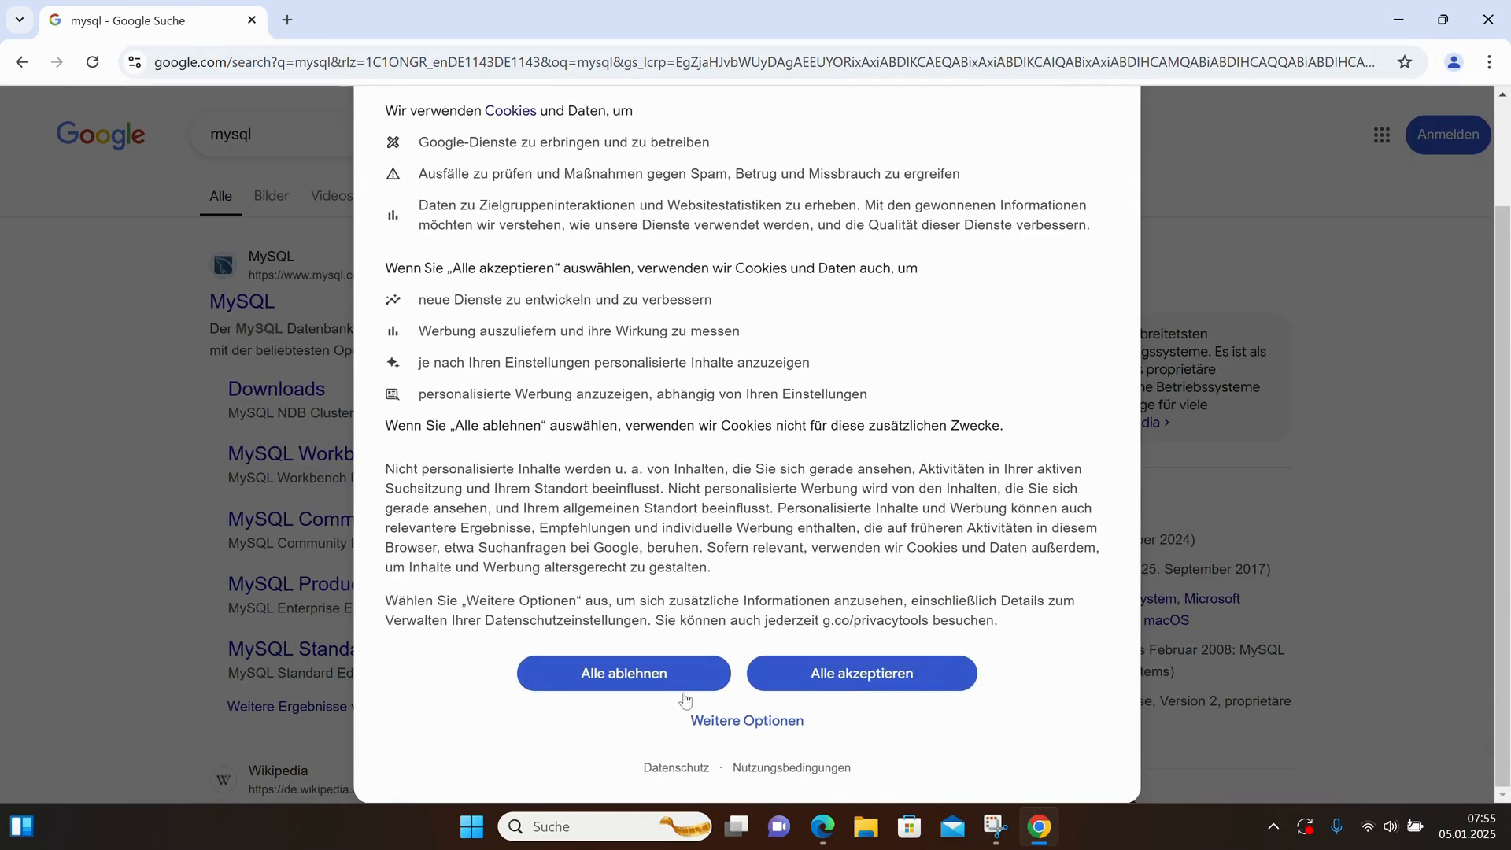
pyautogui.click(623, 673)
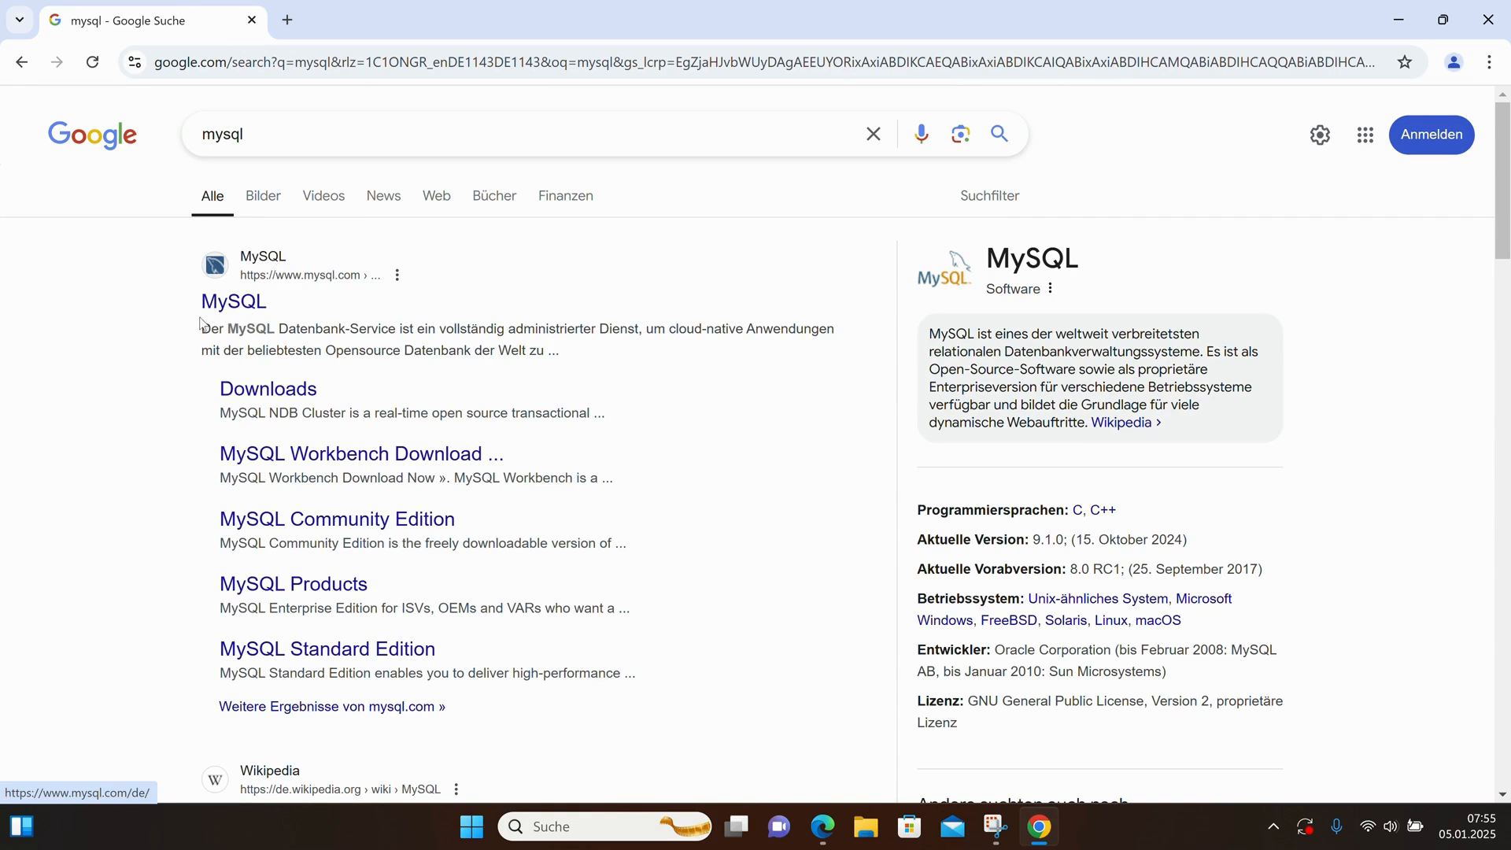
pyautogui.moveTo(268, 395)
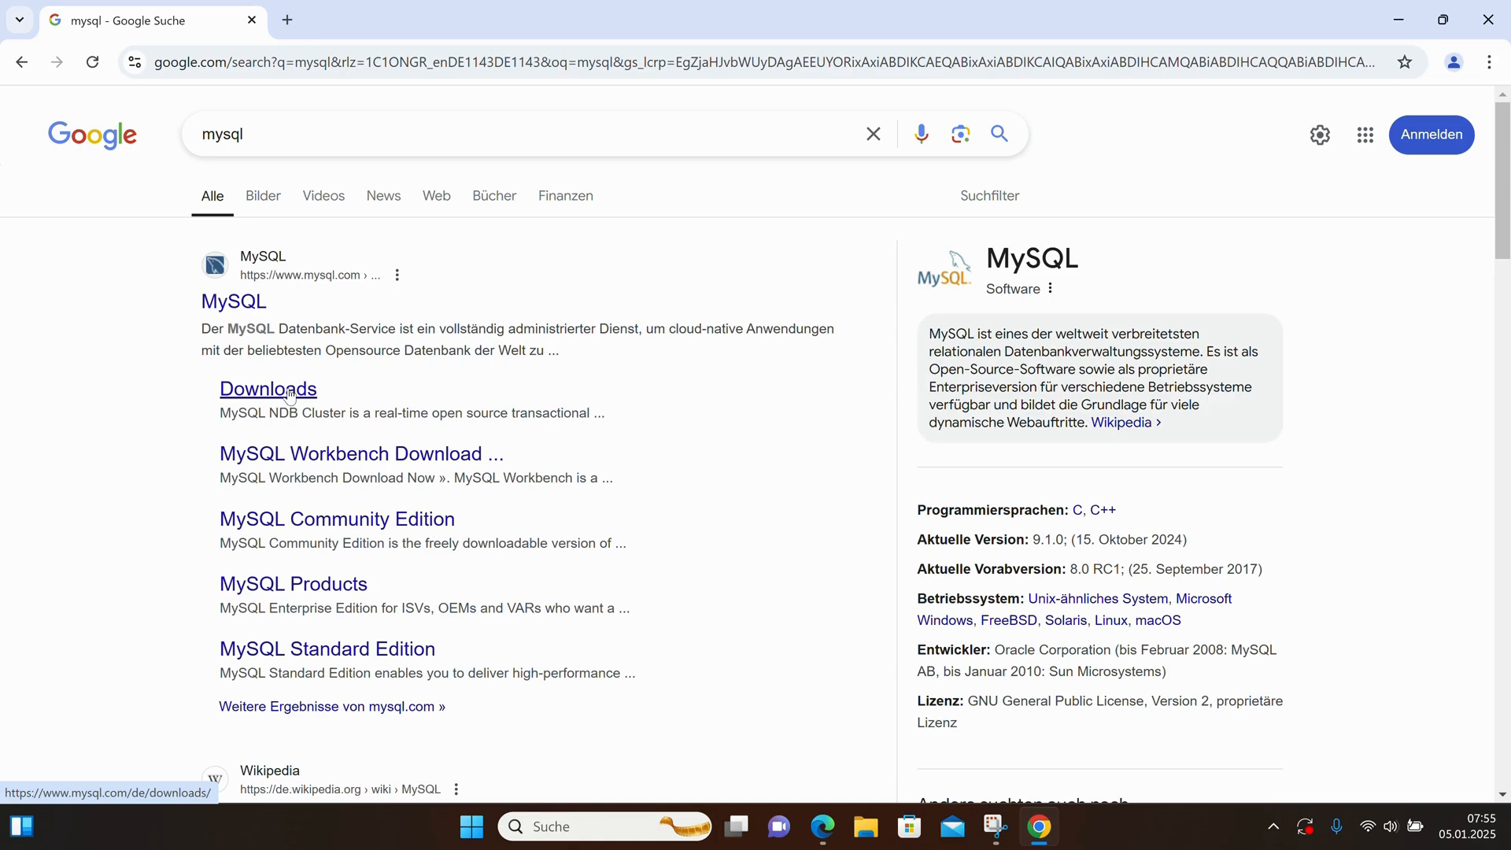
# - Go from the MySQL Downloads result to the MySQL Community (GPL) Downloads page
pyautogui.click(268, 388)
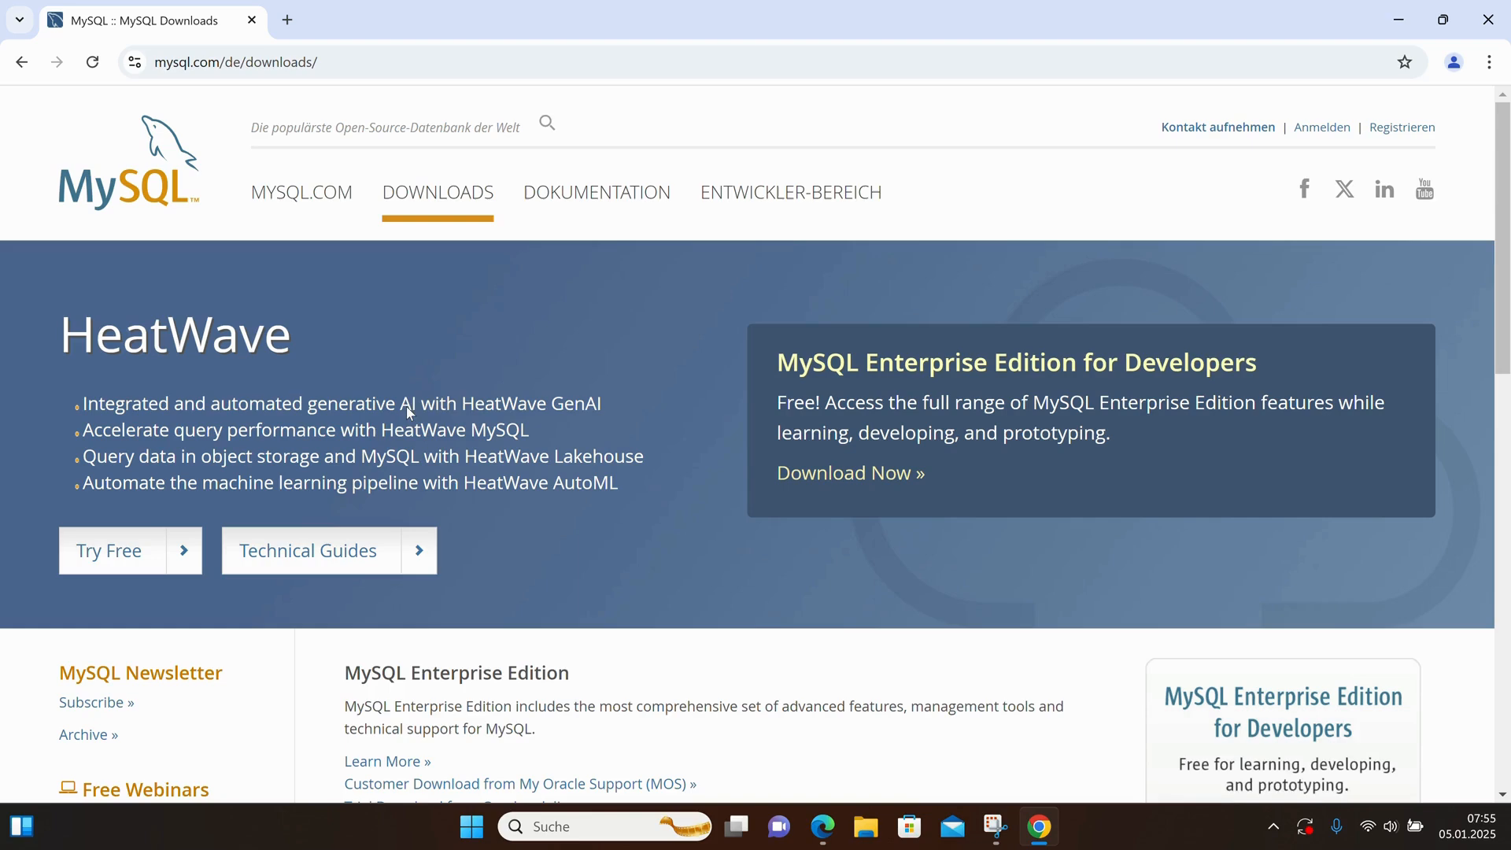
pyautogui.scroll(-3)
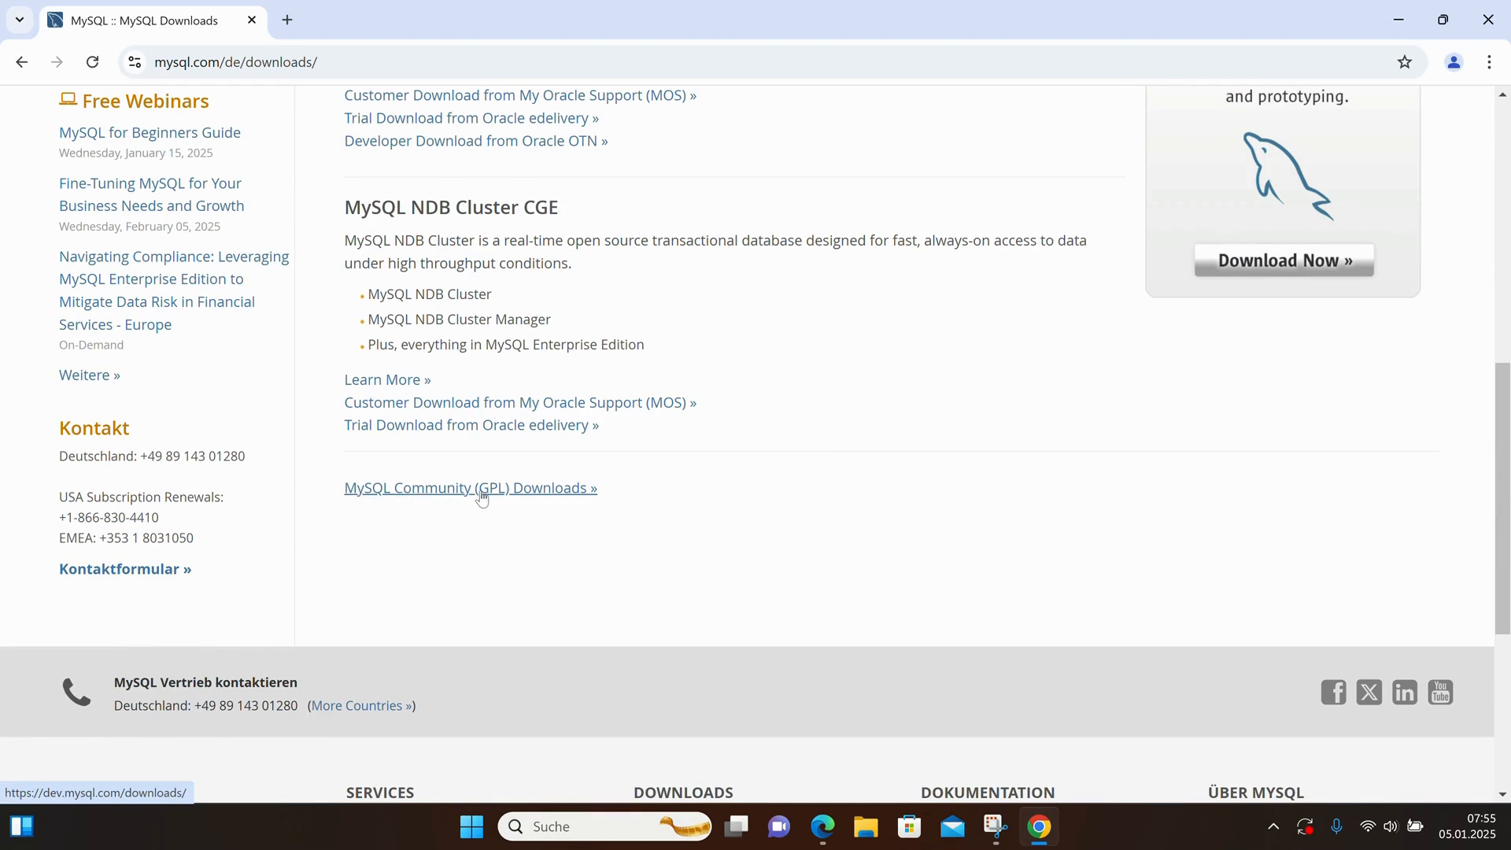
pyautogui.click(469, 488)
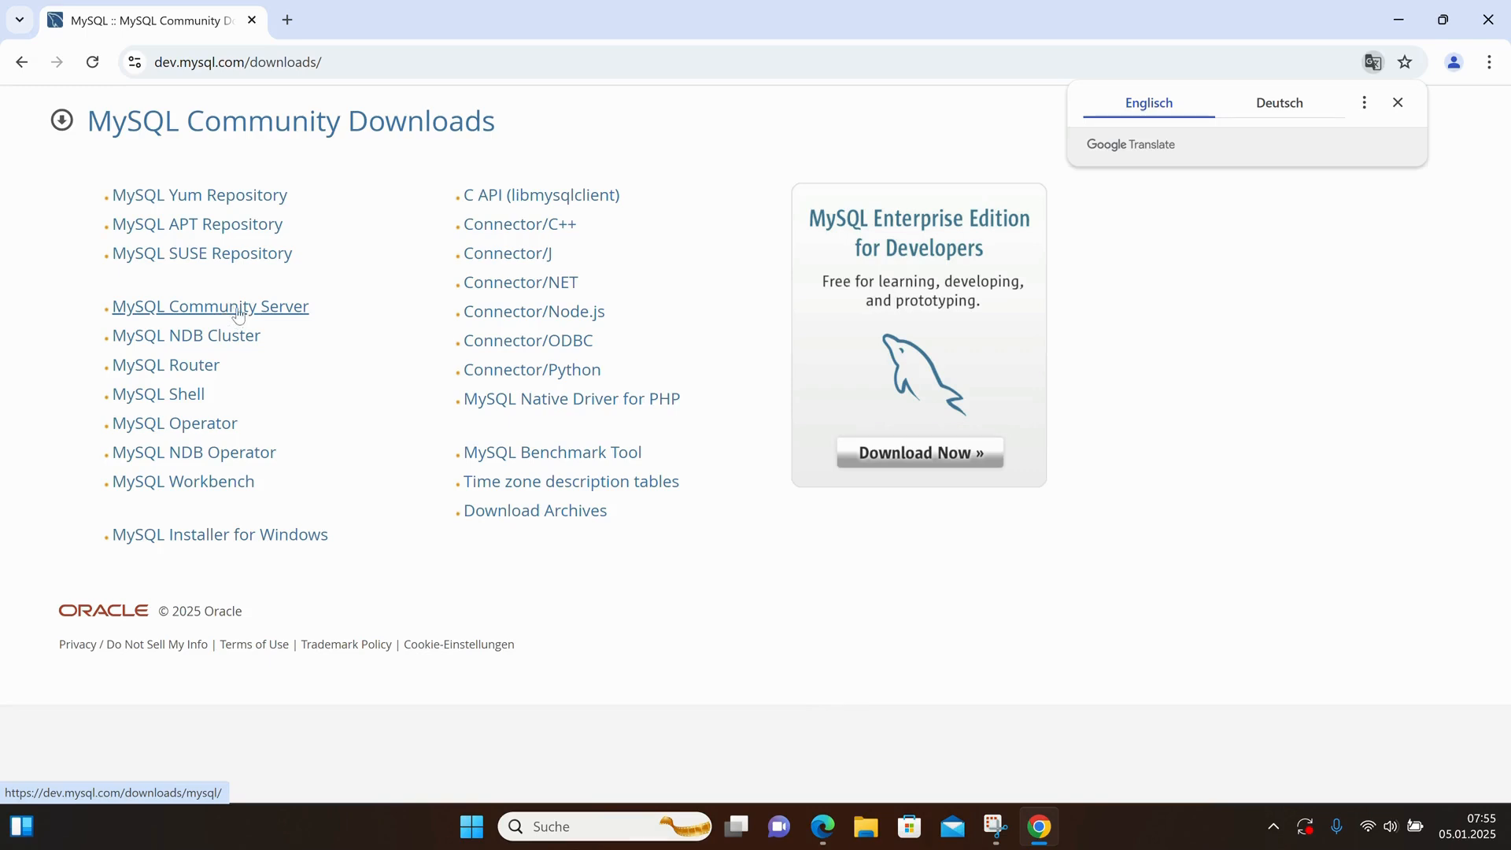
pyautogui.moveTo(231, 315)
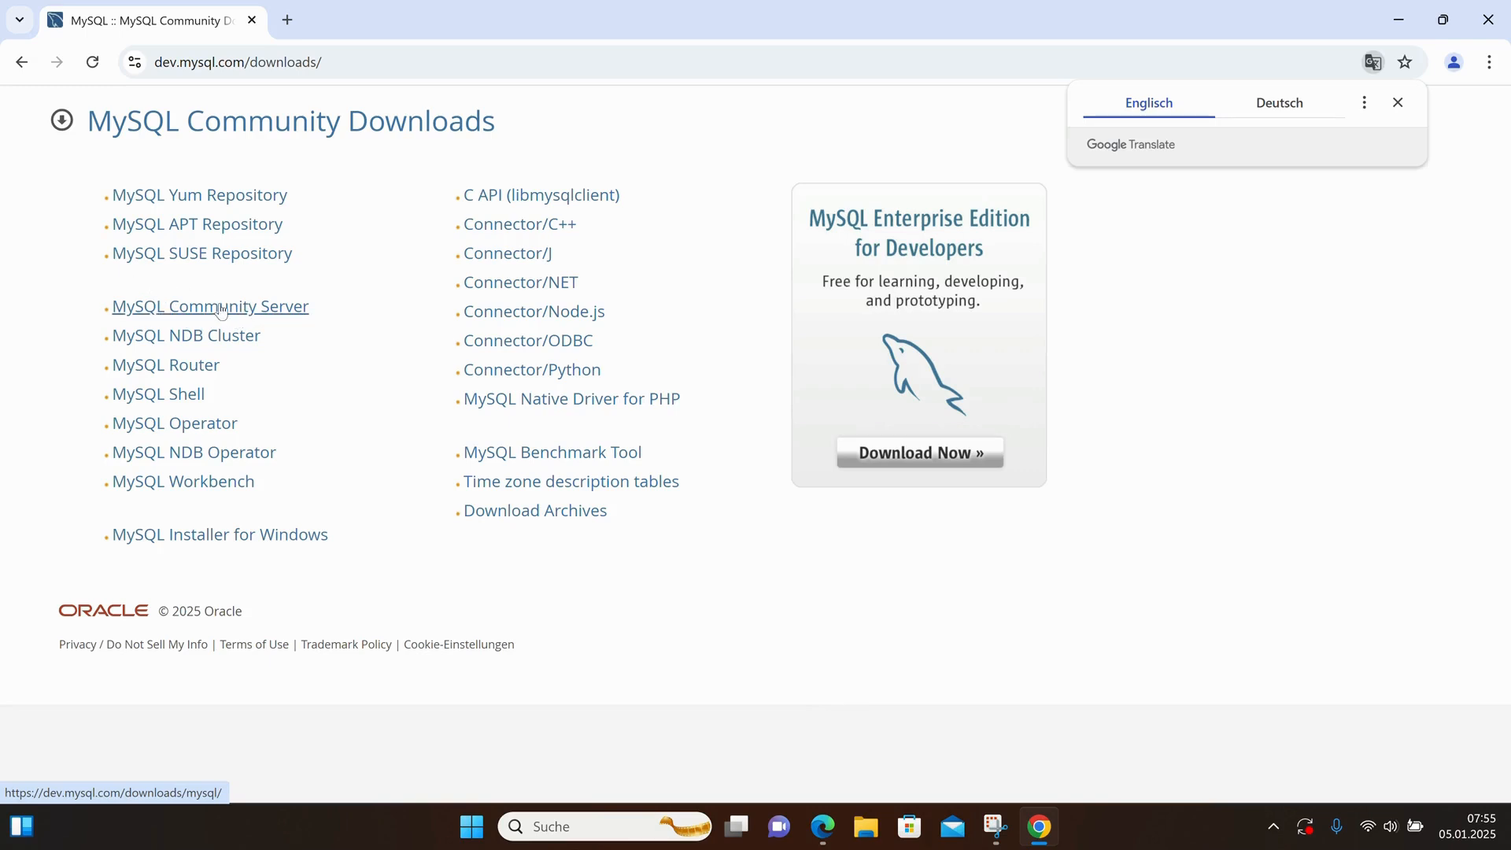
# - Open MySQL Community Server 9.1.0 Innovation downloads and review the Windows options
pyautogui.click(209, 306)
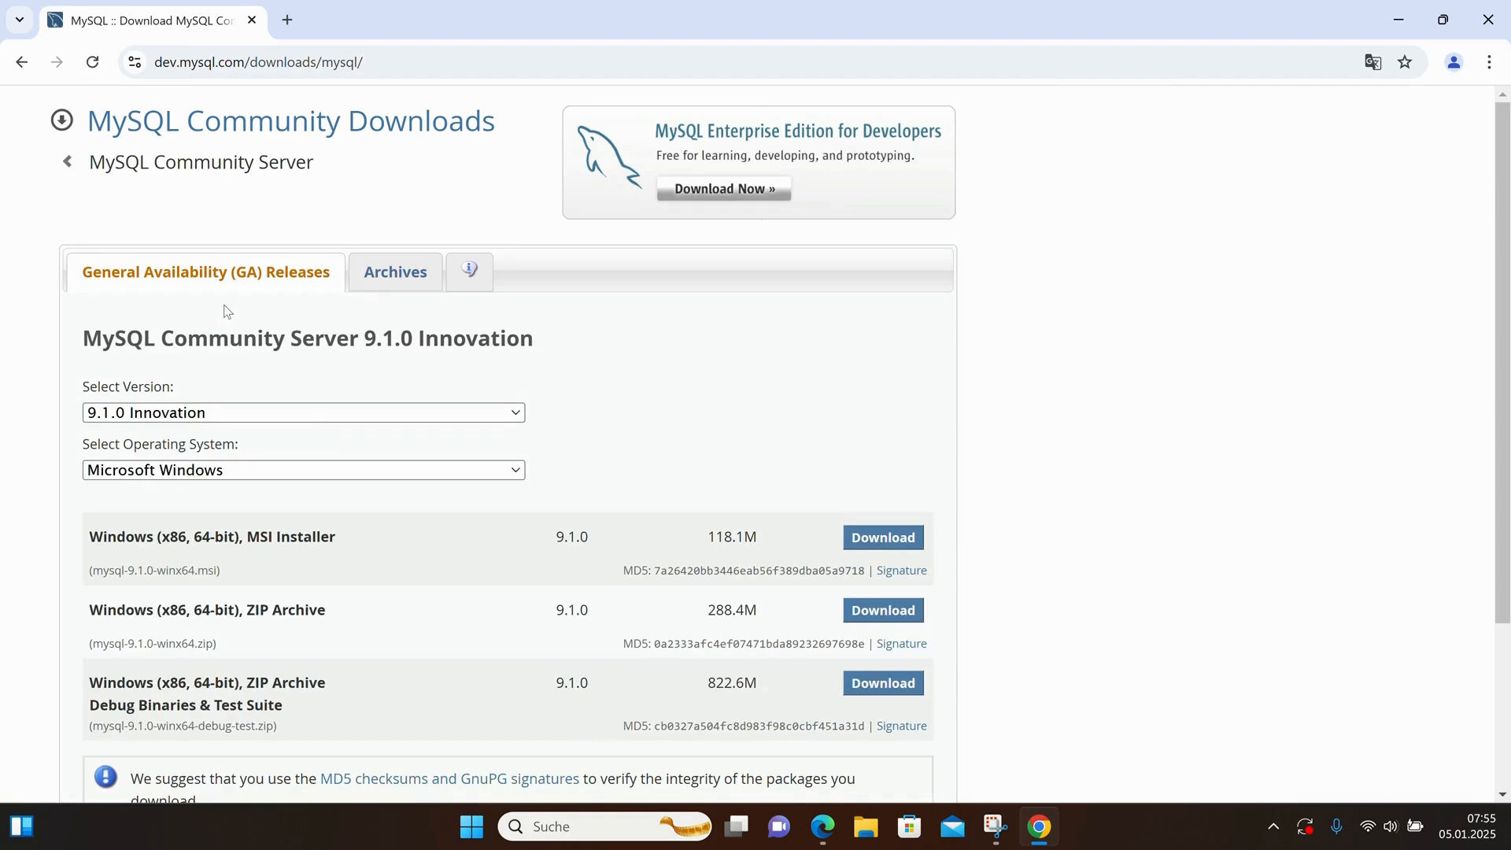
pyautogui.moveTo(654, 382)
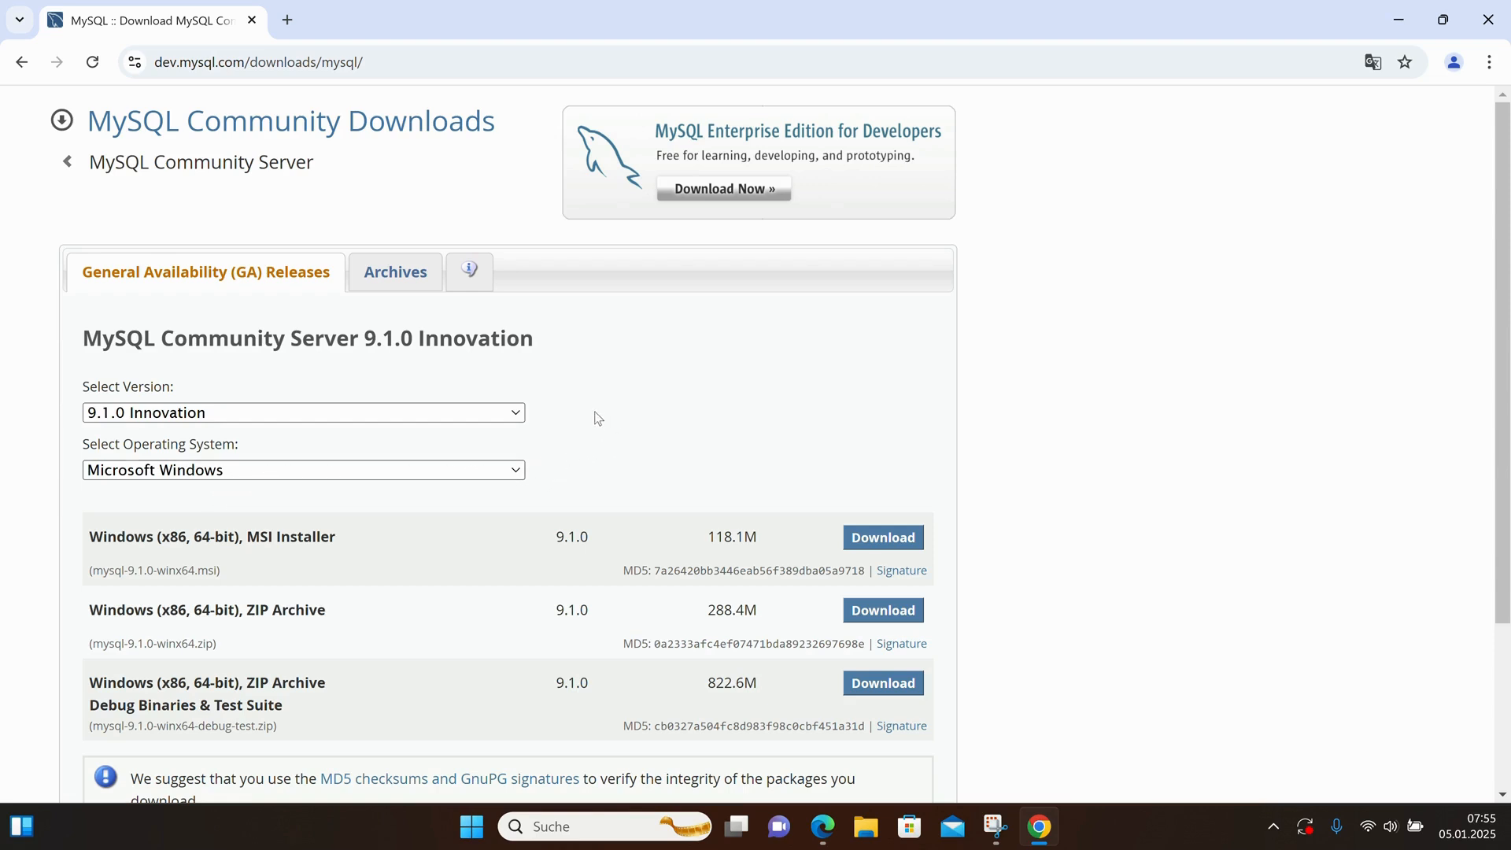
pyautogui.scroll(-3)
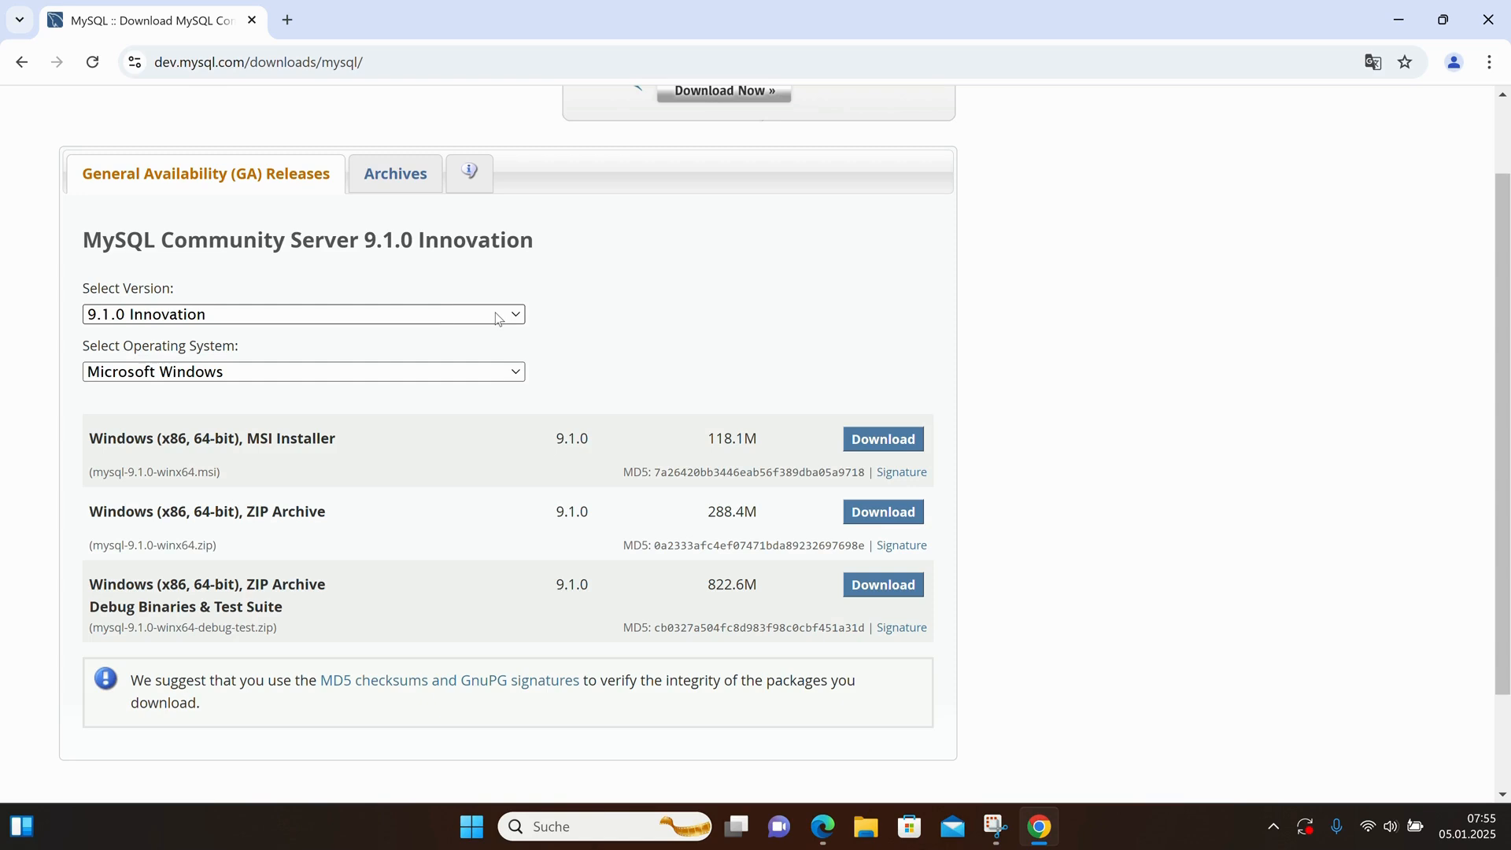
pyautogui.moveTo(496, 374)
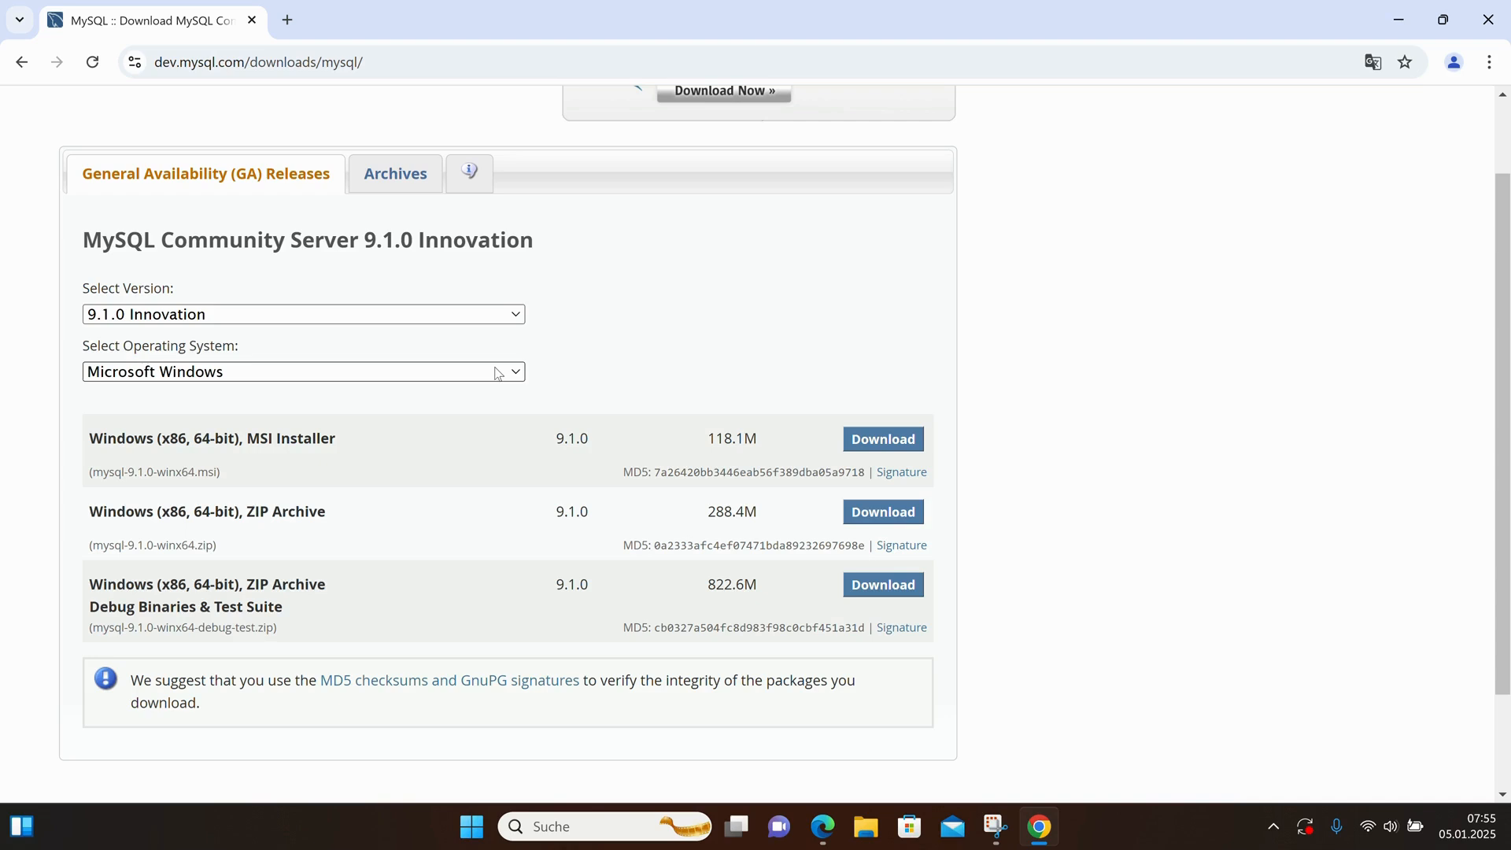
pyautogui.moveTo(349, 465)
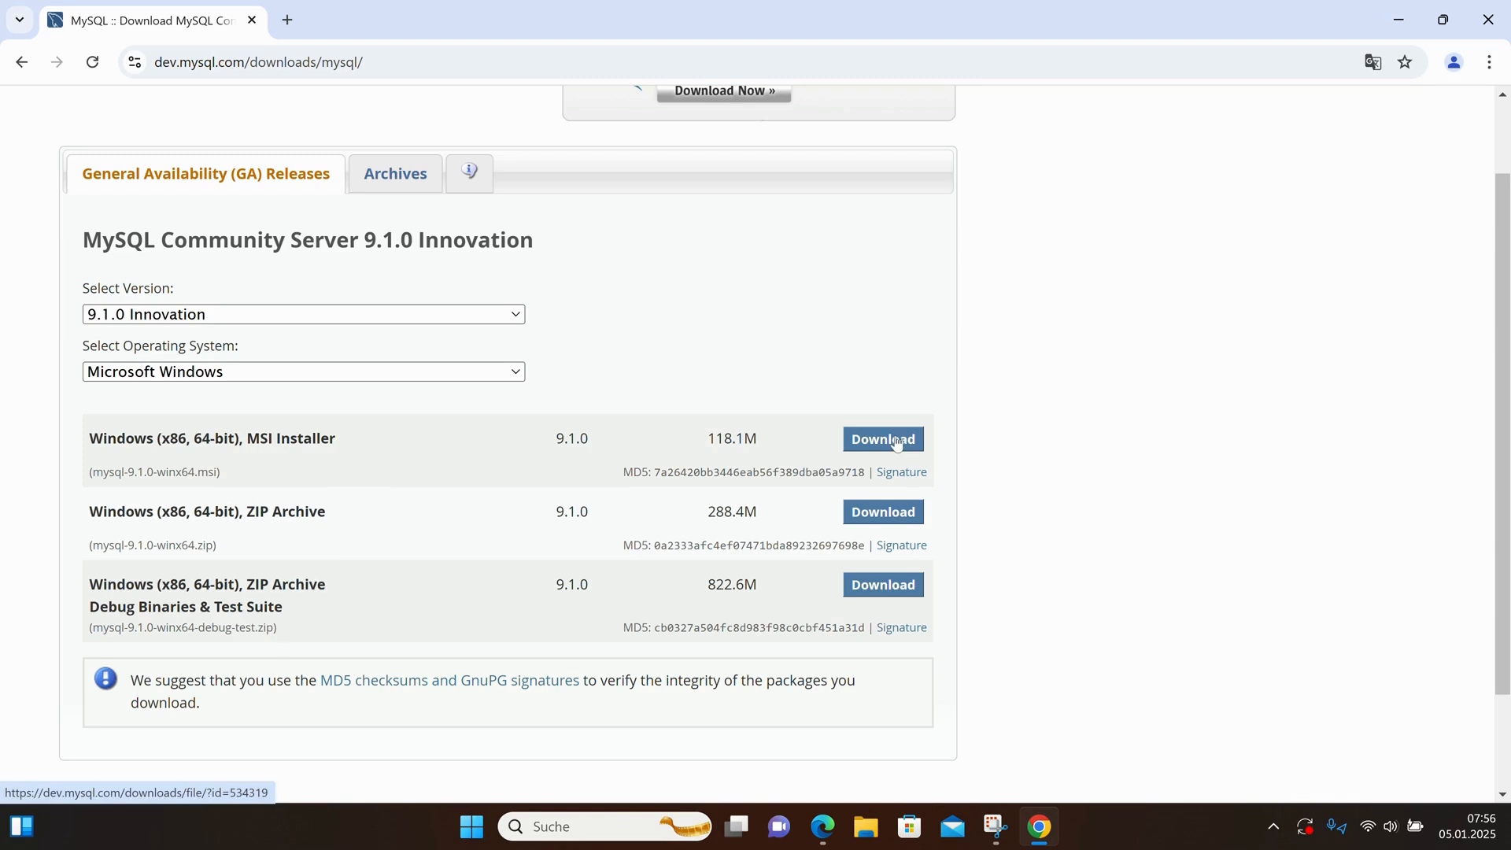
# - Download mysql-9.1.0-winx64.msi via 'No thanks, just start my download' and check its progress
pyautogui.click(882, 438)
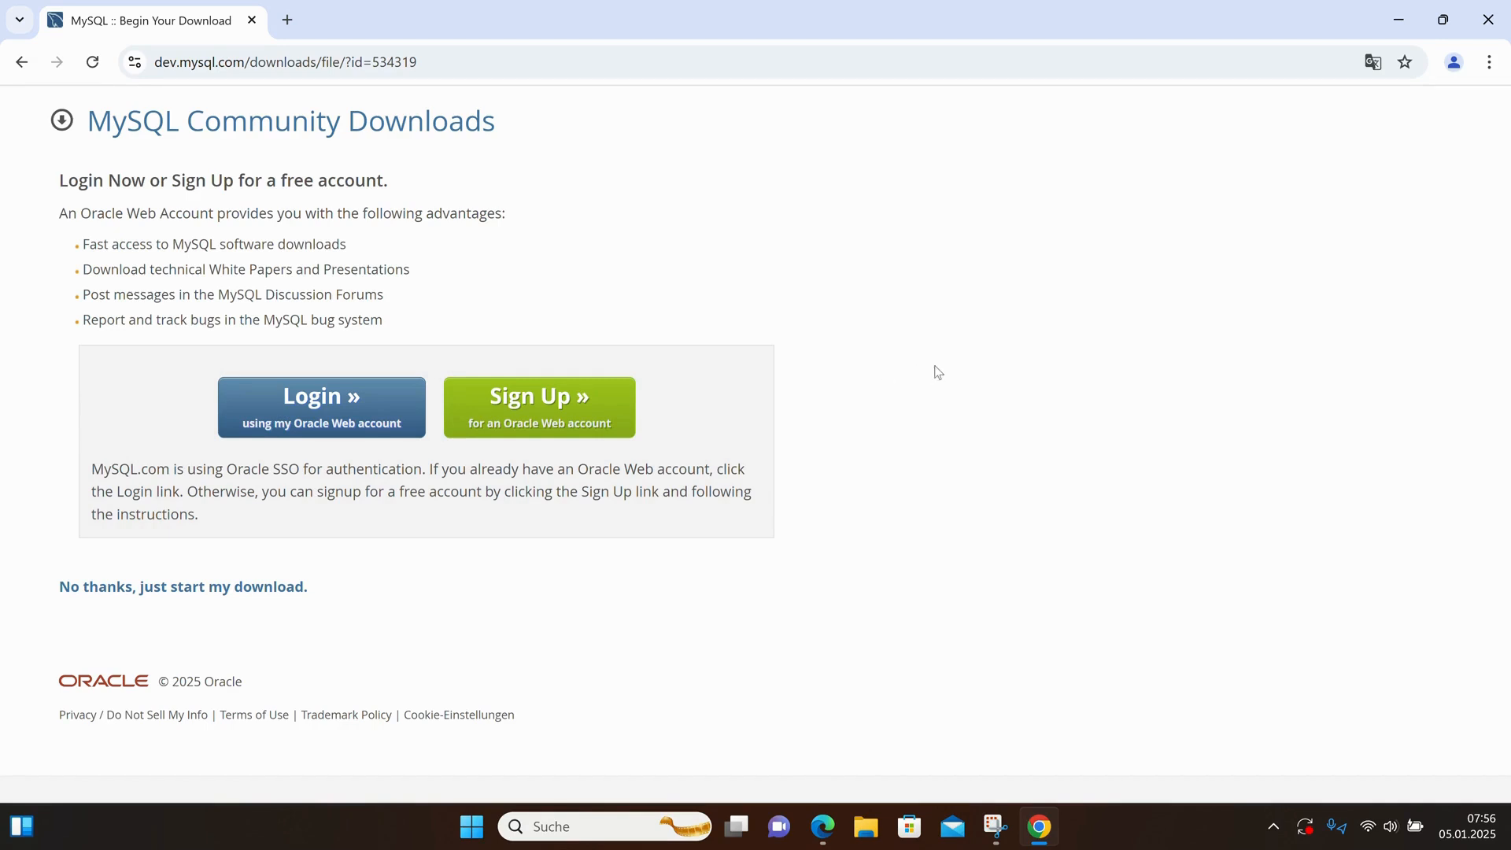
pyautogui.moveTo(289, 667)
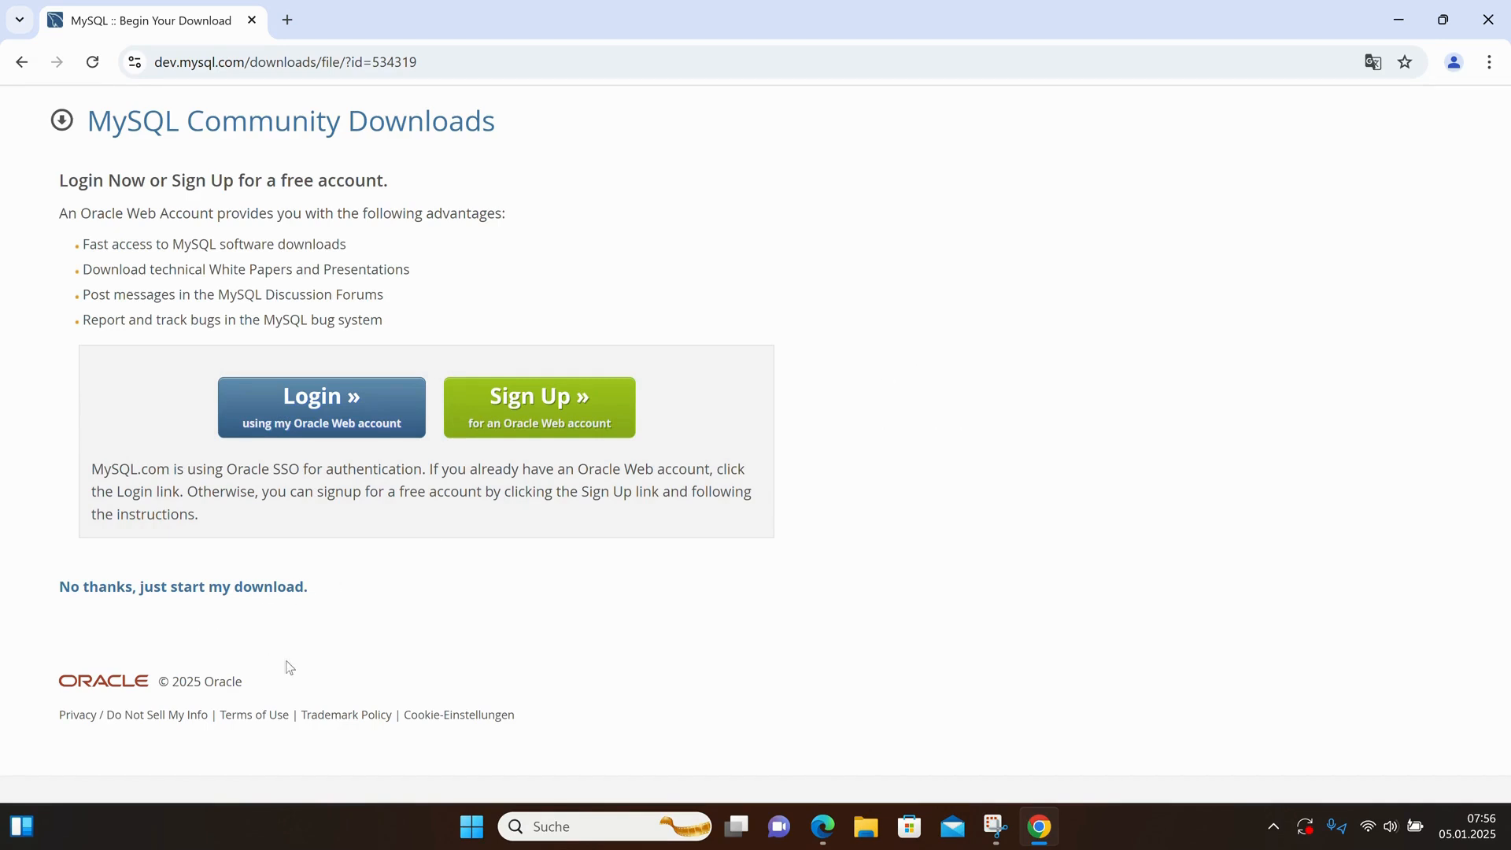
pyautogui.moveTo(182, 587)
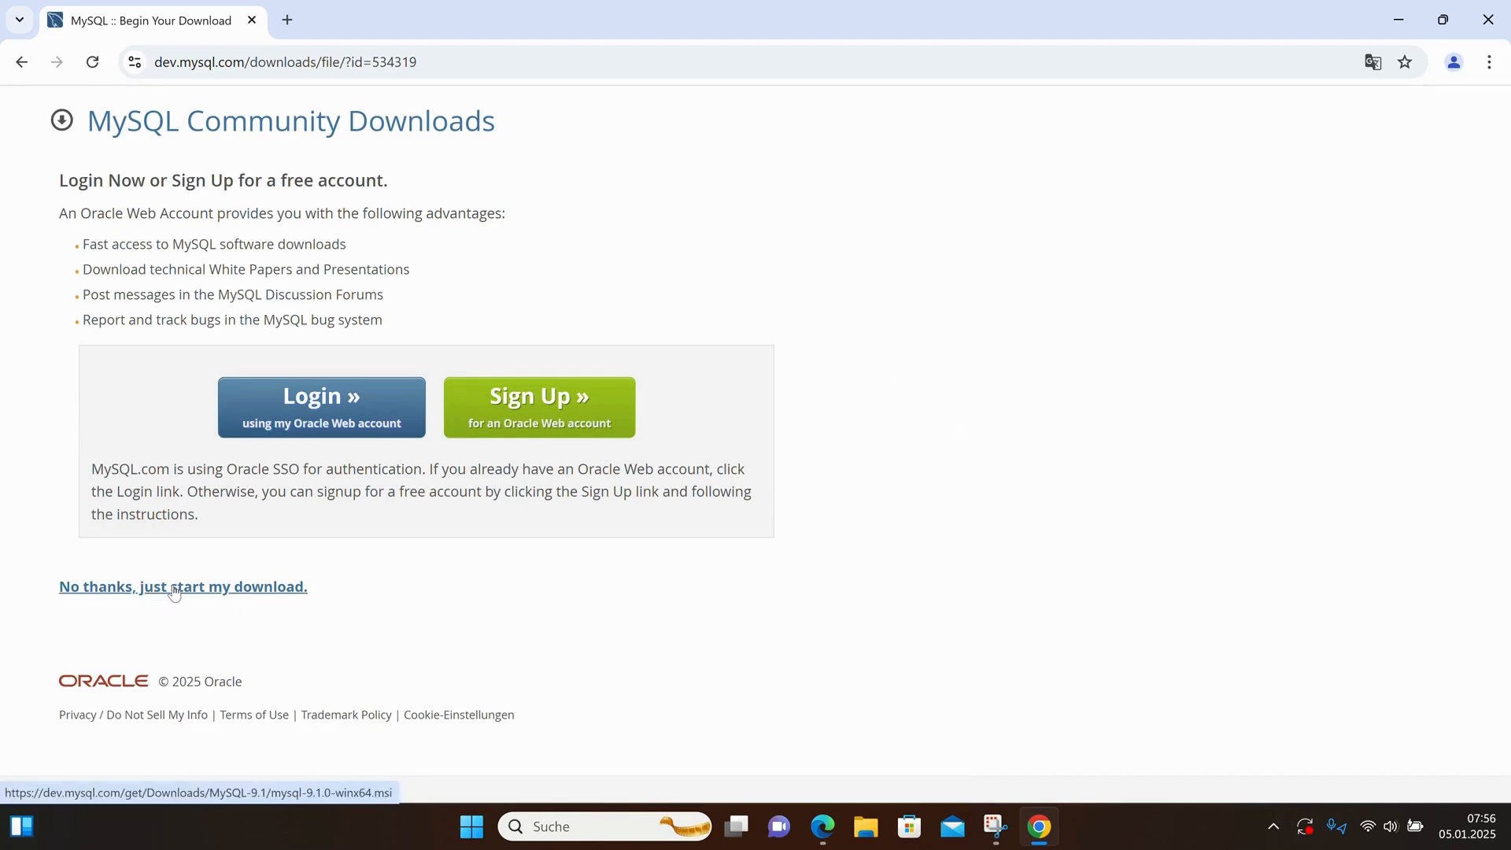
pyautogui.moveTo(200, 598)
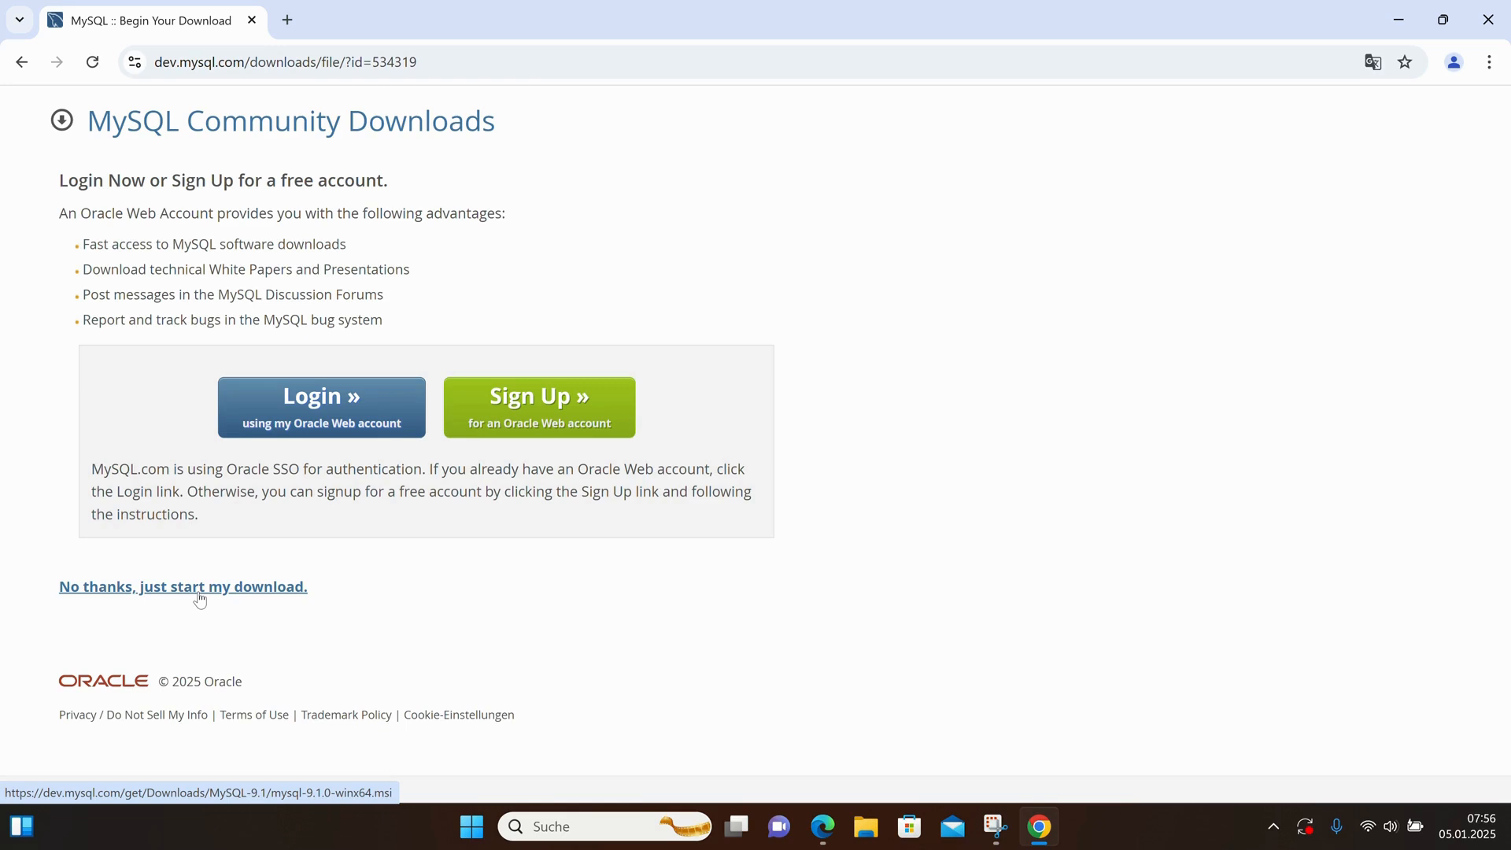
pyautogui.click(182, 585)
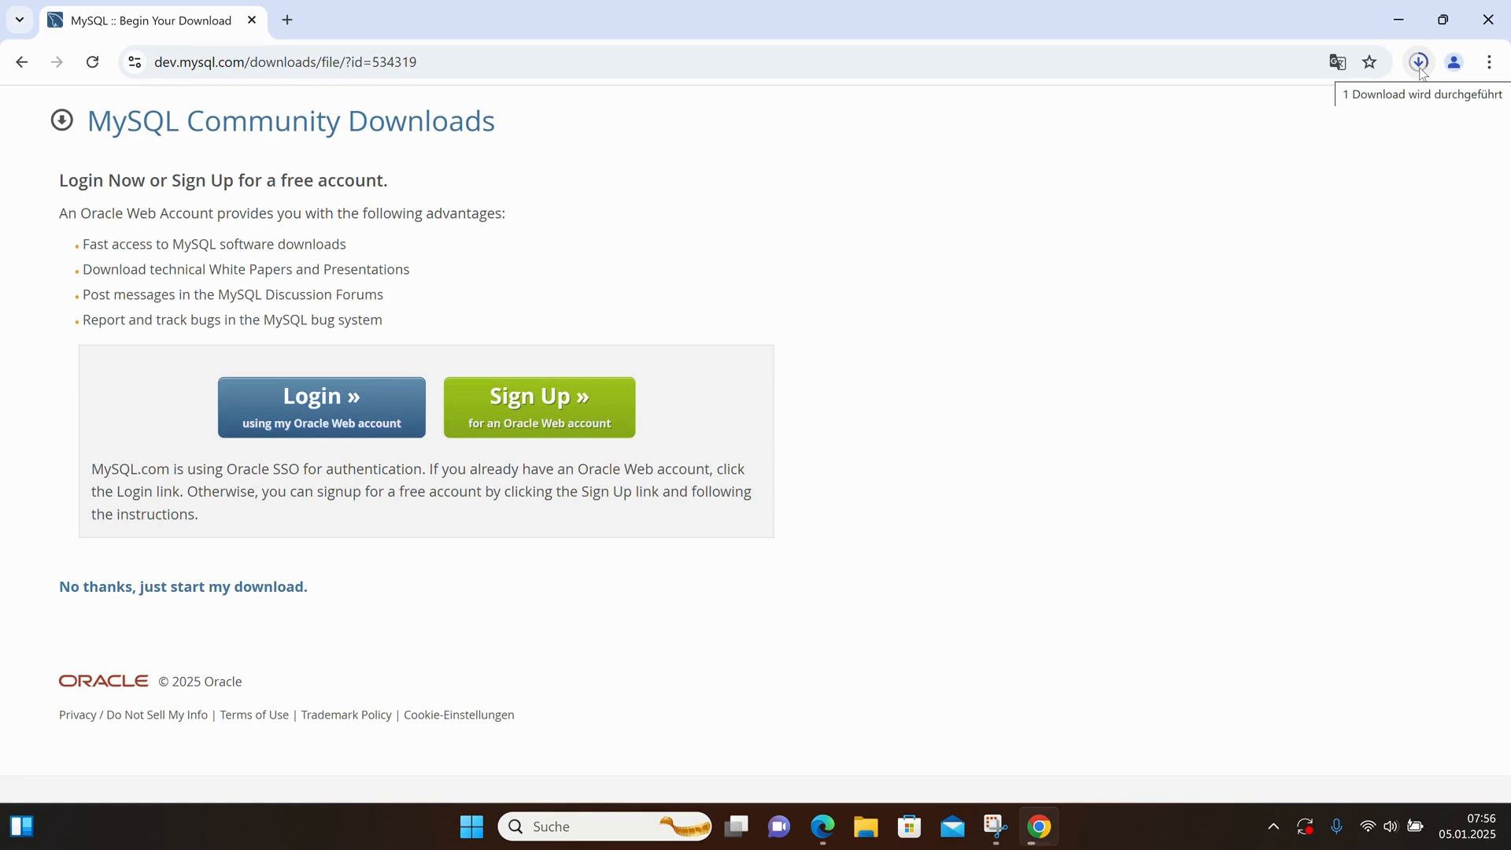
pyautogui.click(1418, 61)
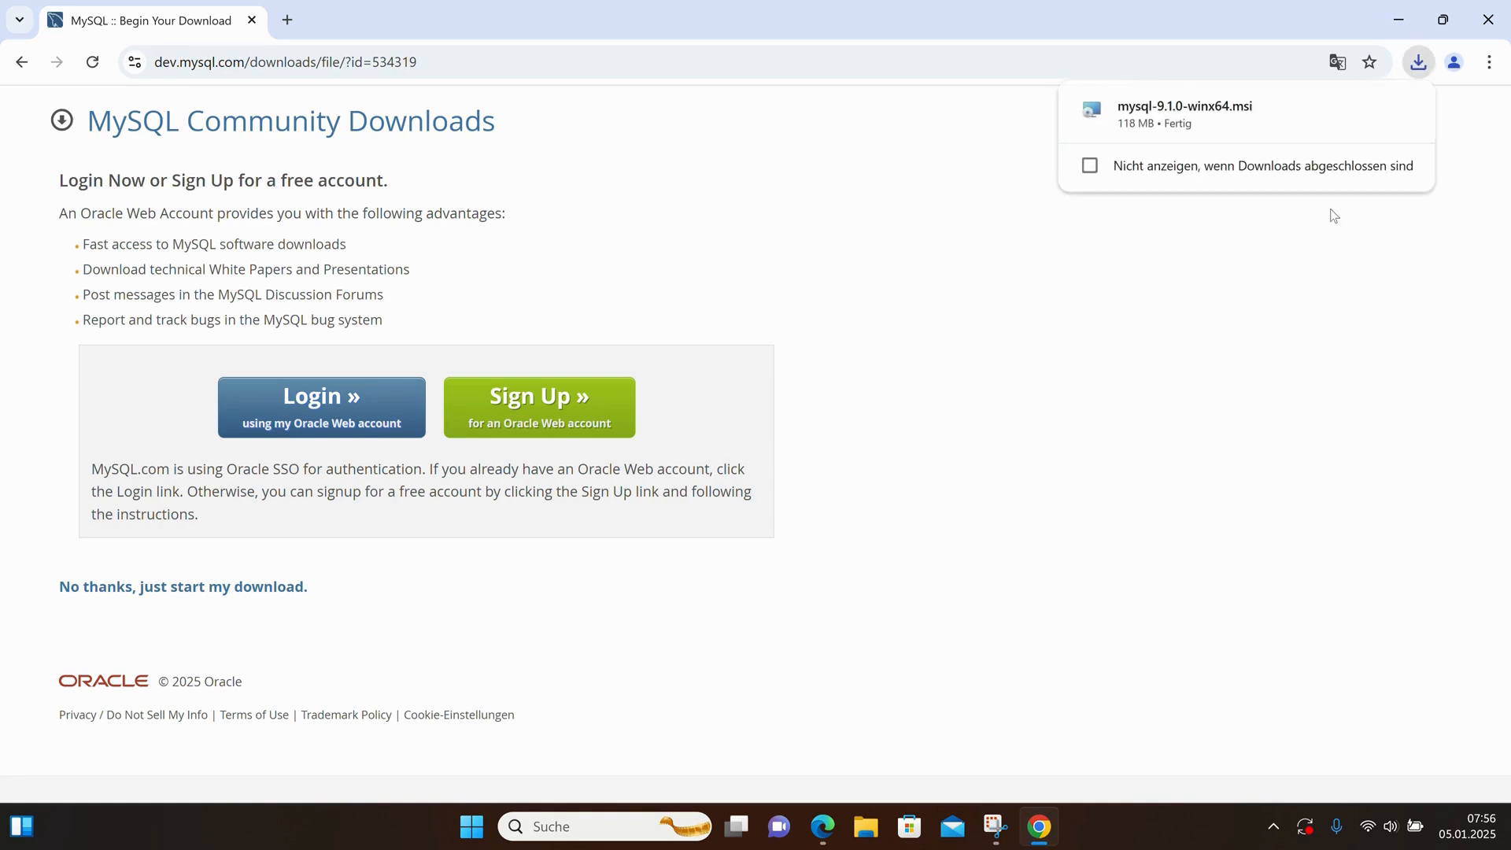
pyautogui.moveTo(1212, 112)
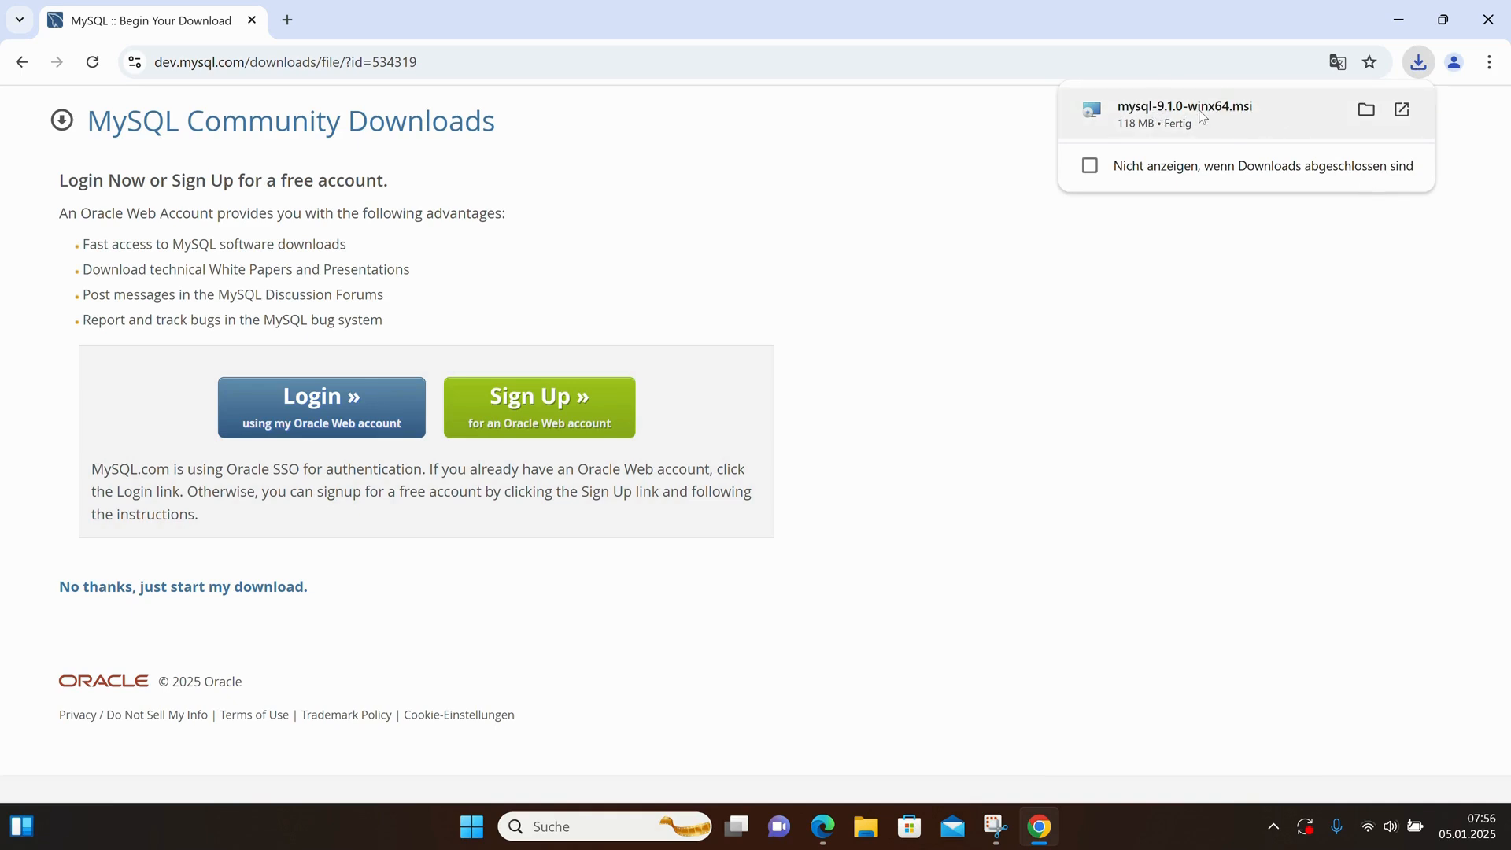
# - Run the downloaded mysql-9.1.0-winx64.msi installer and accept the license agreement
pyautogui.doubleClick(1184, 106)
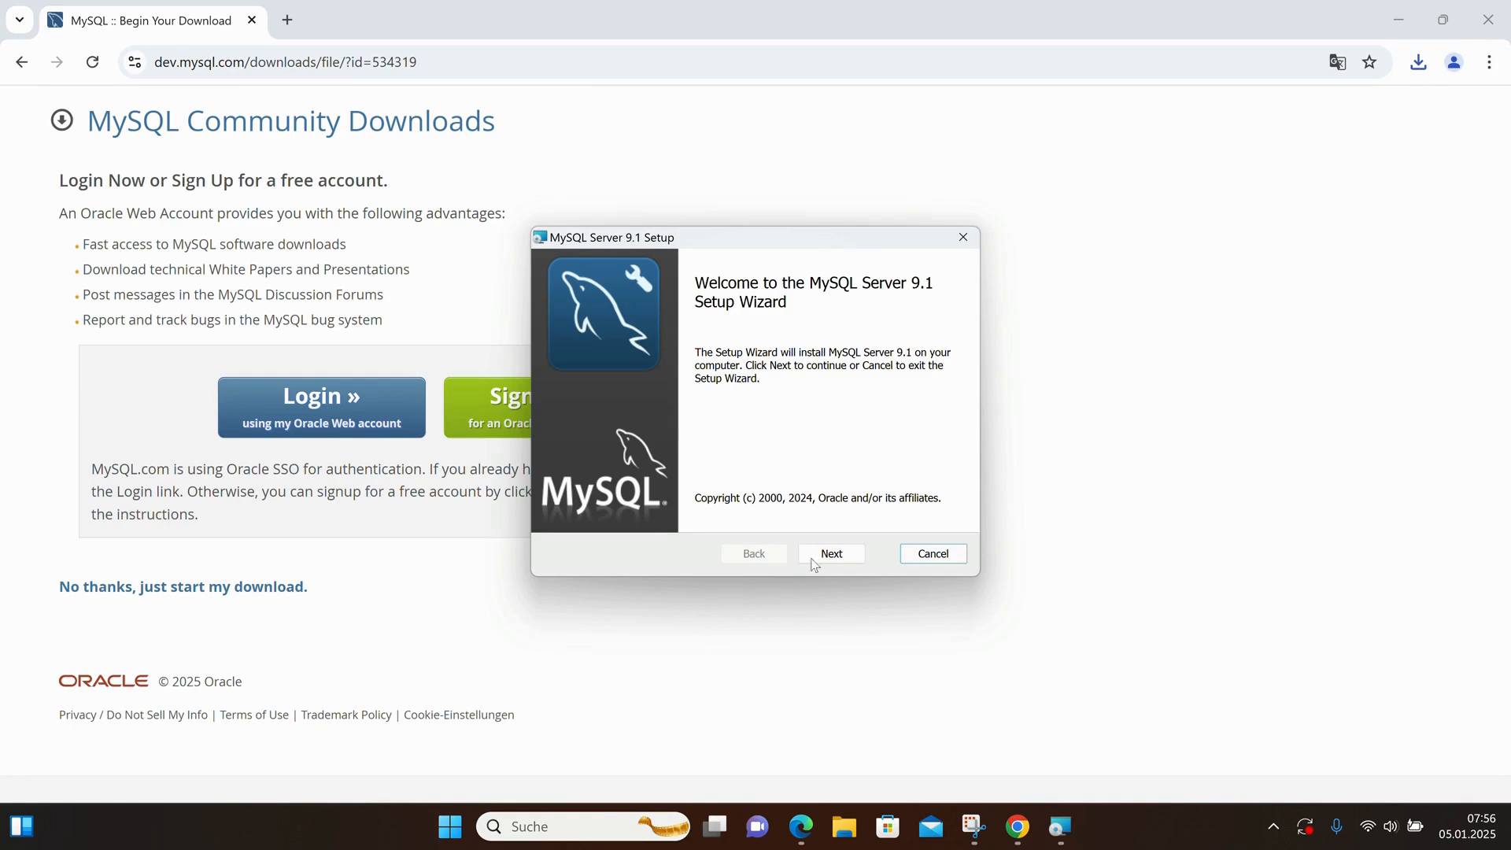
pyautogui.click(830, 554)
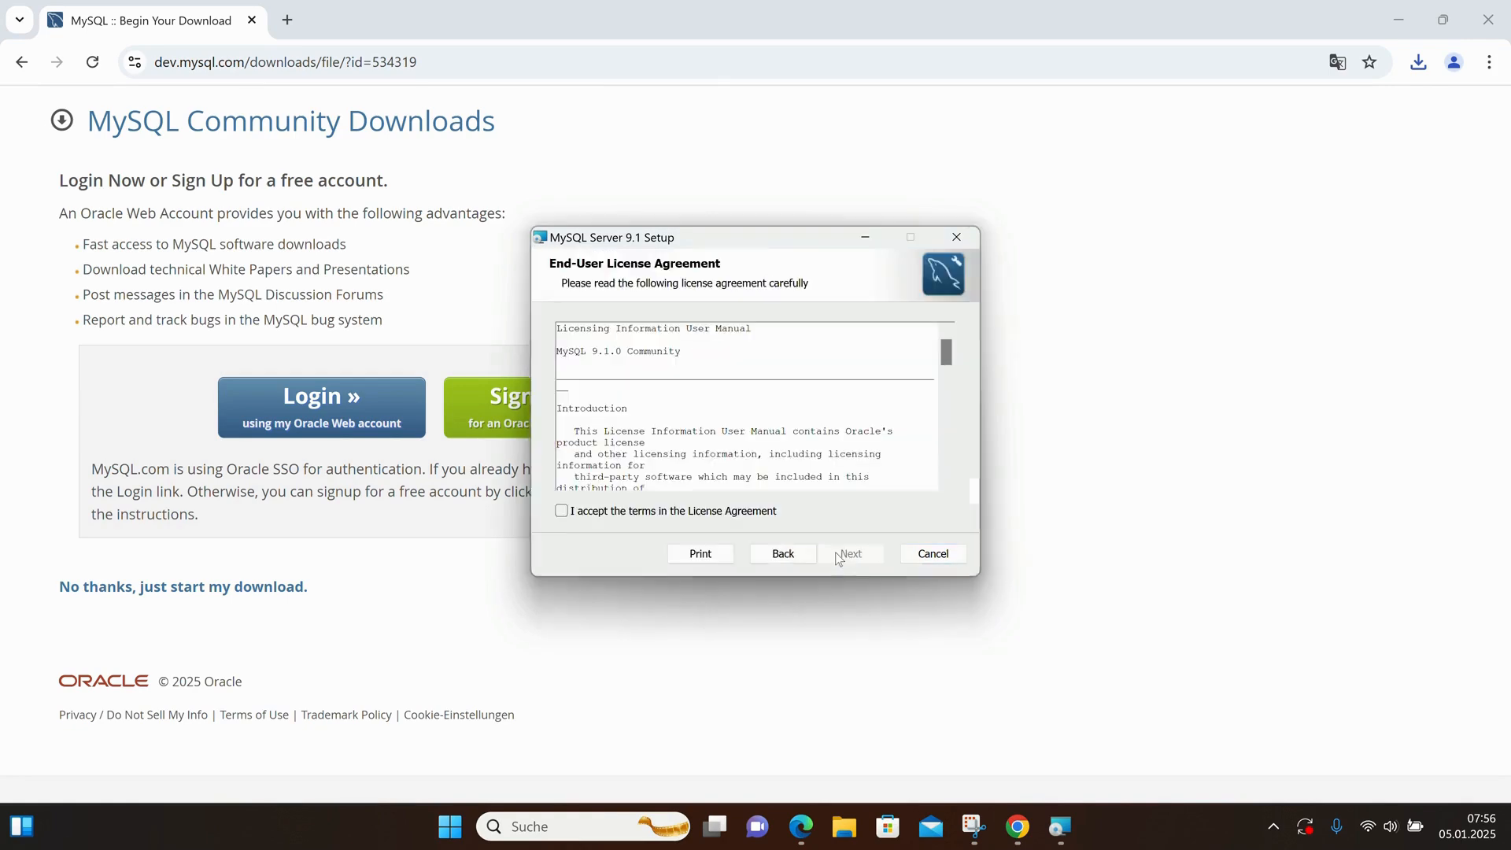
pyautogui.click(562, 511)
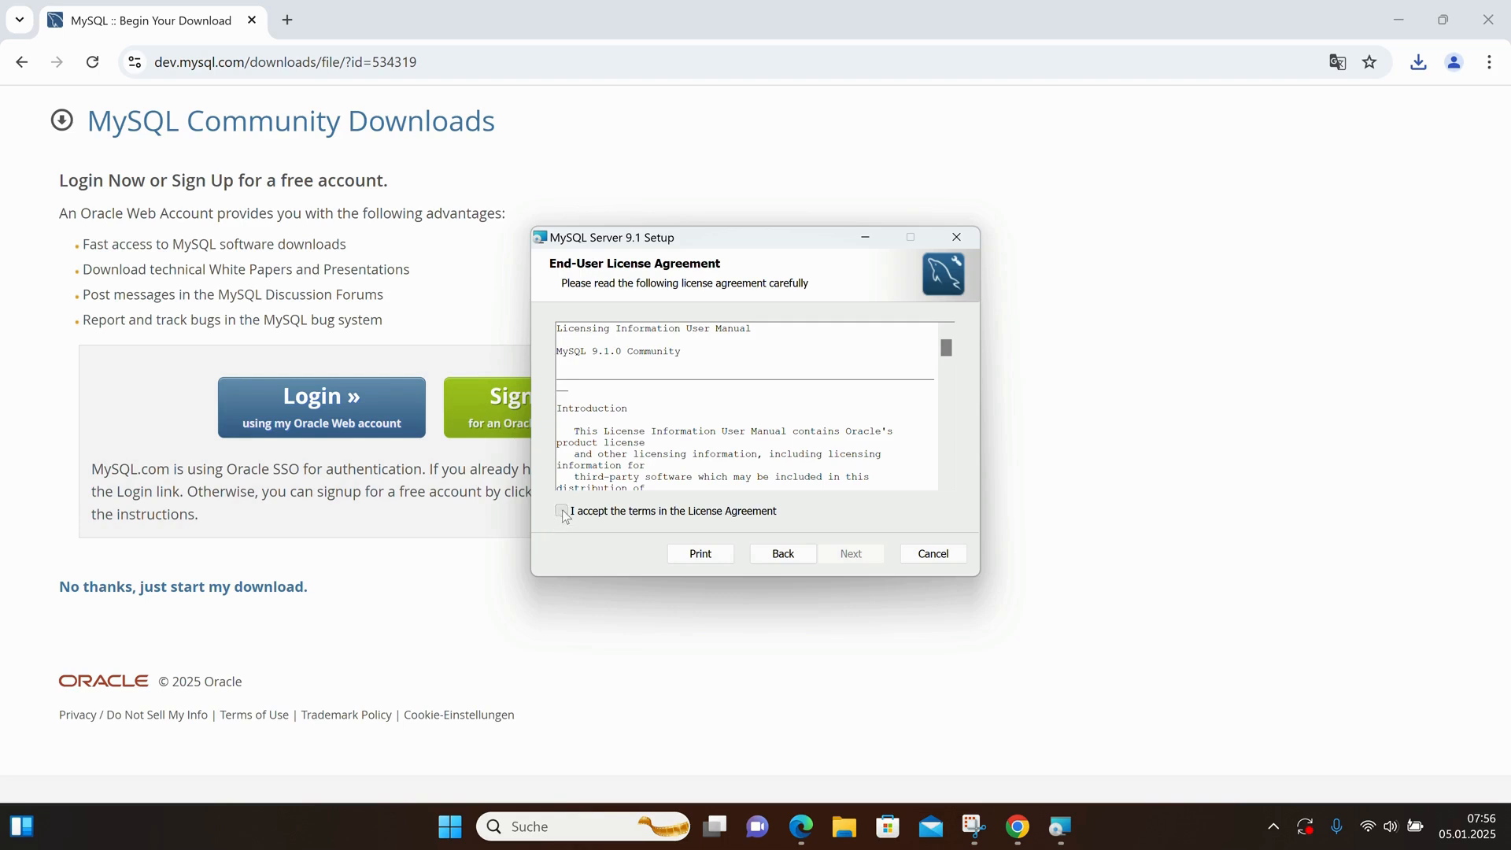
pyautogui.click(561, 511)
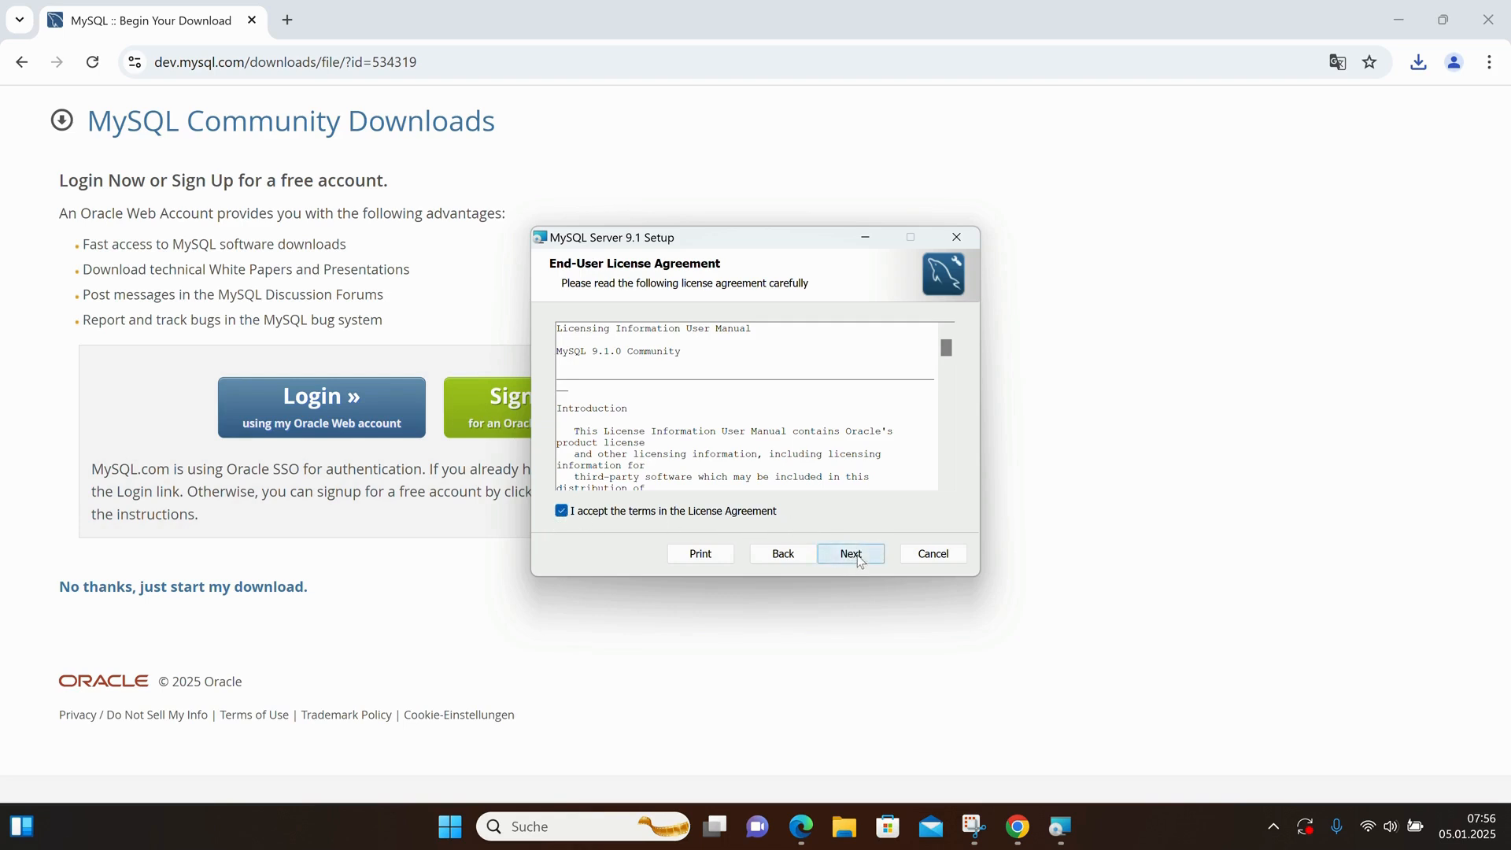
pyautogui.click(850, 553)
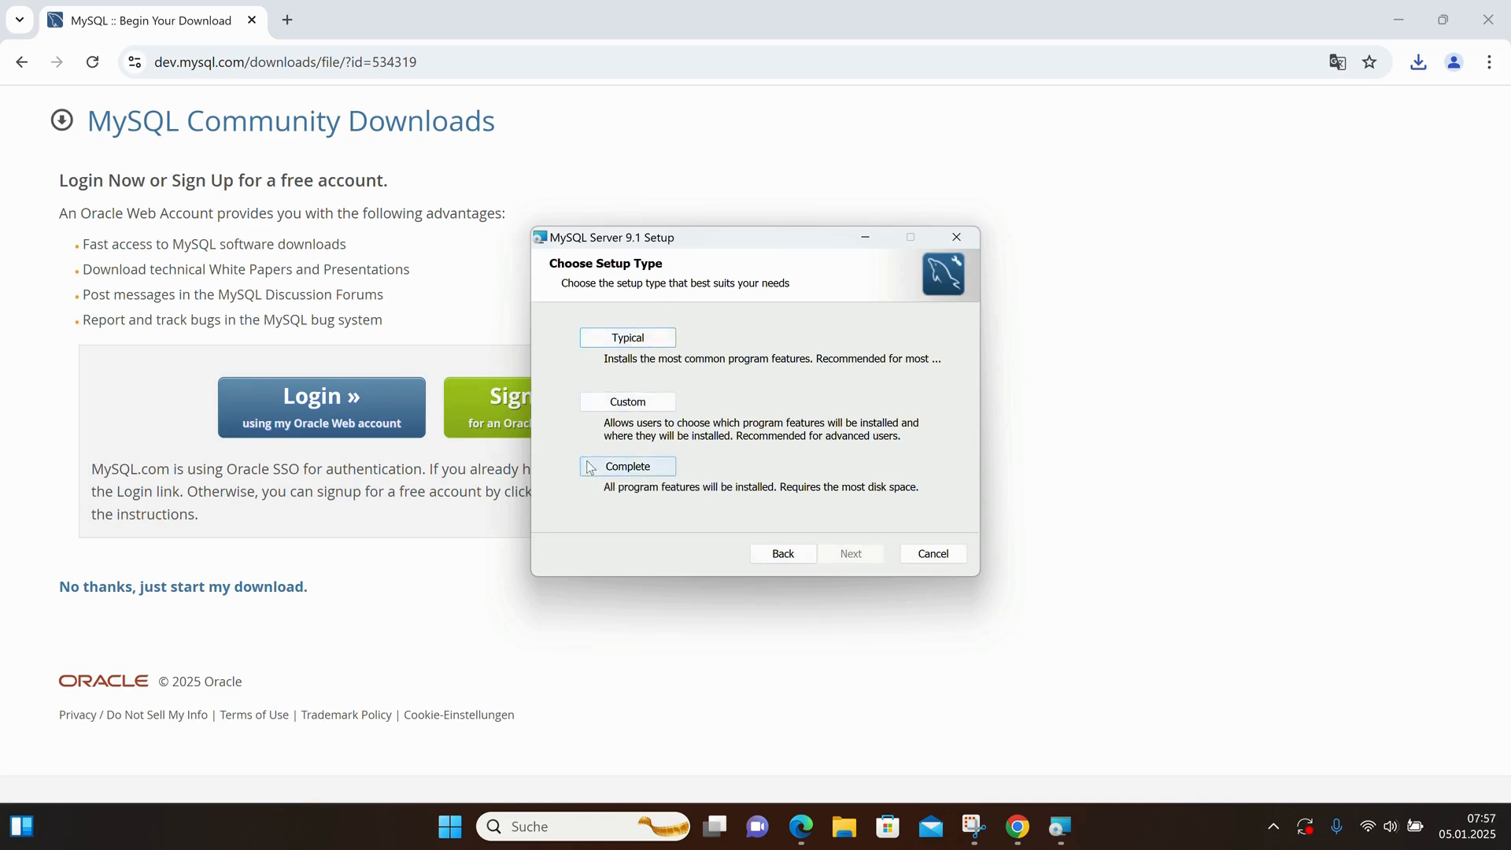
pyautogui.moveTo(971, 511)
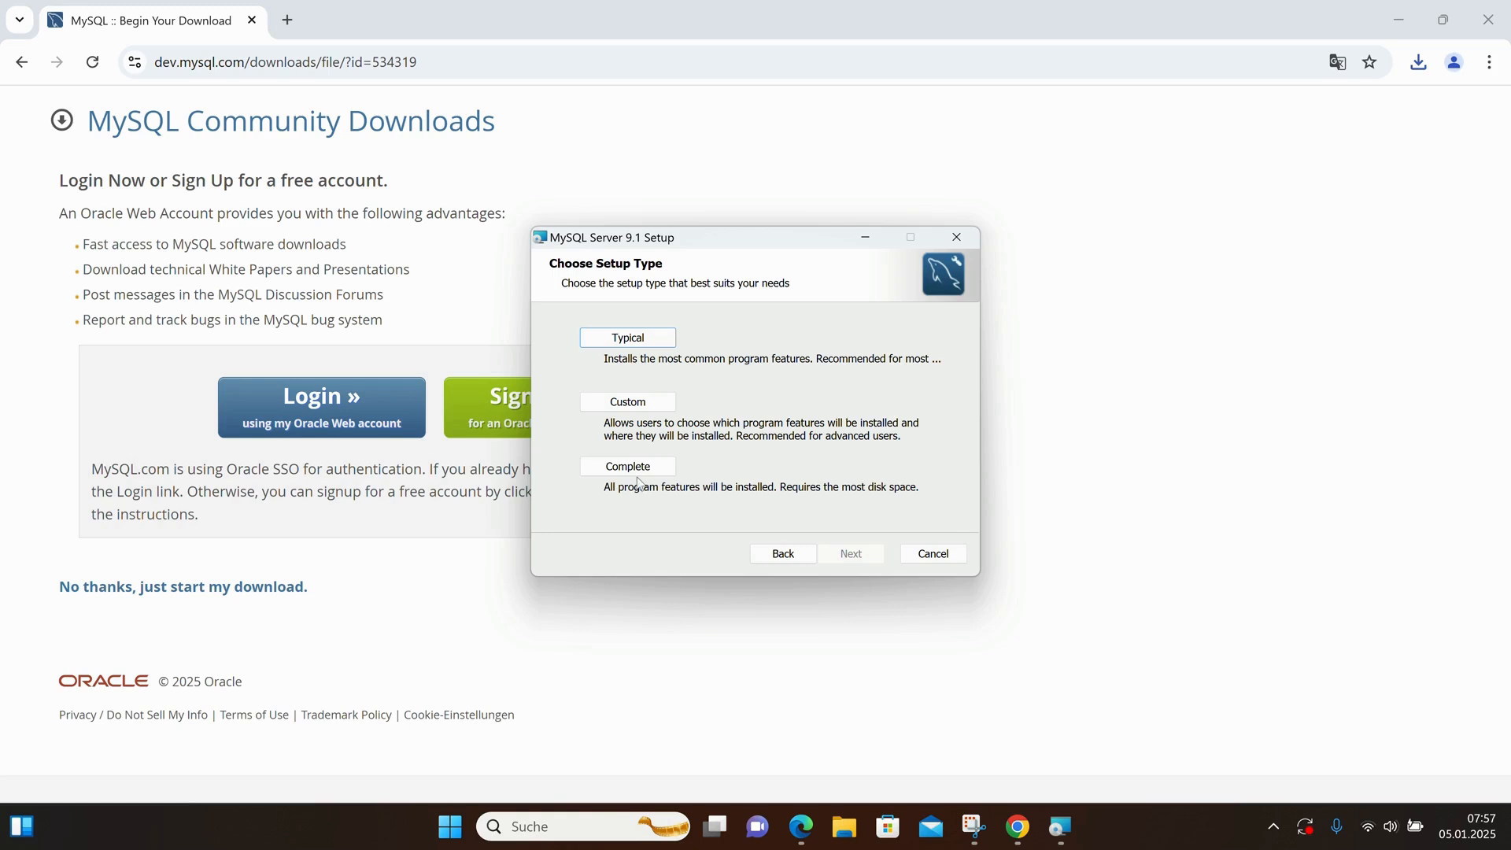
# - Install MySQL Server 9.1 with the Complete setup type and finish with Run MySQL Configurator checked
pyautogui.click(627, 467)
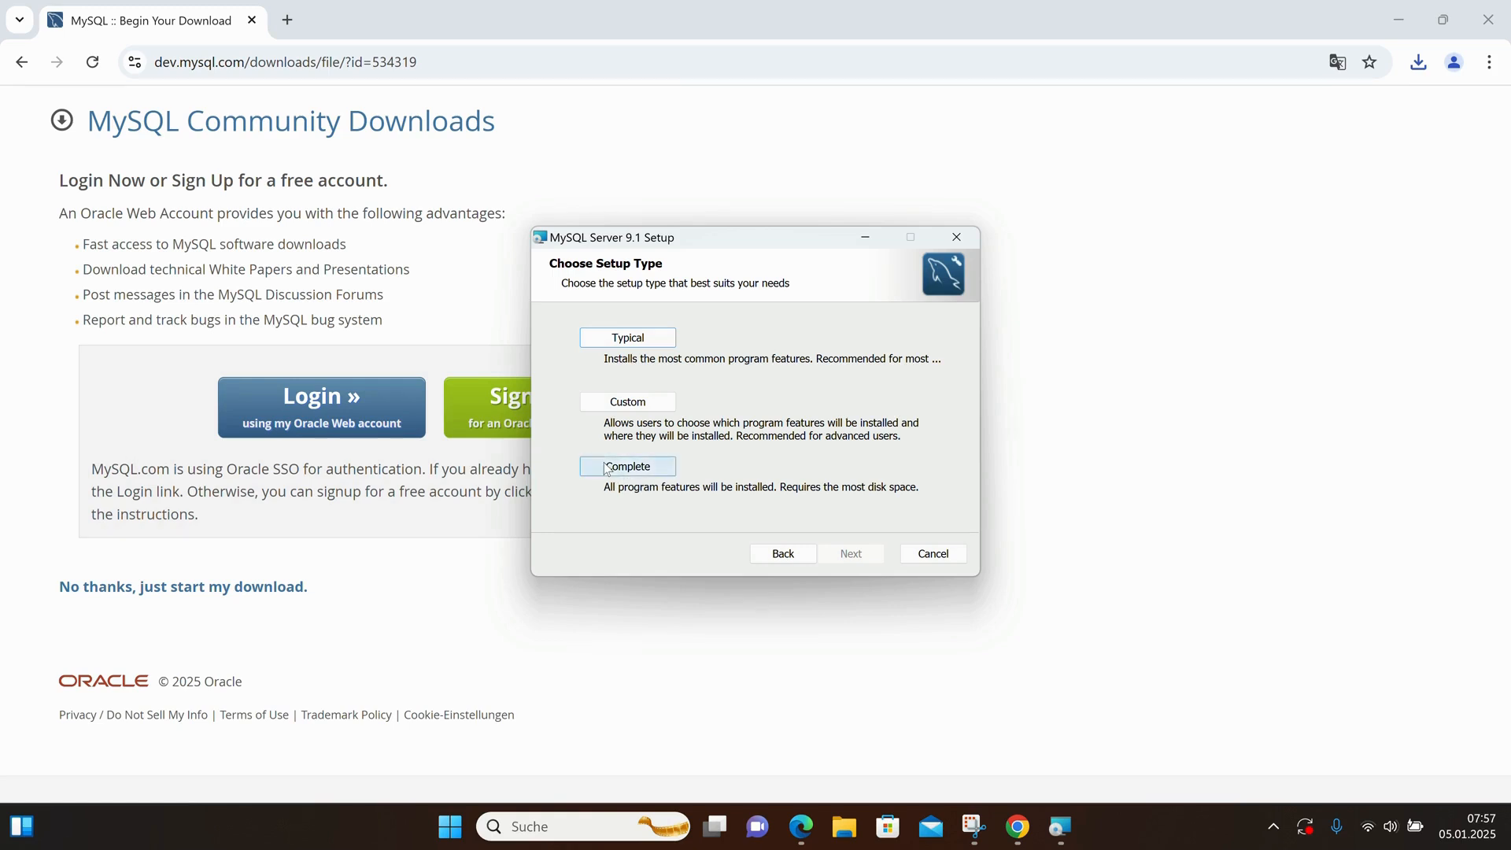
pyautogui.click(849, 553)
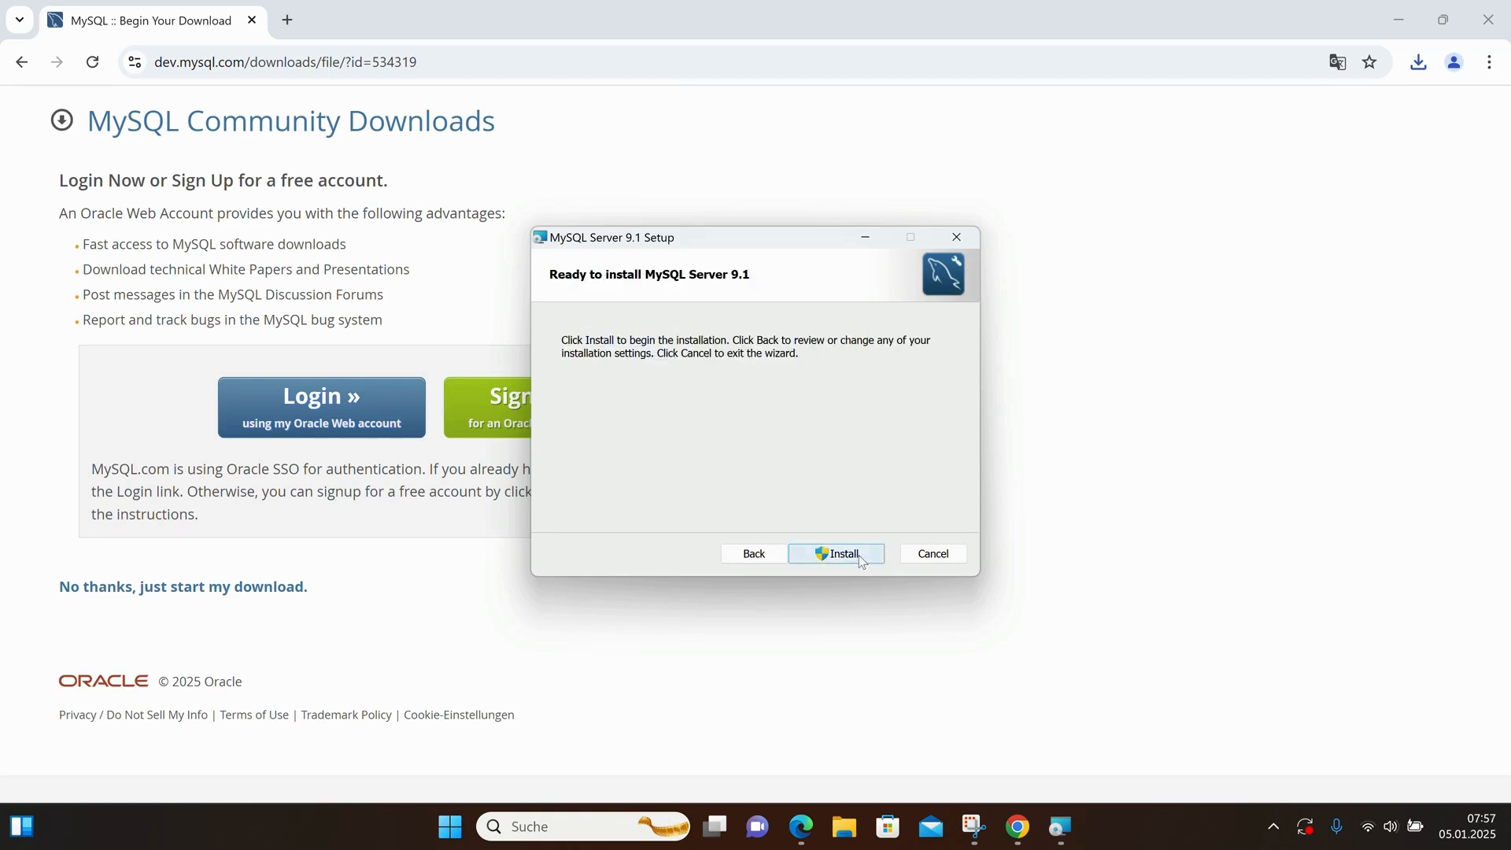
pyautogui.click(837, 553)
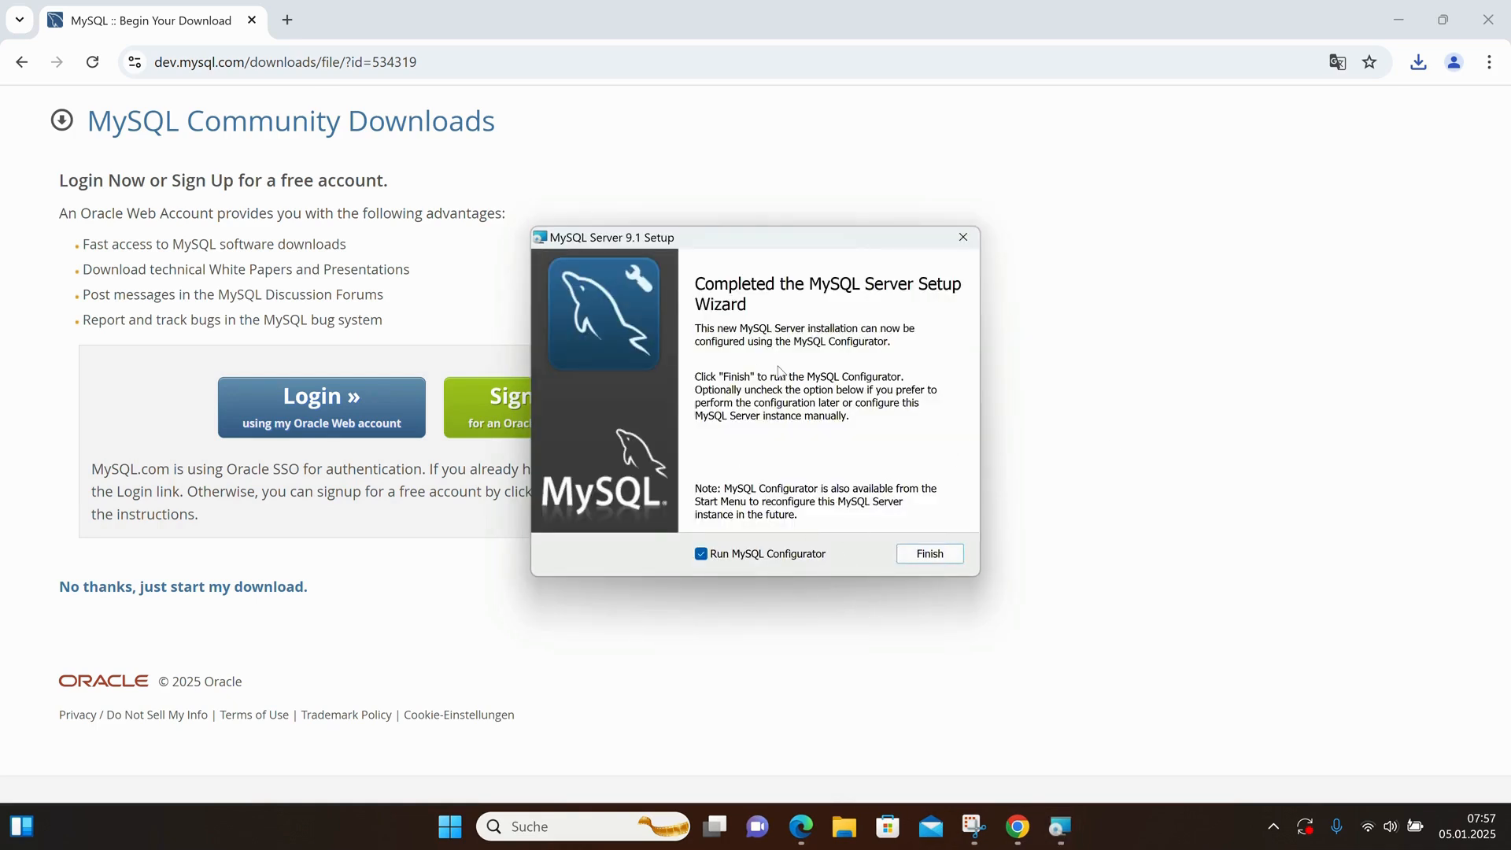
pyautogui.moveTo(747, 441)
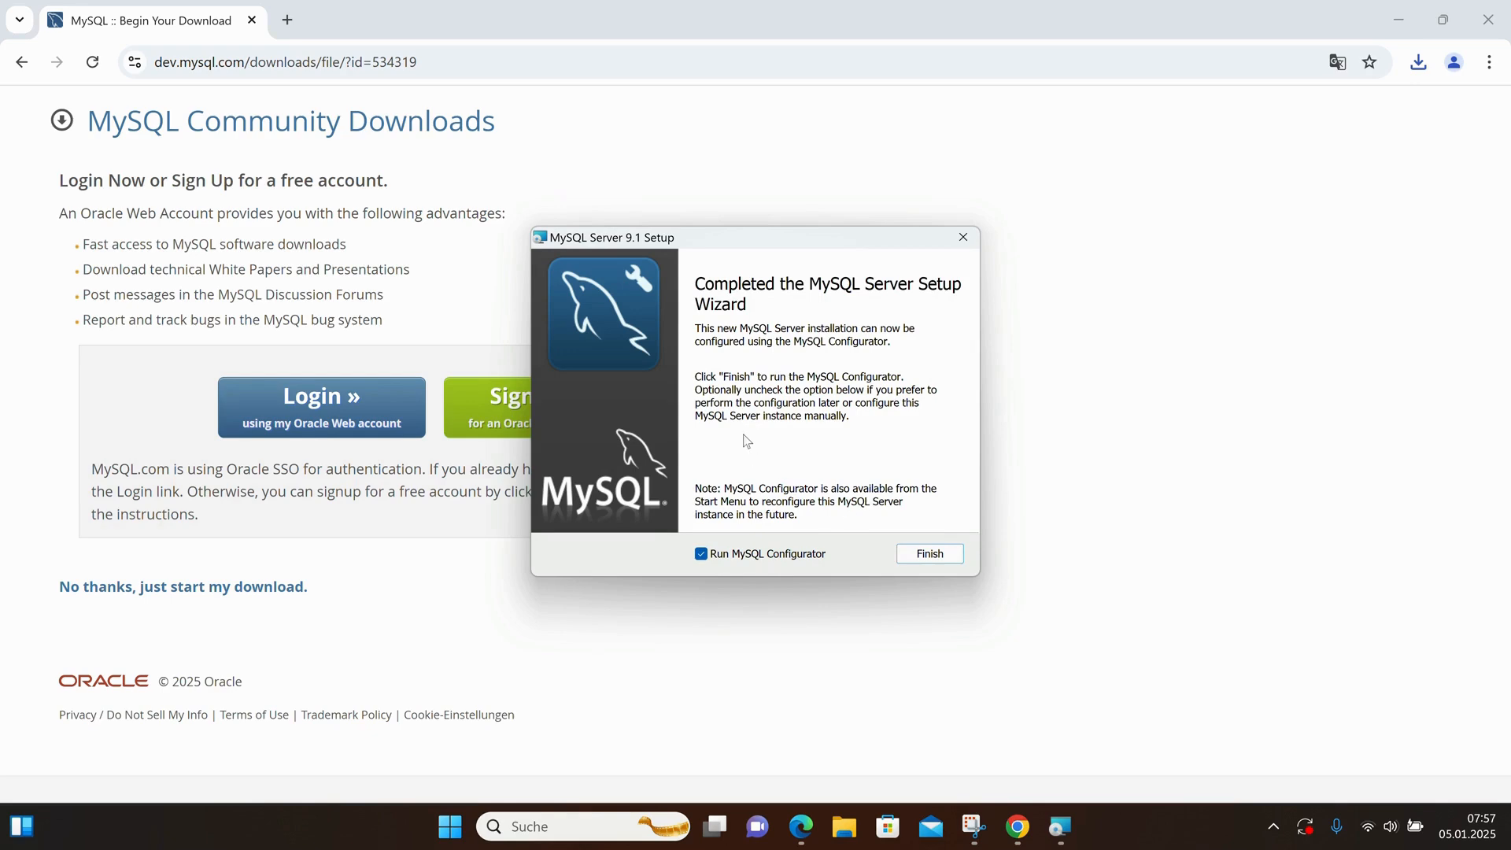
pyautogui.moveTo(764, 566)
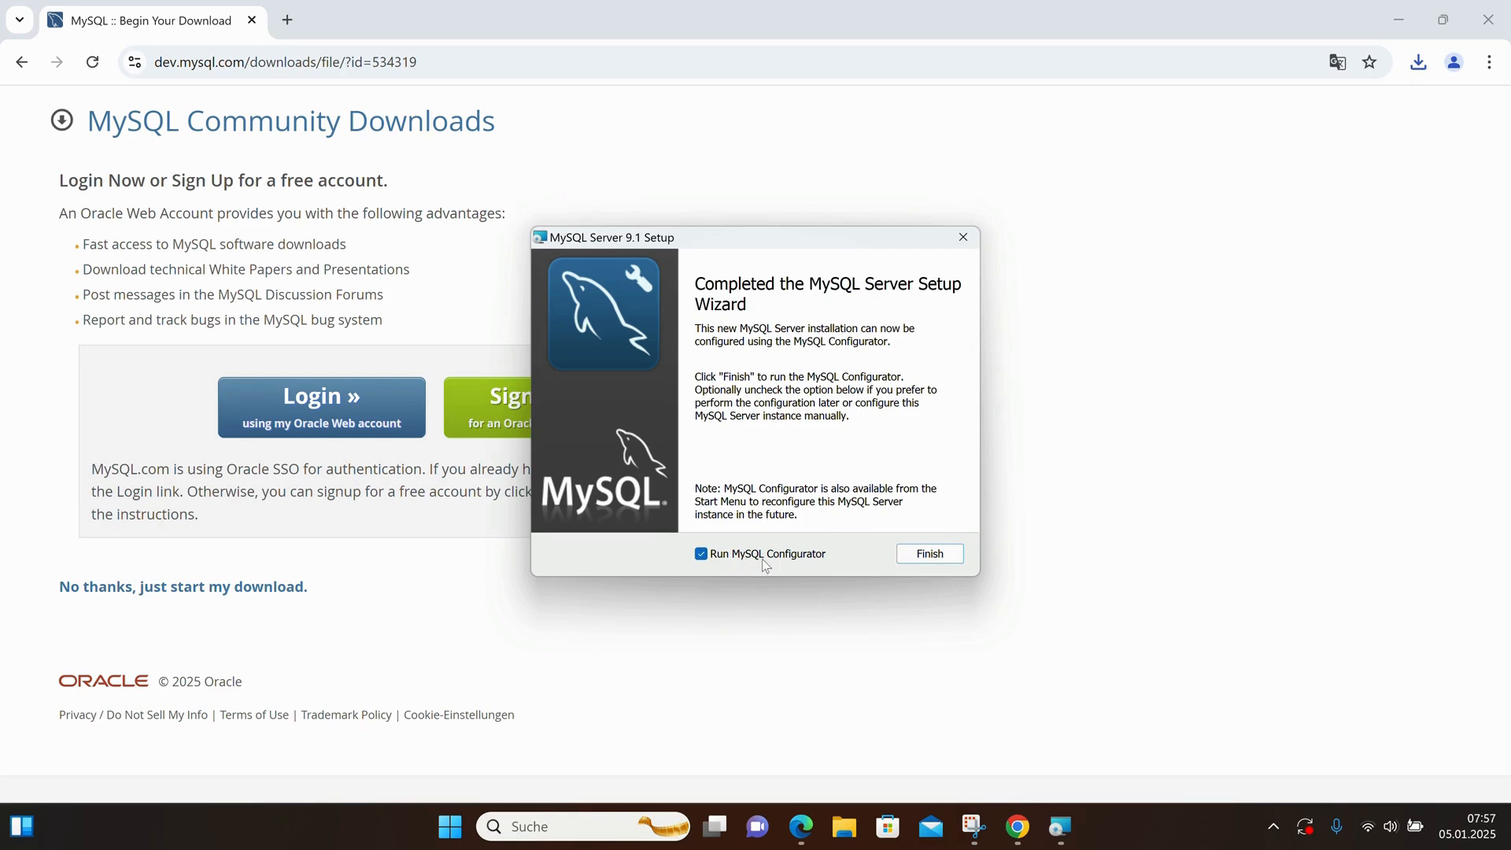
pyautogui.moveTo(727, 563)
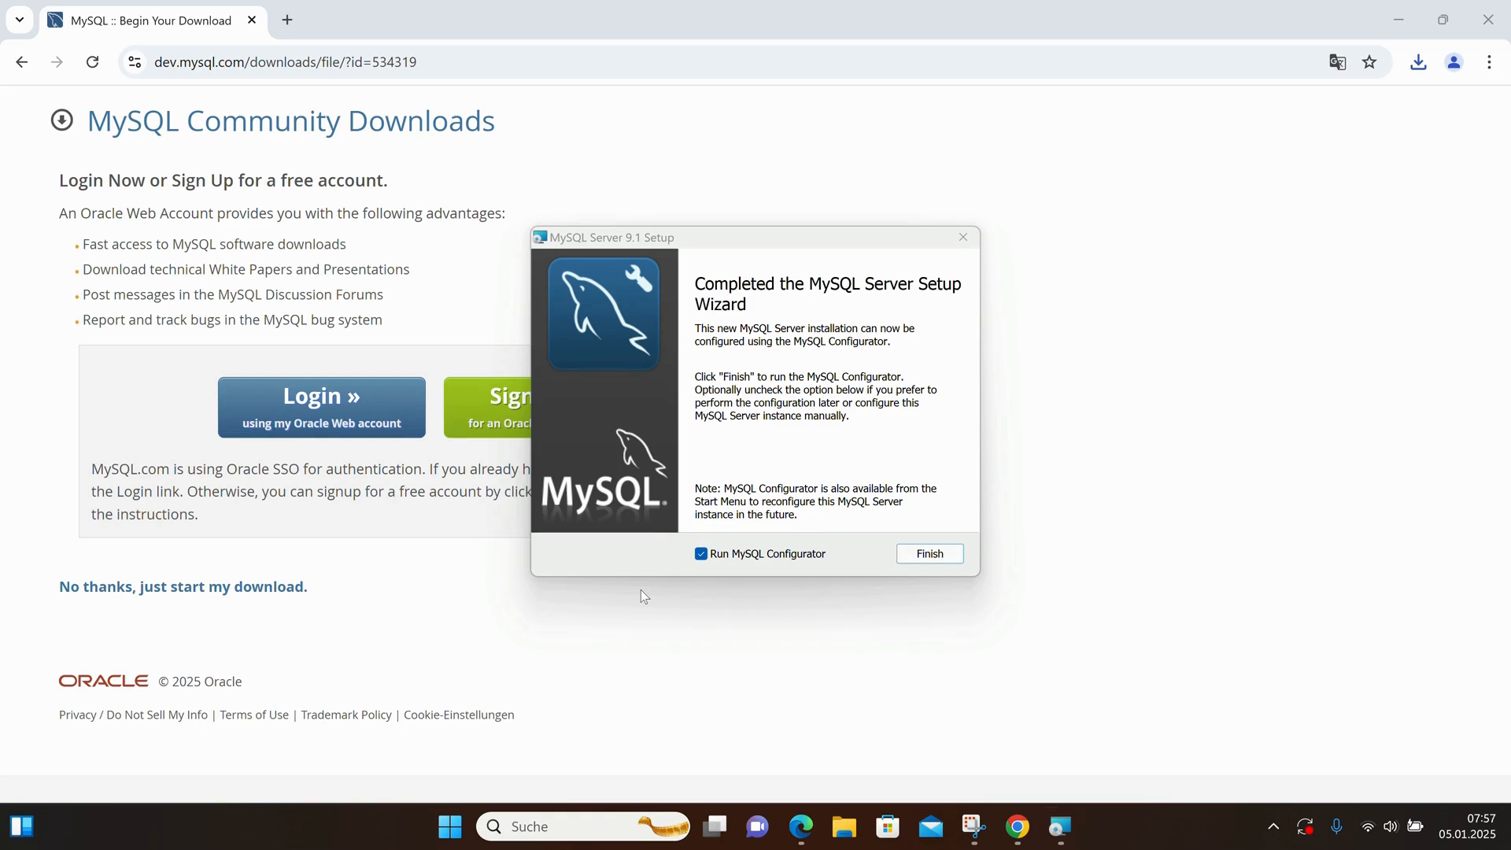
pyautogui.click(928, 553)
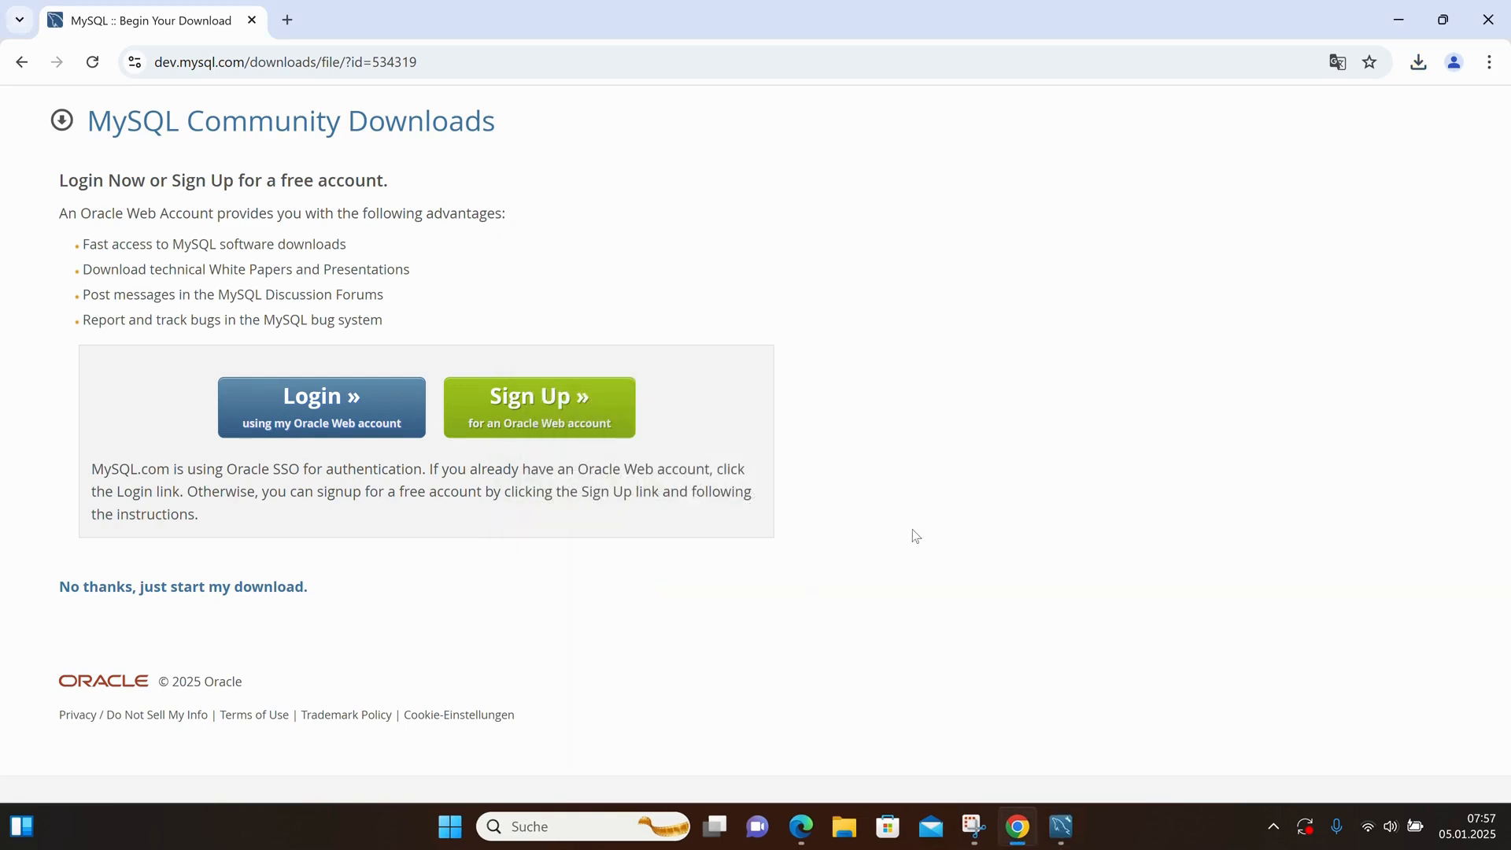
pyautogui.moveTo(920, 389)
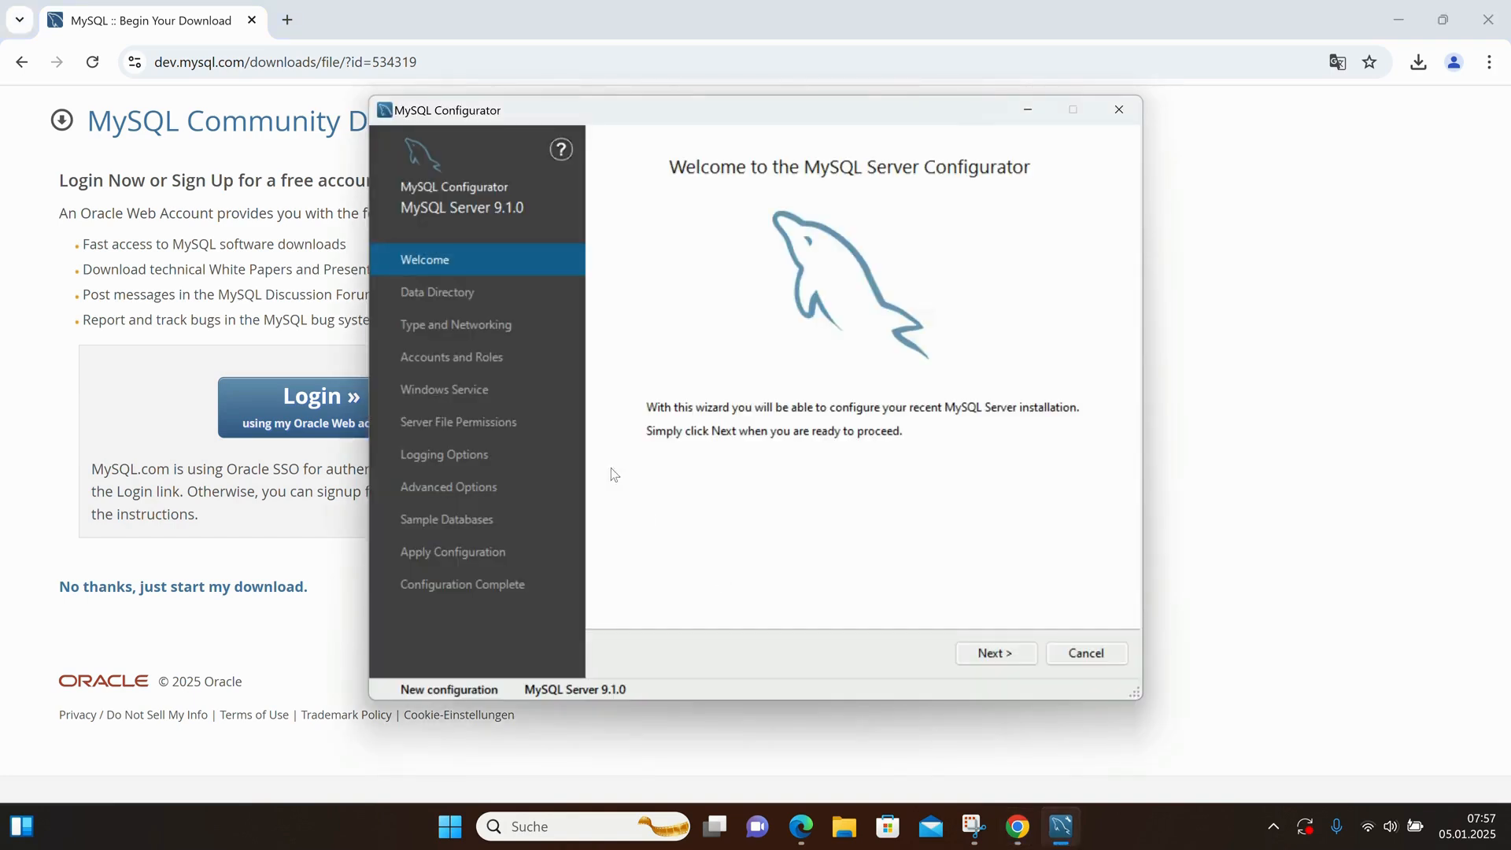
pyautogui.moveTo(434, 227)
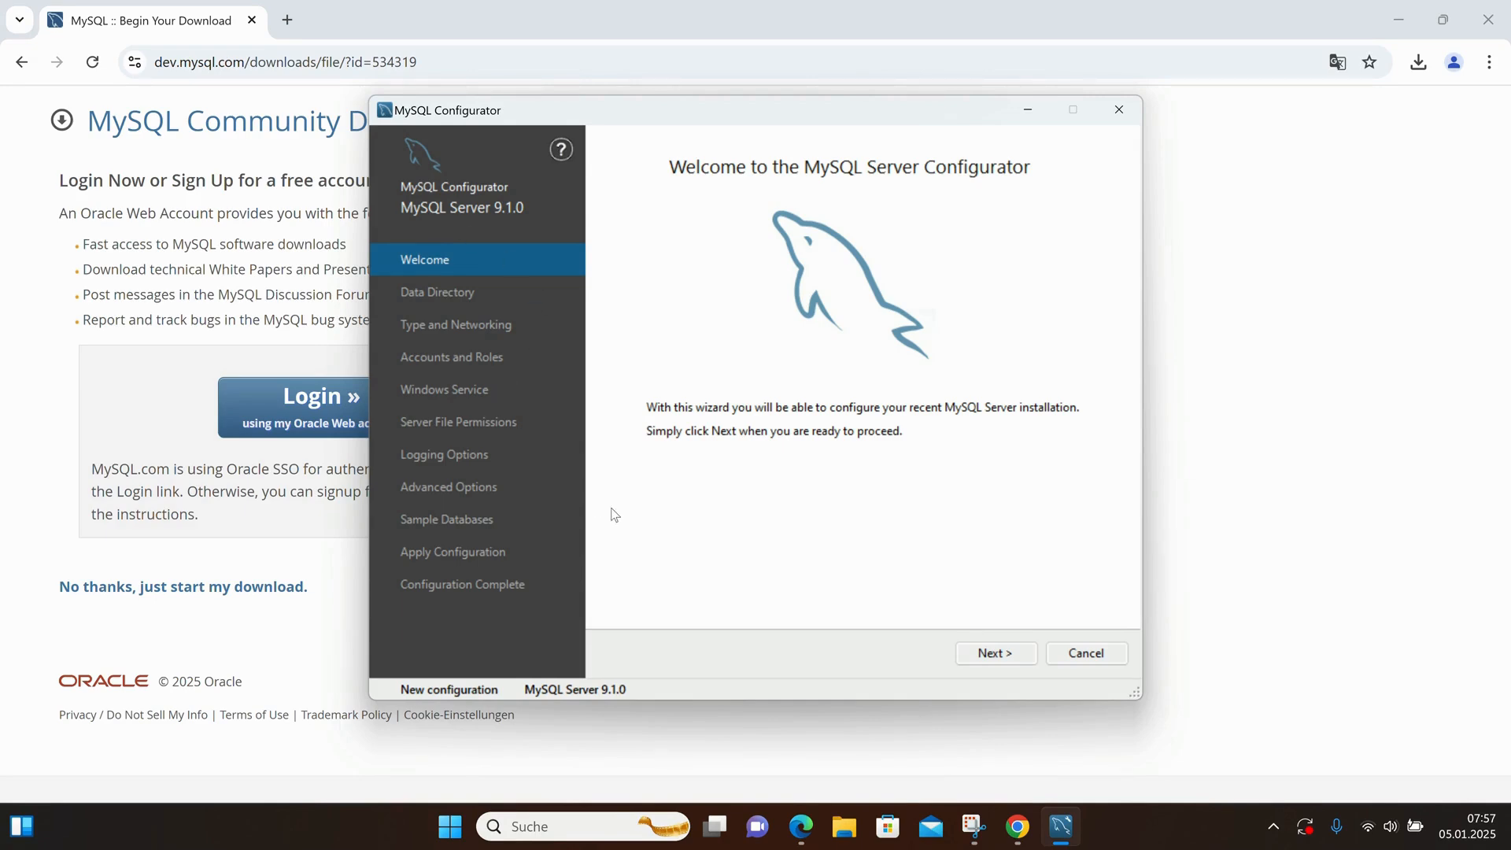
pyautogui.moveTo(996, 653)
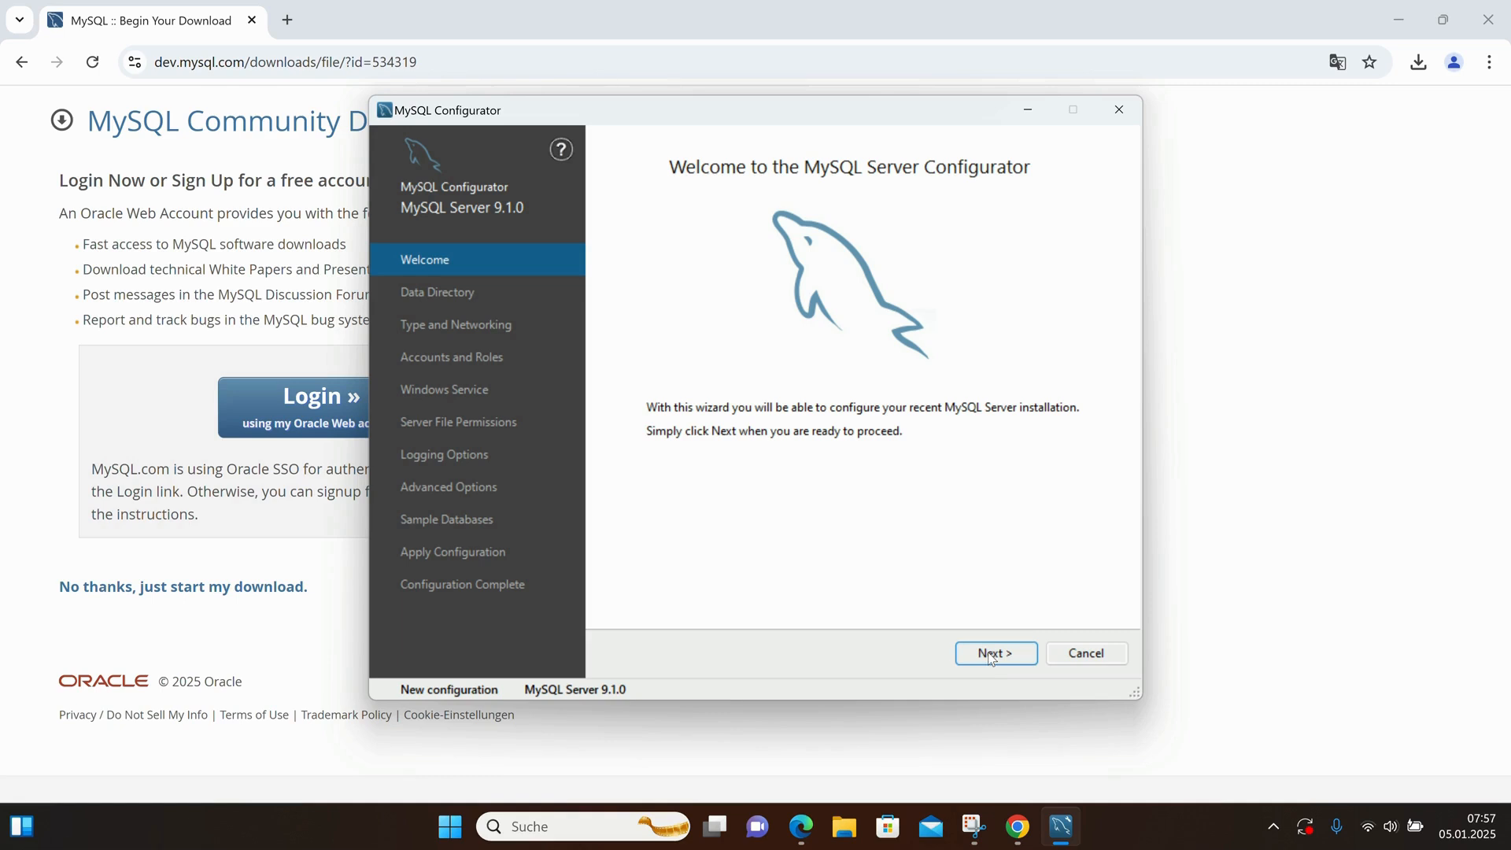
# - Move past the Configurator welcome page to the Data Directory step
pyautogui.click(995, 652)
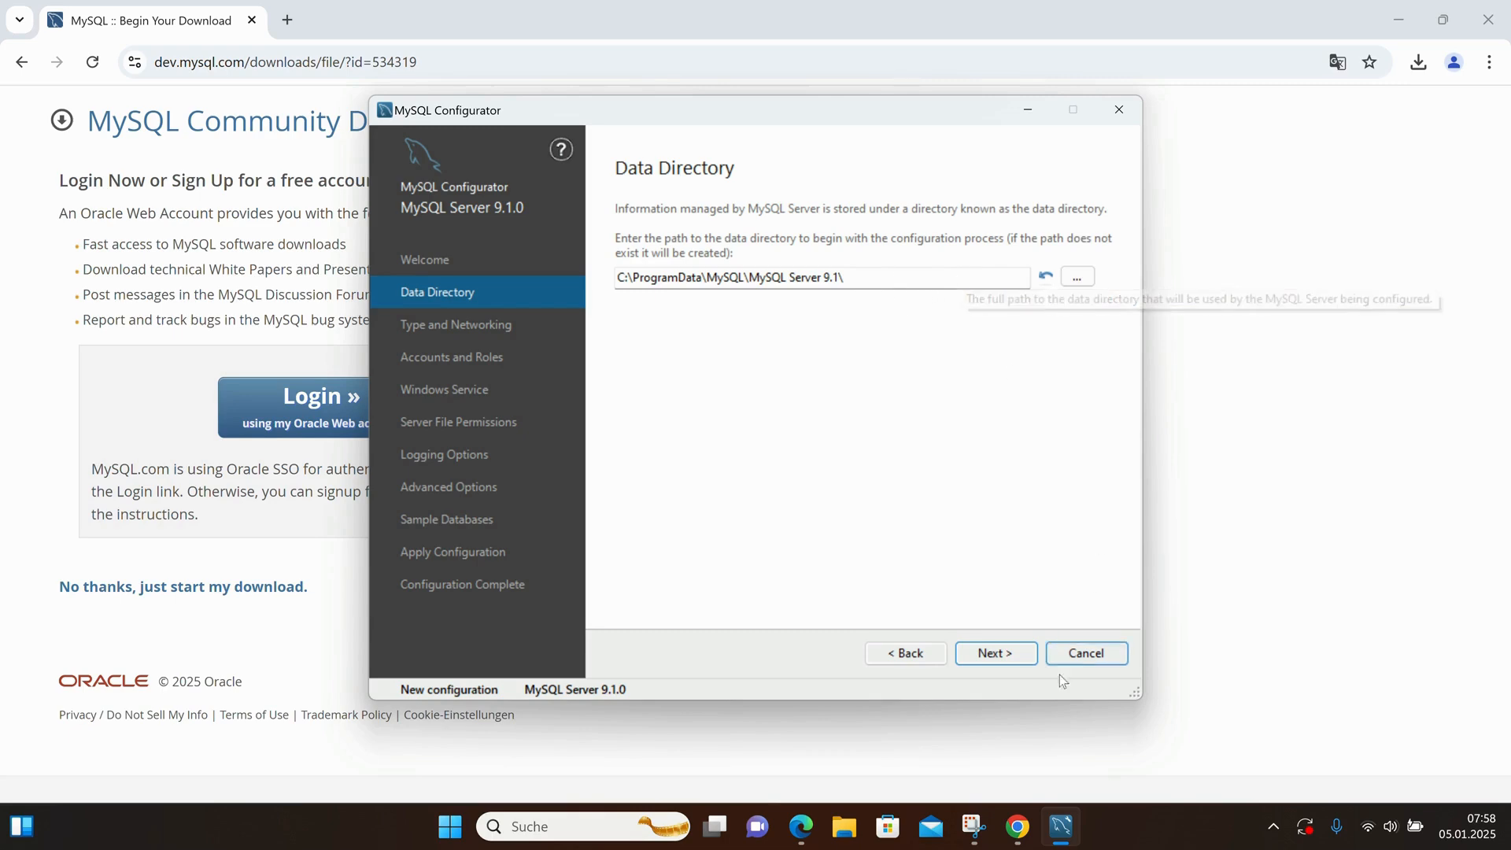
# - Keep the default data directory and Development Computer on port 3306, set the root password, and reach Windows Service
pyautogui.click(996, 652)
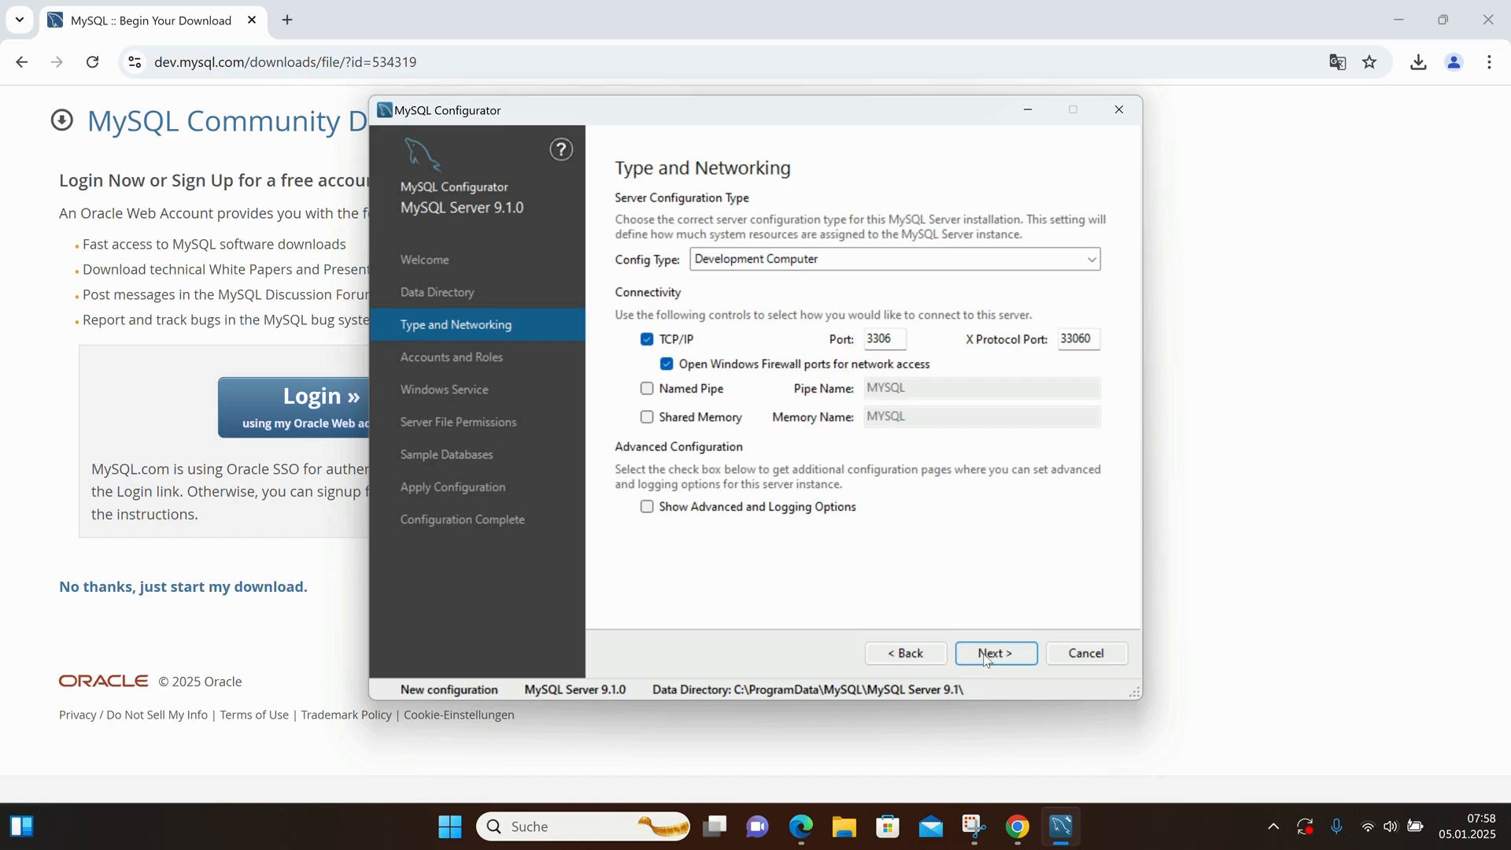
pyautogui.click(996, 652)
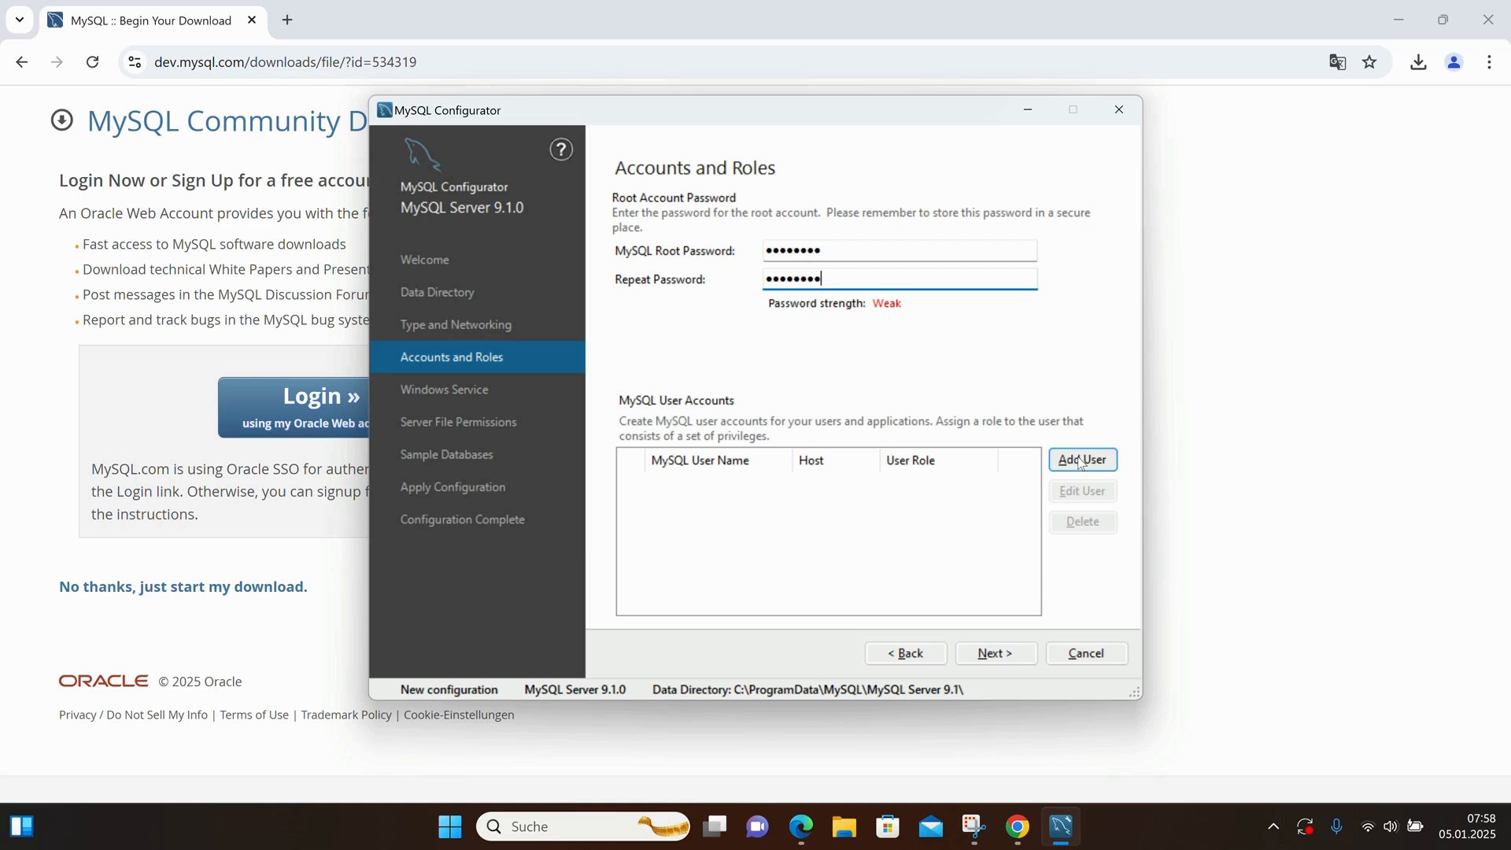
pyautogui.moveTo(1078, 474)
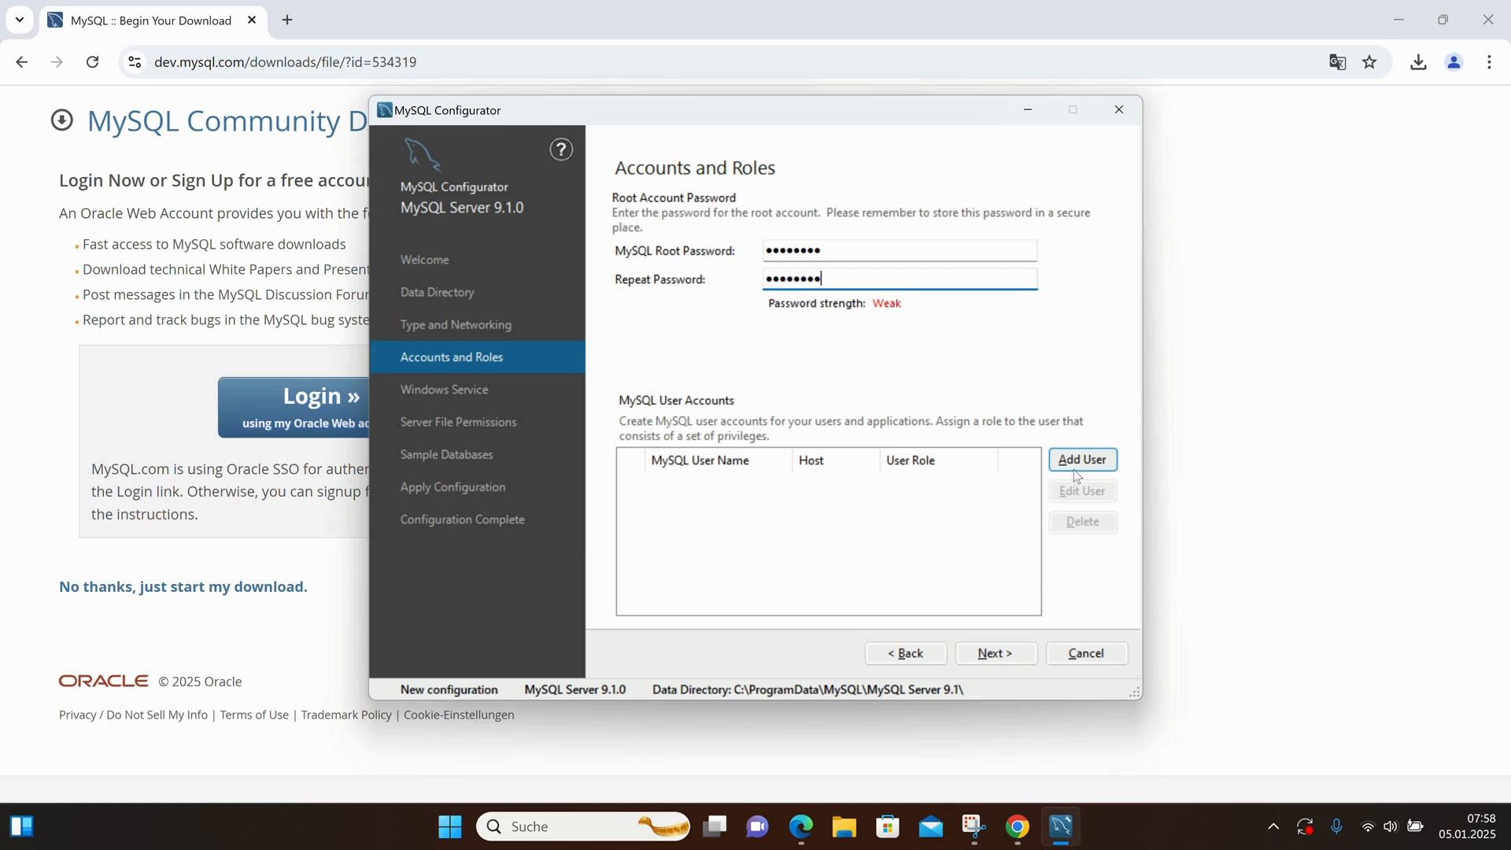
pyautogui.click(995, 652)
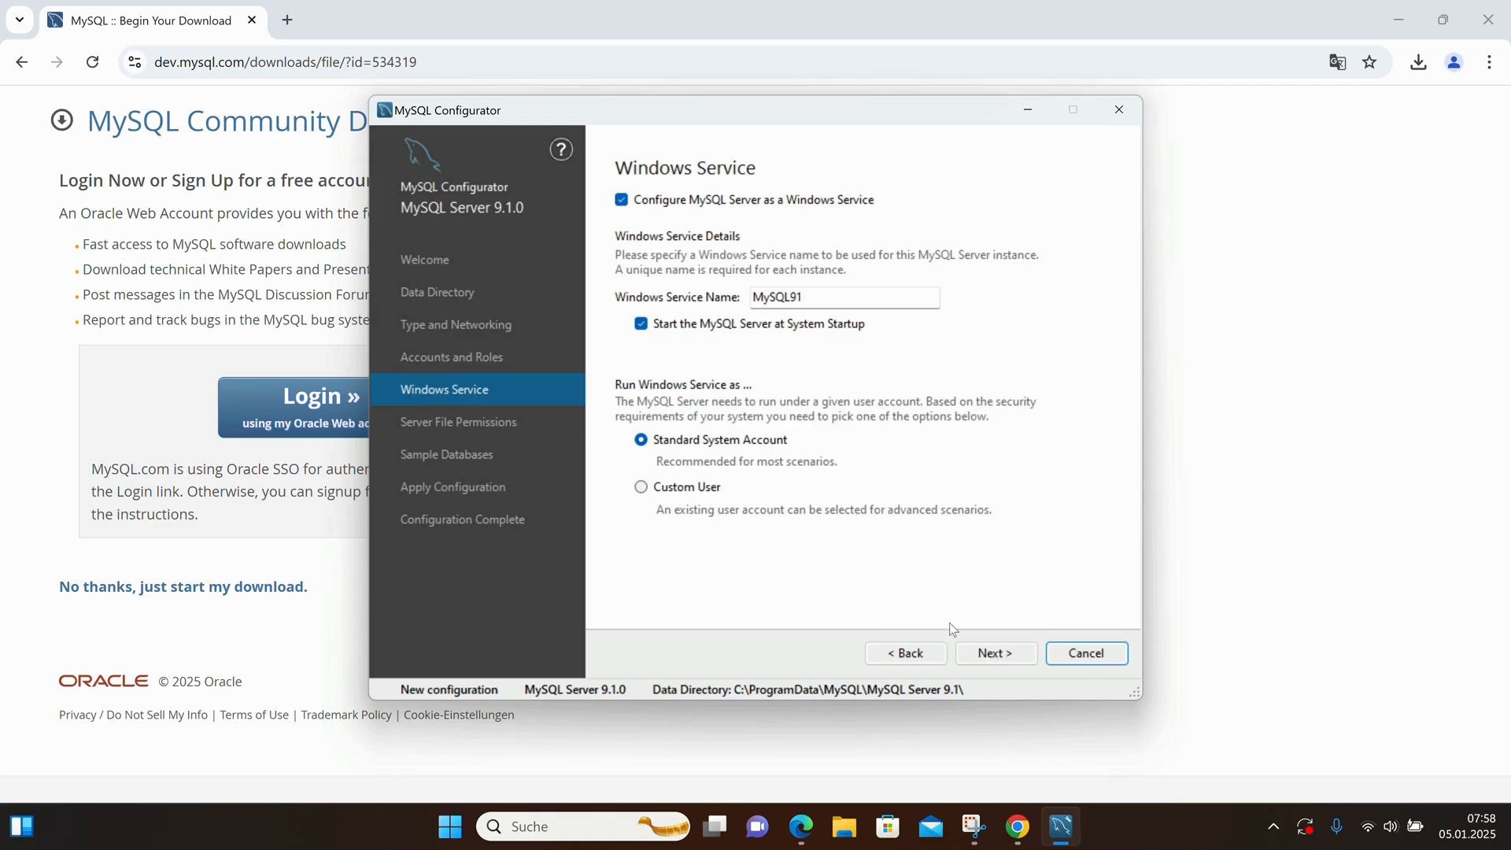
pyautogui.moveTo(669, 315)
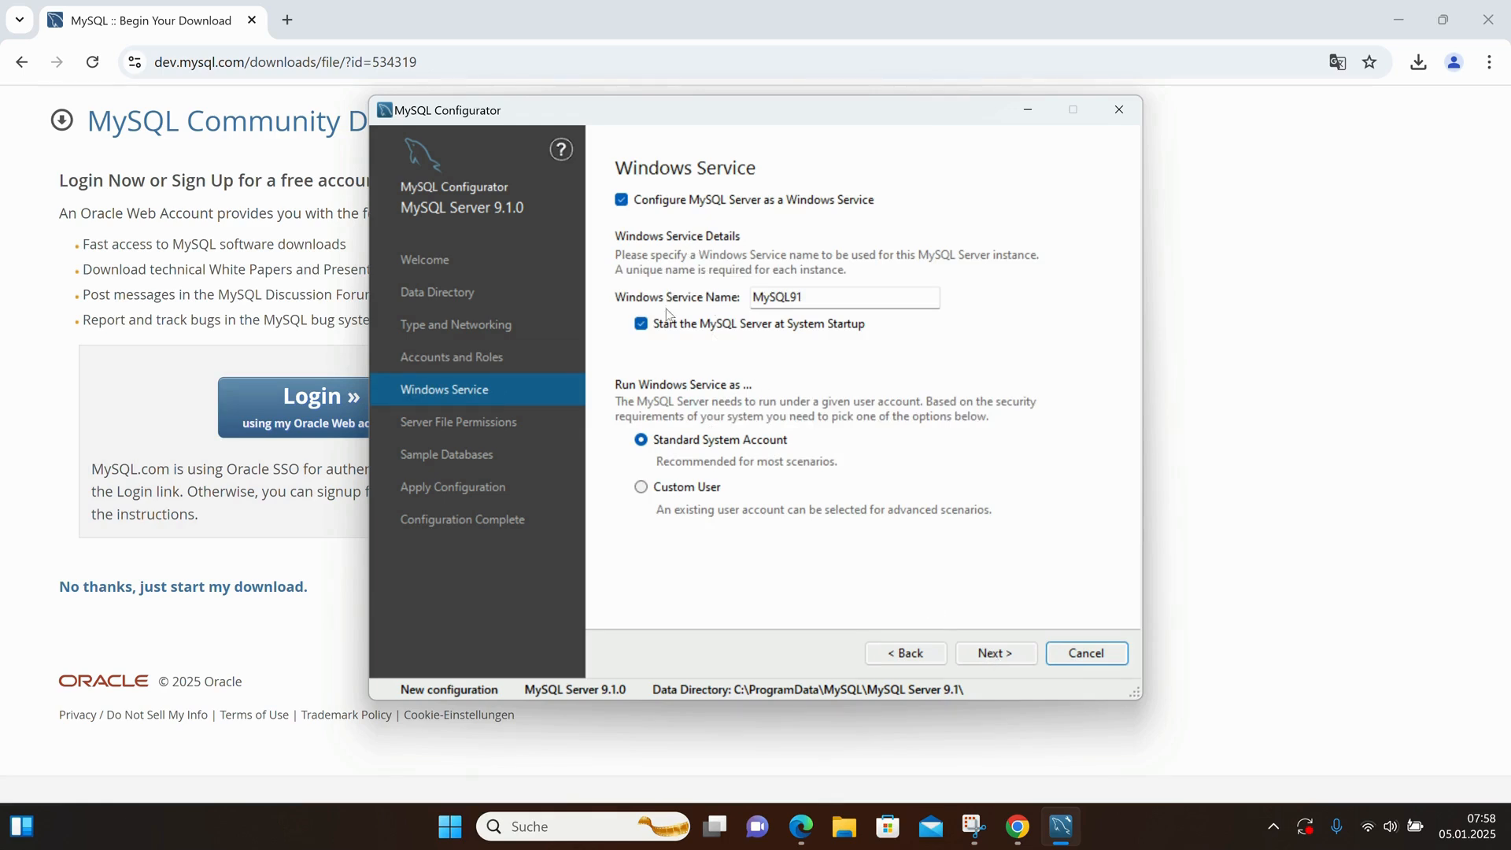
pyautogui.moveTo(960, 549)
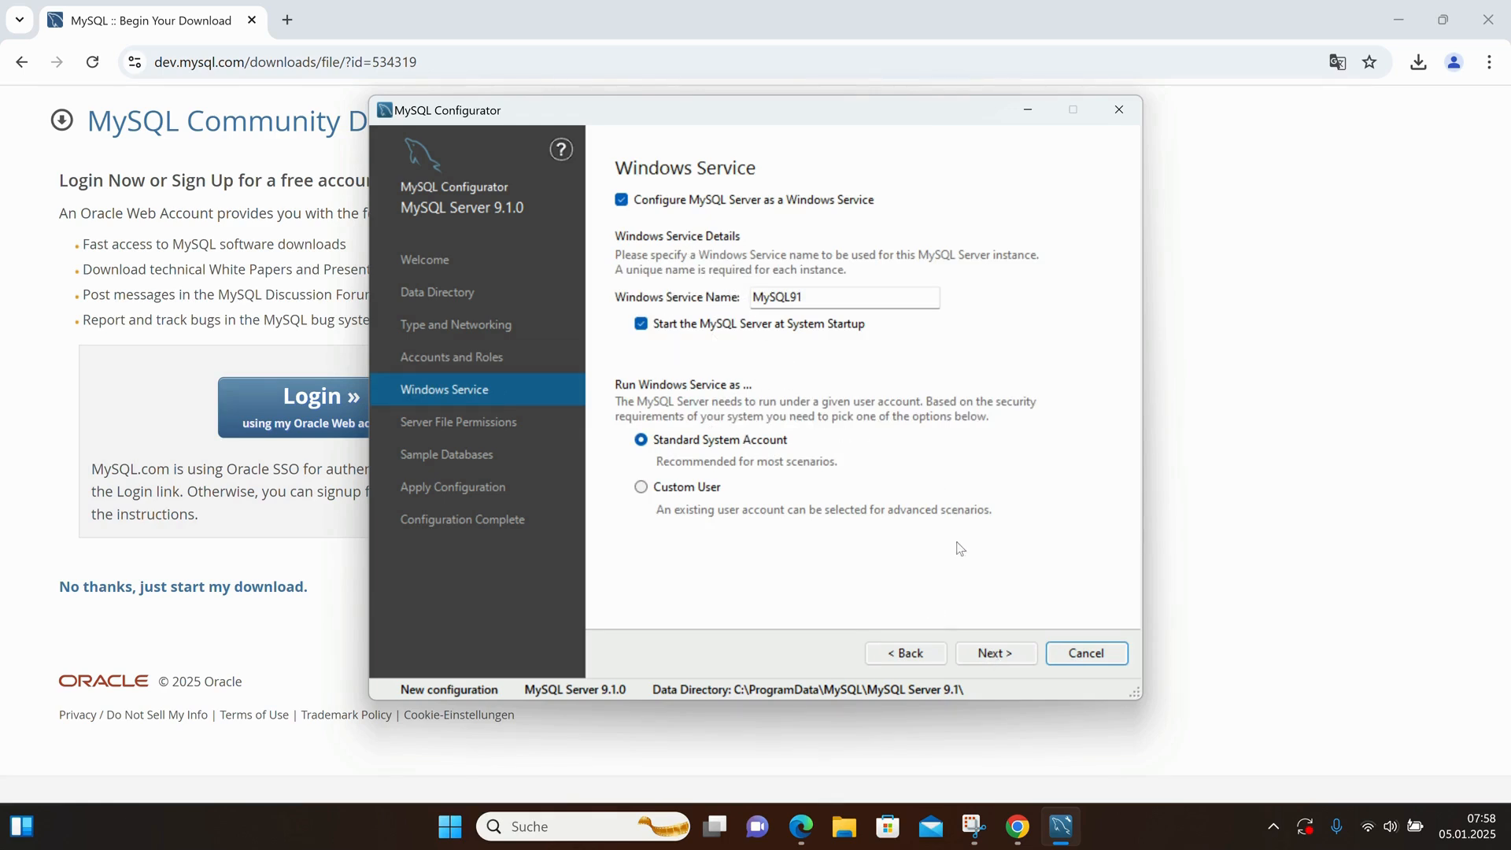
# - Keep the MySQL91 service and full-access file permissions, tick Create Sakila and Create World, and reach Apply Configuration
pyautogui.click(996, 652)
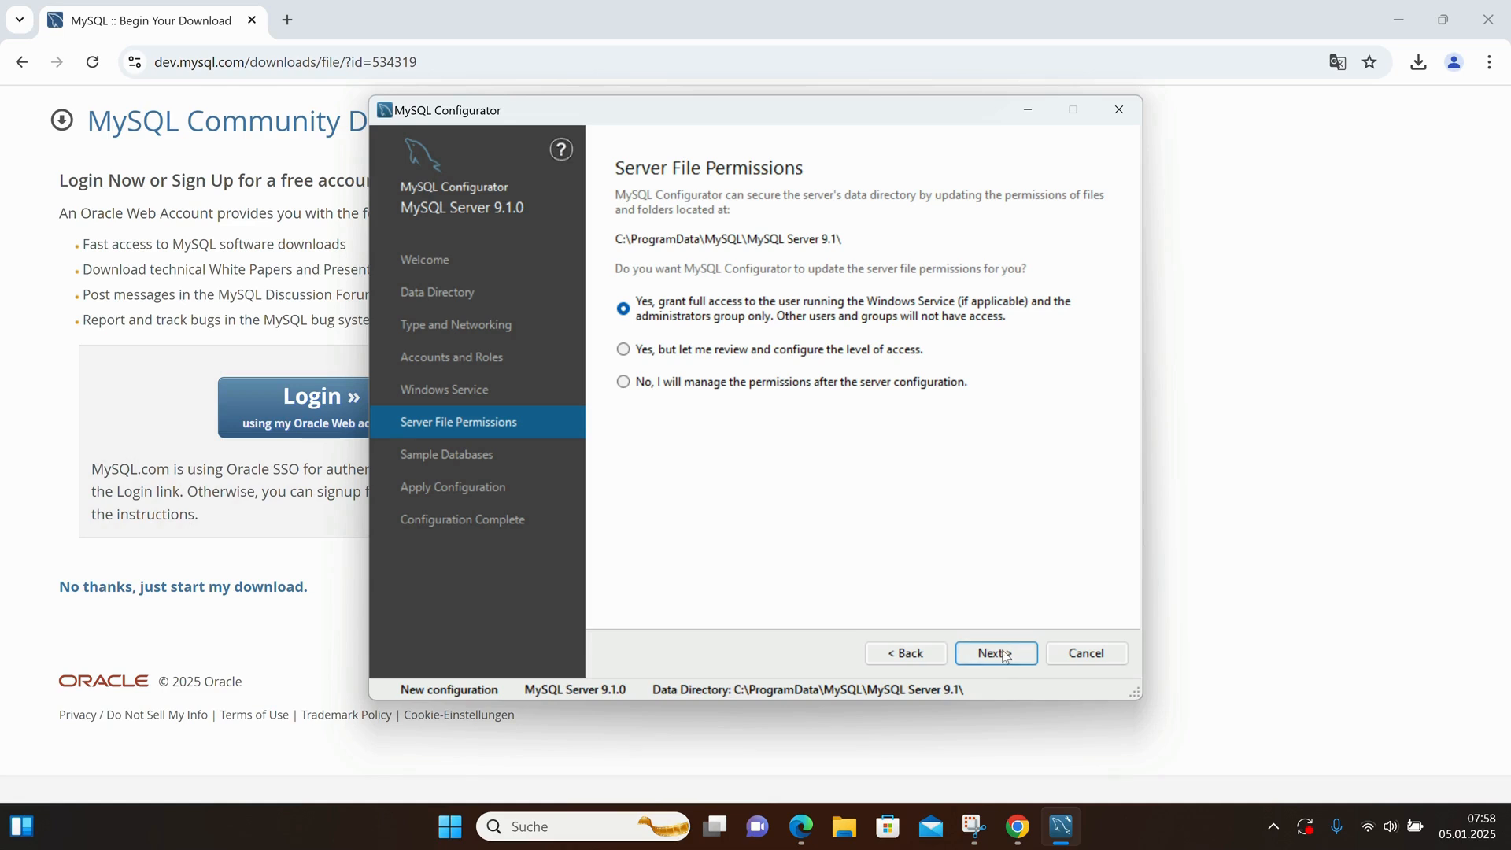
pyautogui.click(995, 652)
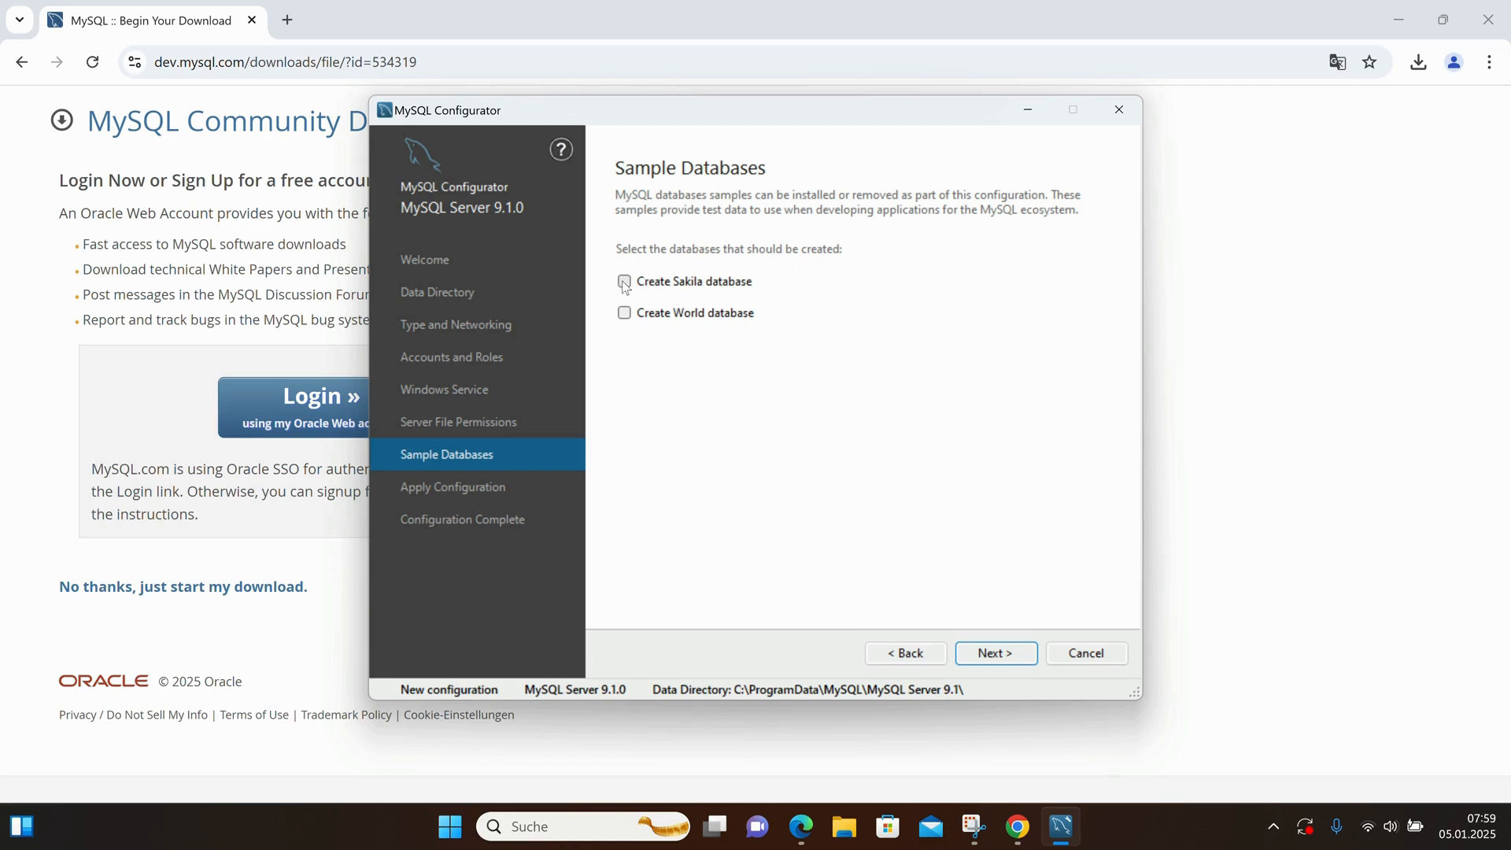
pyautogui.click(624, 280)
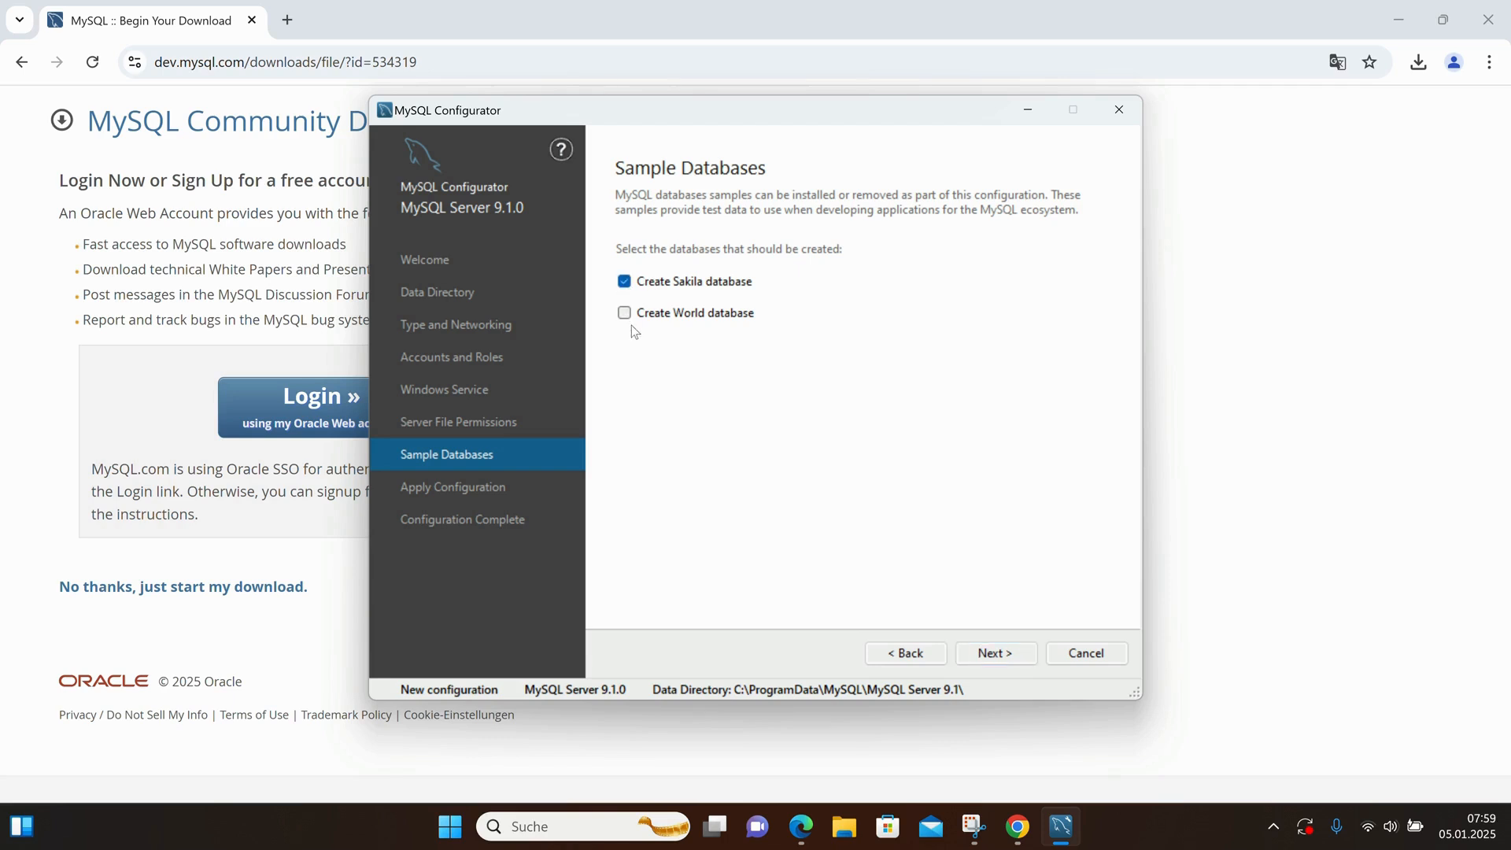
pyautogui.click(624, 312)
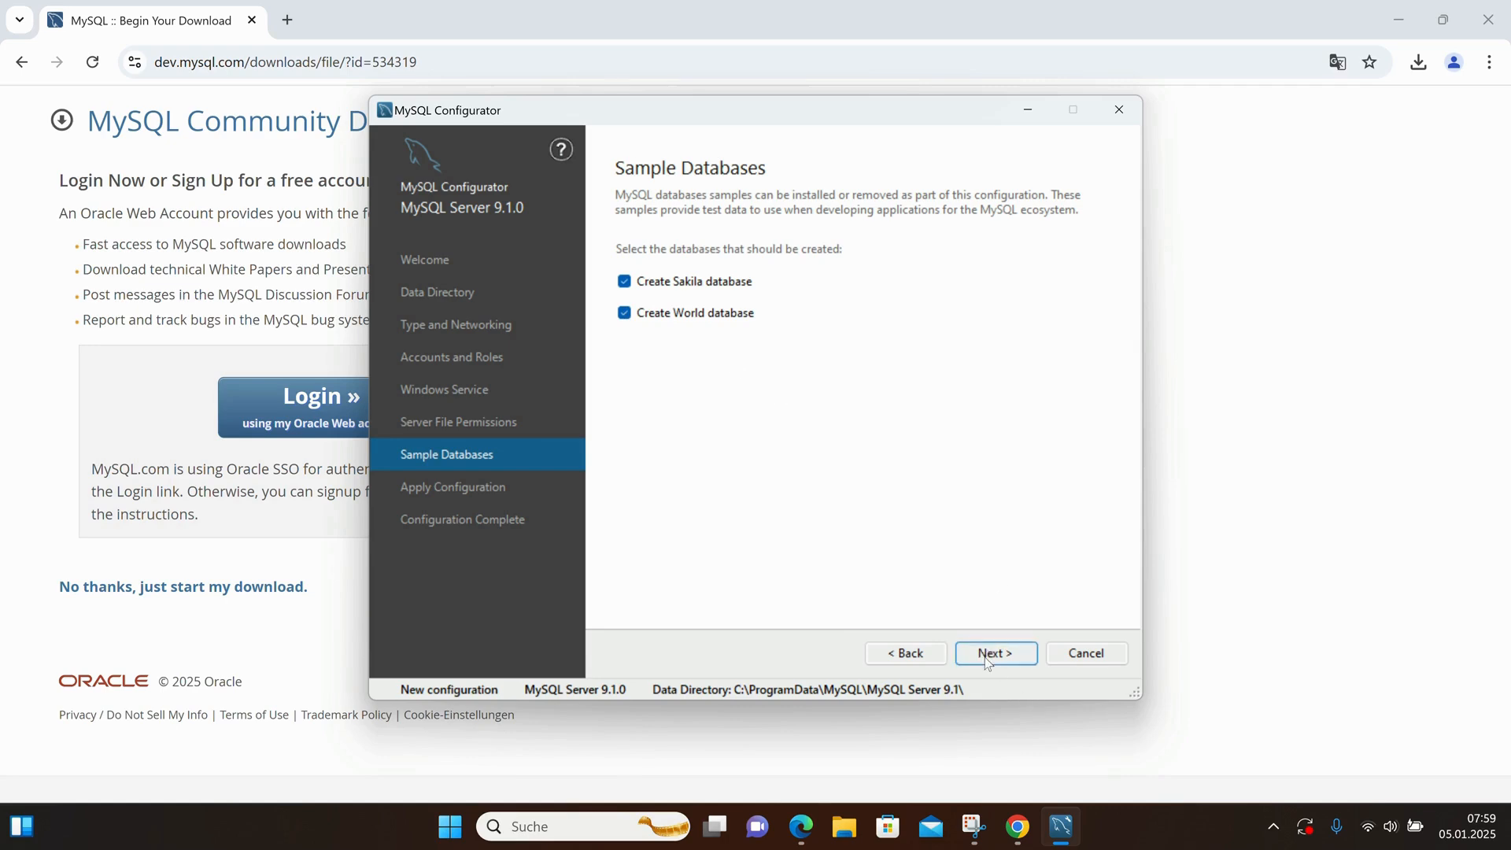
pyautogui.click(995, 653)
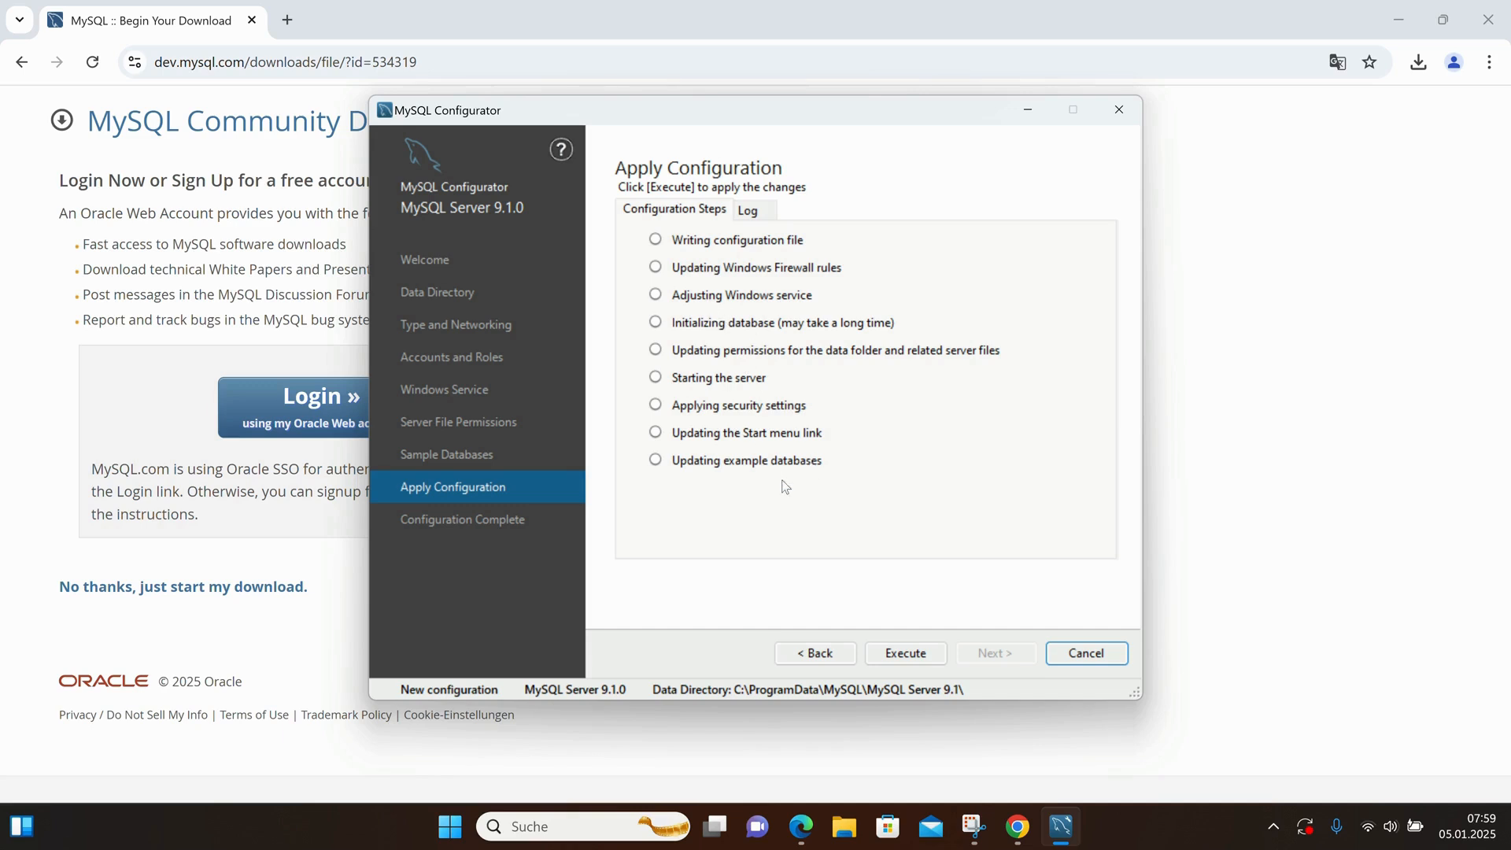
pyautogui.moveTo(914, 619)
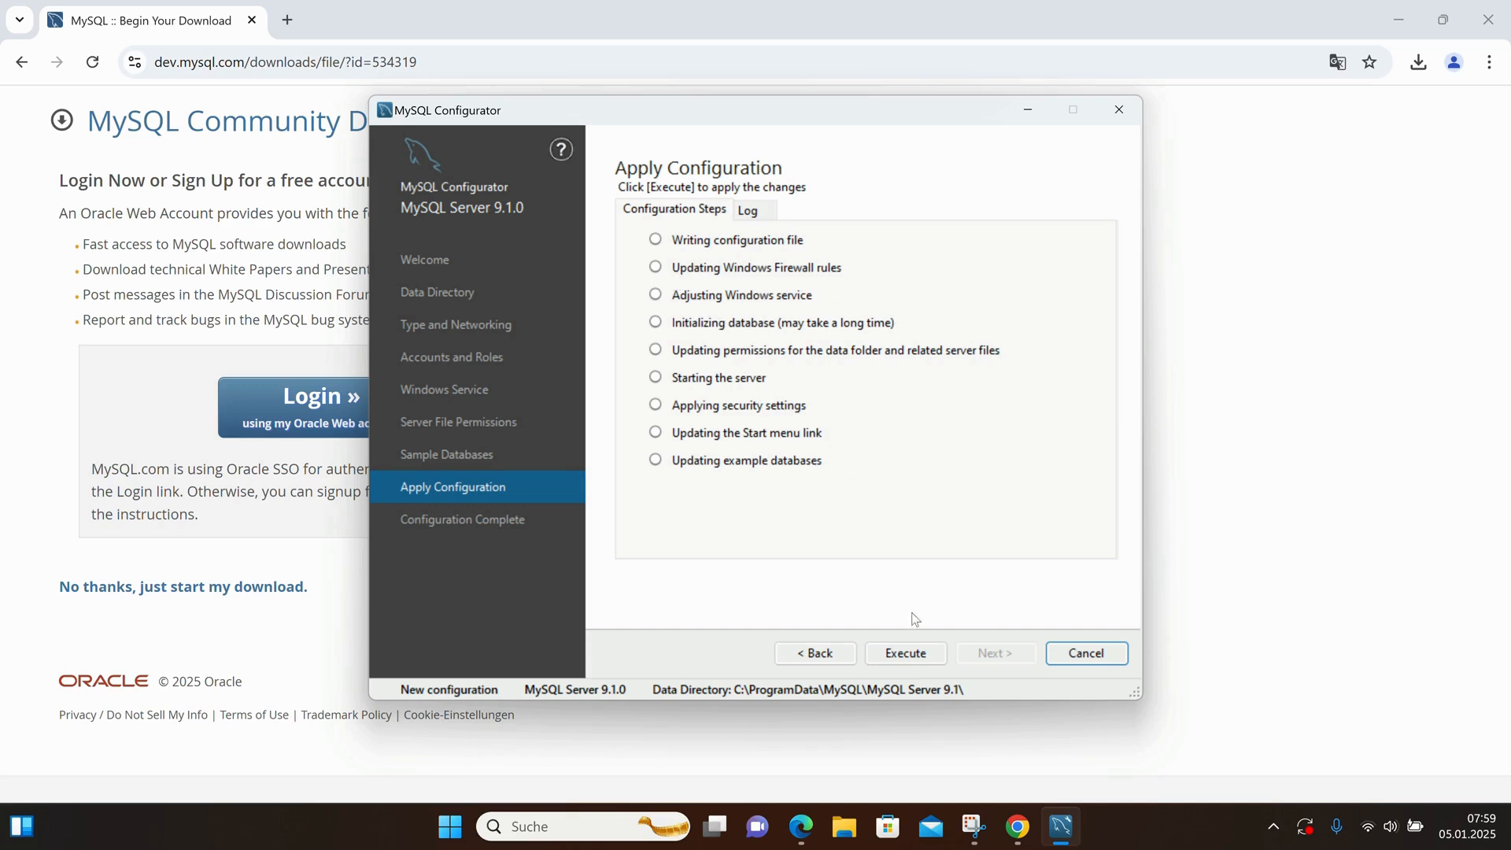
# - Execute the configuration until all steps complete successfully, then continue past the results
pyautogui.click(904, 653)
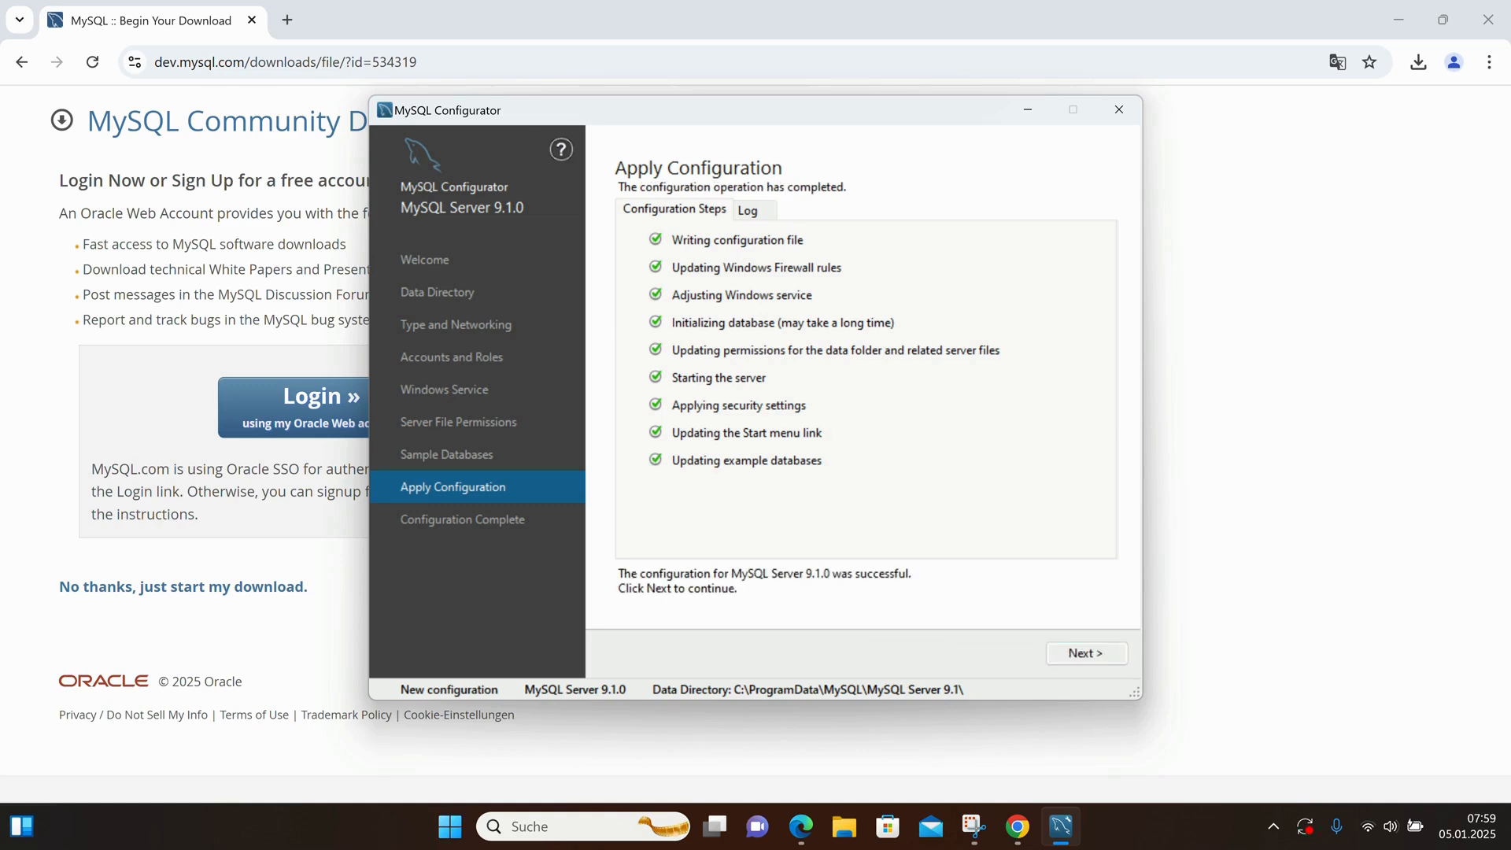
pyautogui.moveTo(1044, 55)
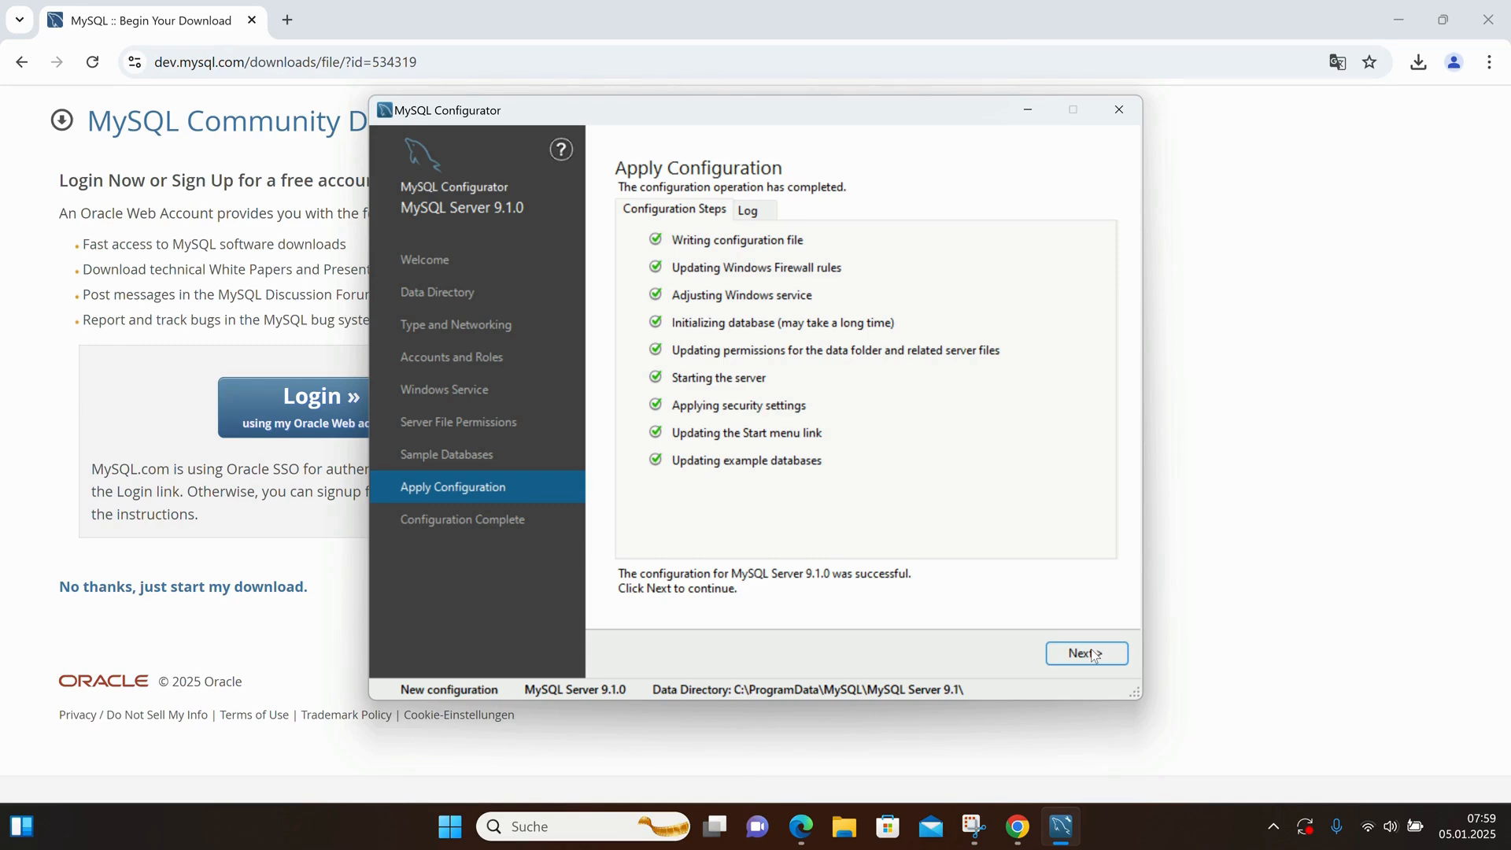
pyautogui.click(1087, 653)
pyautogui.write('my')
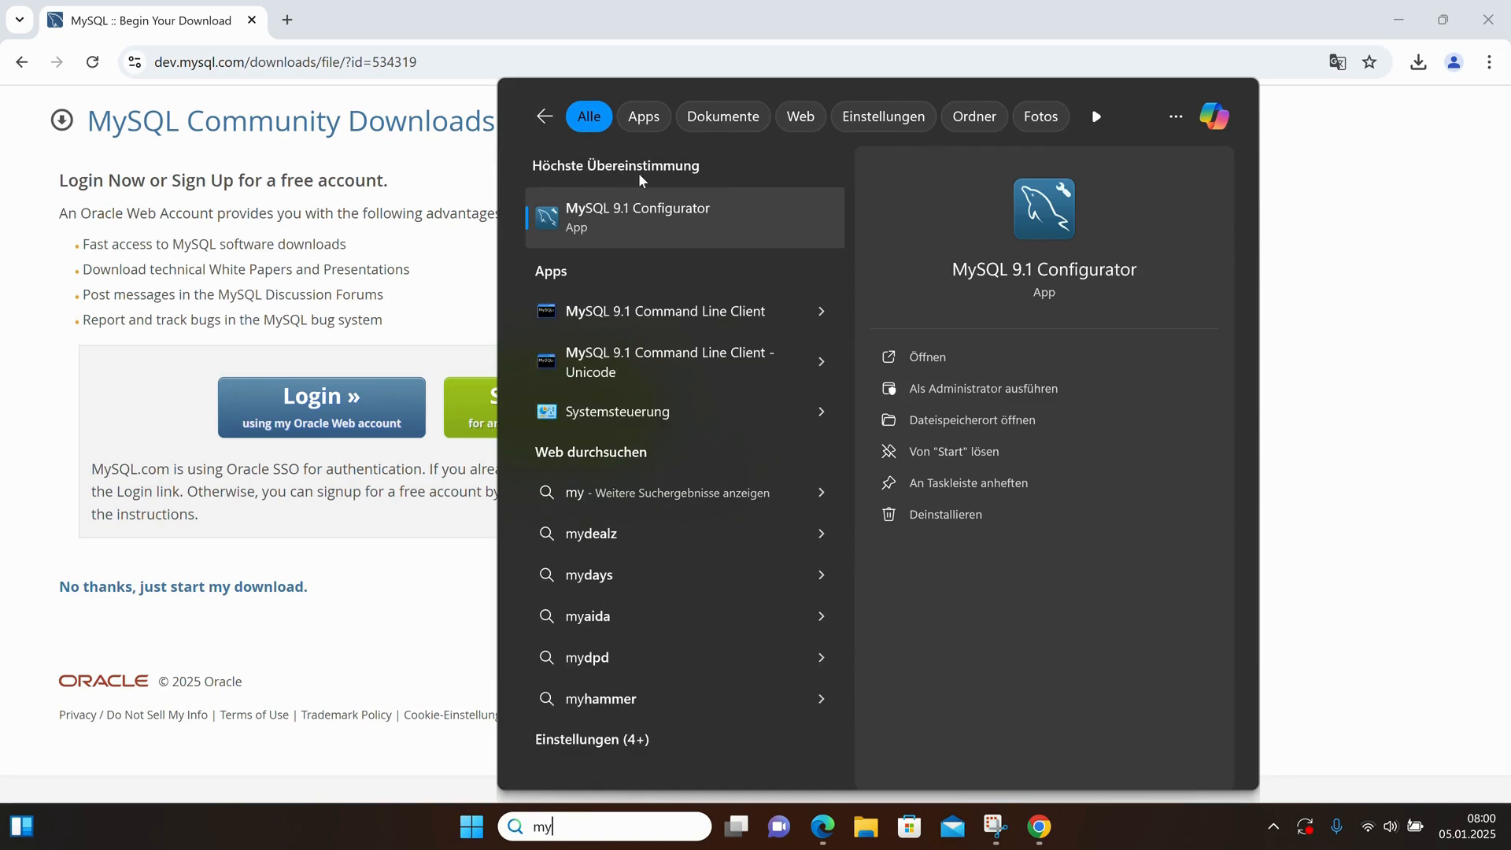
pyautogui.moveTo(664, 310)
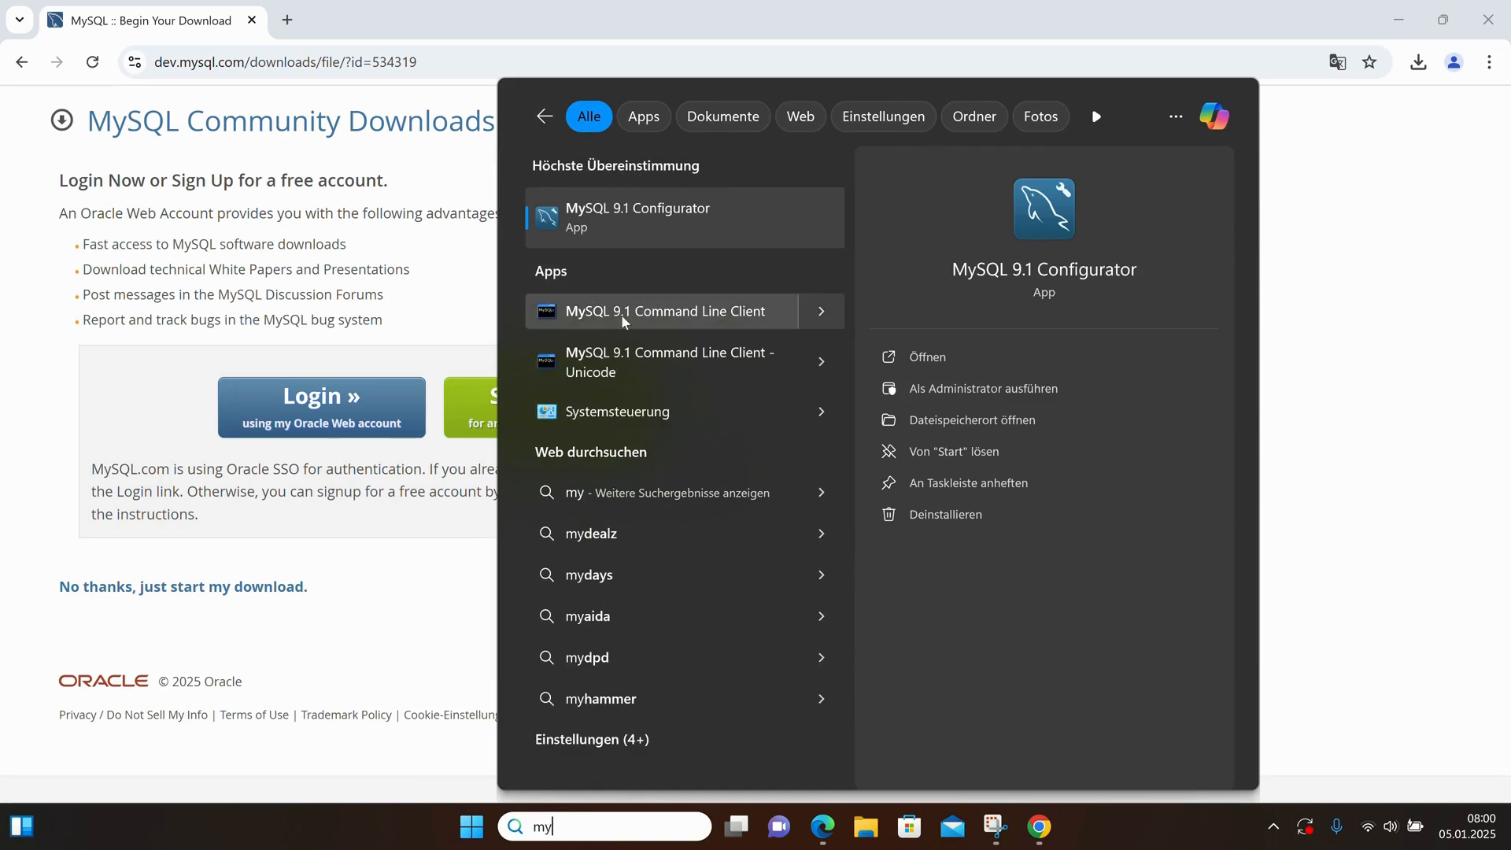
# - Review the MySQL 9.1 apps in Windows Search and return to the bare desktop
pyautogui.click(665, 310)
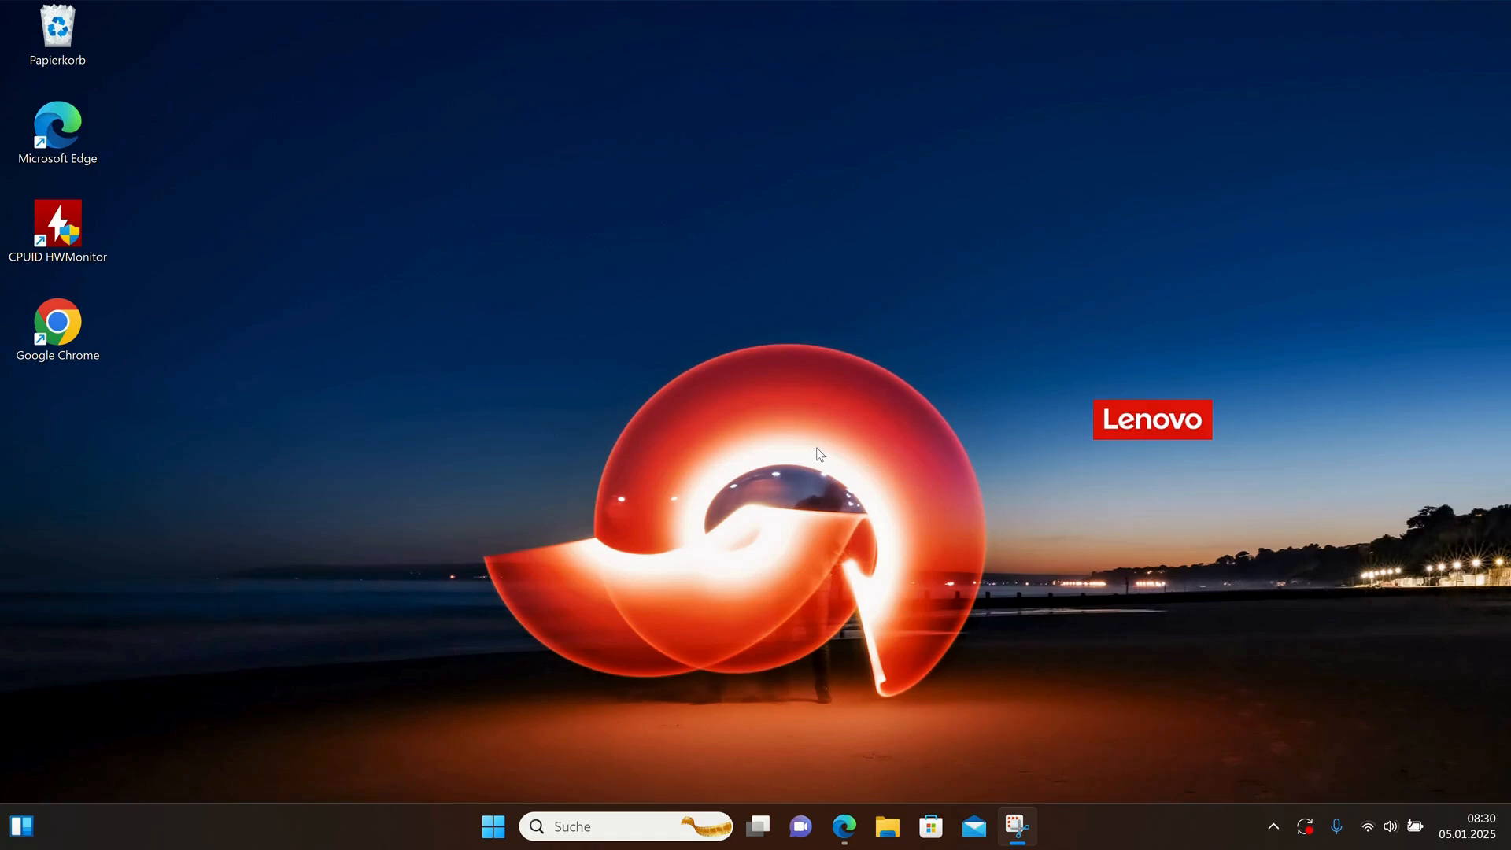
pyautogui.moveTo(391, 271)
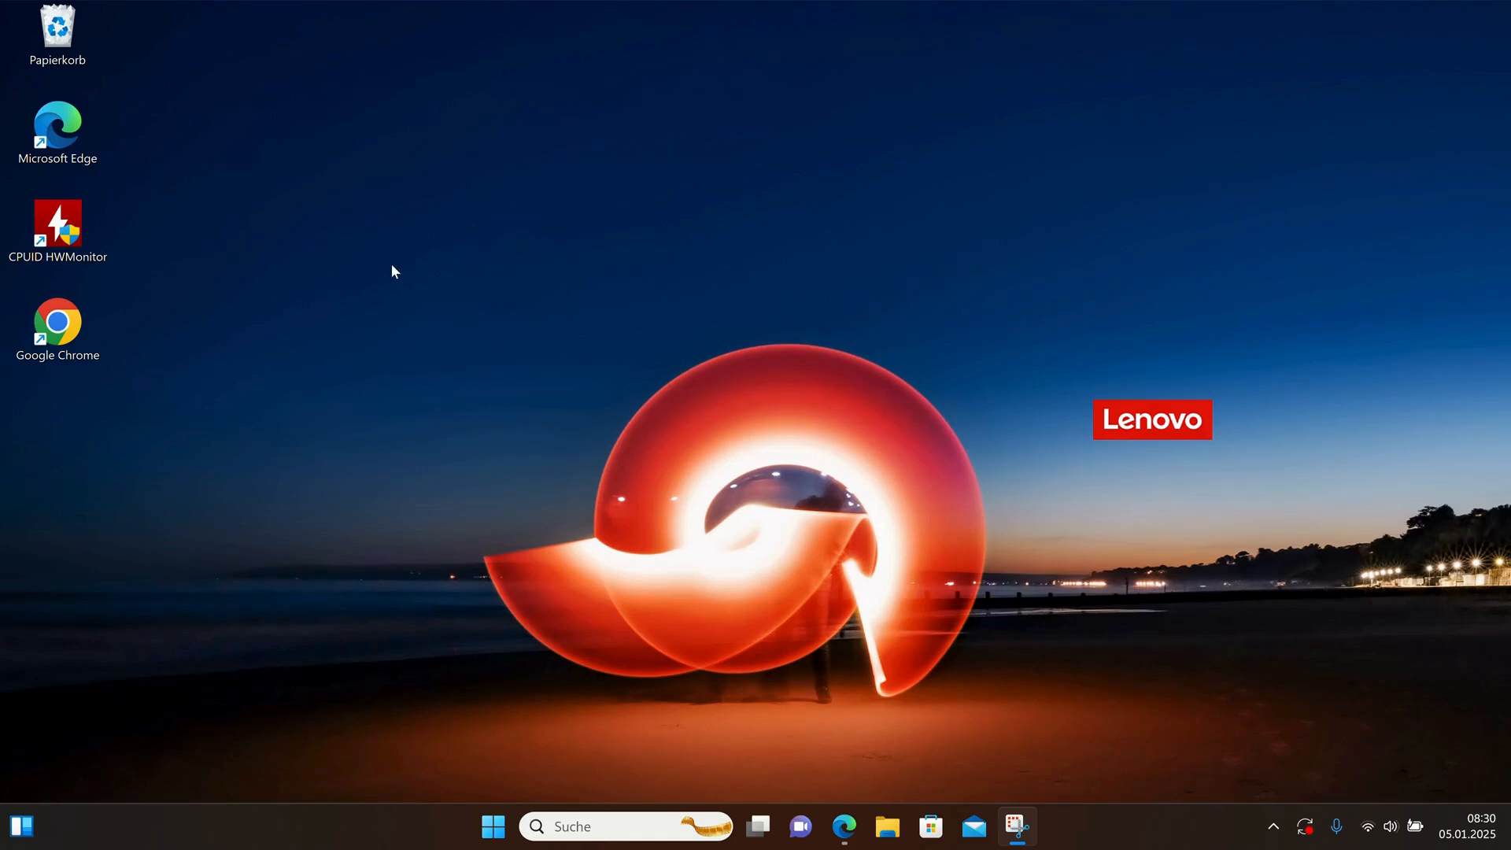
# - Launch Chrome, search Google for 'mysql' and land on the MySQL Downloads page
pyautogui.click(58, 325)
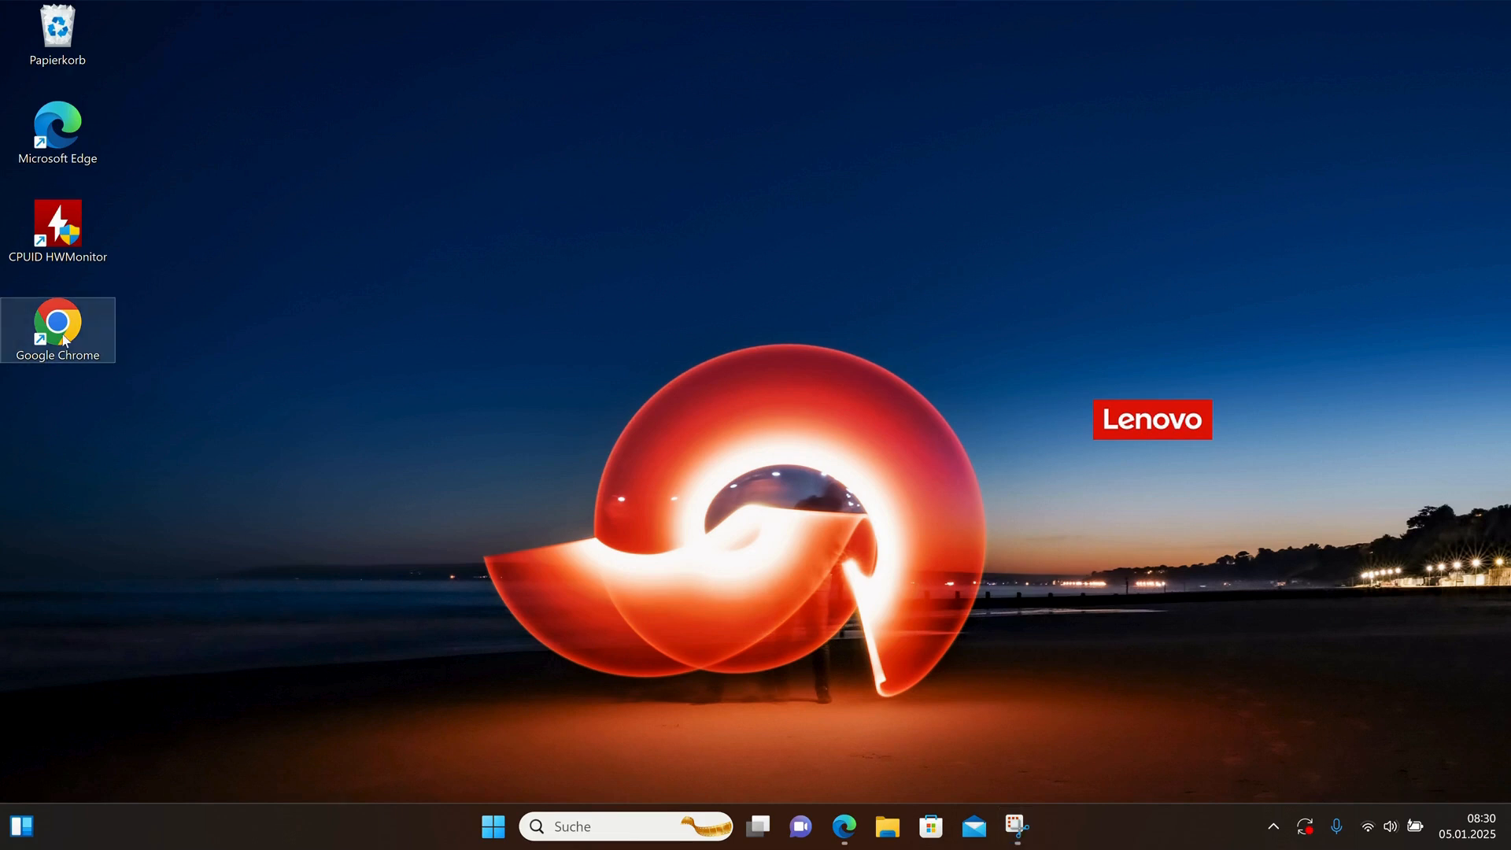
pyautogui.doubleClick(57, 331)
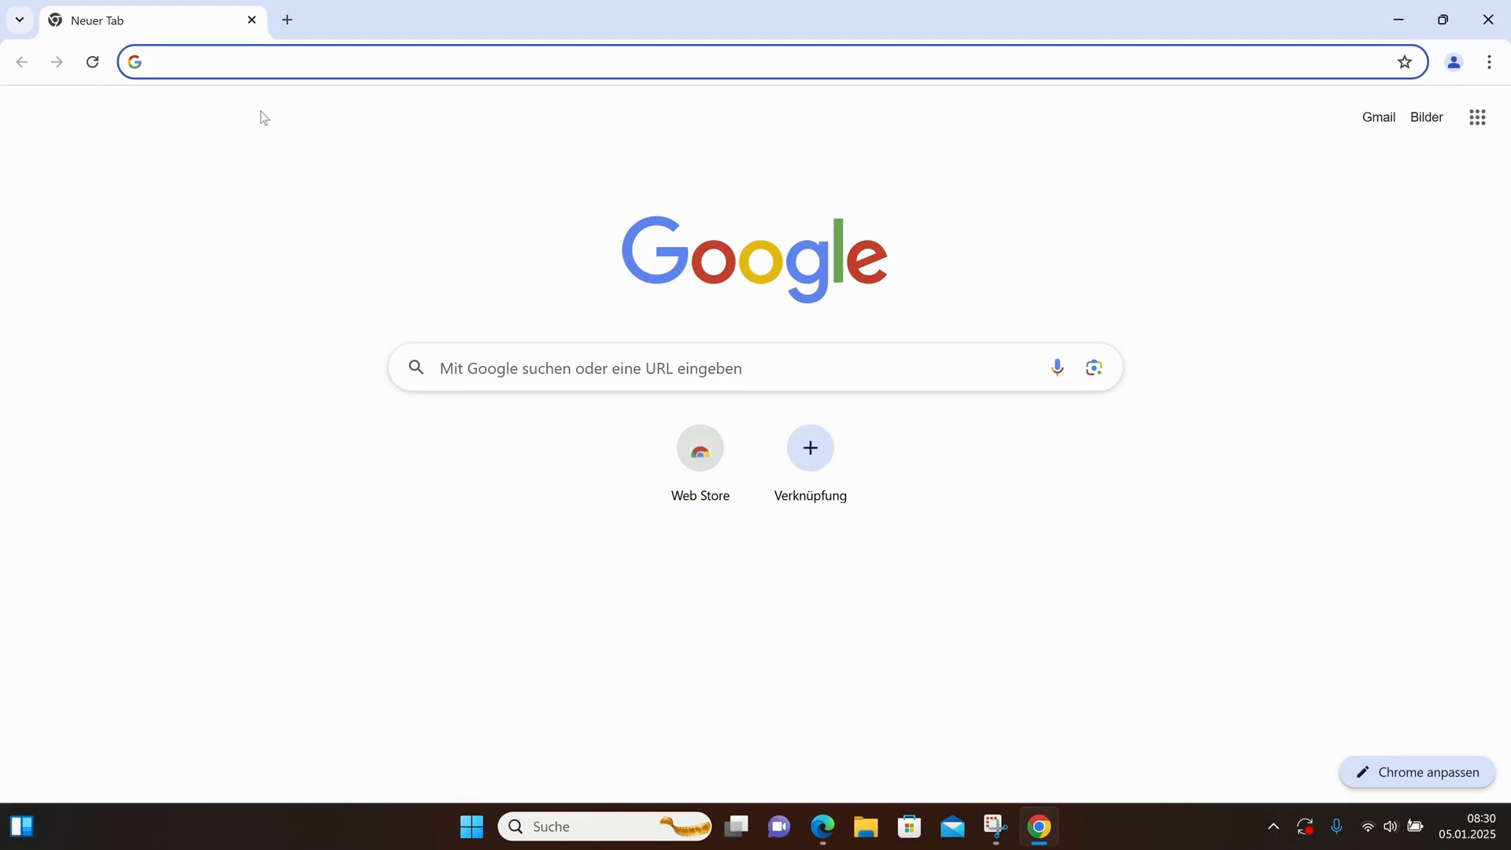
pyautogui.write('mysql')
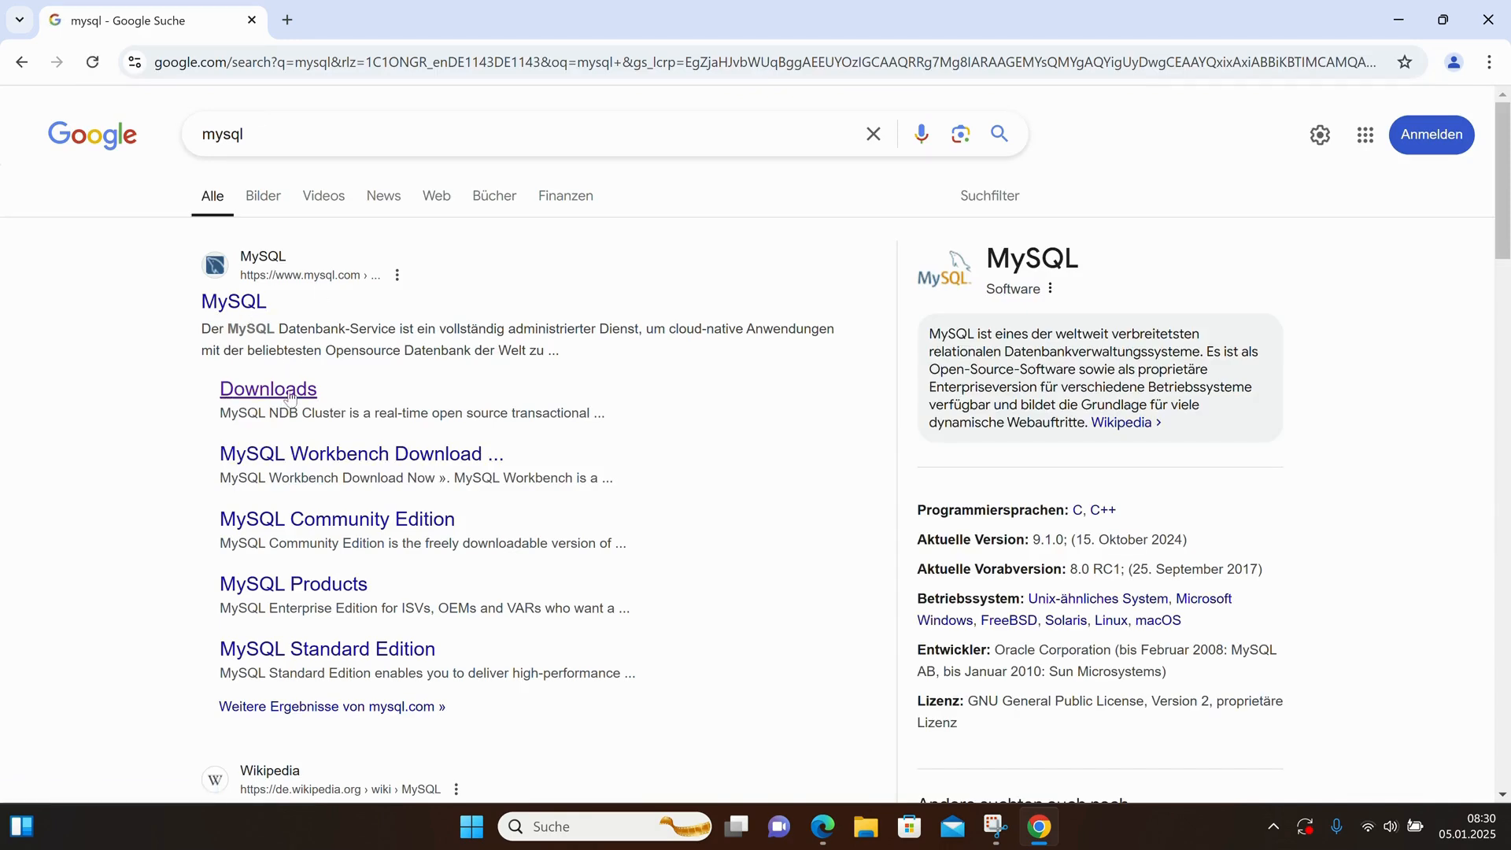
pyautogui.click(268, 388)
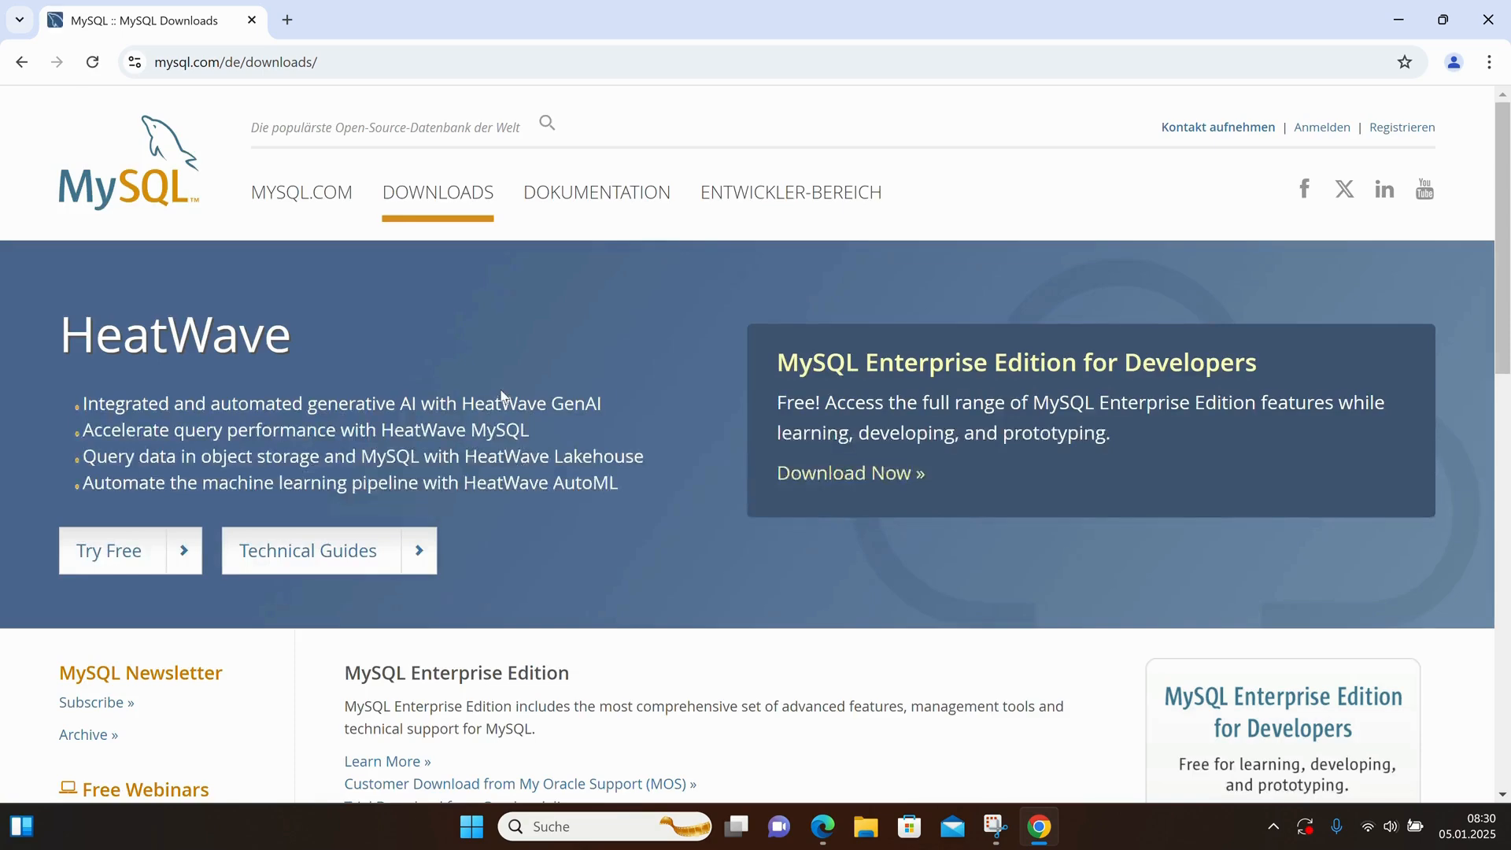
pyautogui.scroll(-3)
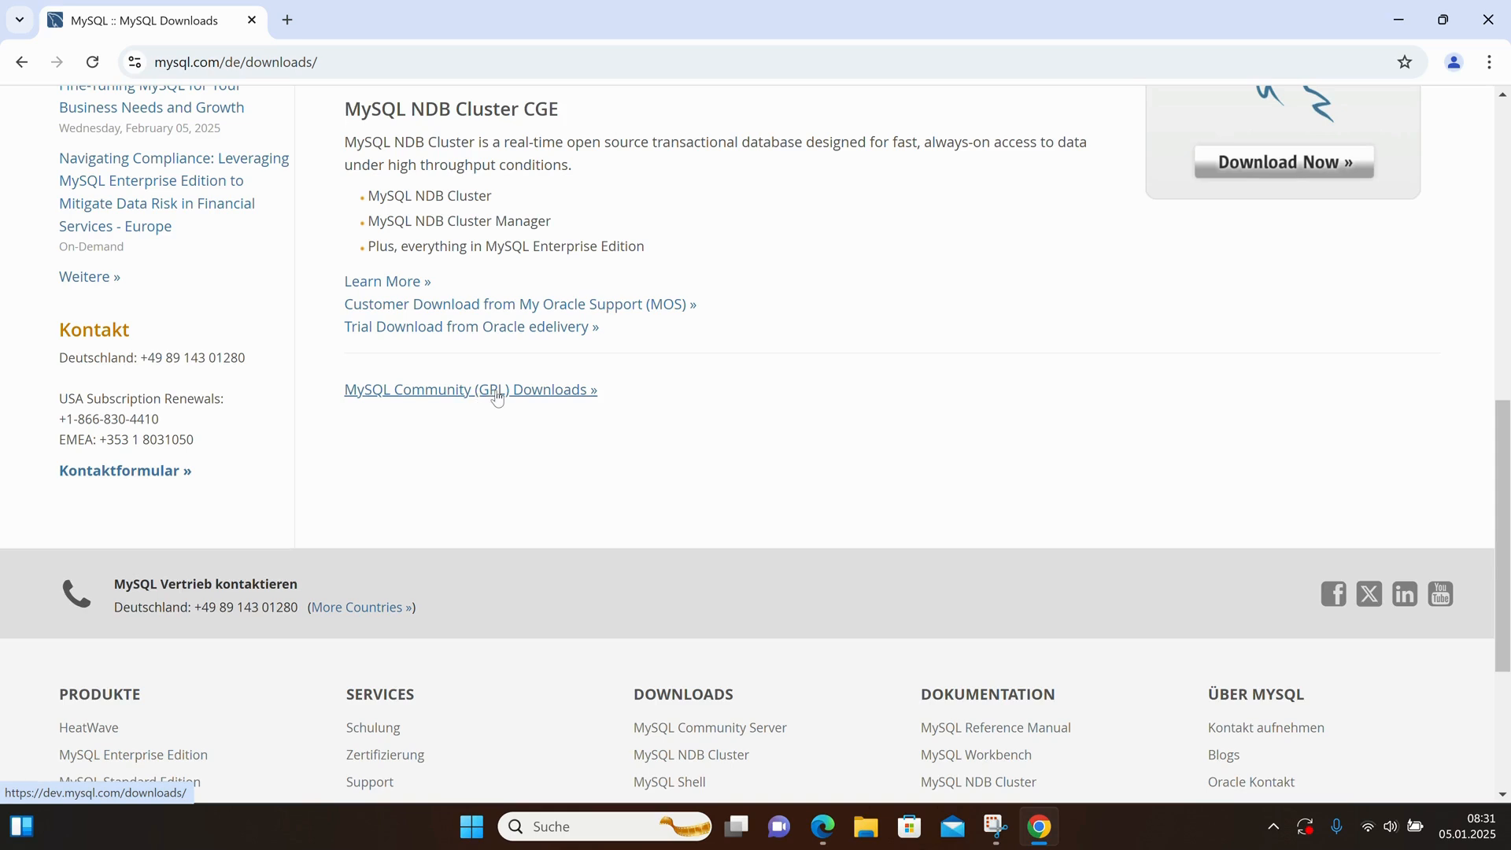
# - Reach the MySQL Workbench community downloads with Microsoft Windows as the operating system
pyautogui.click(469, 390)
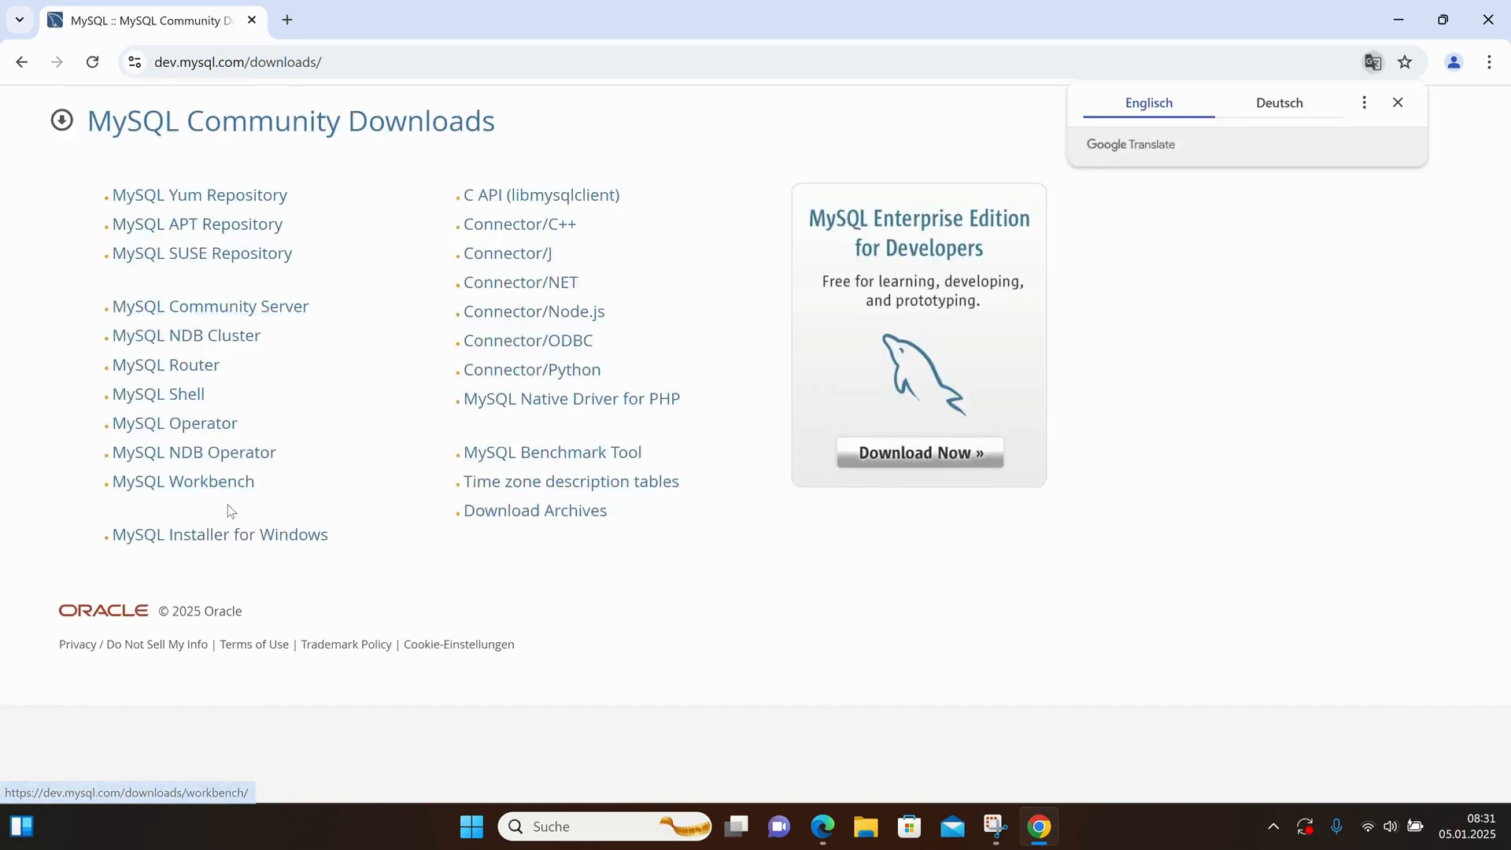
pyautogui.moveTo(182, 482)
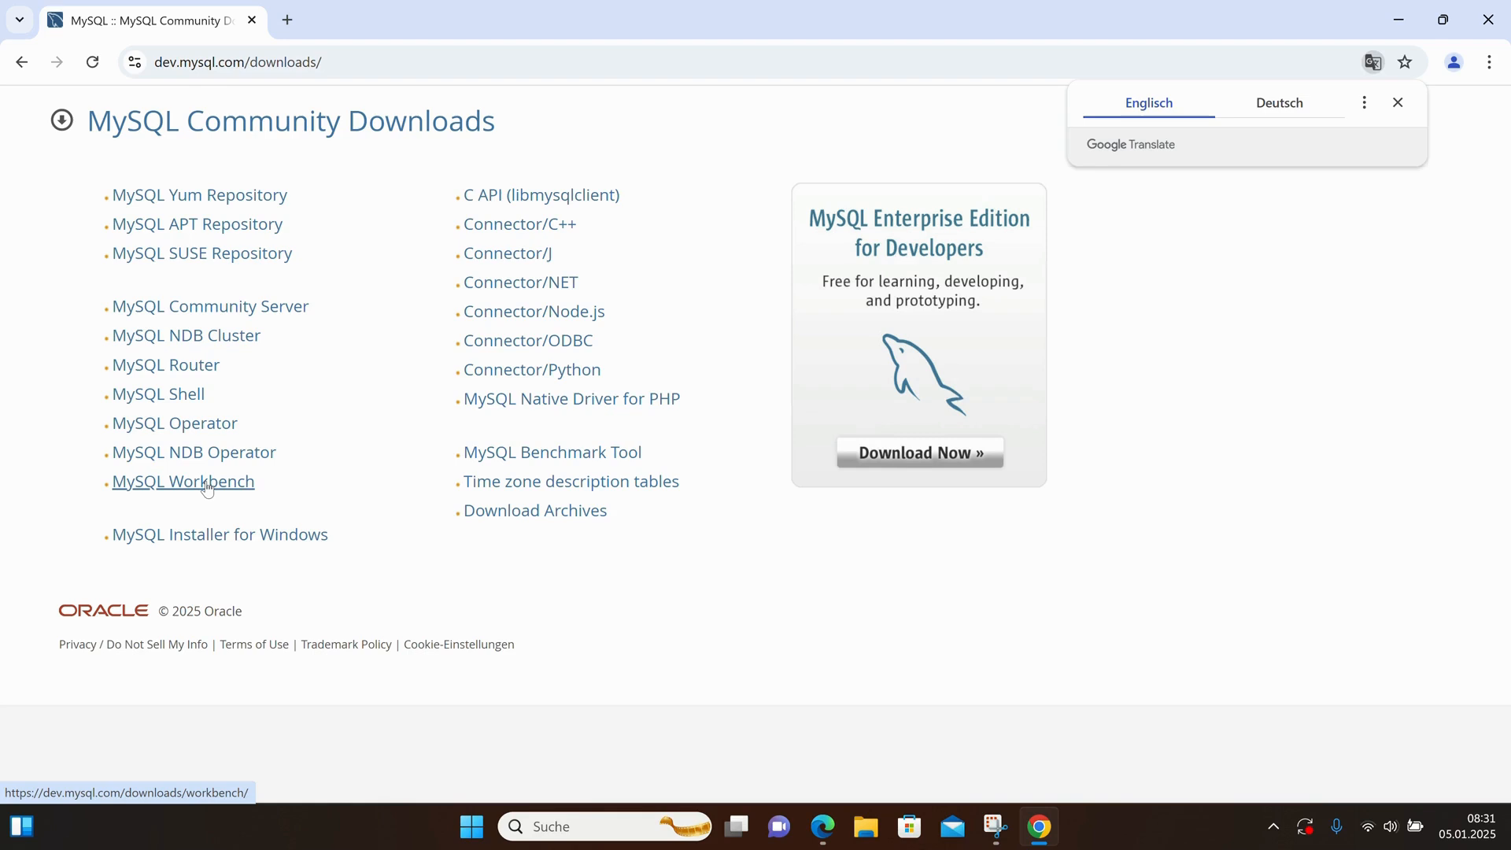
pyautogui.click(182, 482)
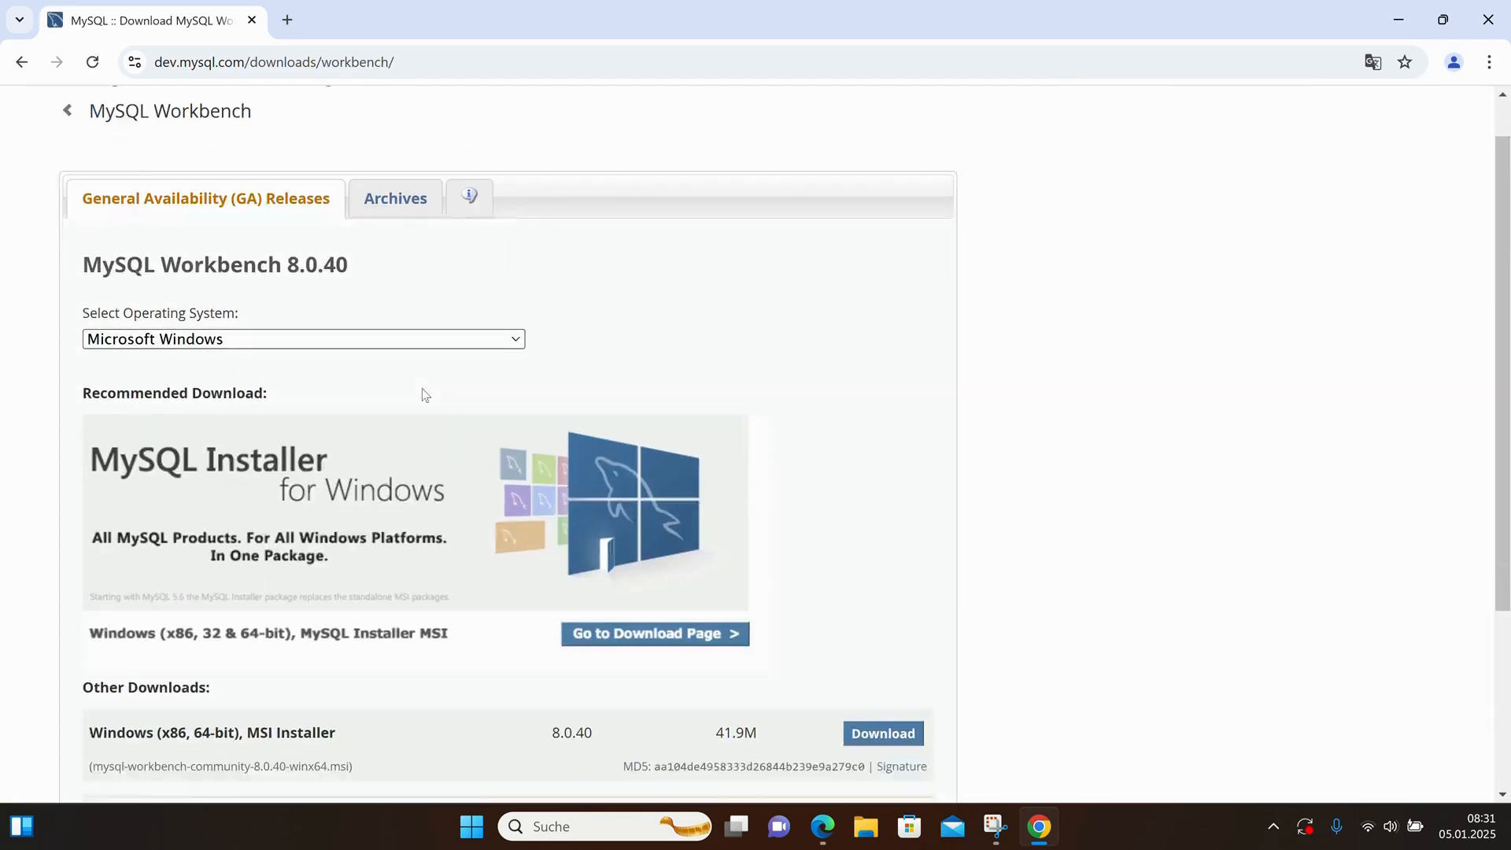
pyautogui.scroll(-3)
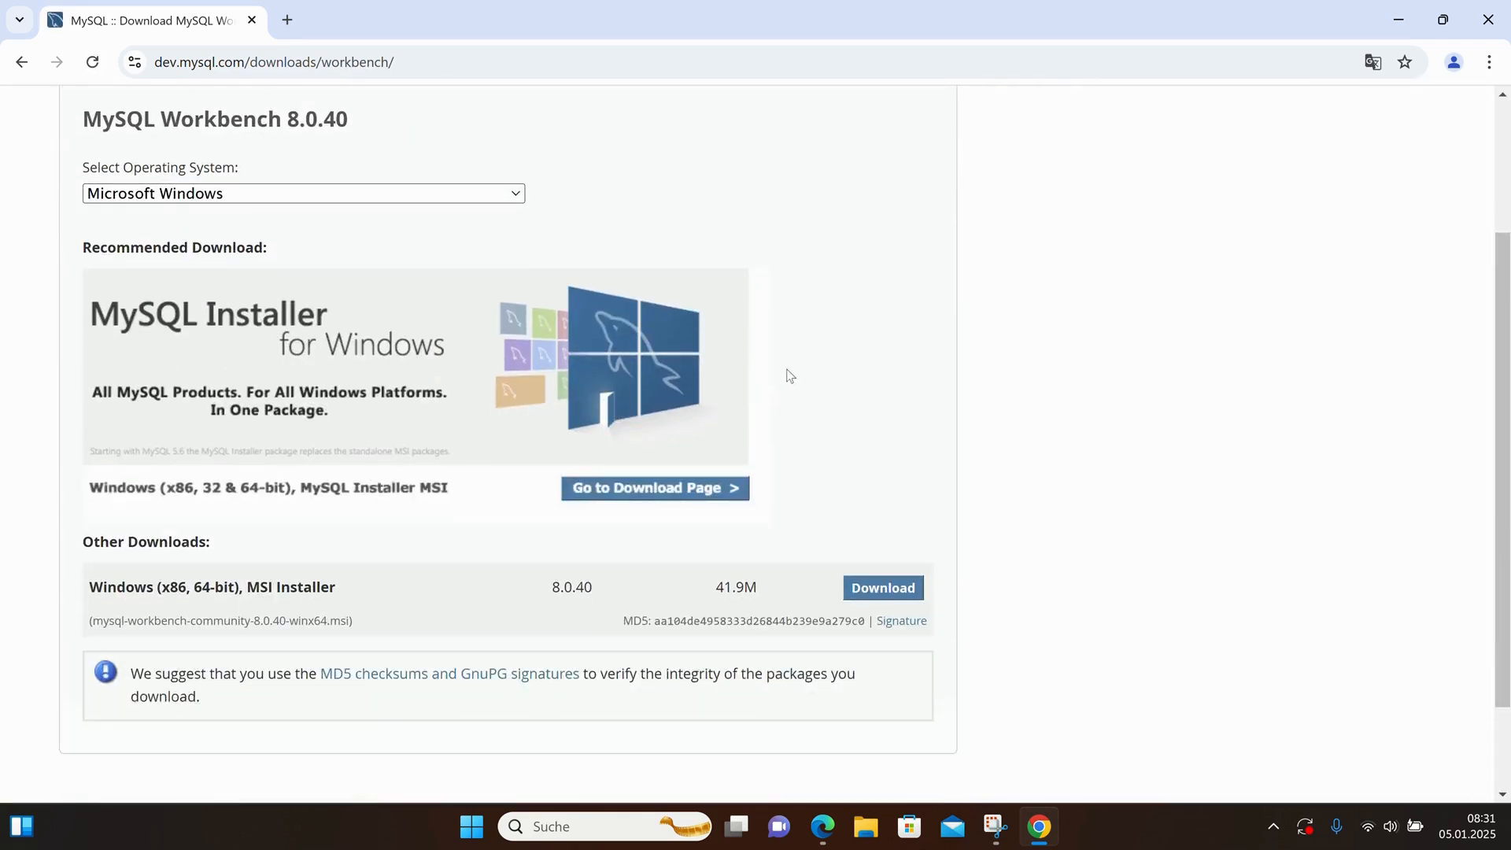
pyautogui.moveTo(800, 374)
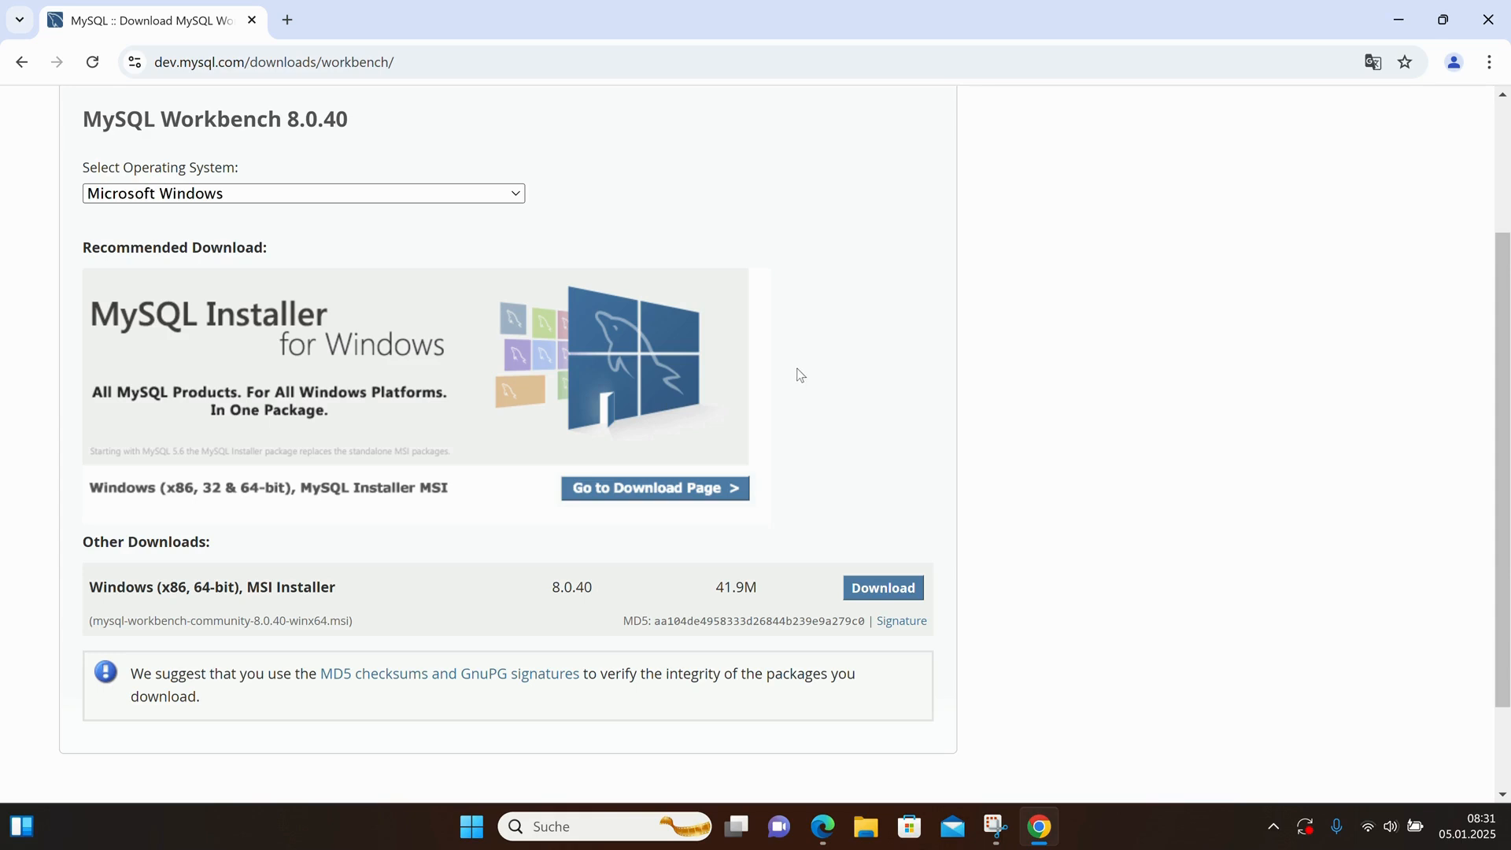
pyautogui.click(302, 193)
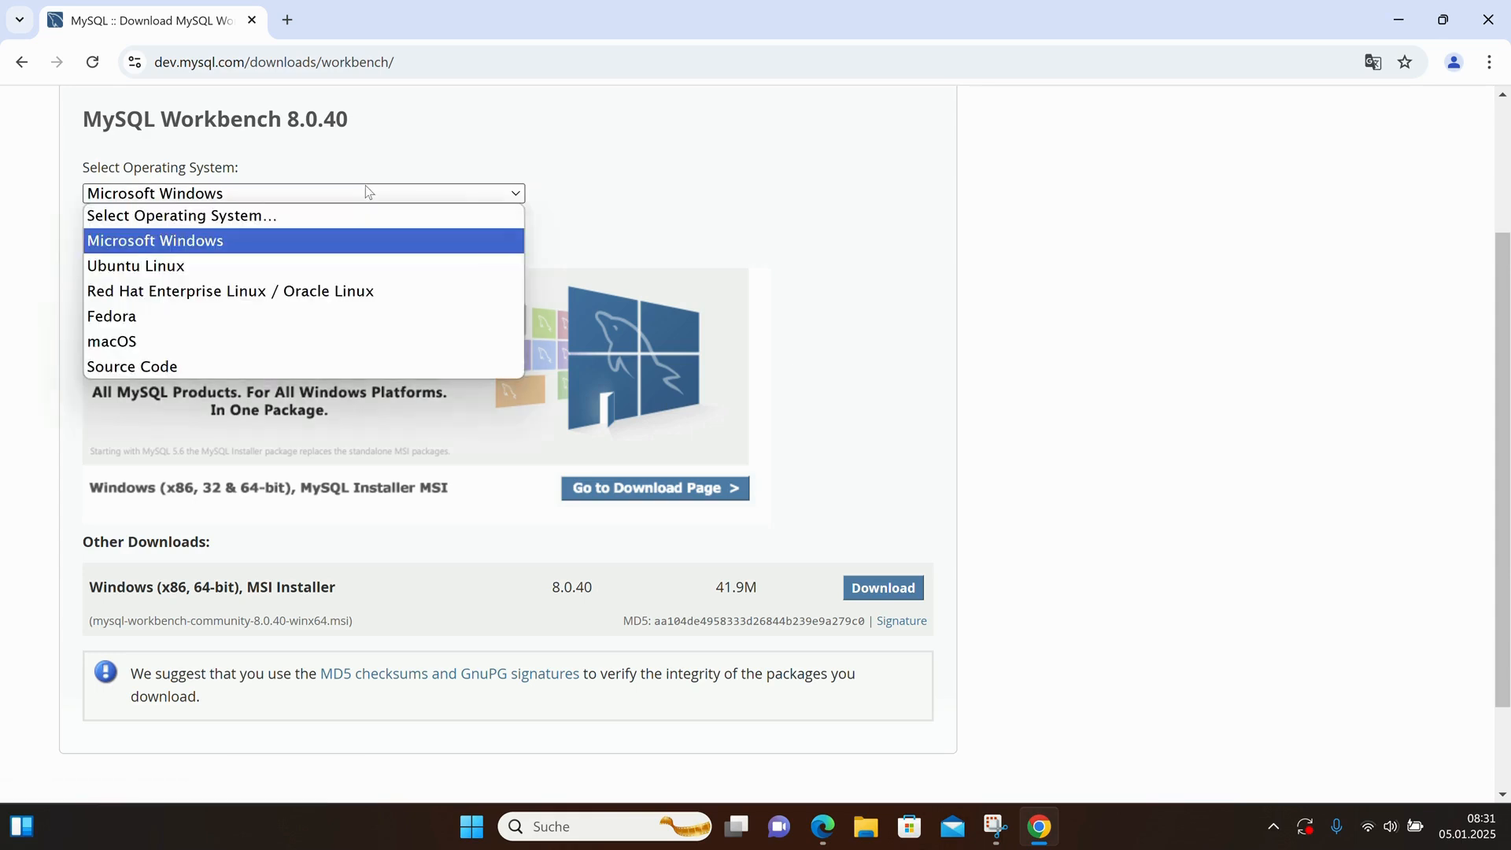
pyautogui.click(154, 240)
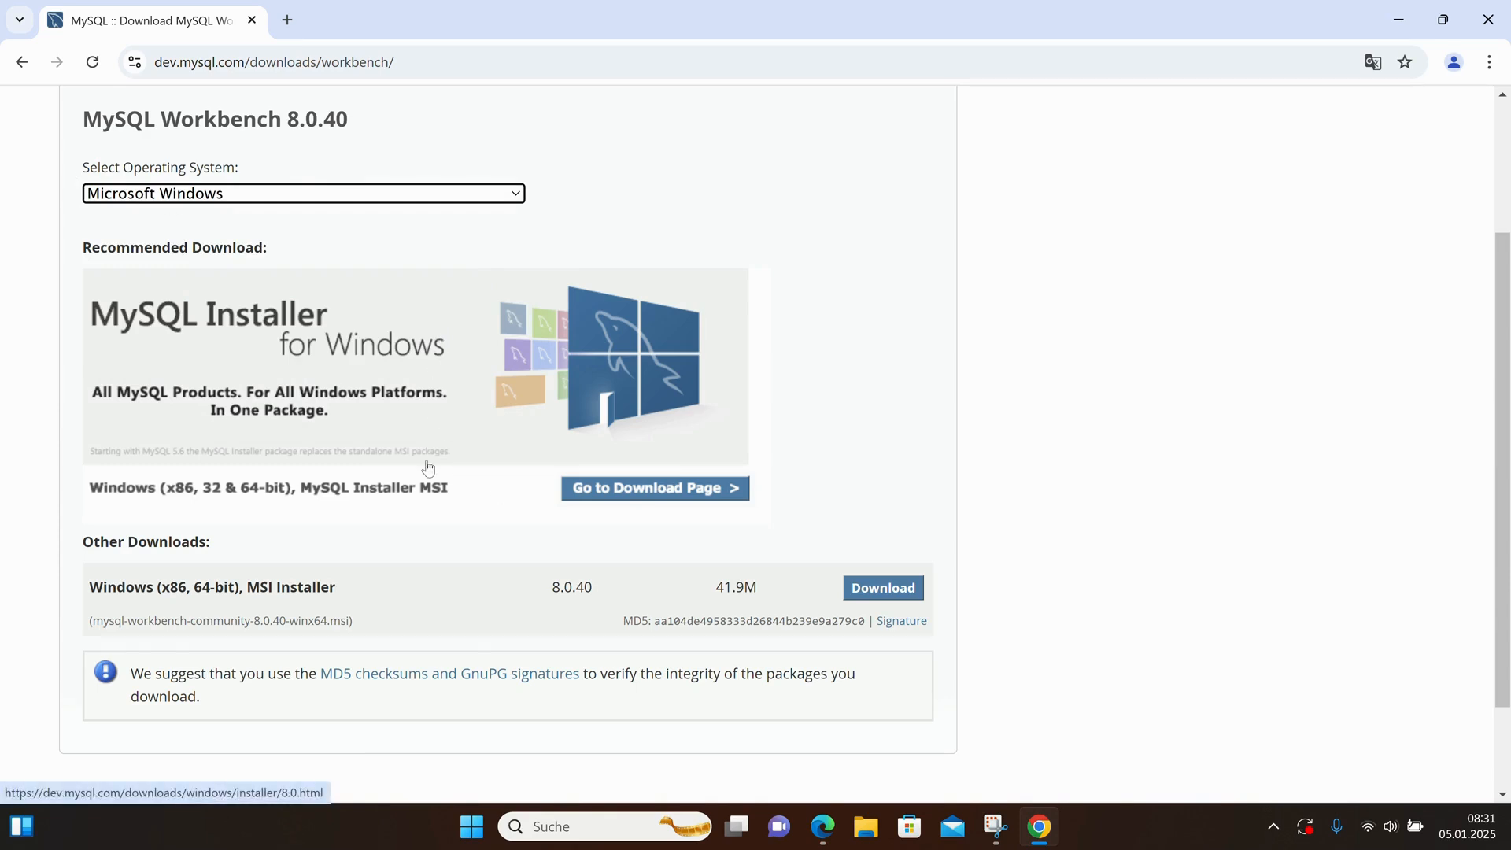
pyautogui.moveTo(224, 464)
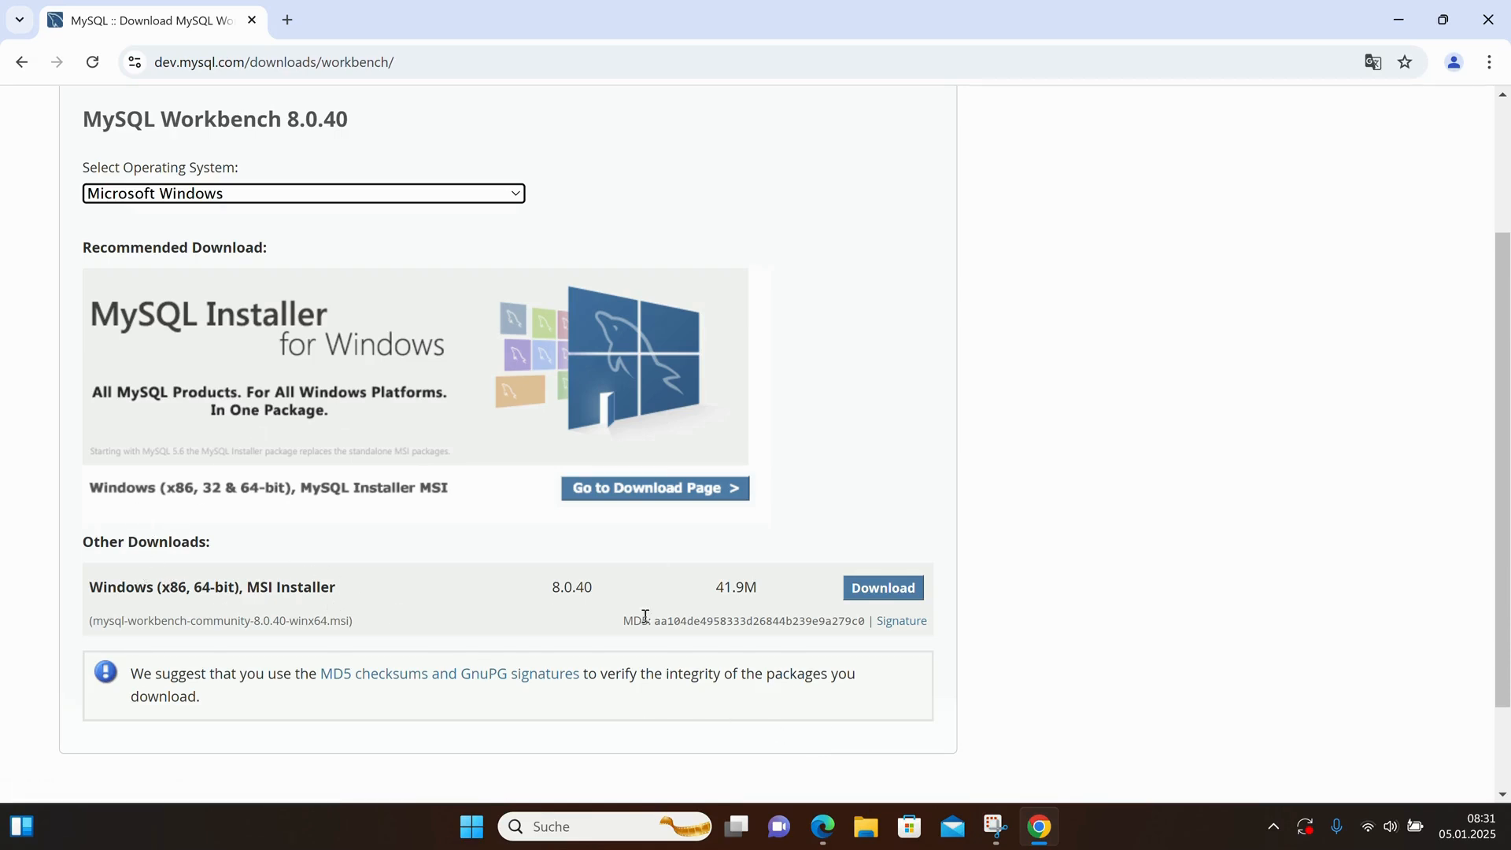
pyautogui.moveTo(881, 588)
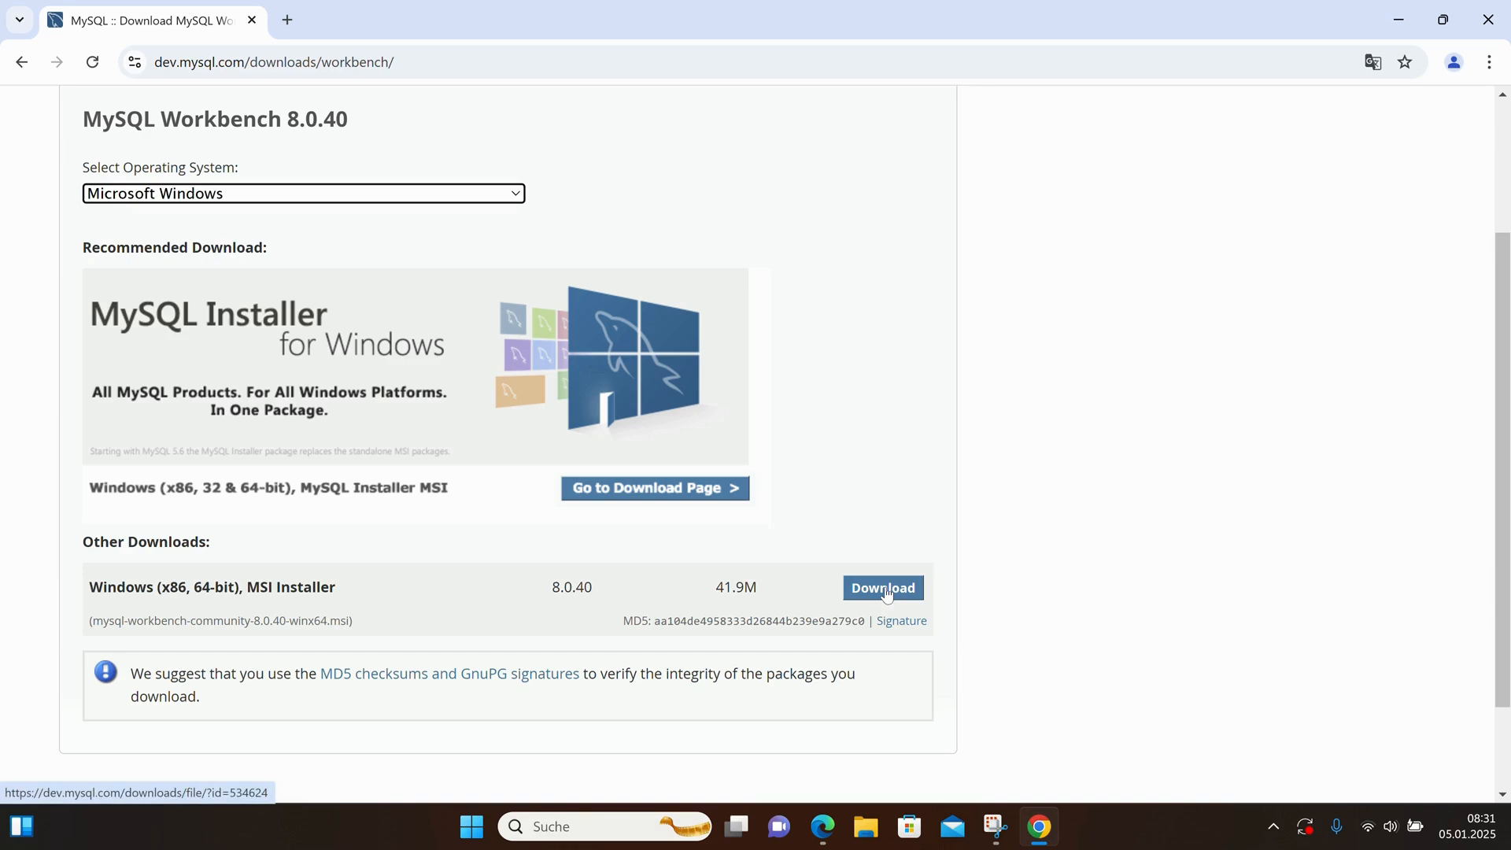
# - Download the 64-bit Windows MSI installer for Workbench 8.0.40, skipping the login
pyautogui.click(882, 588)
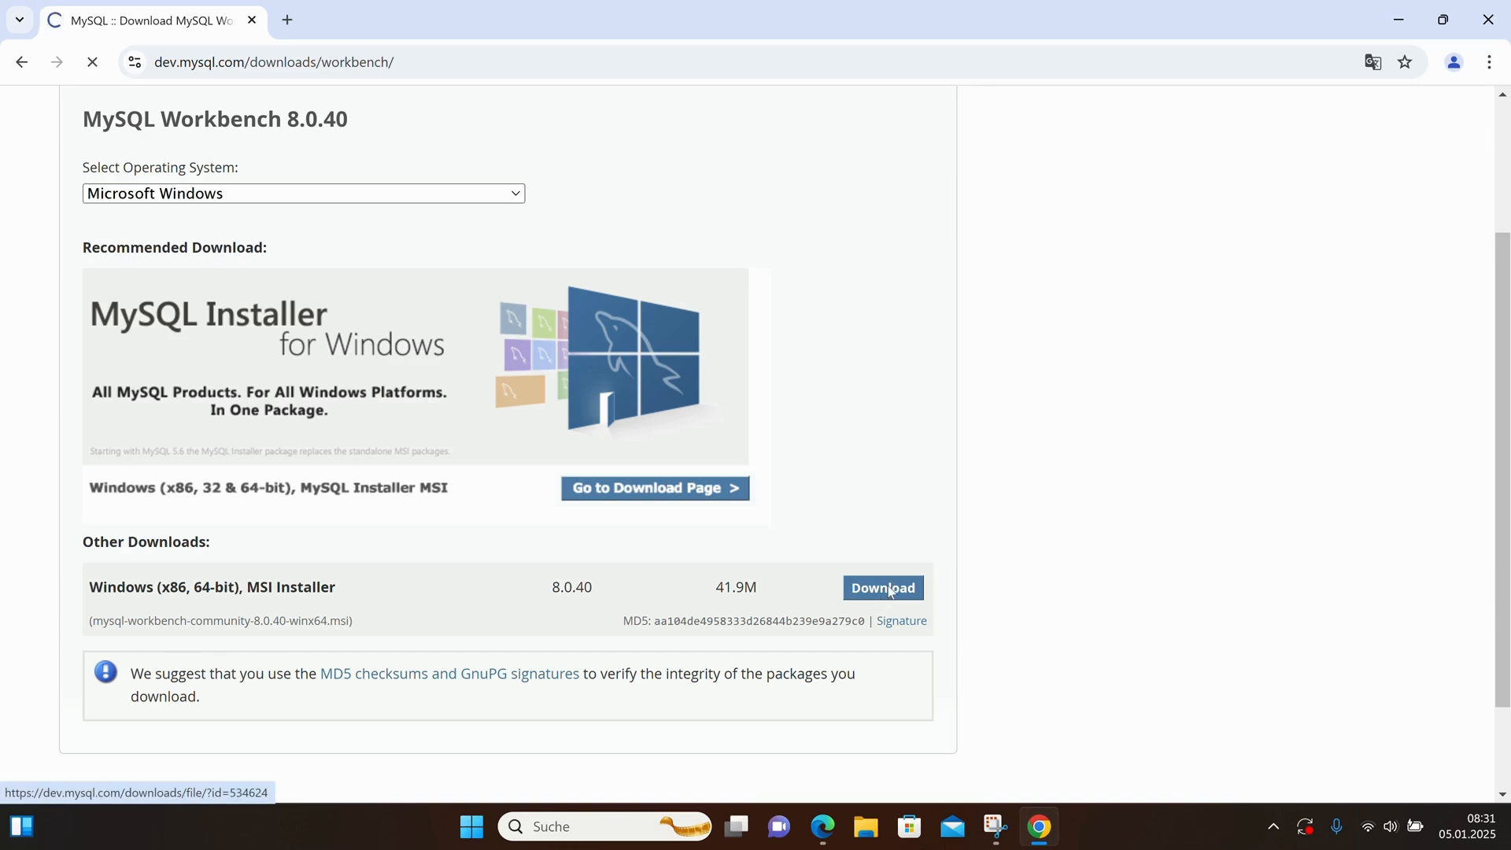
pyautogui.click(880, 588)
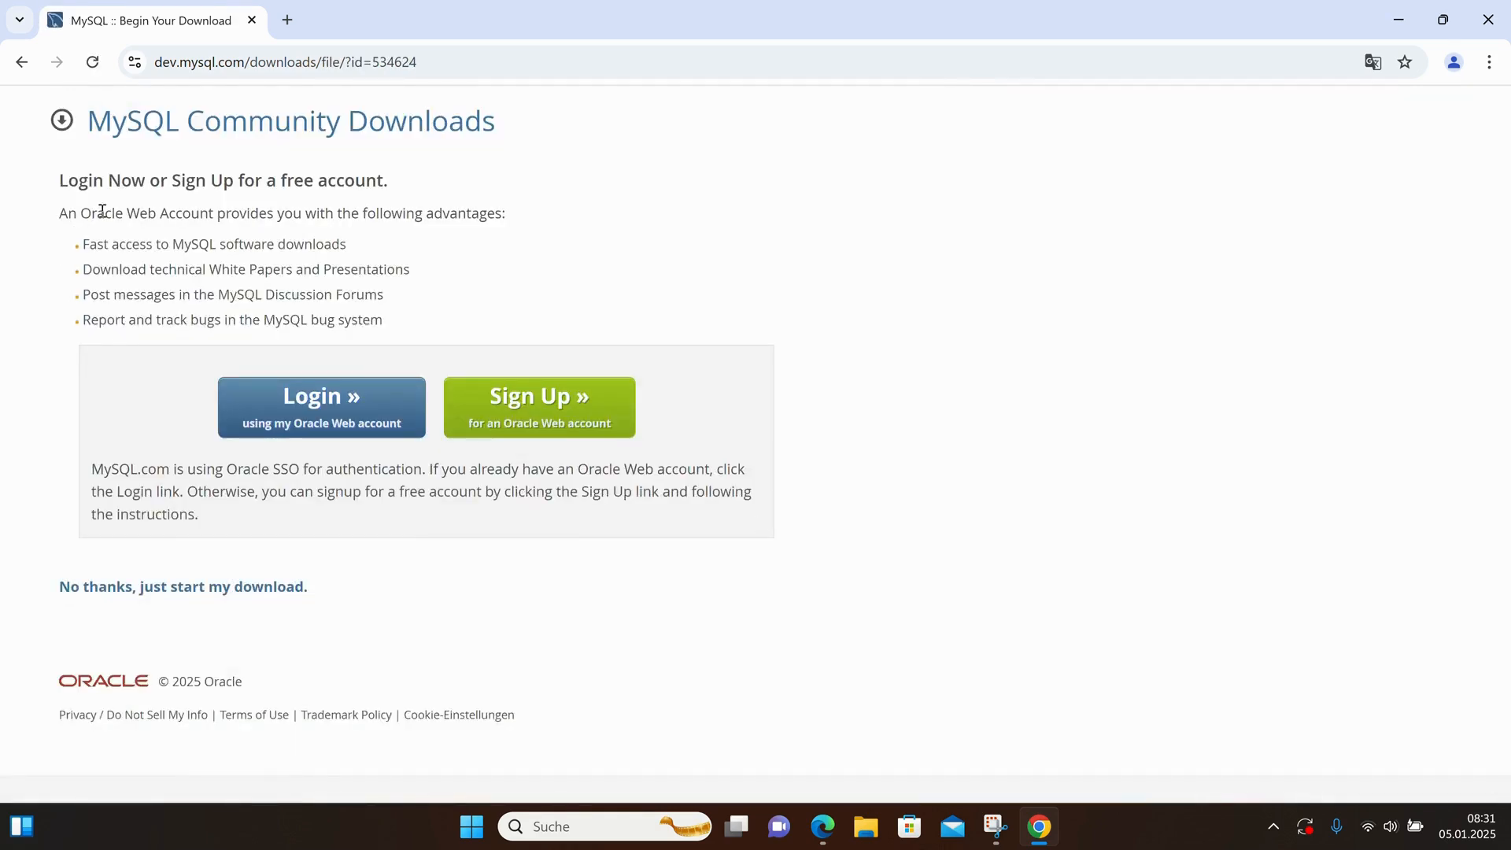
pyautogui.moveTo(183, 586)
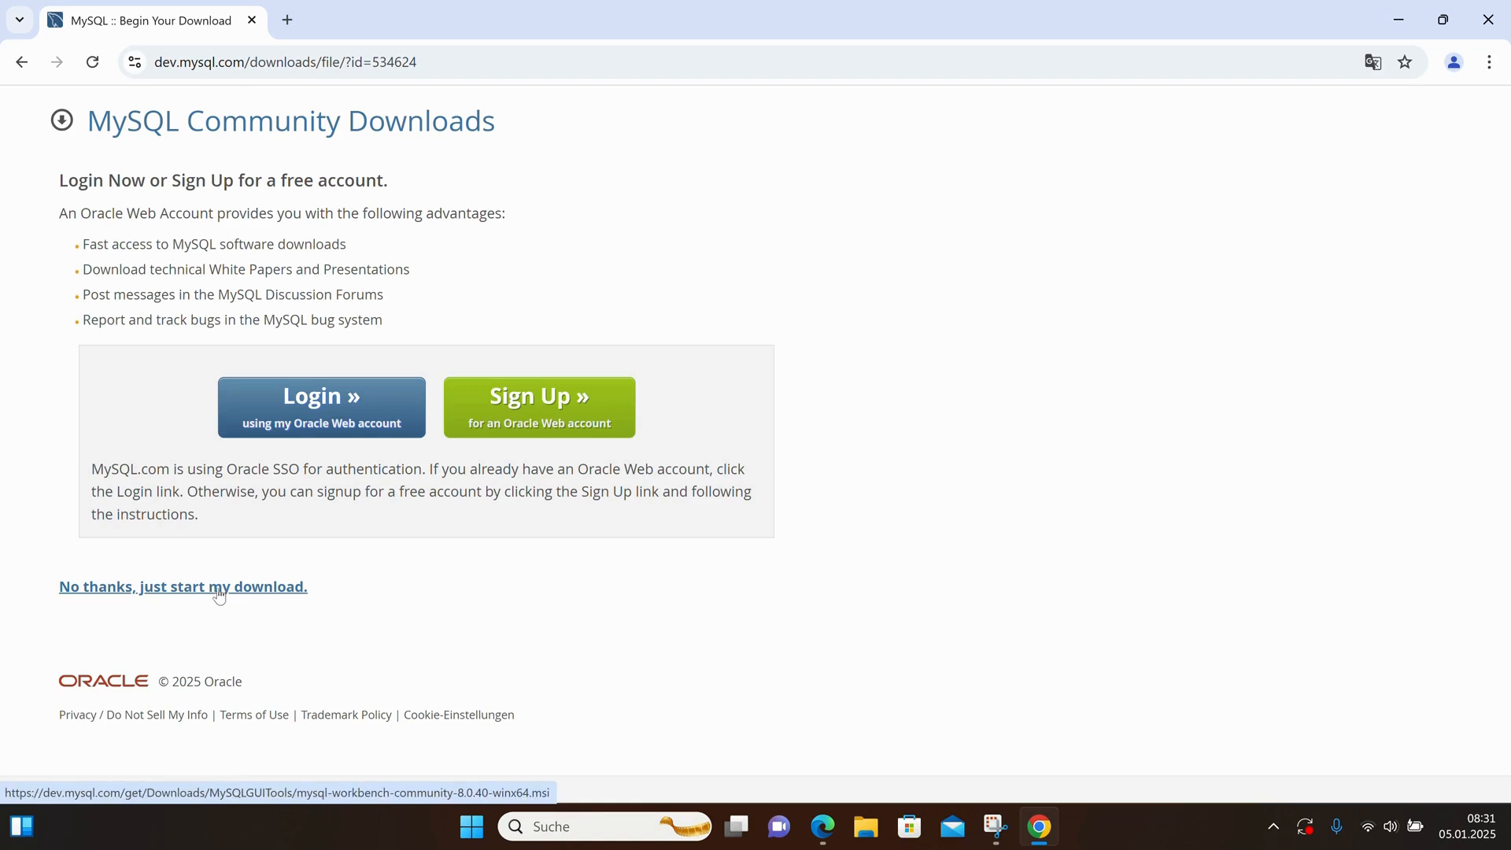
pyautogui.click(183, 586)
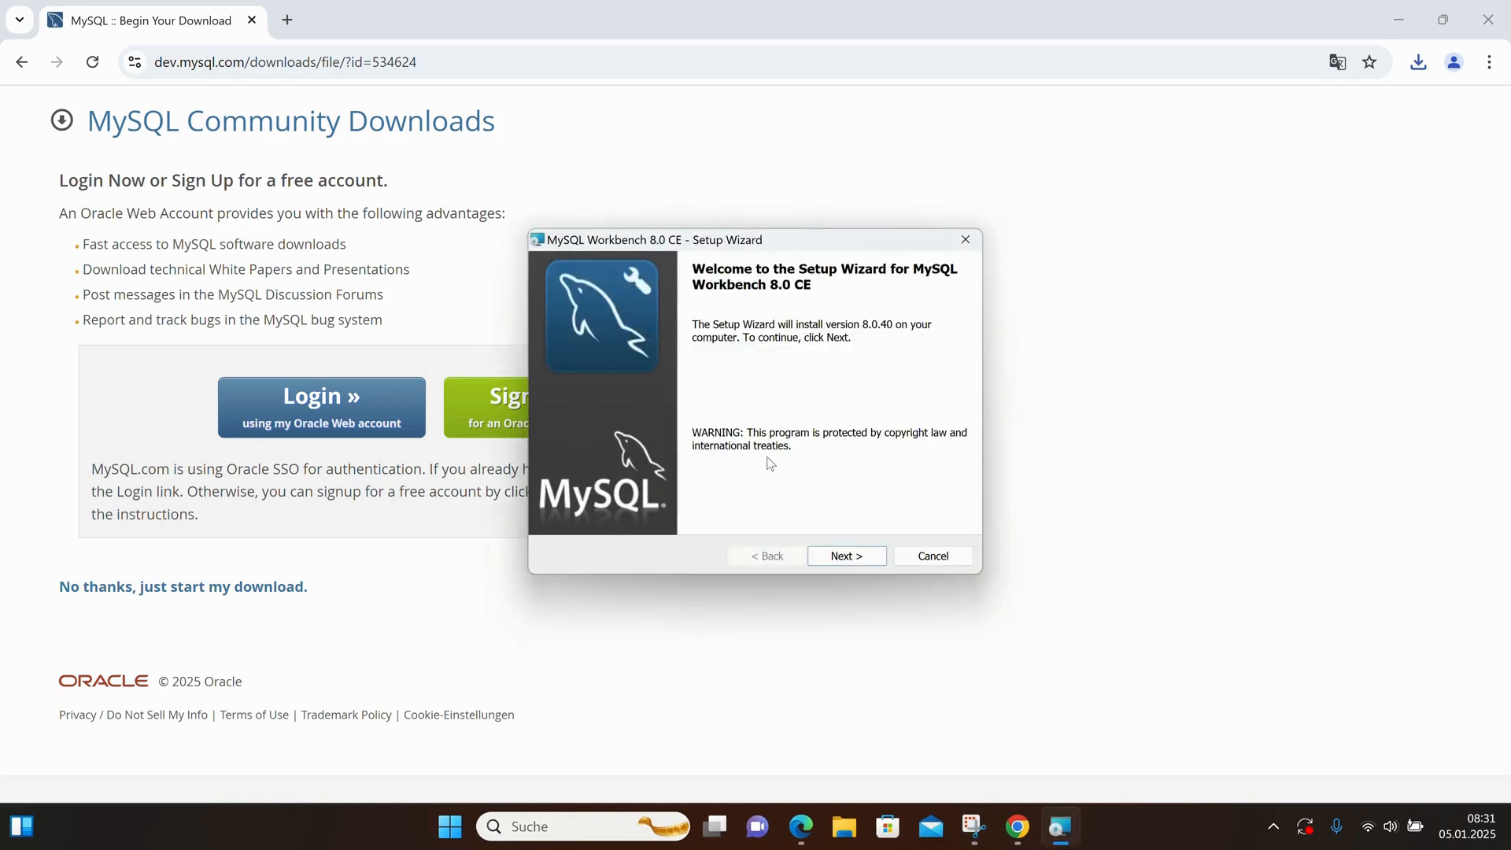
pyautogui.moveTo(700, 385)
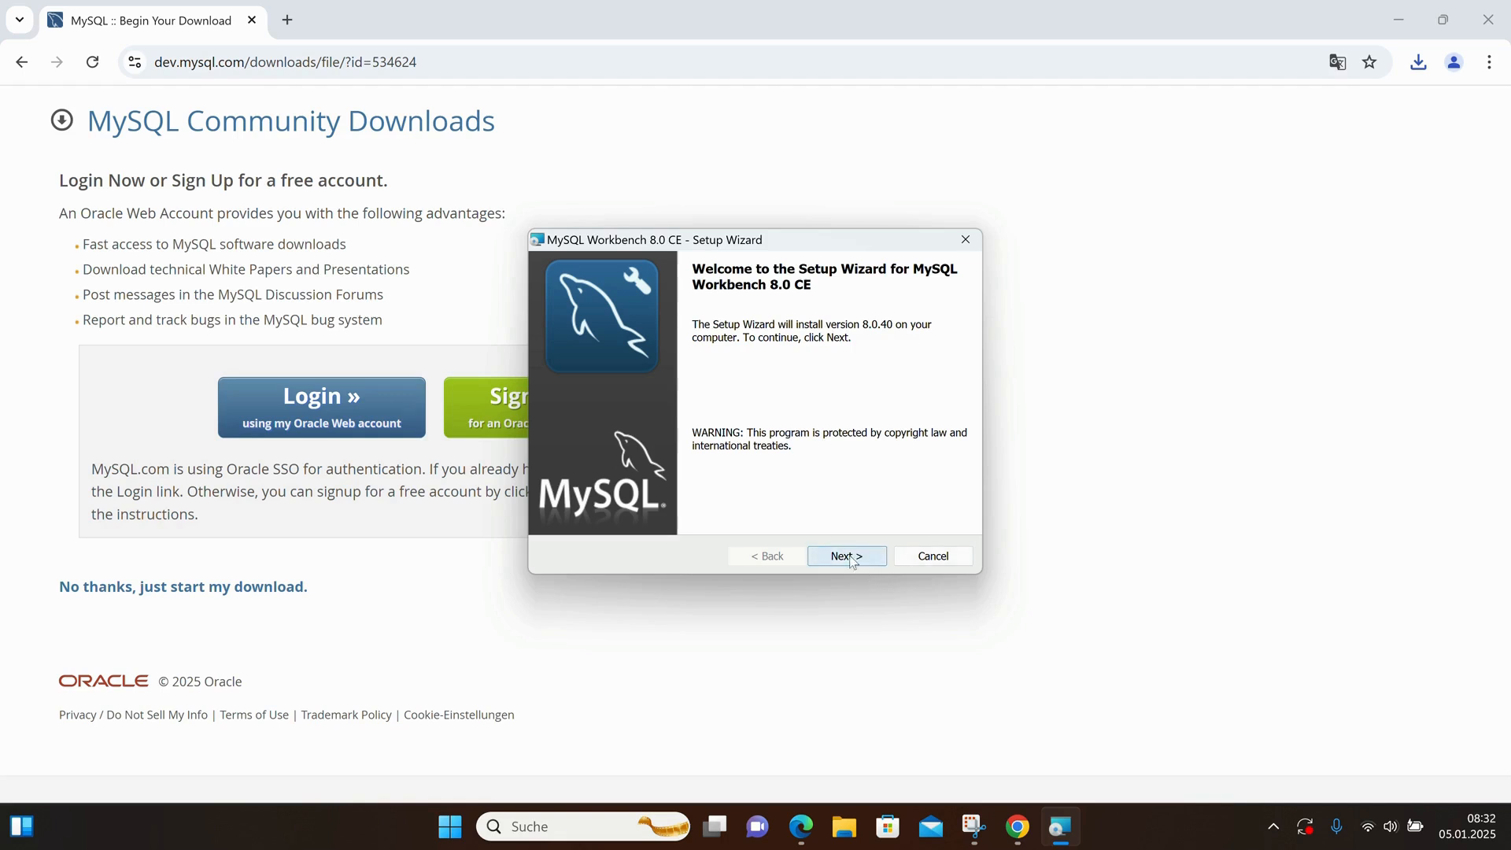
# - Advance past the welcome page keeping the default destination folder
pyautogui.click(845, 557)
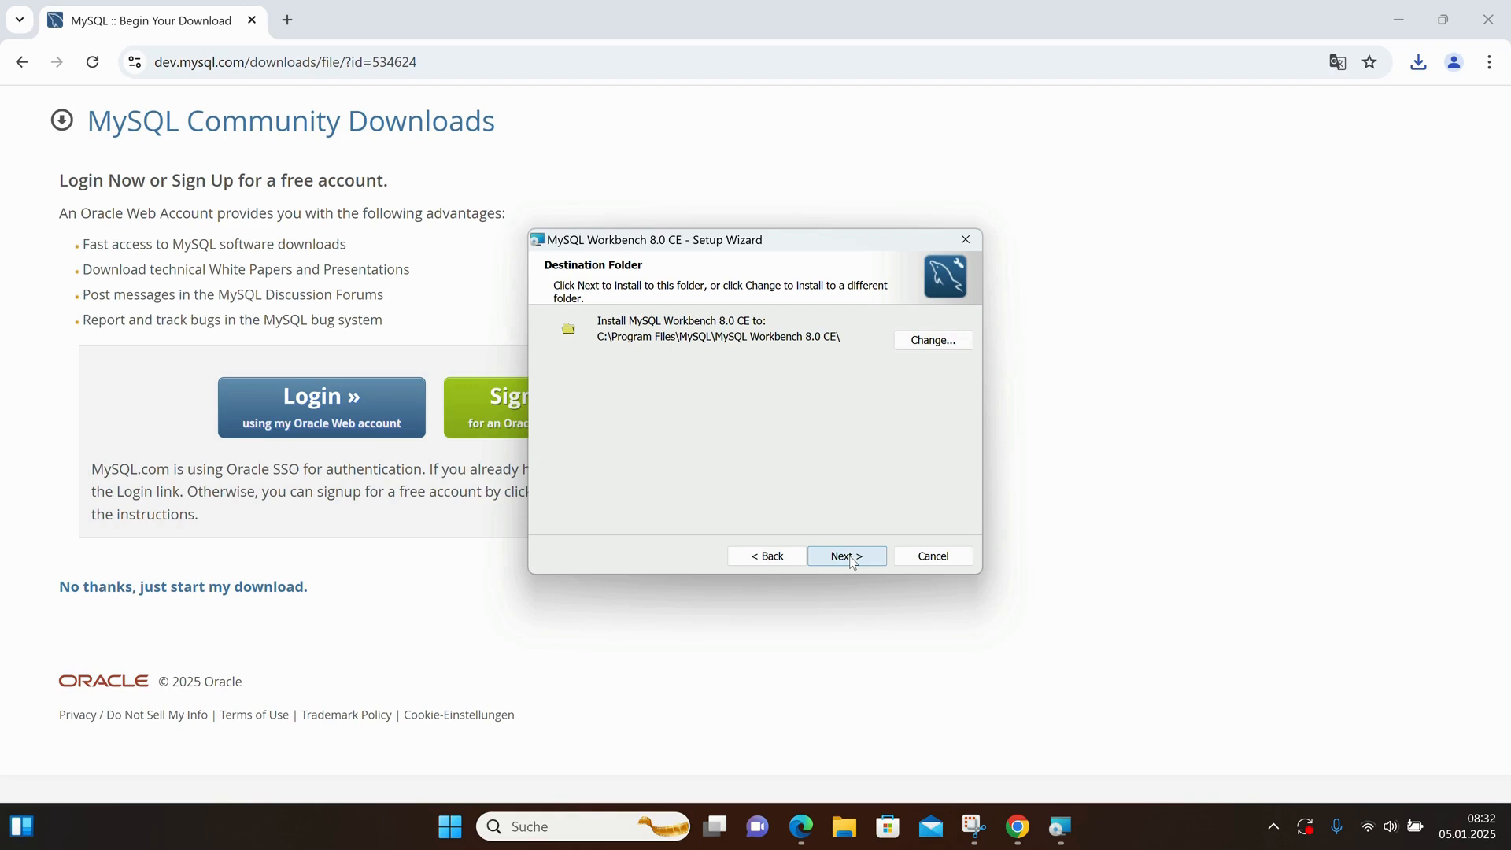
pyautogui.click(845, 557)
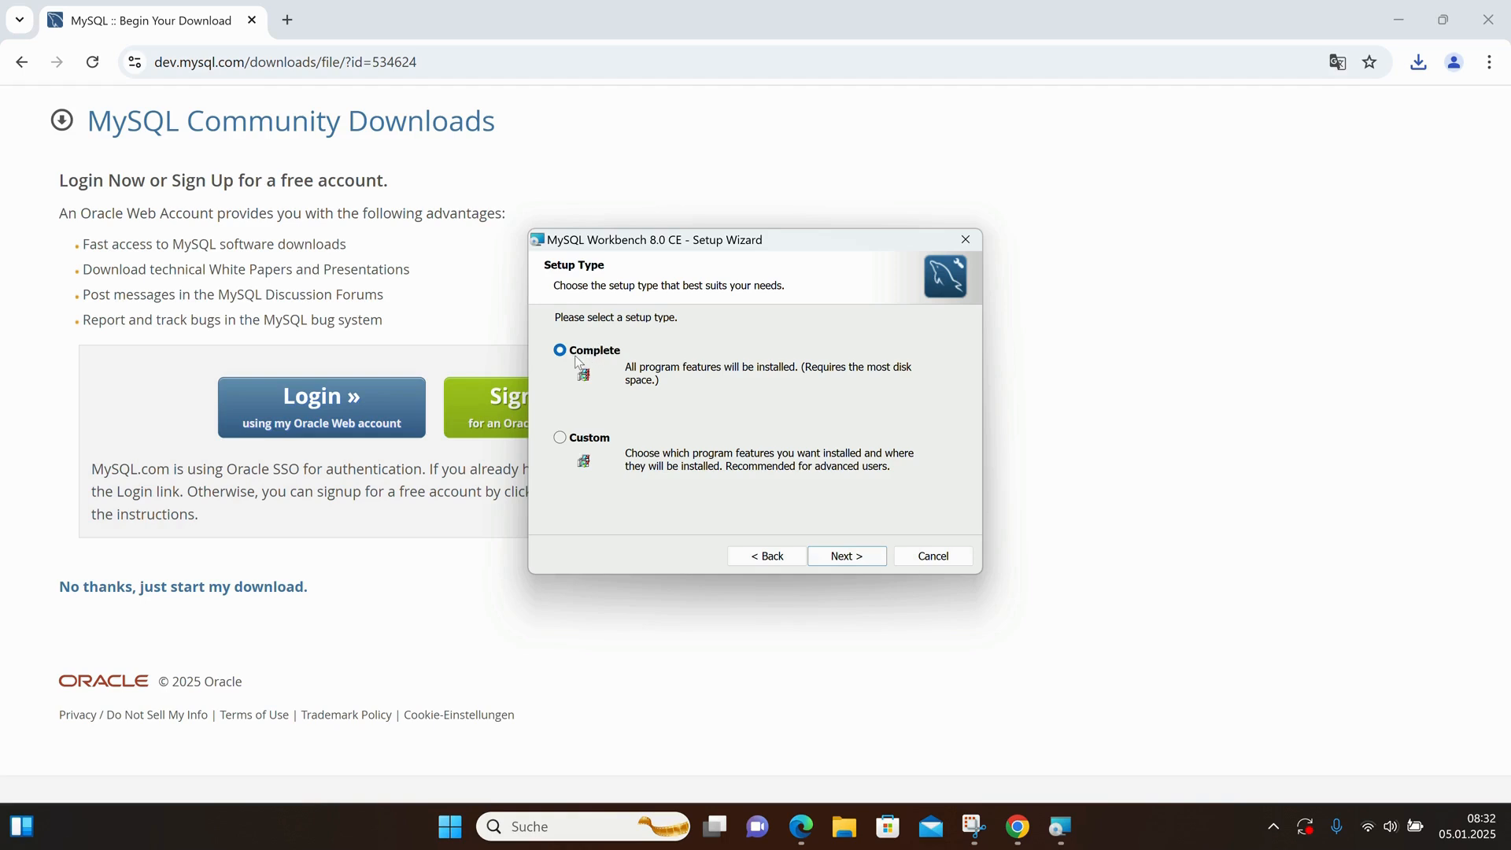
pyautogui.moveTo(601, 364)
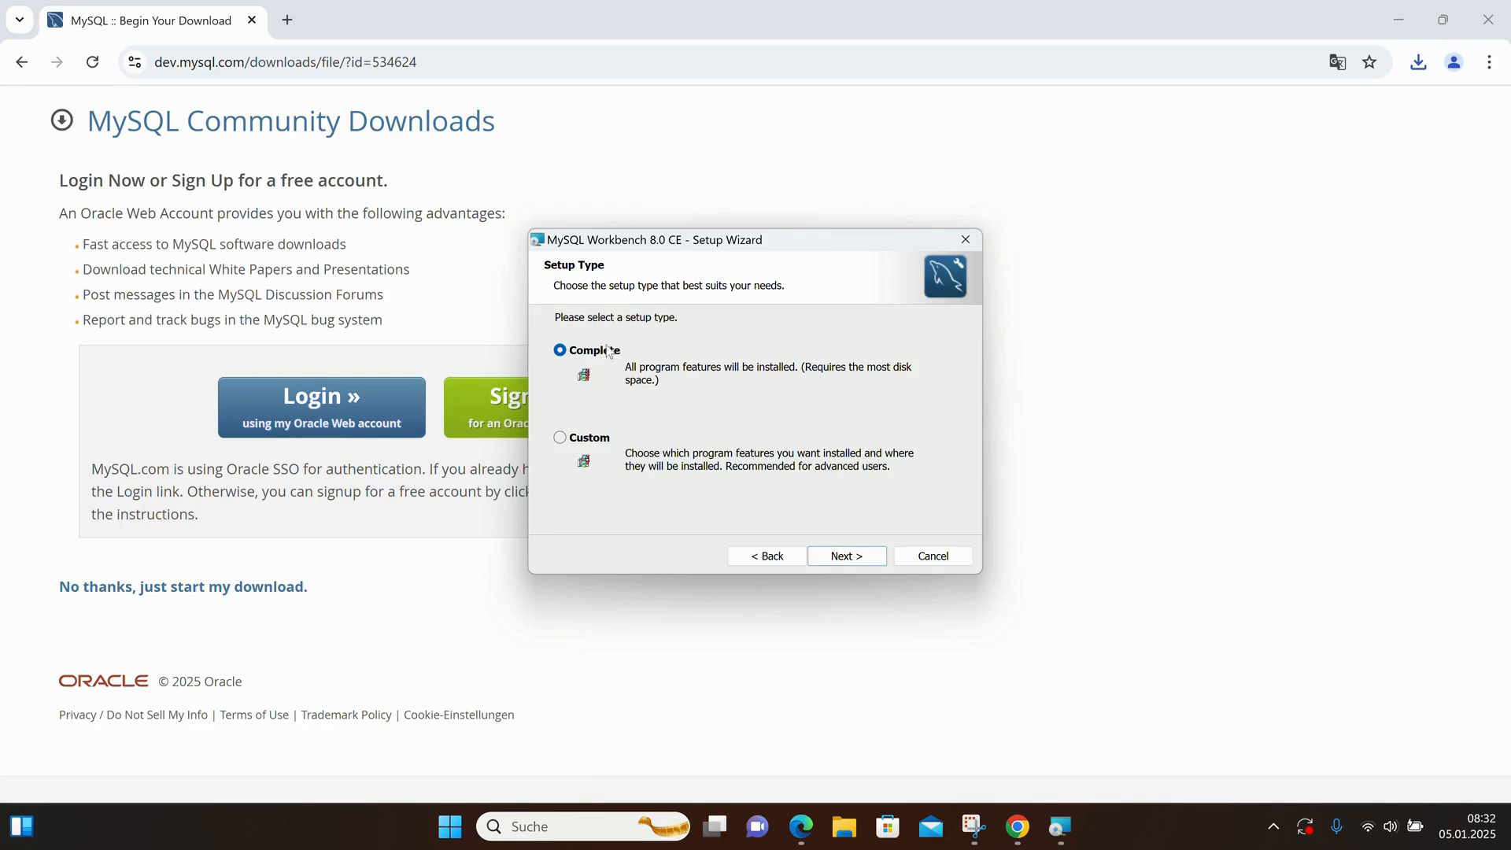
pyautogui.moveTo(846, 557)
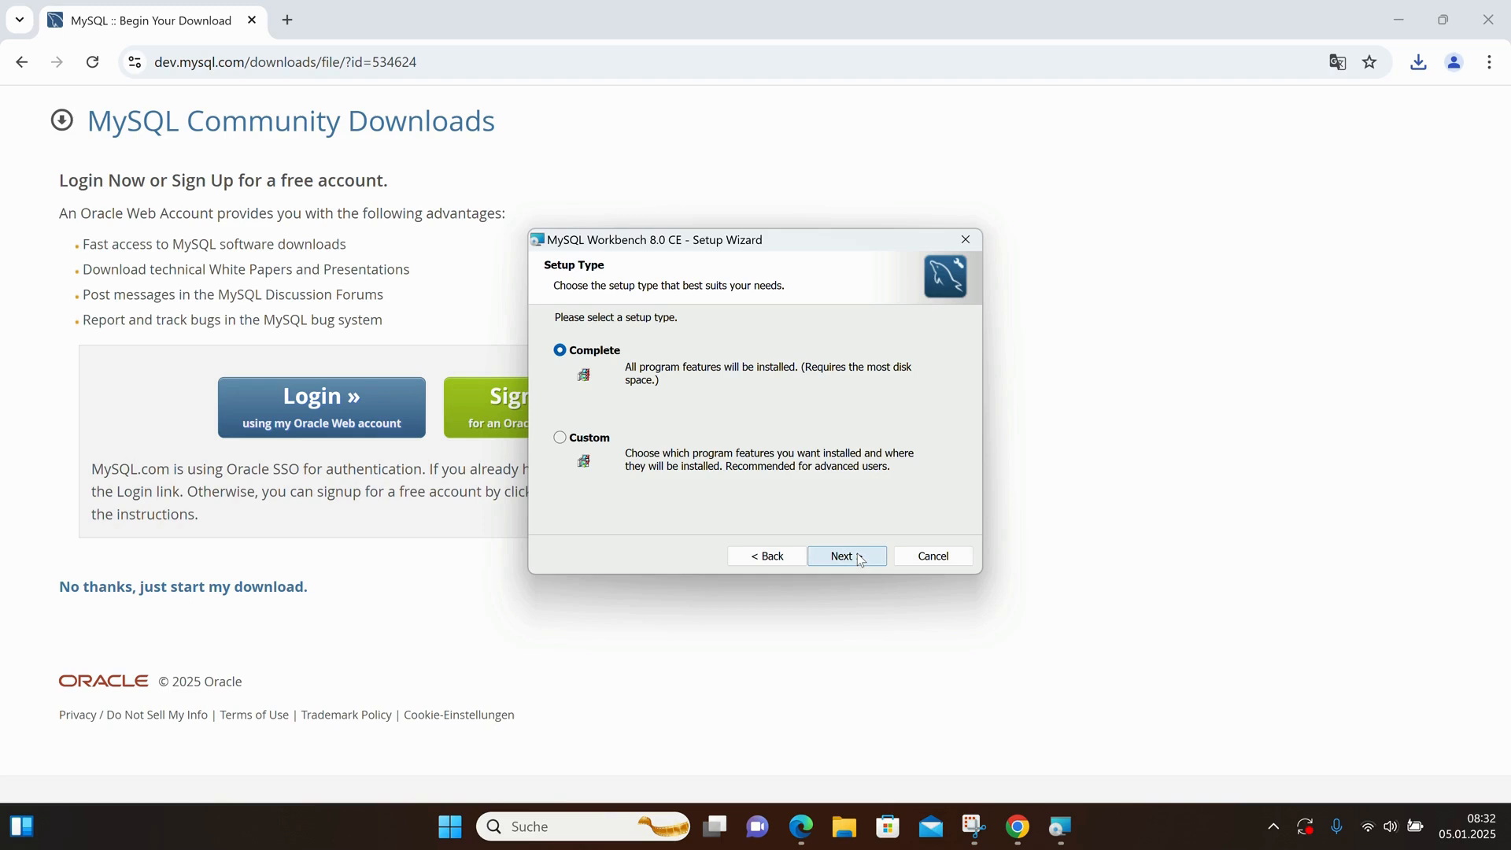
# - Install Workbench with the Complete setup type and finish with 'Launch MySQL Workbench now' checked
pyautogui.click(845, 556)
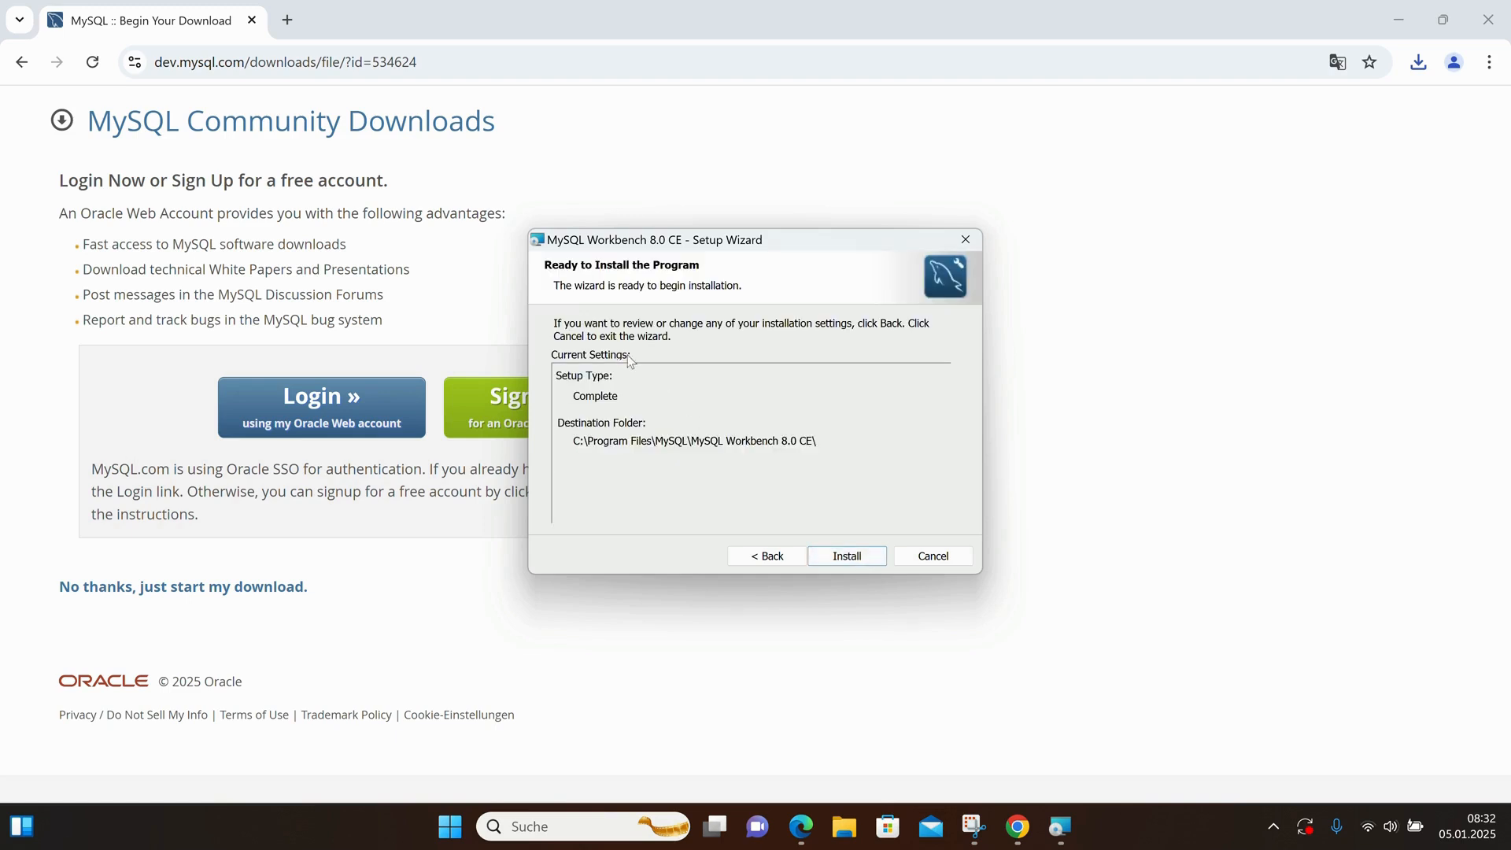
pyautogui.click(845, 555)
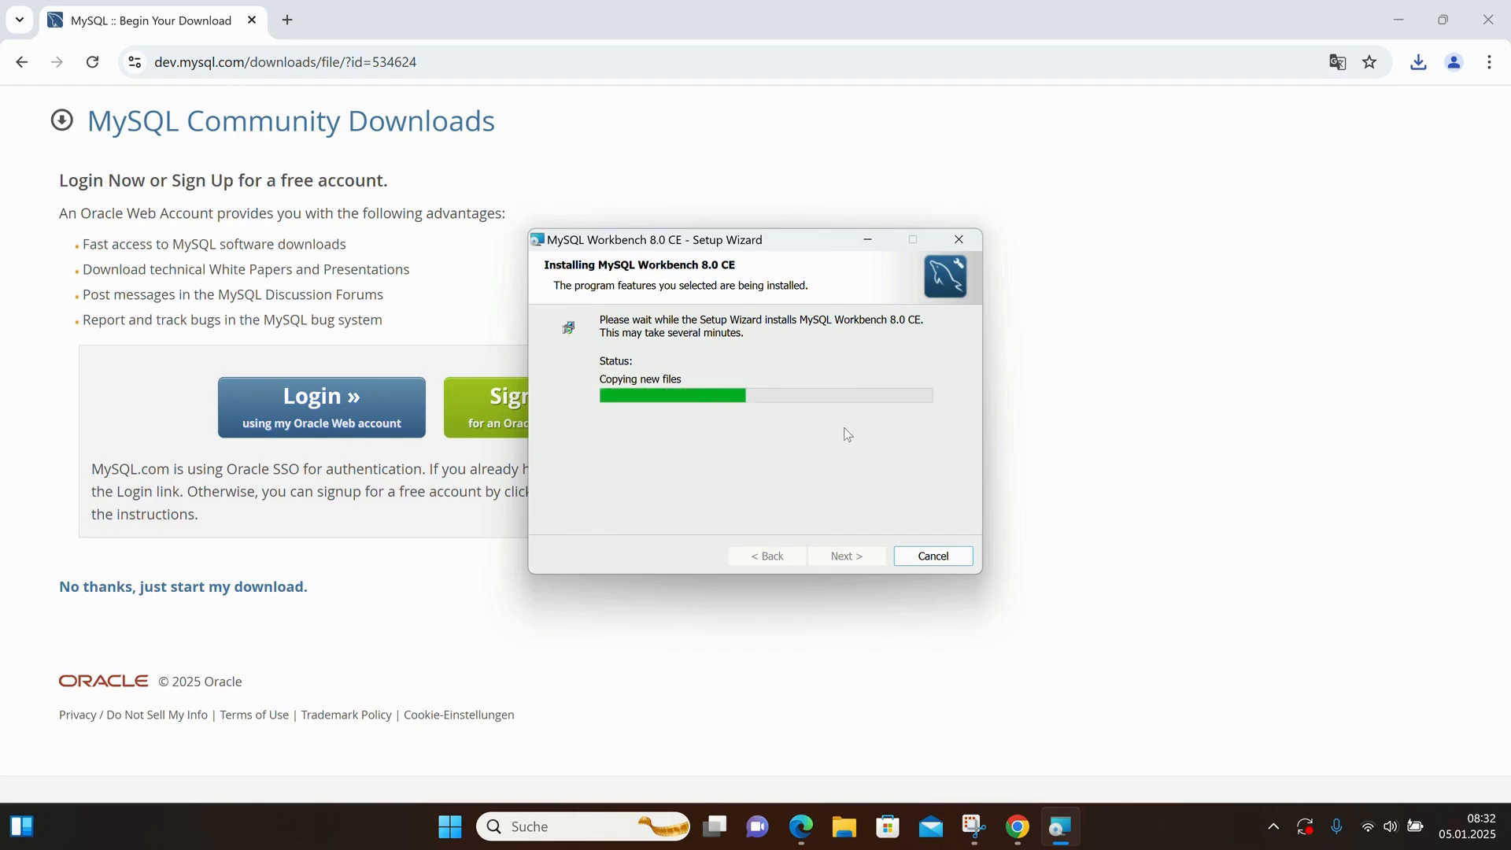
pyautogui.moveTo(903, 454)
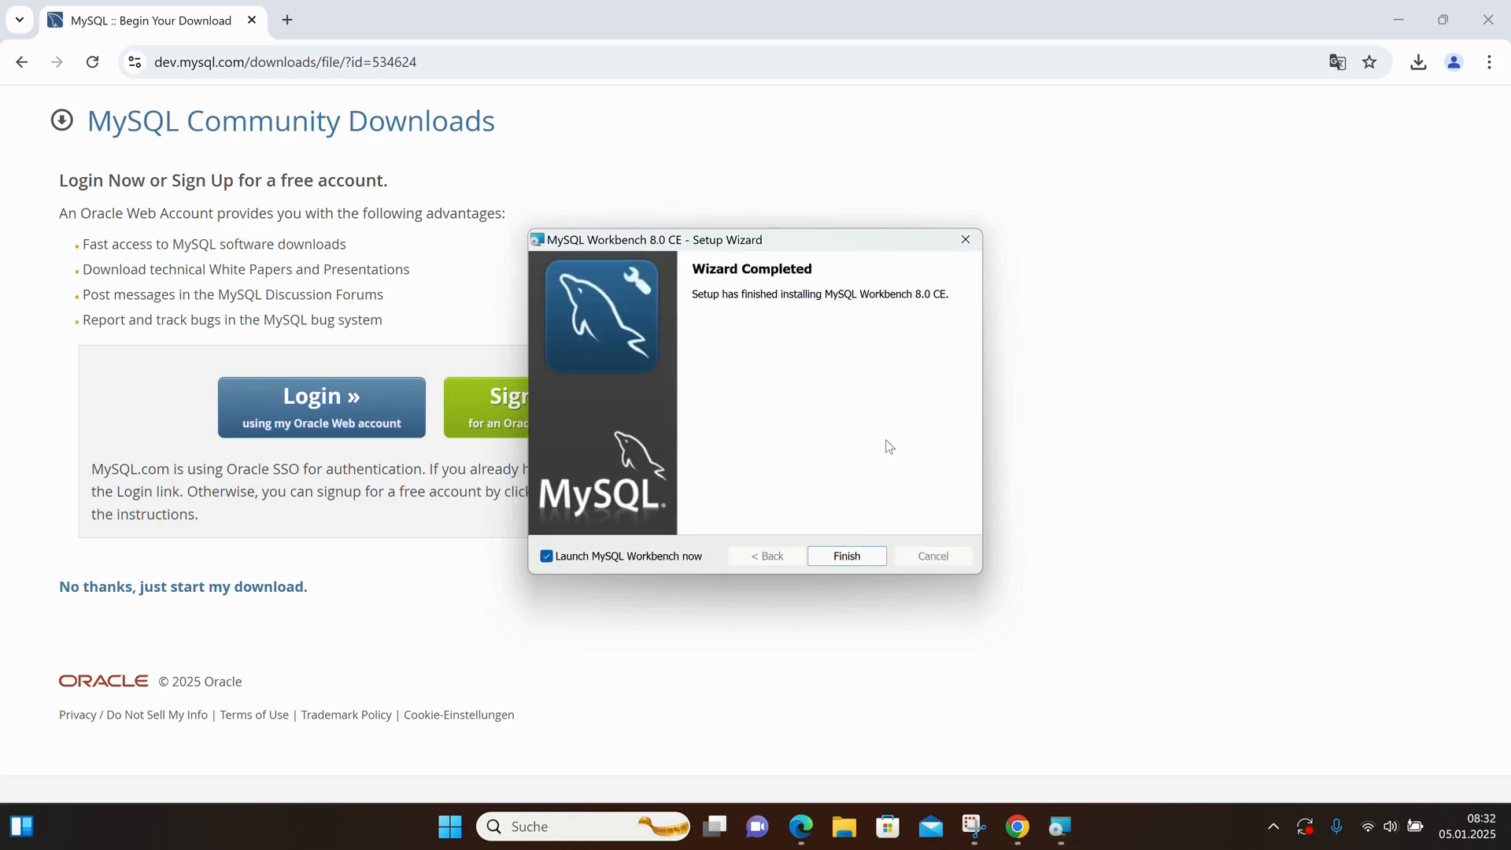
pyautogui.moveTo(787, 352)
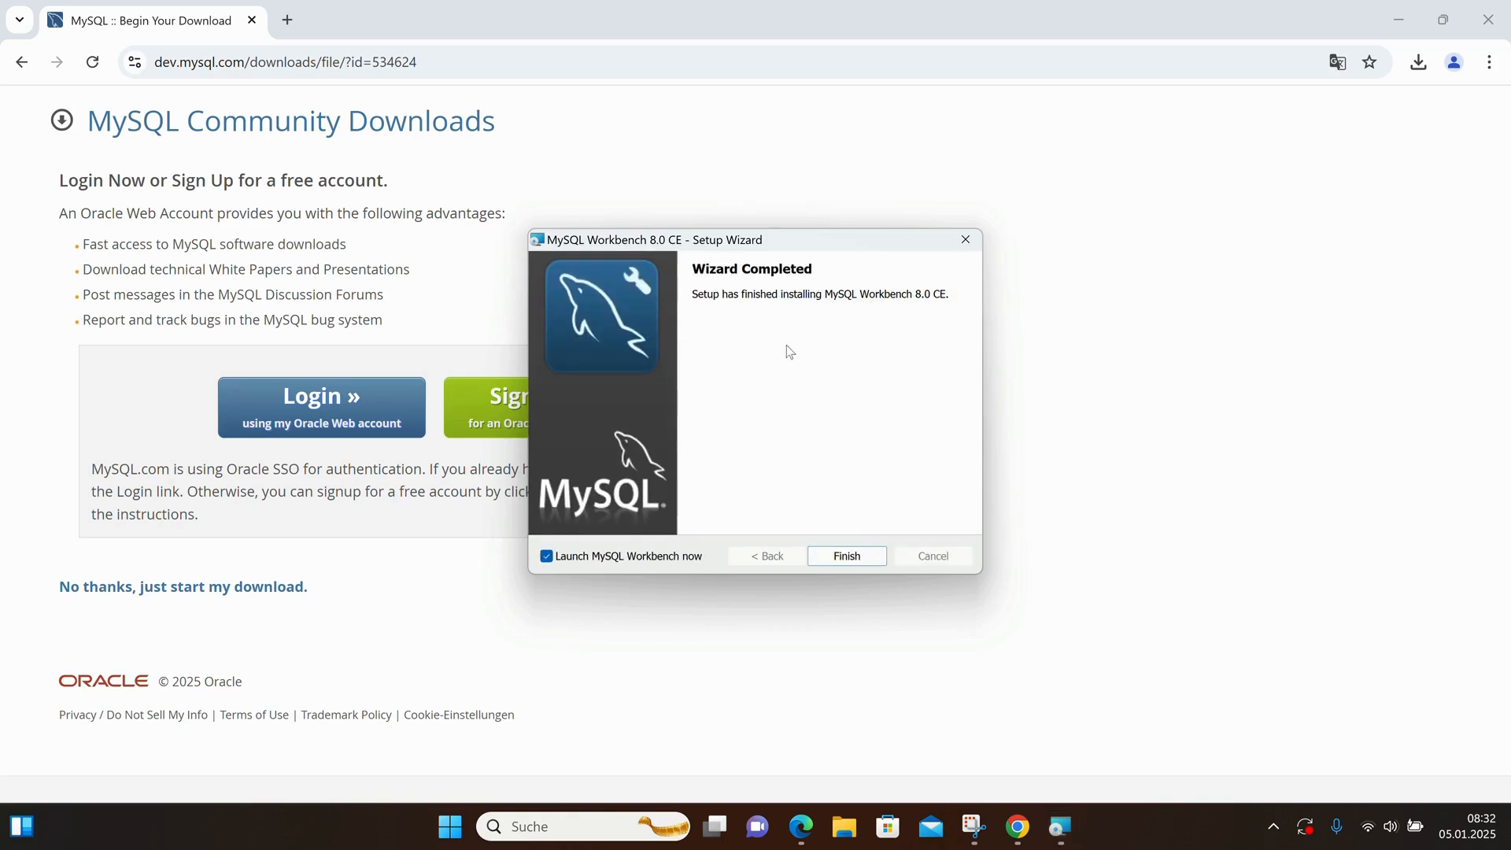
pyautogui.moveTo(705, 327)
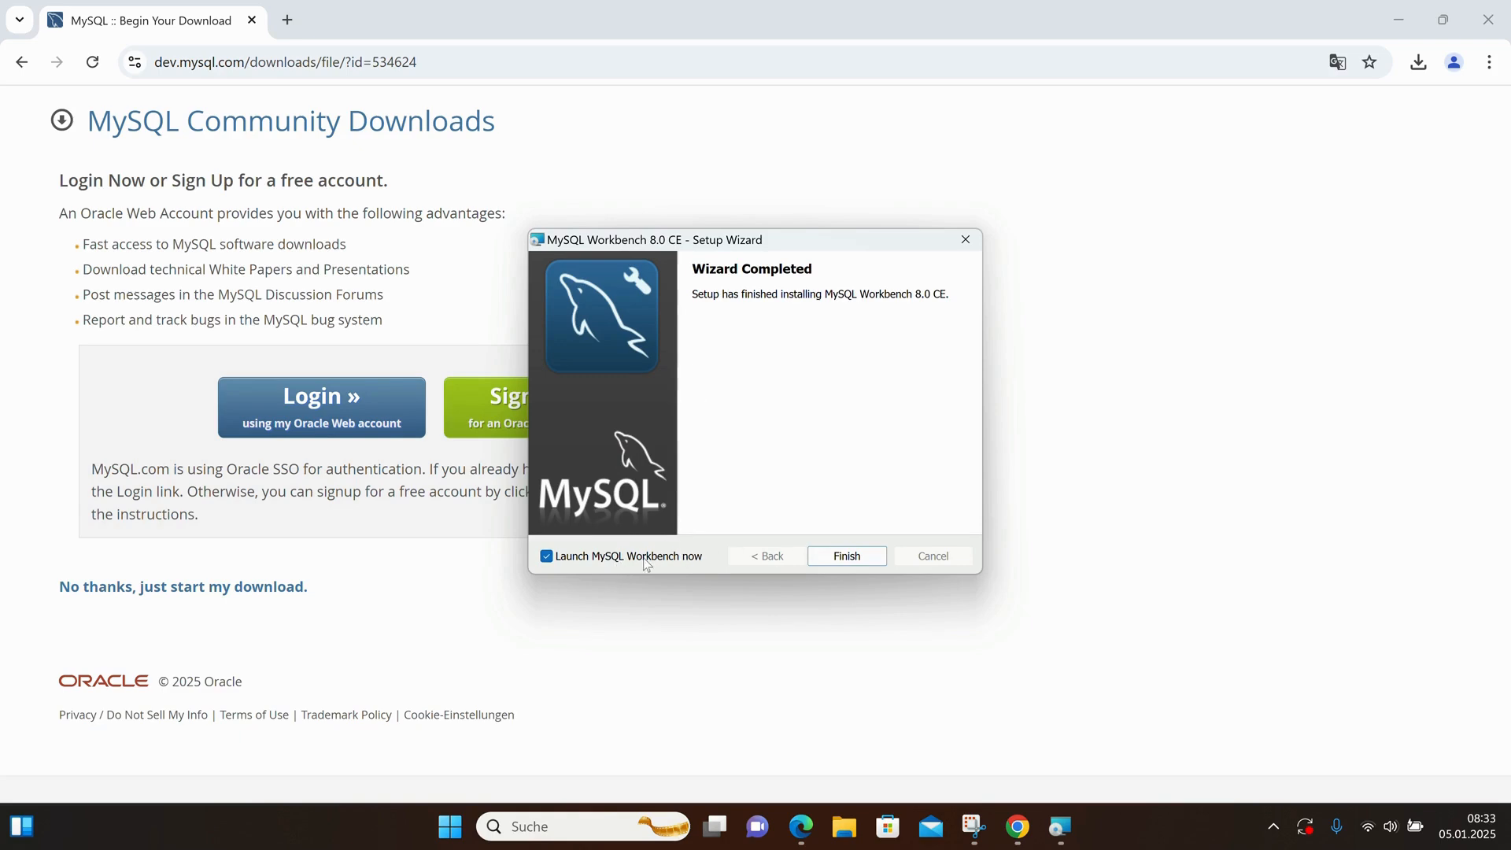
pyautogui.moveTo(817, 370)
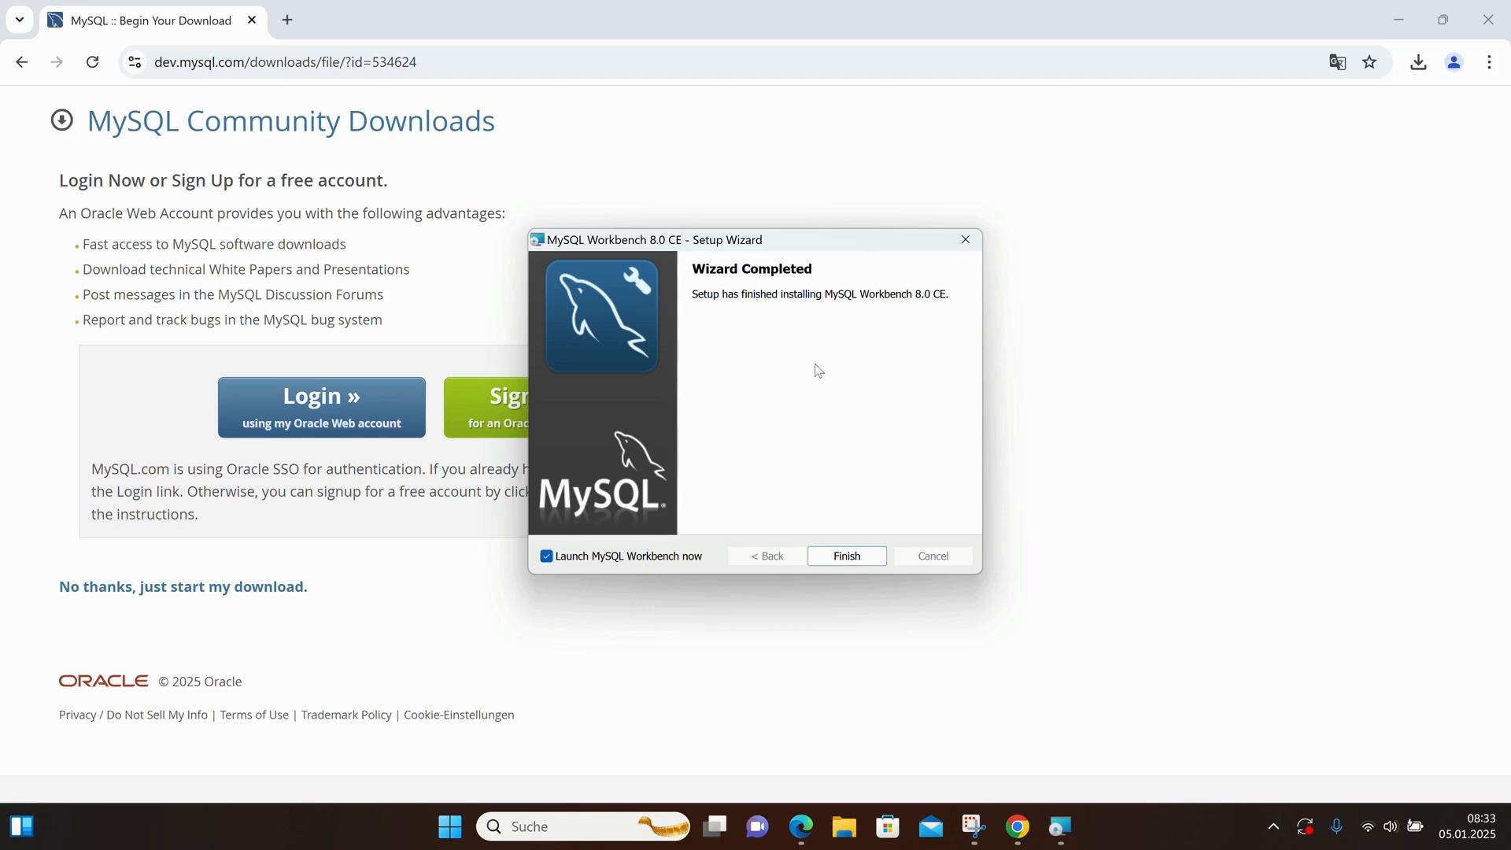
pyautogui.moveTo(570, 586)
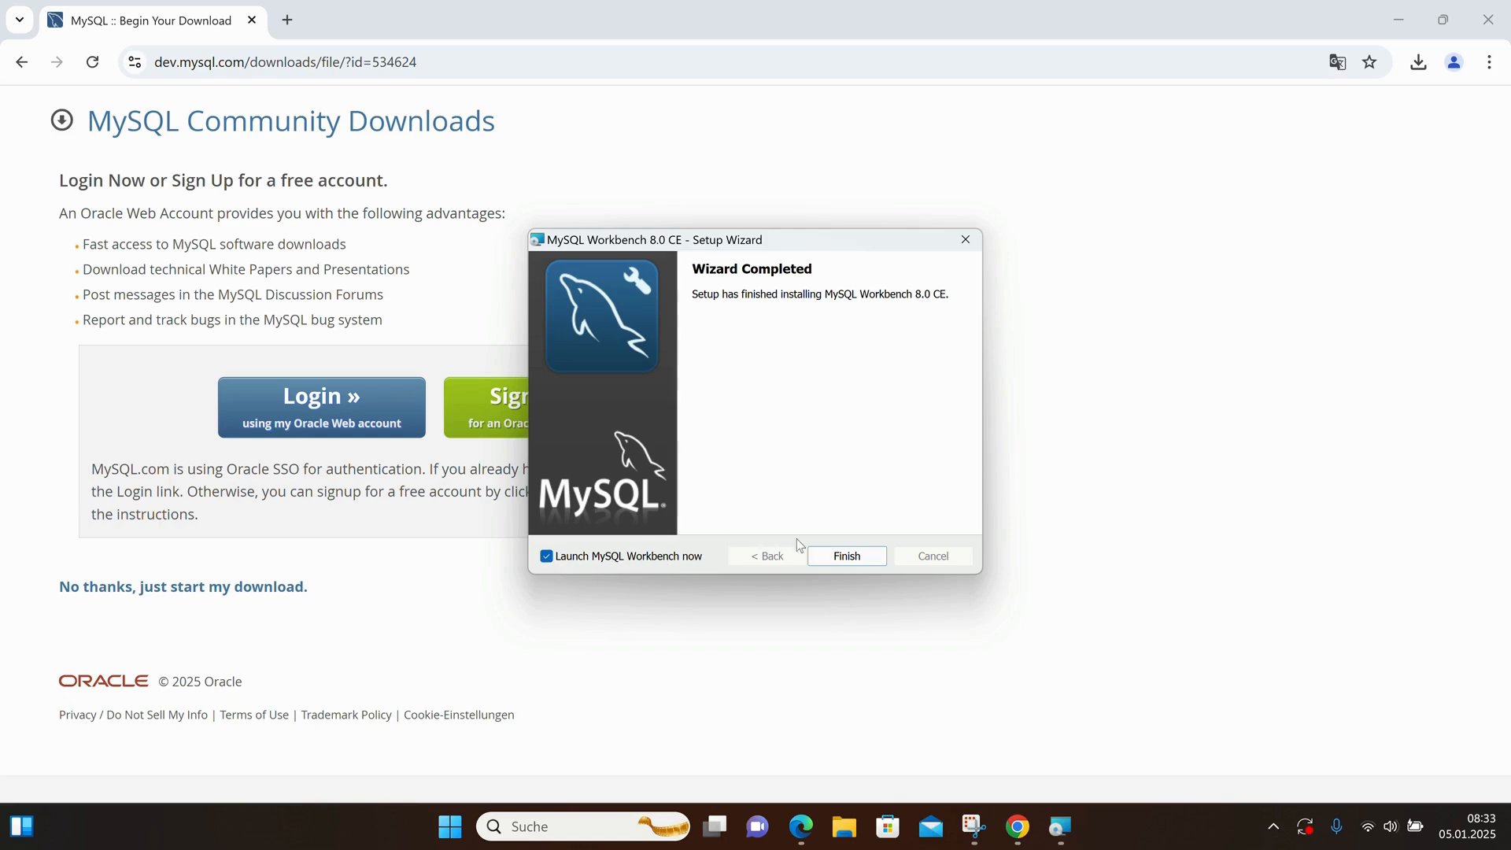
pyautogui.click(845, 557)
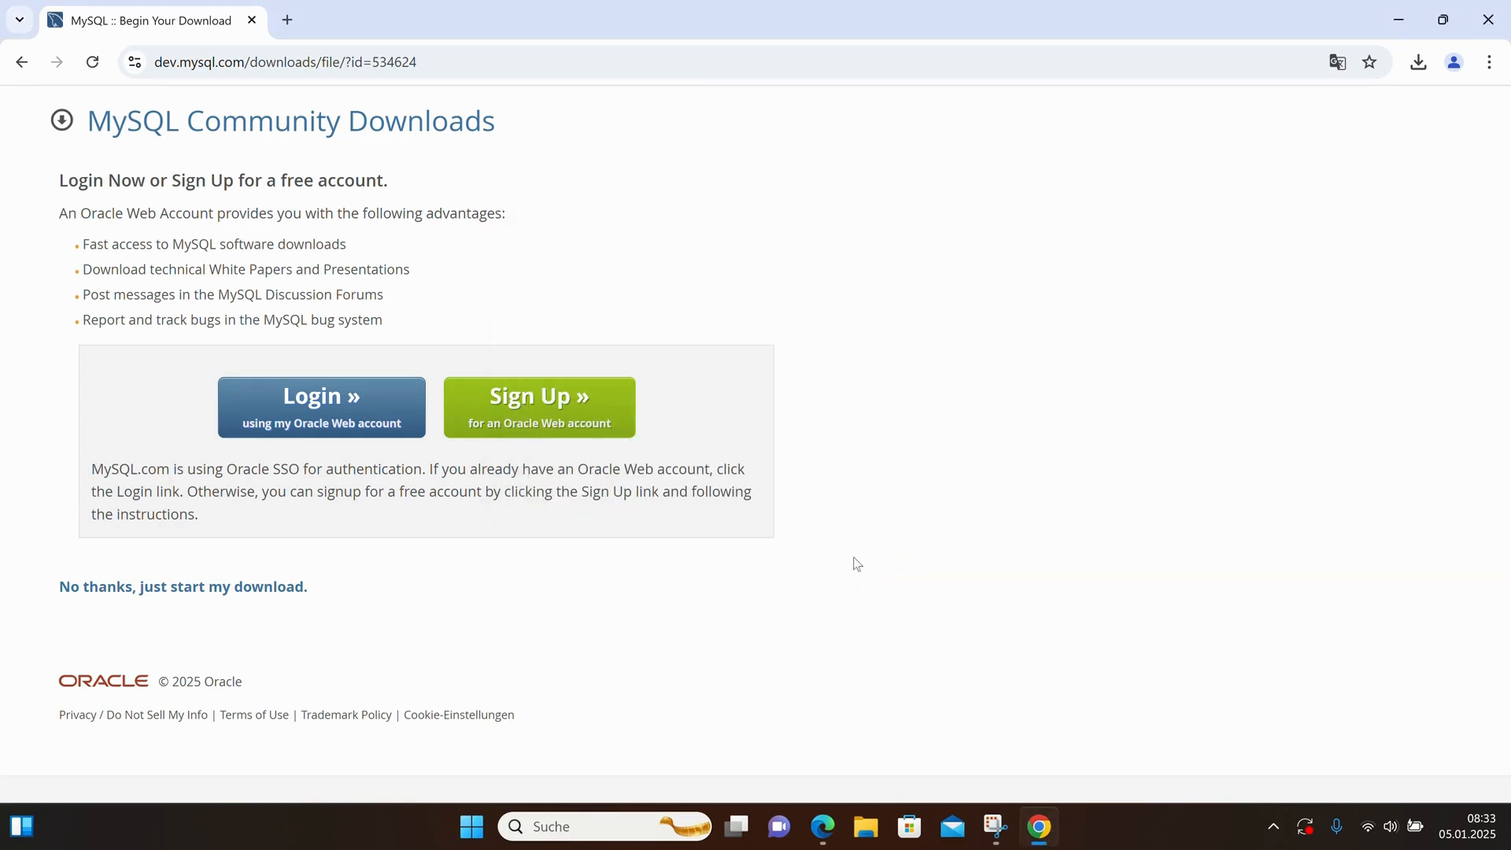
pyautogui.moveTo(837, 437)
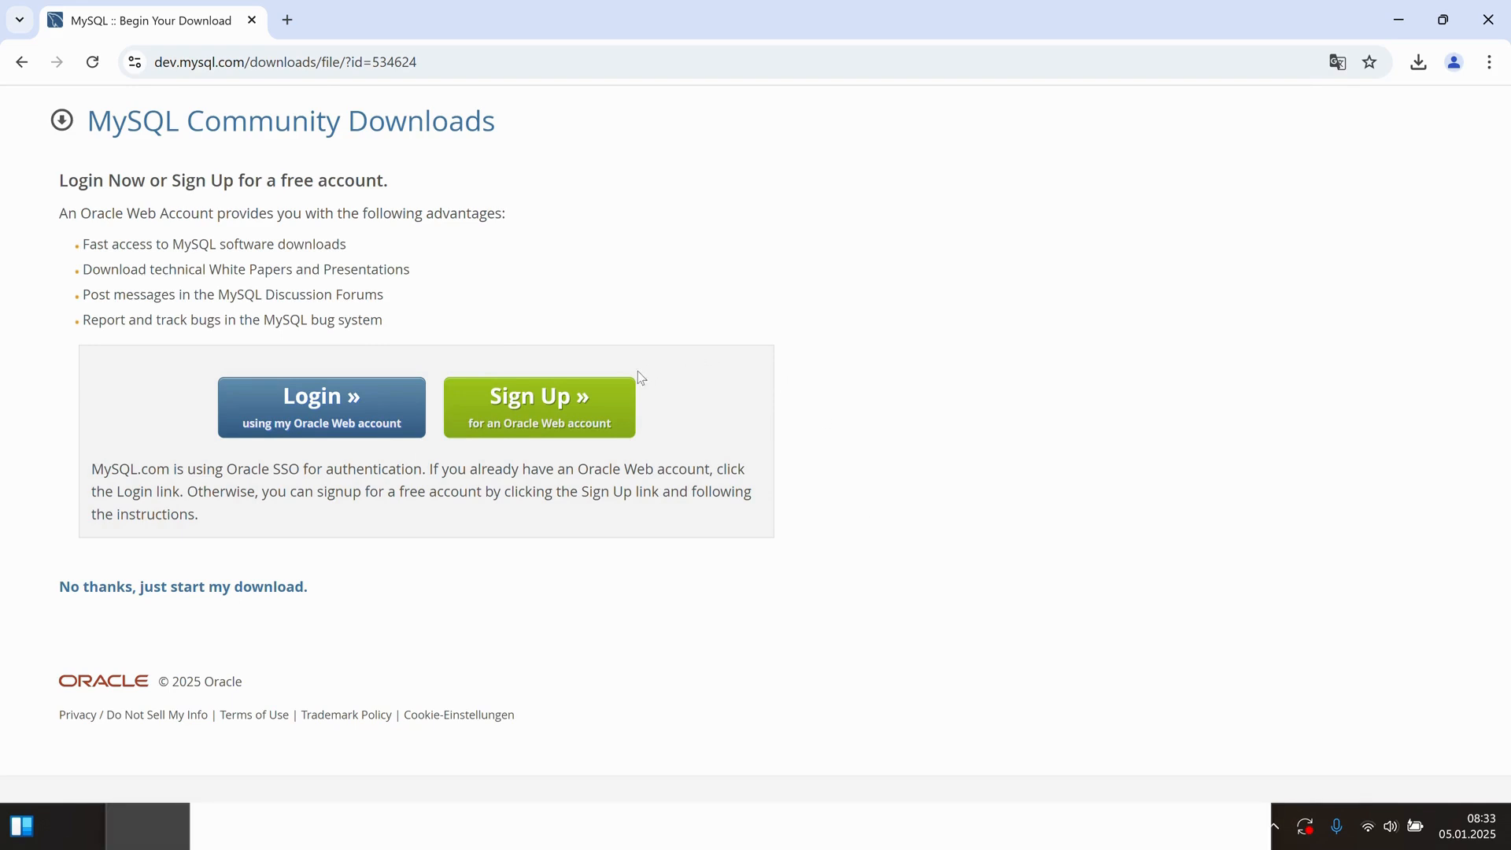
pyautogui.moveTo(606, 832)
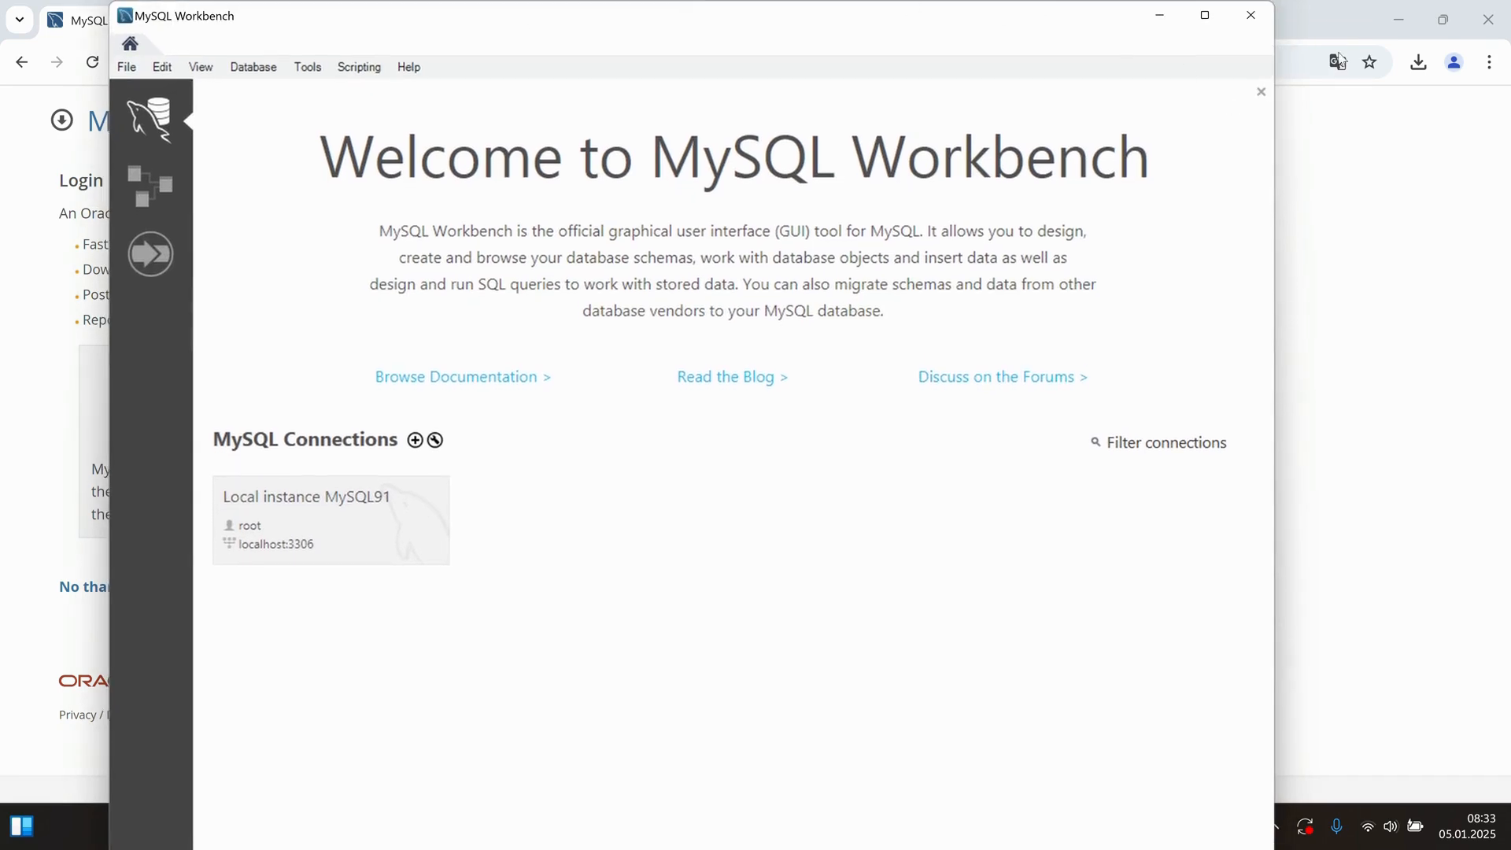
pyautogui.moveTo(1396, 18)
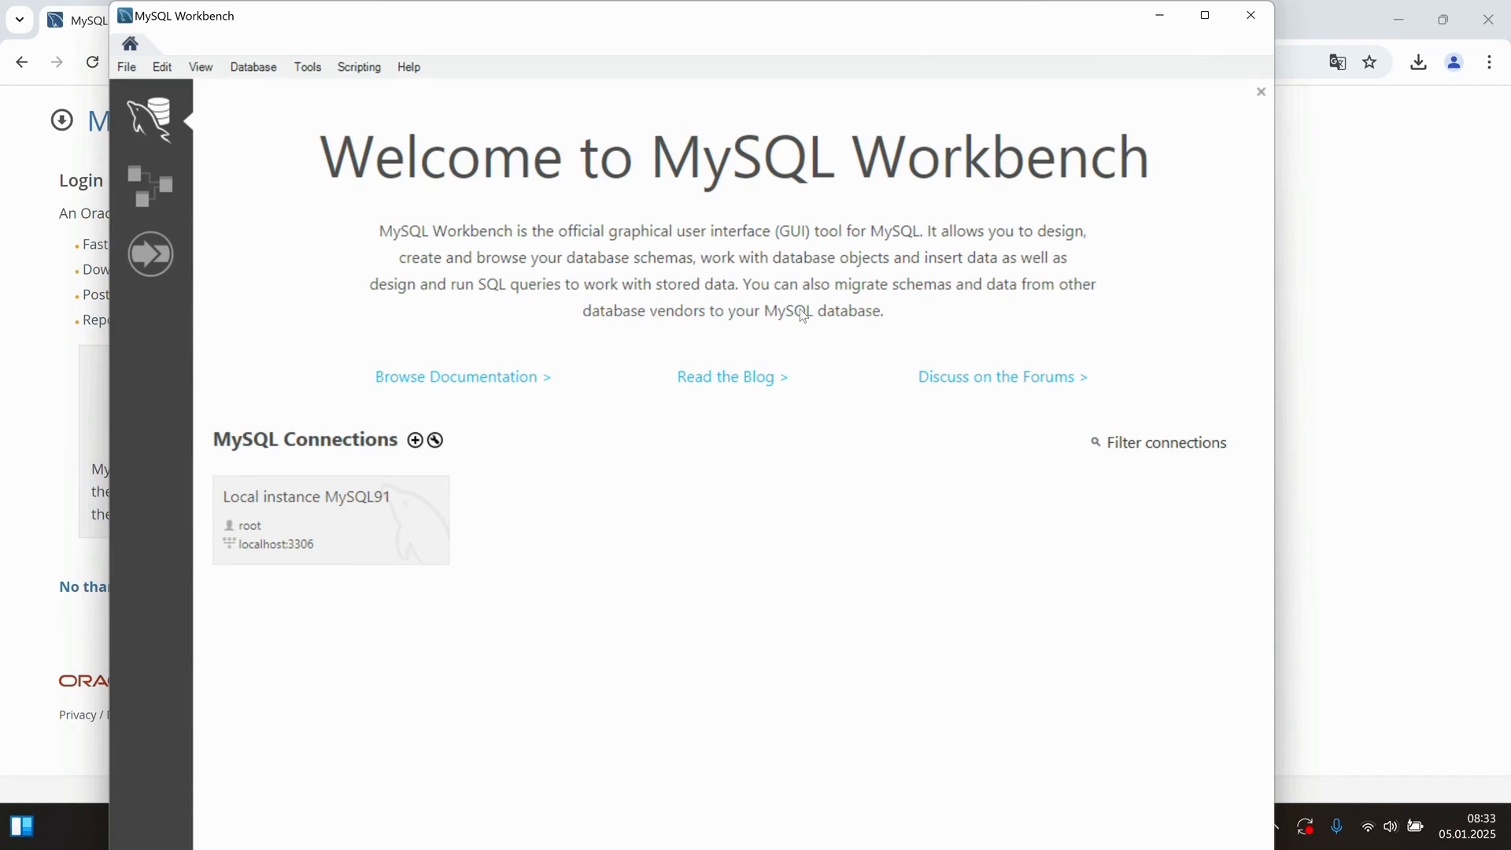
pyautogui.moveTo(441, 287)
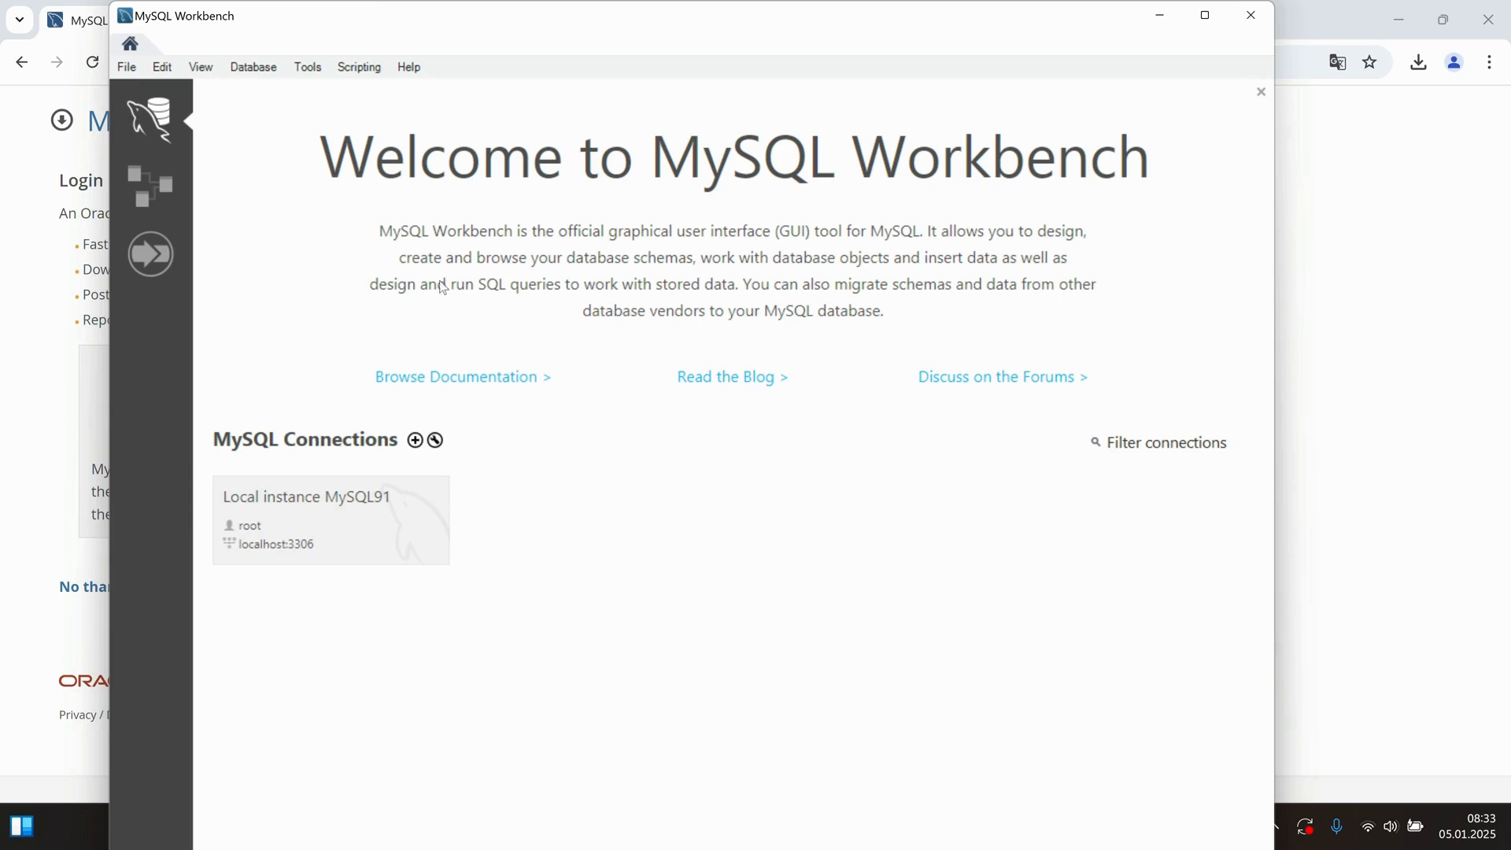
pyautogui.moveTo(604, 279)
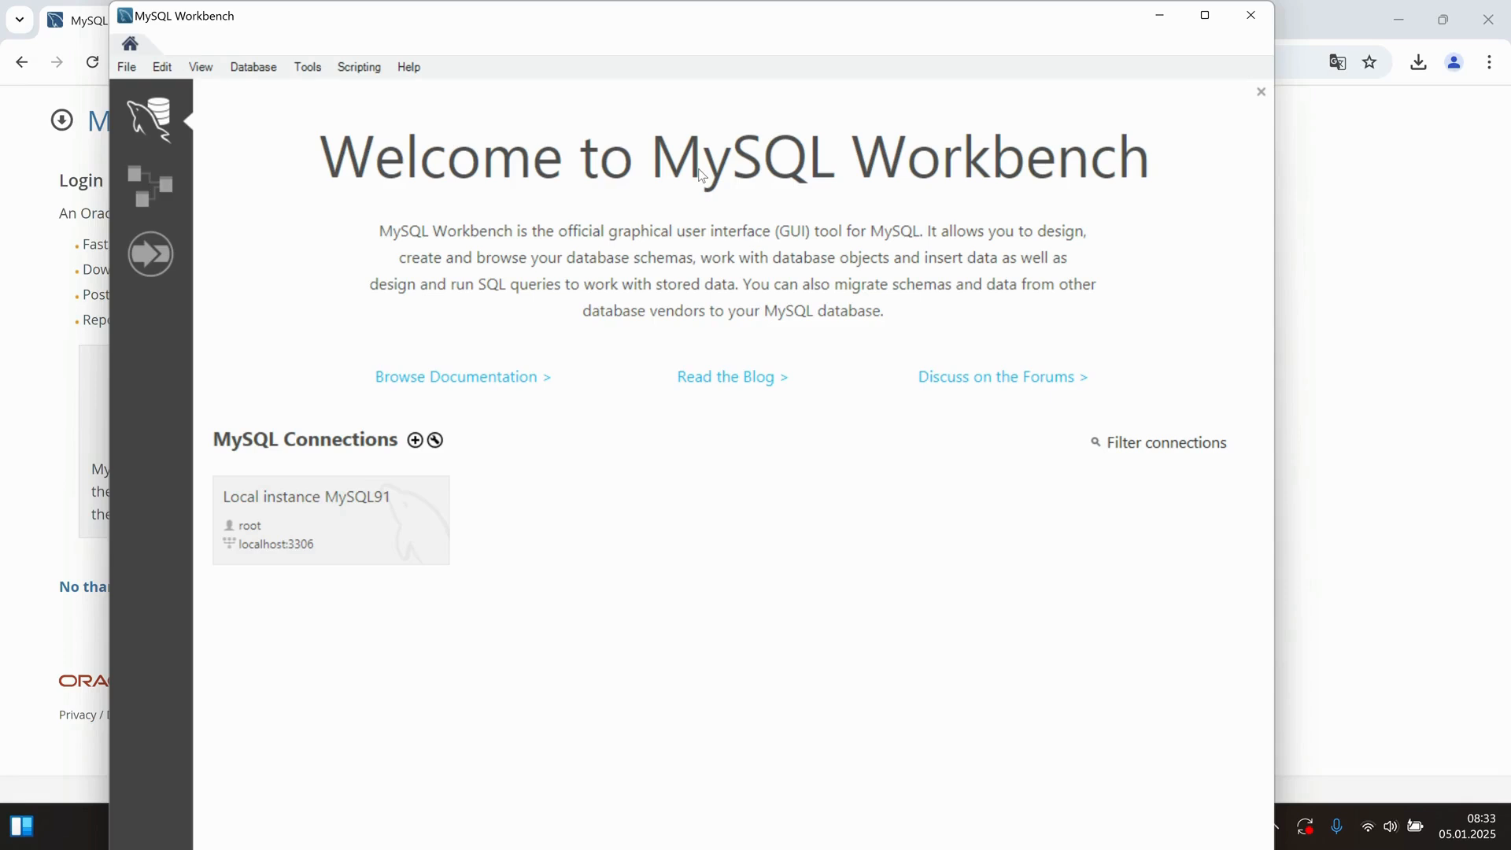
# - Maximize the MySQL Workbench window to fill the screen
pyautogui.click(1203, 16)
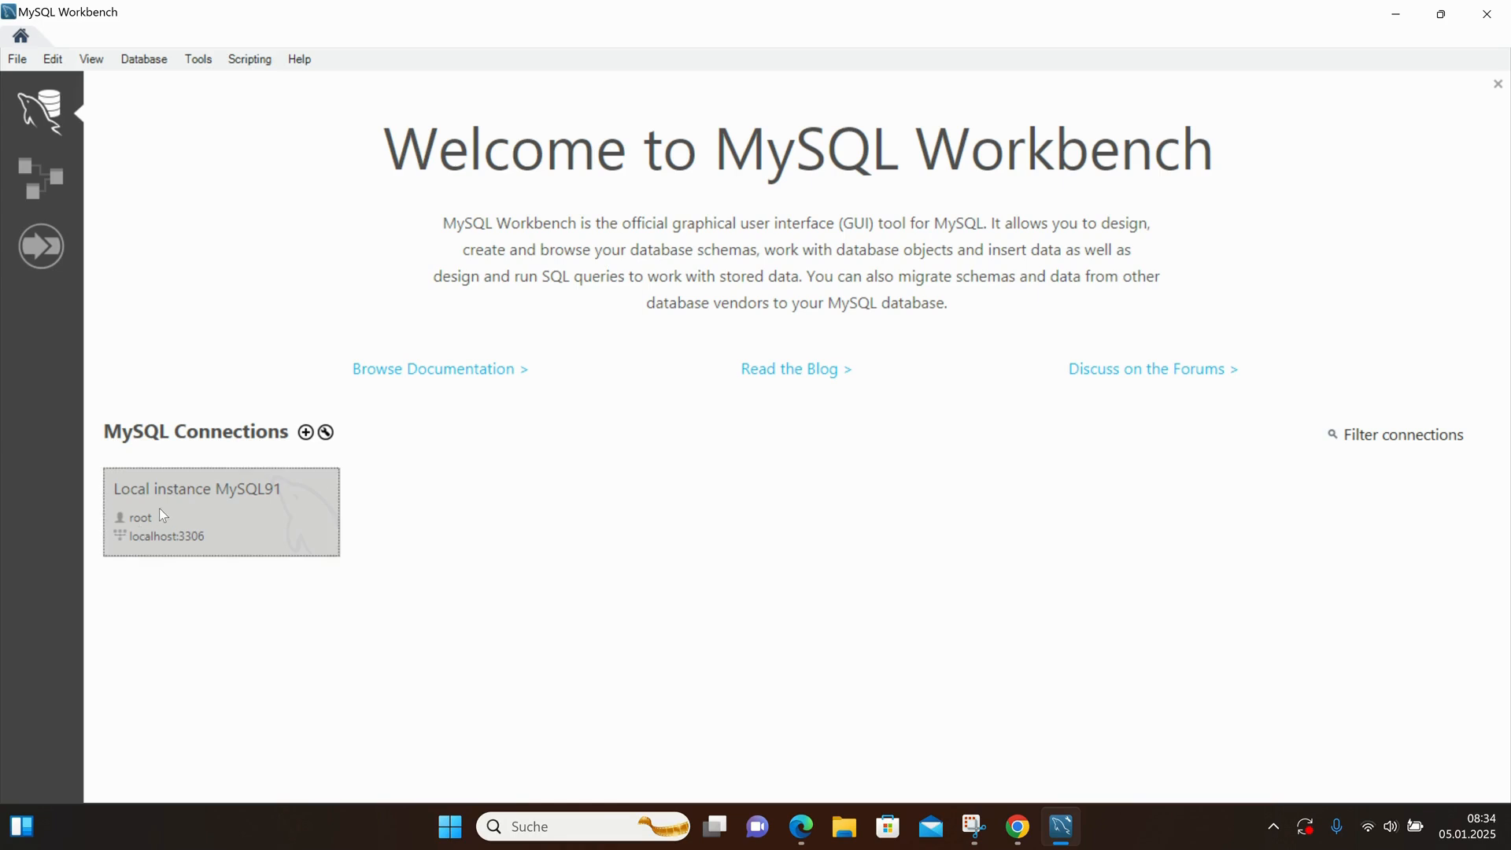
# - Connect to Local instance MySQL91 as root, saving the password in the vault and accepting the version warning
pyautogui.doubleClick(221, 511)
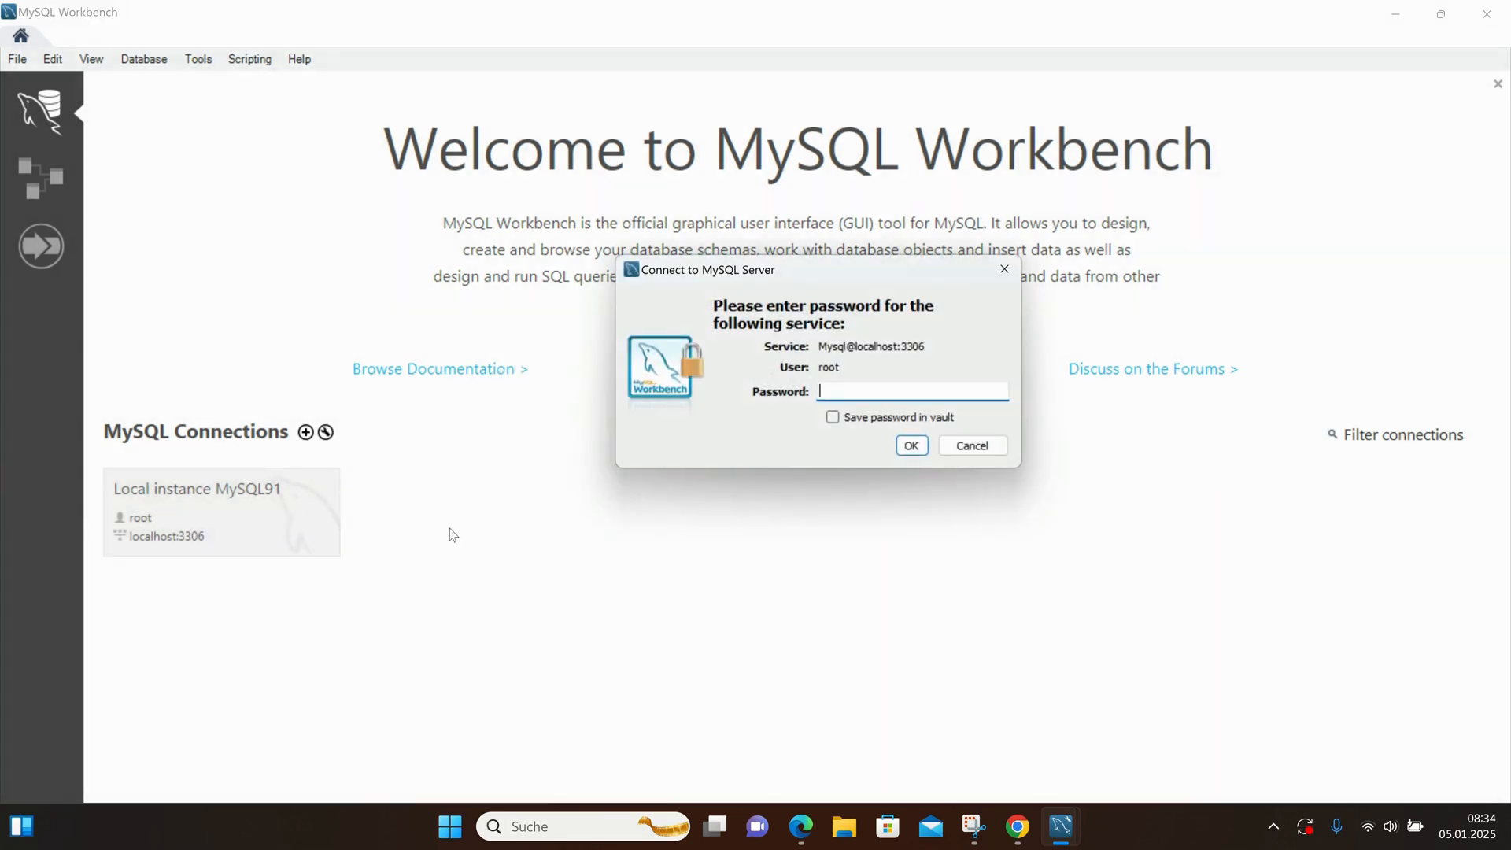
pyautogui.moveTo(930, 407)
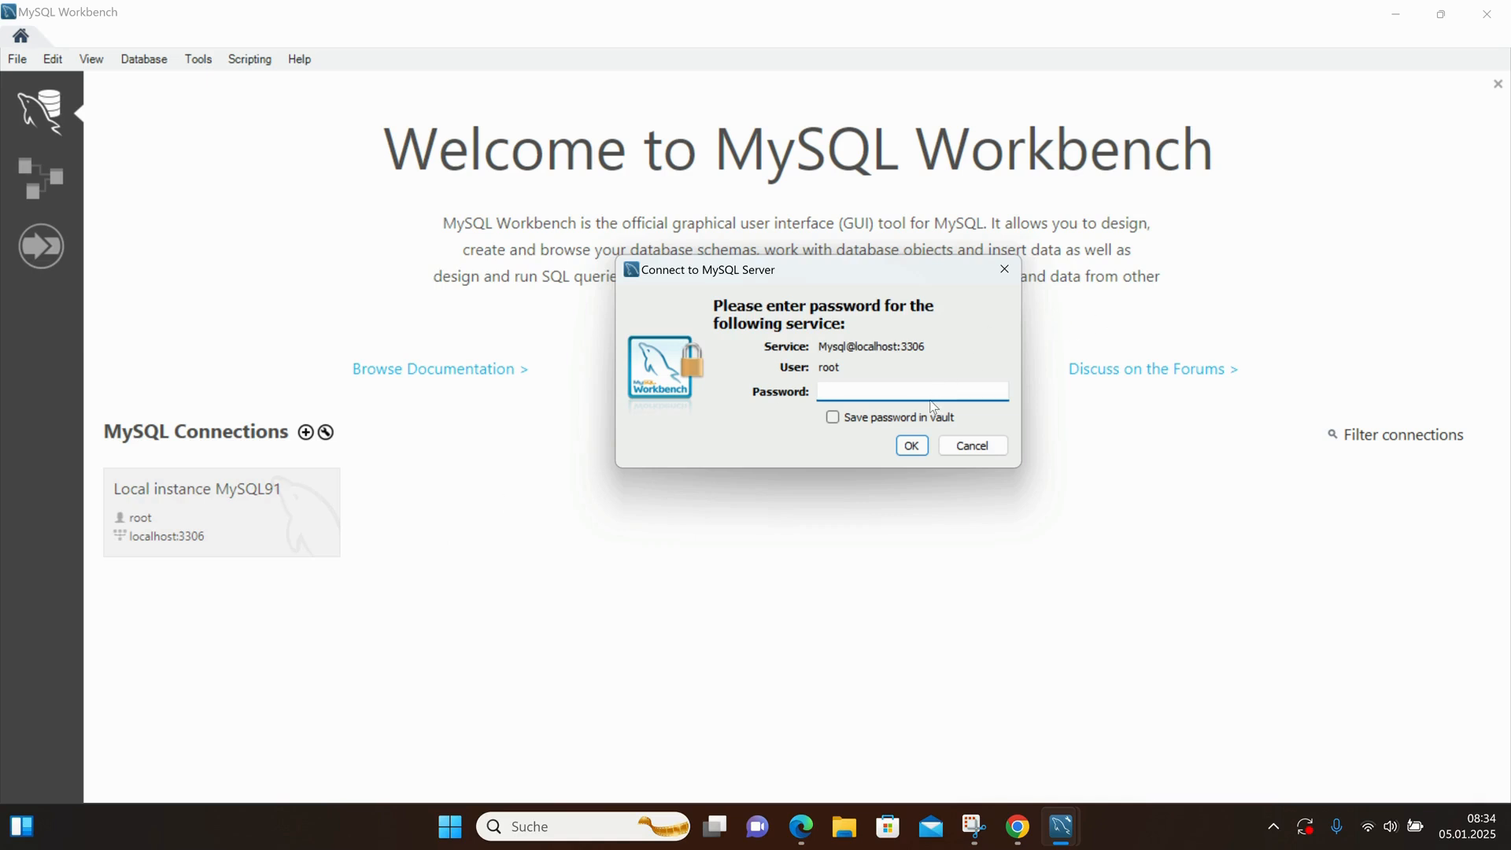
pyautogui.write('****')
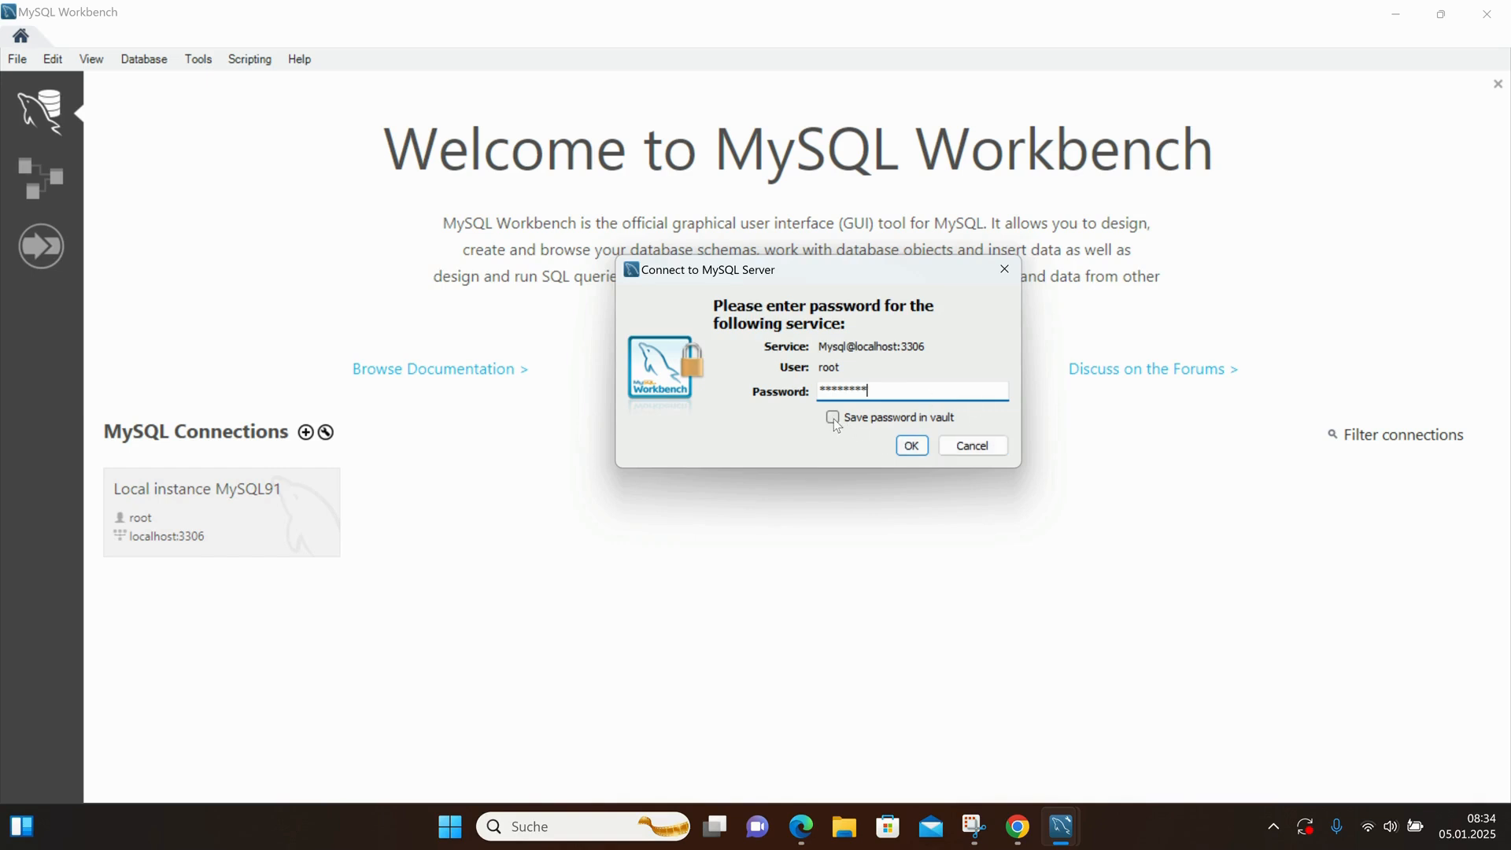
pyautogui.click(833, 417)
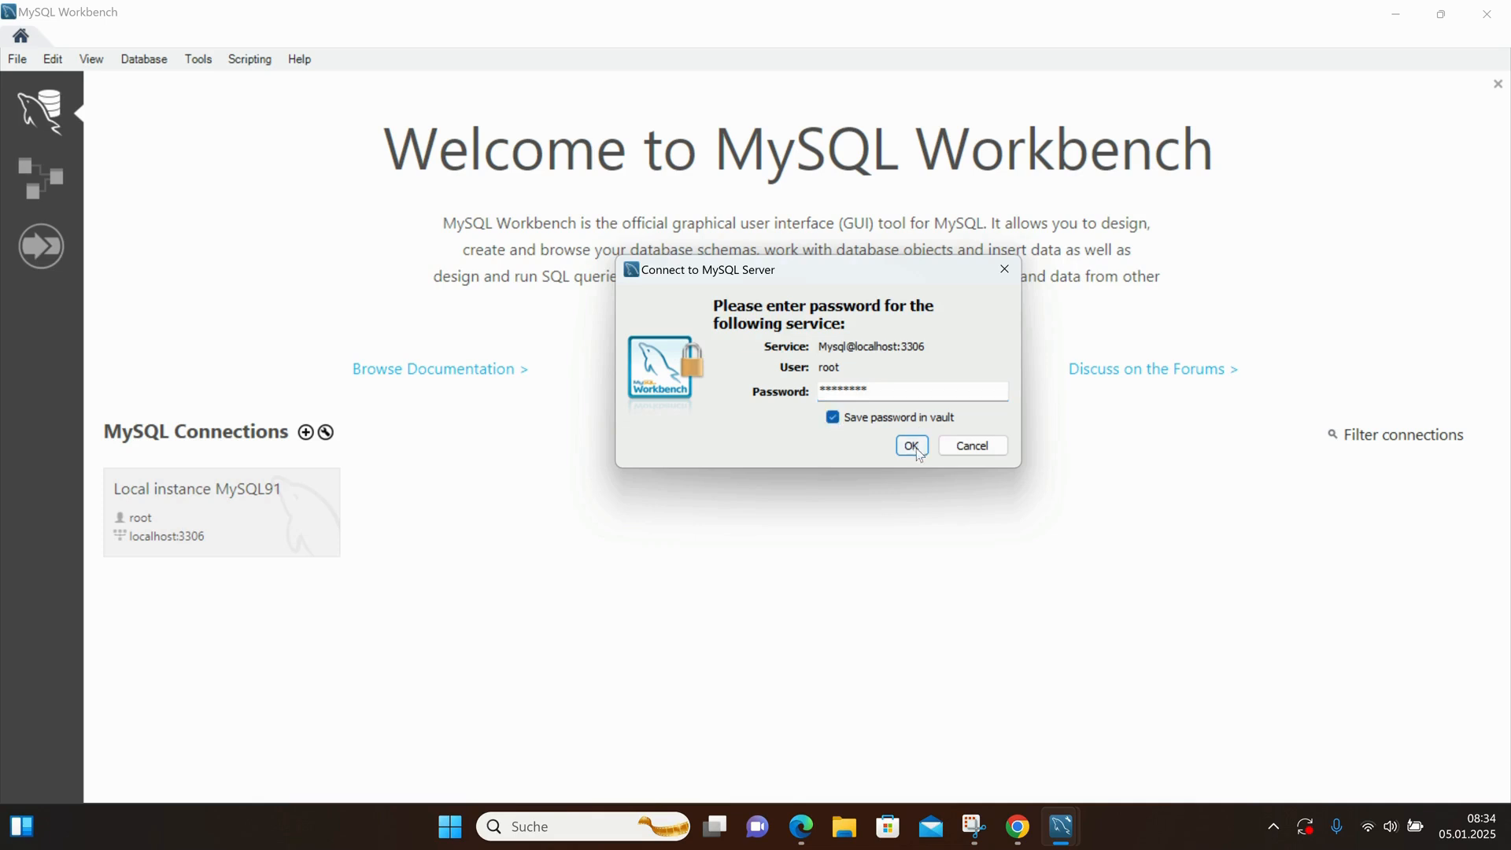
pyautogui.click(910, 446)
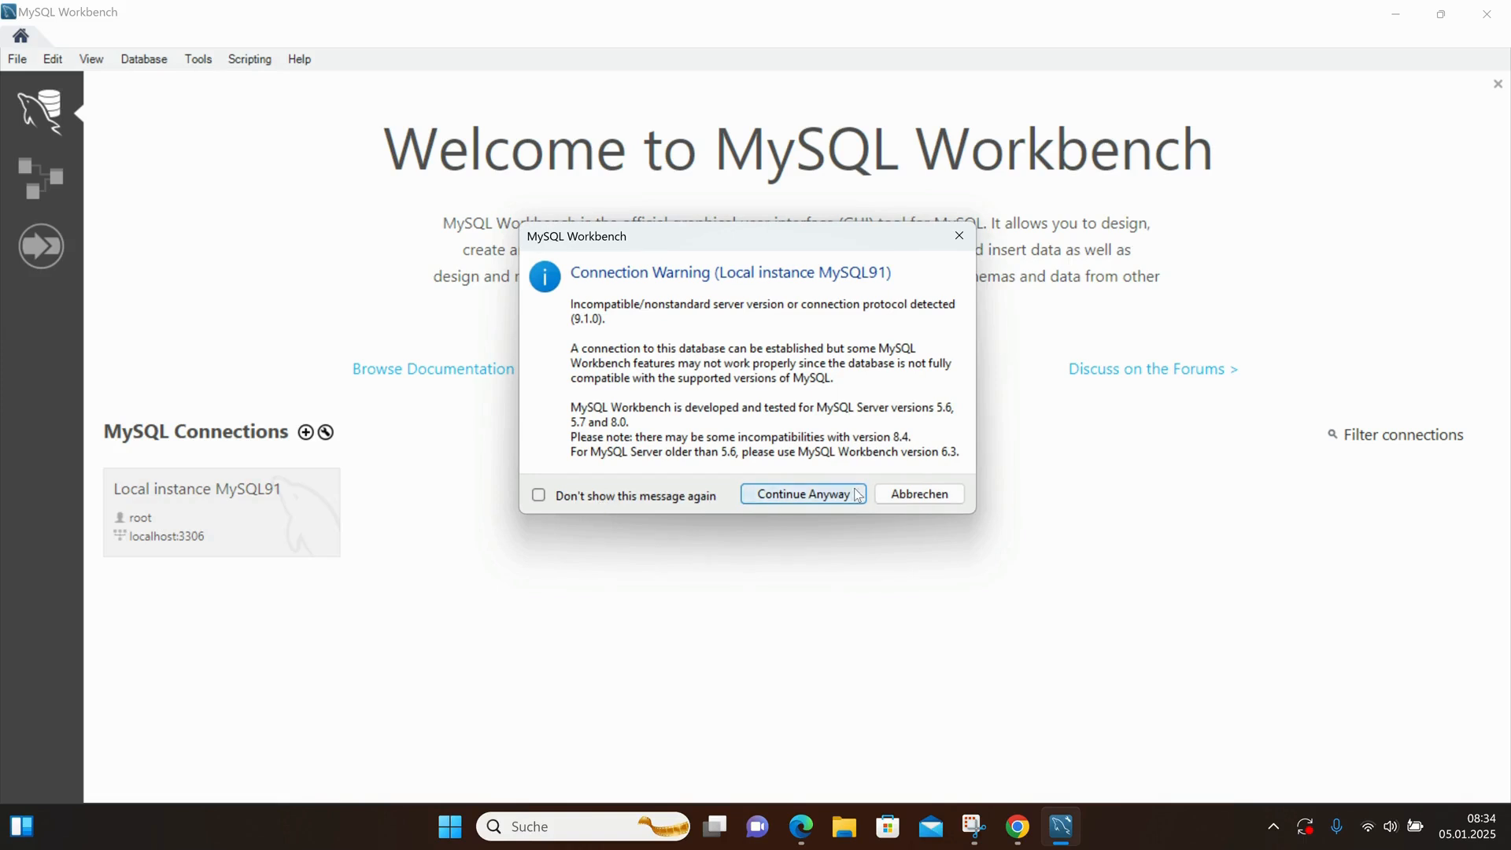
pyautogui.click(802, 493)
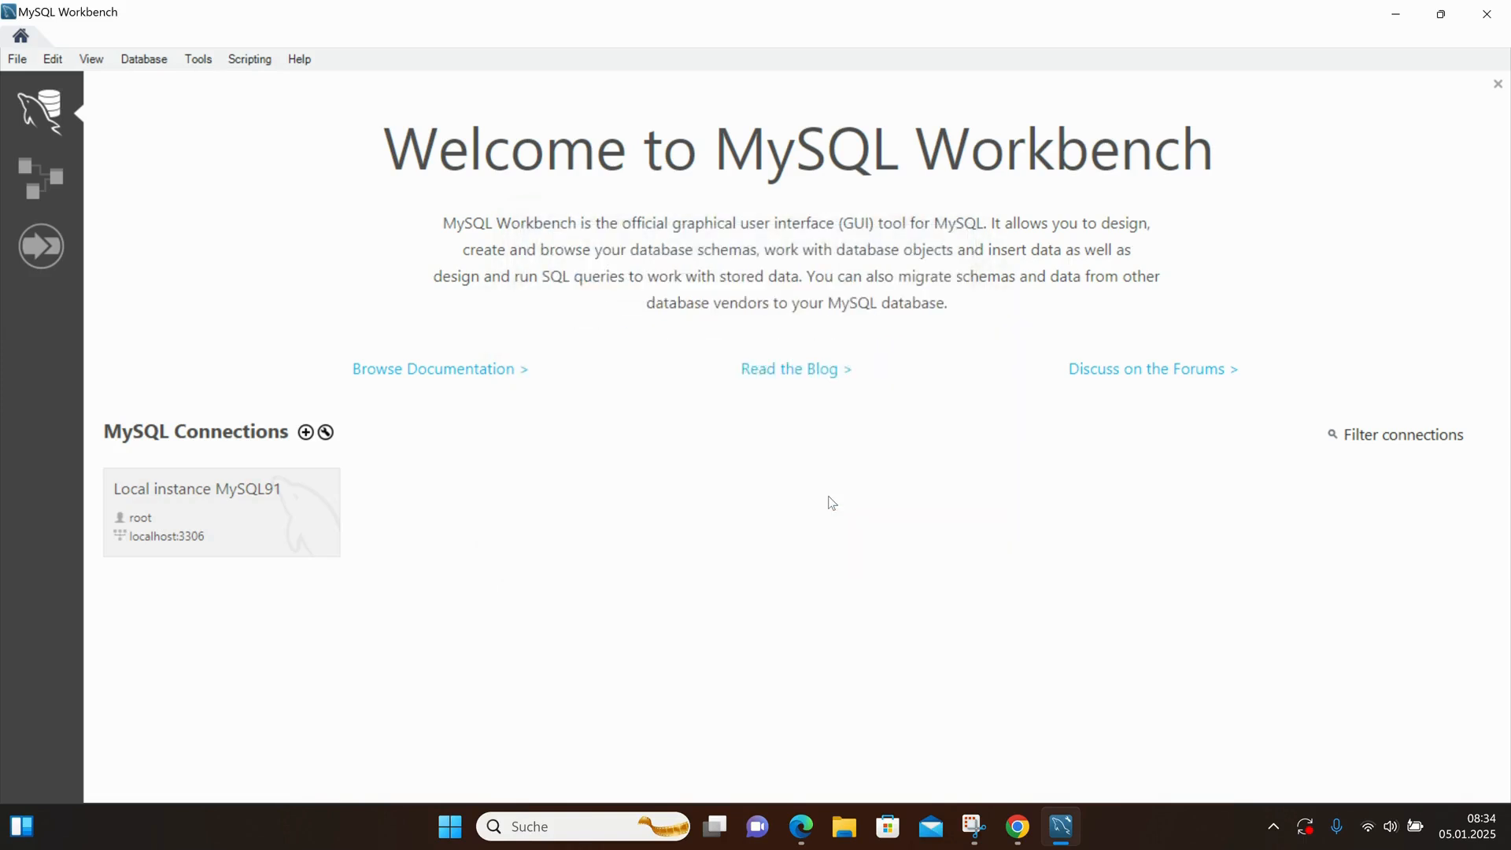
pyautogui.doubleClick(220, 510)
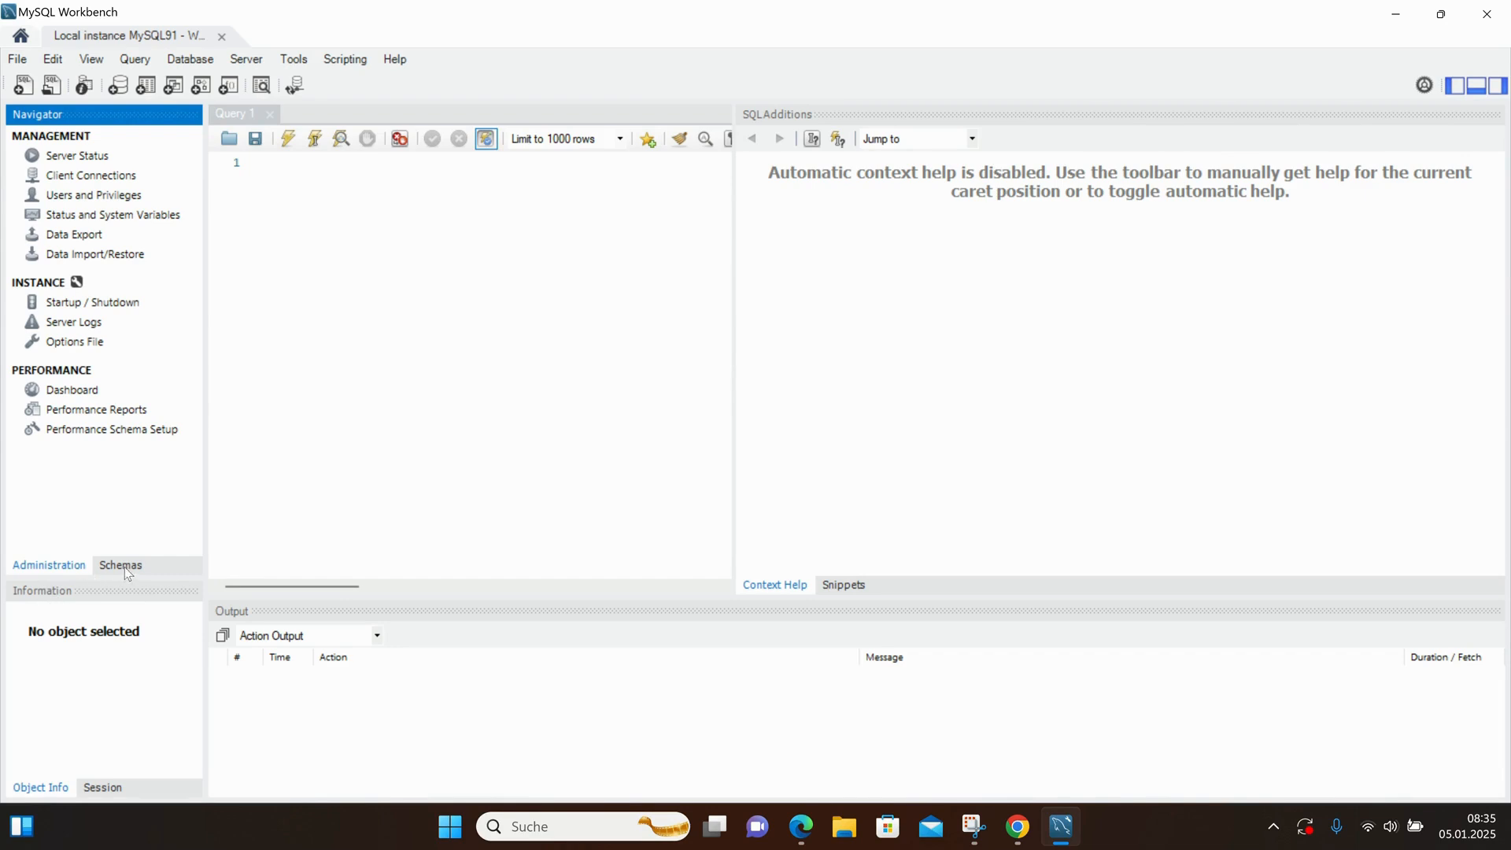
# - Expand the world schema in the Schemas list to show its tables city, country and countrylanguage
pyautogui.click(120, 565)
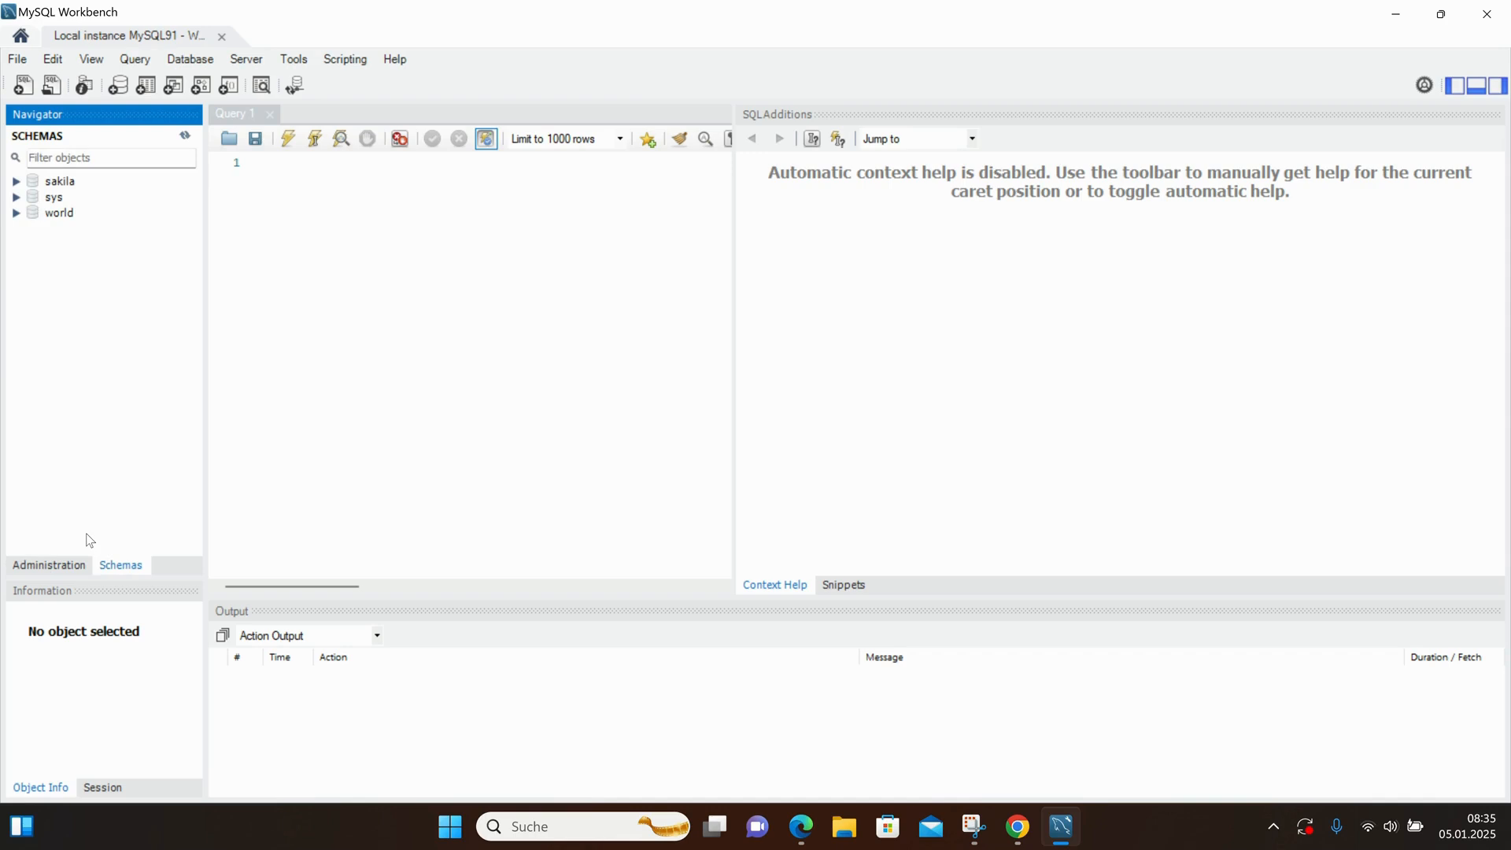
pyautogui.moveTo(111, 209)
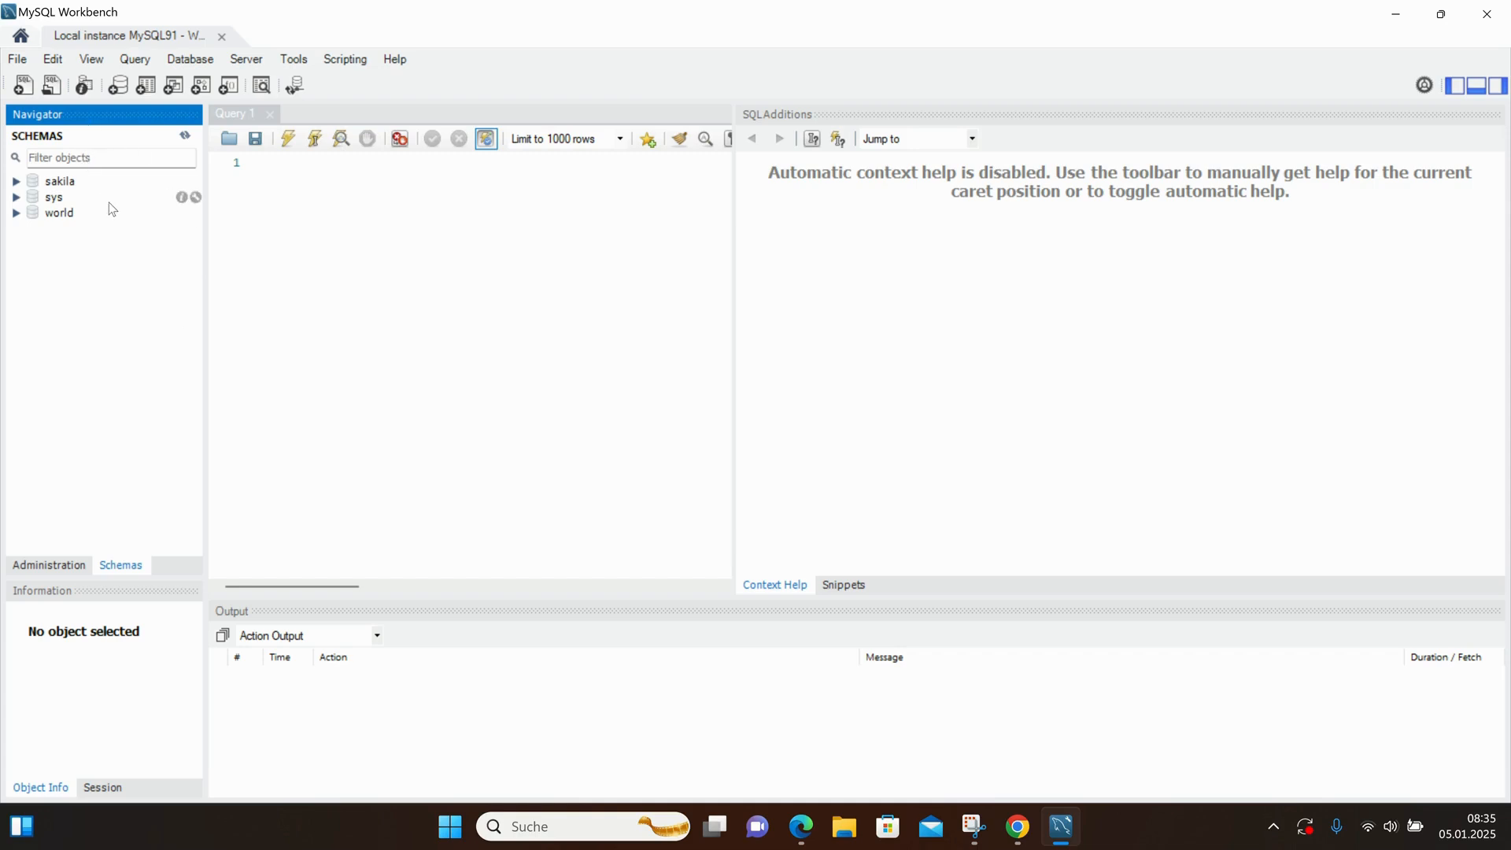
pyautogui.moveTo(63, 212)
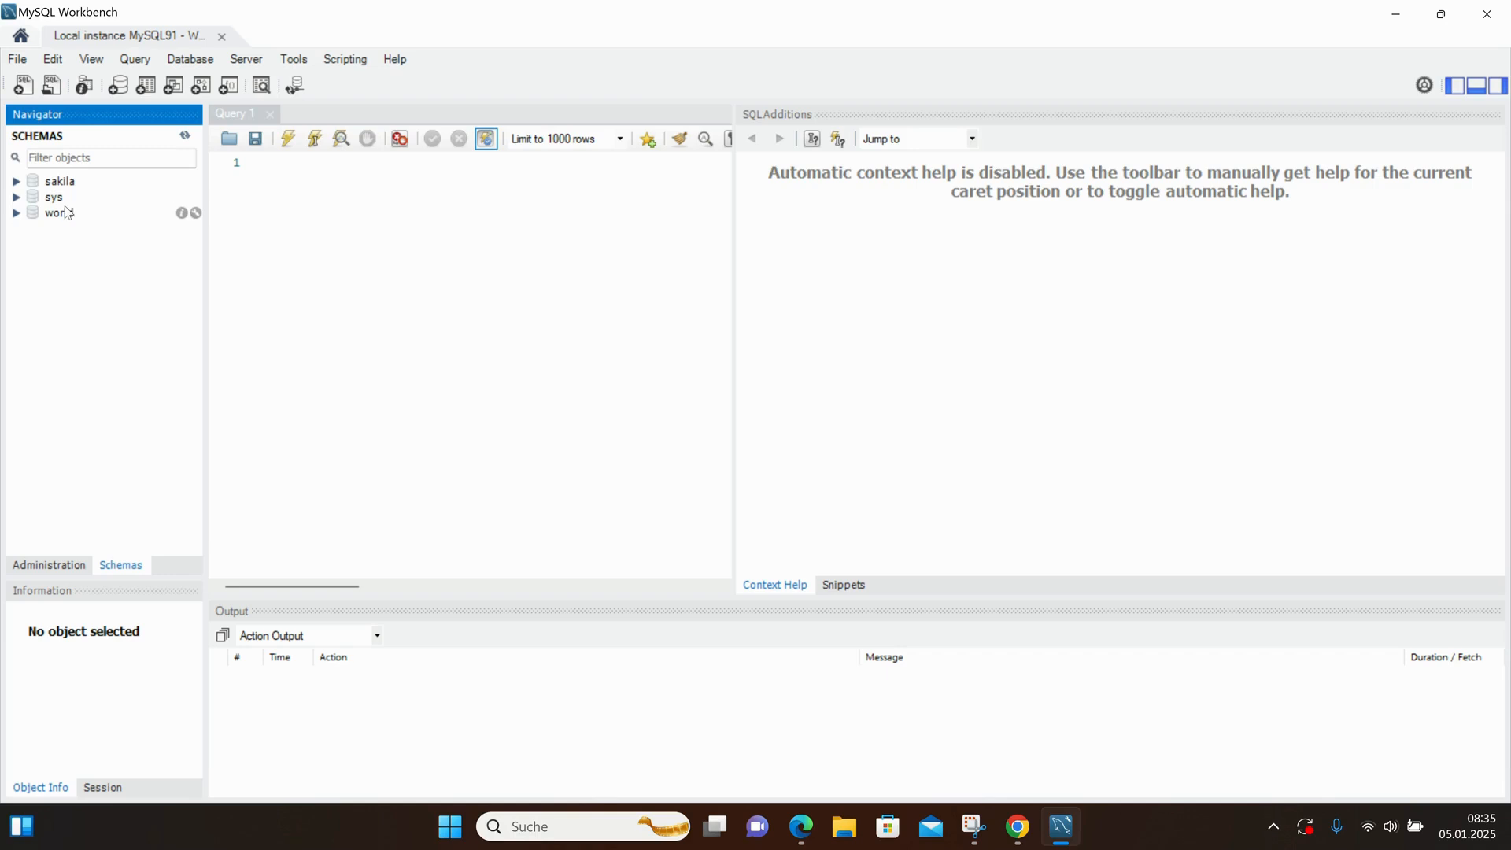
pyautogui.click(16, 213)
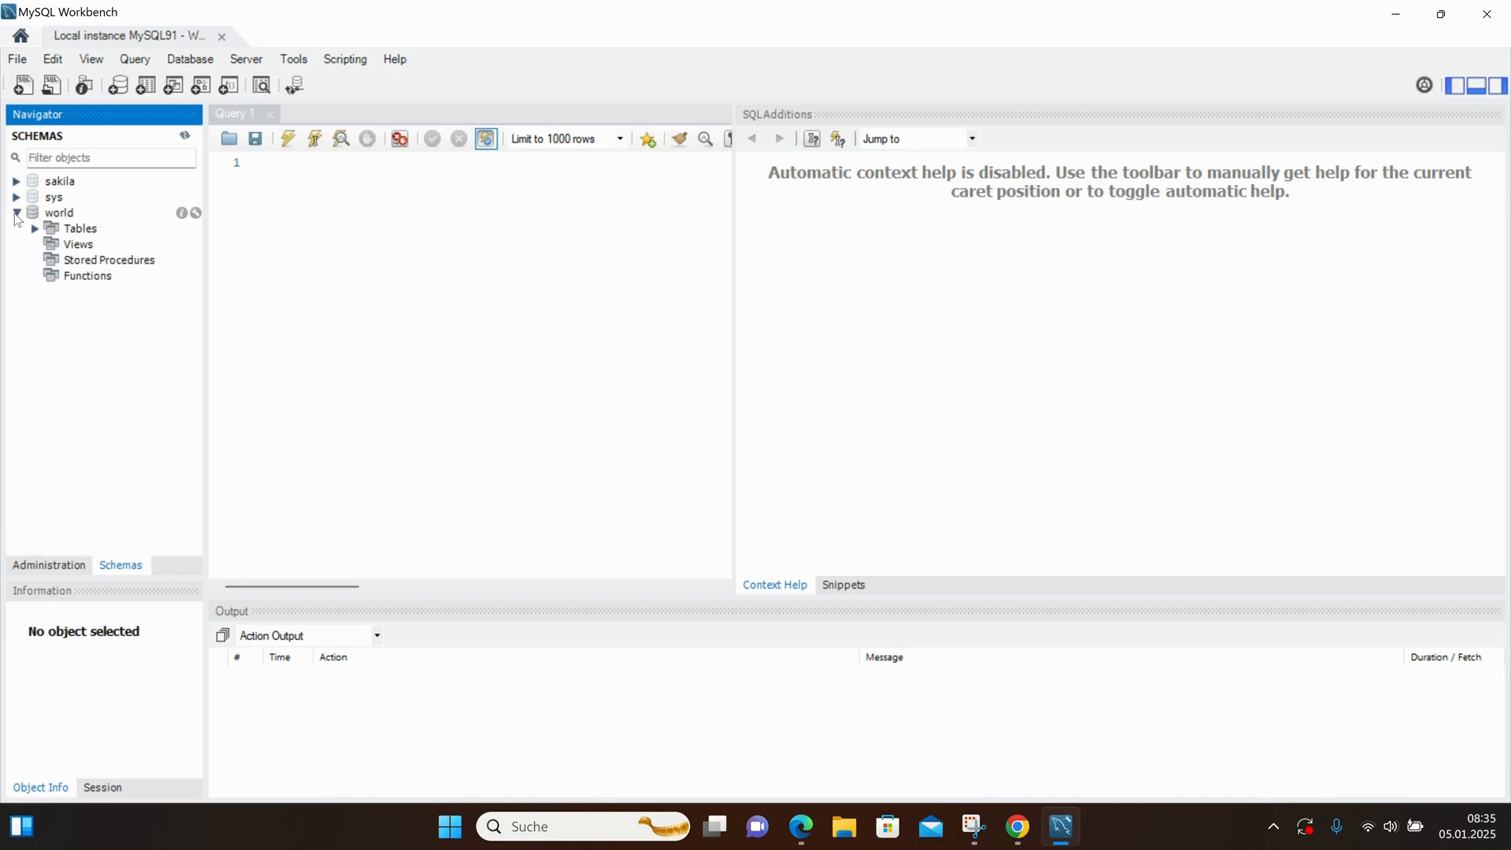
pyautogui.click(36, 228)
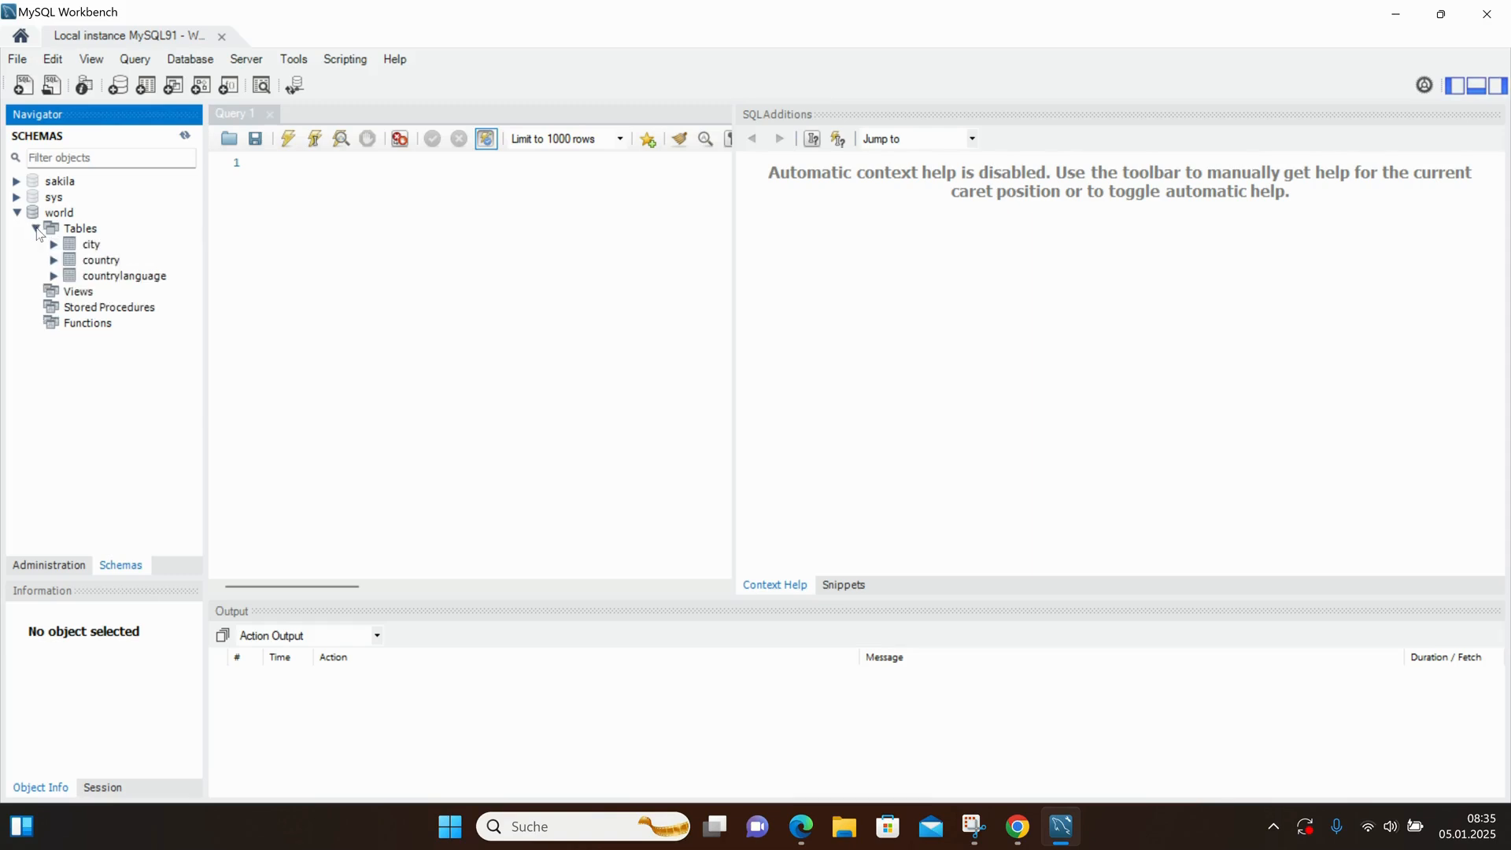
pyautogui.click(55, 244)
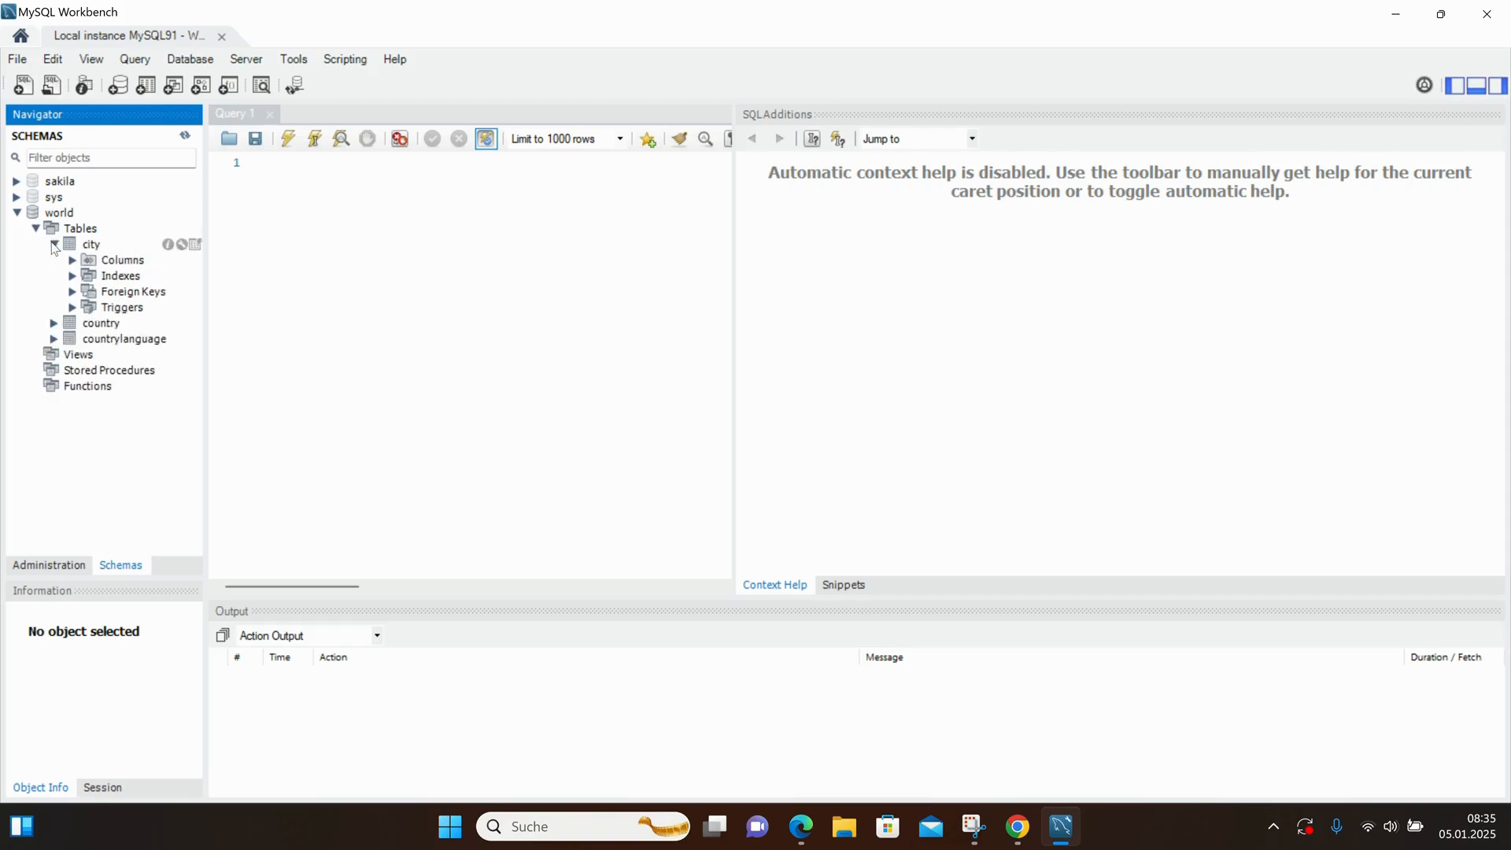
pyautogui.click(91, 244)
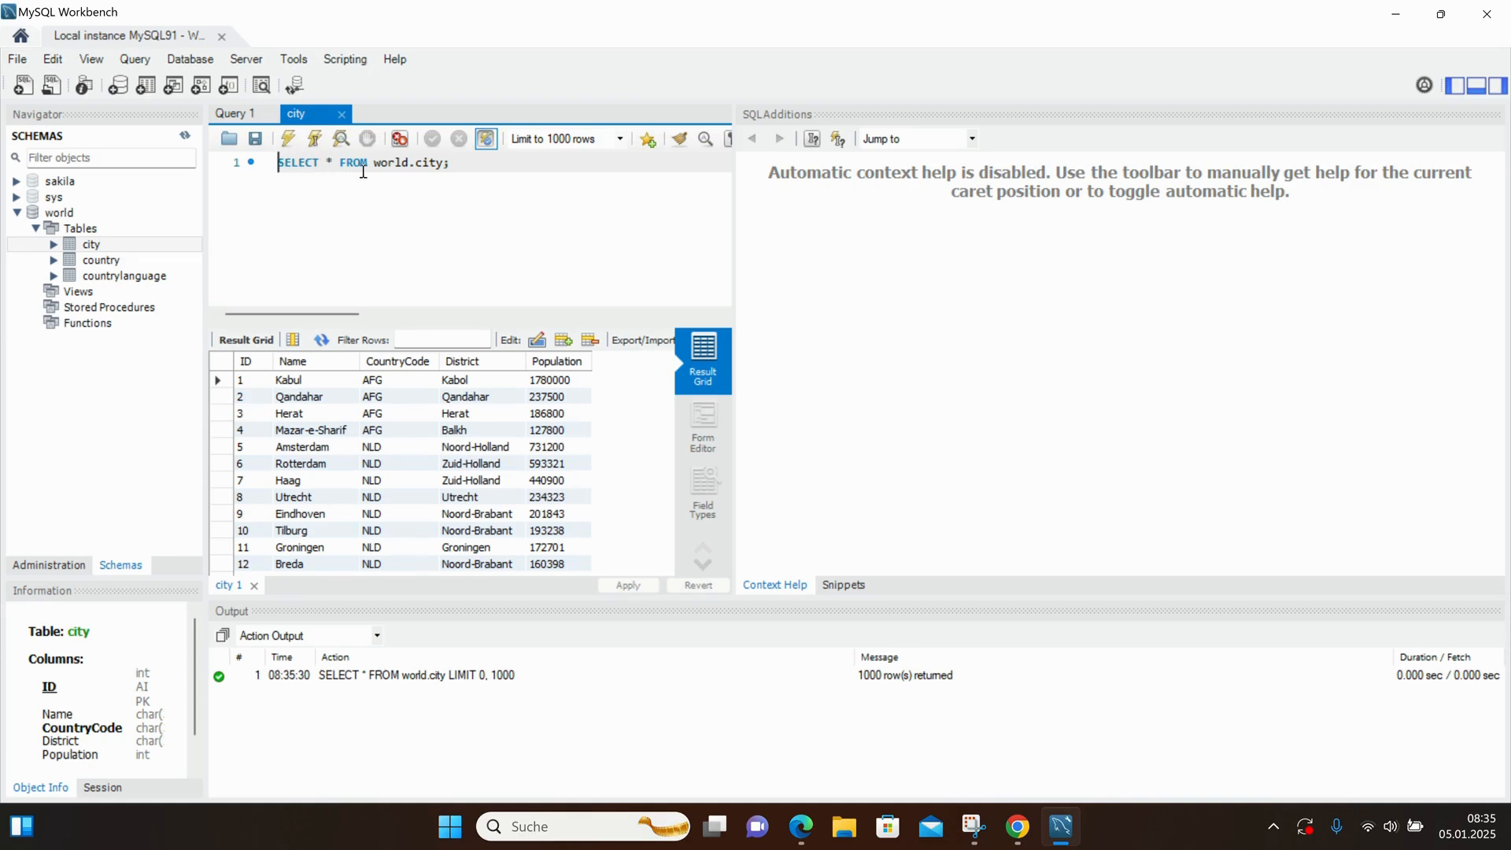
pyautogui.moveTo(542, 303)
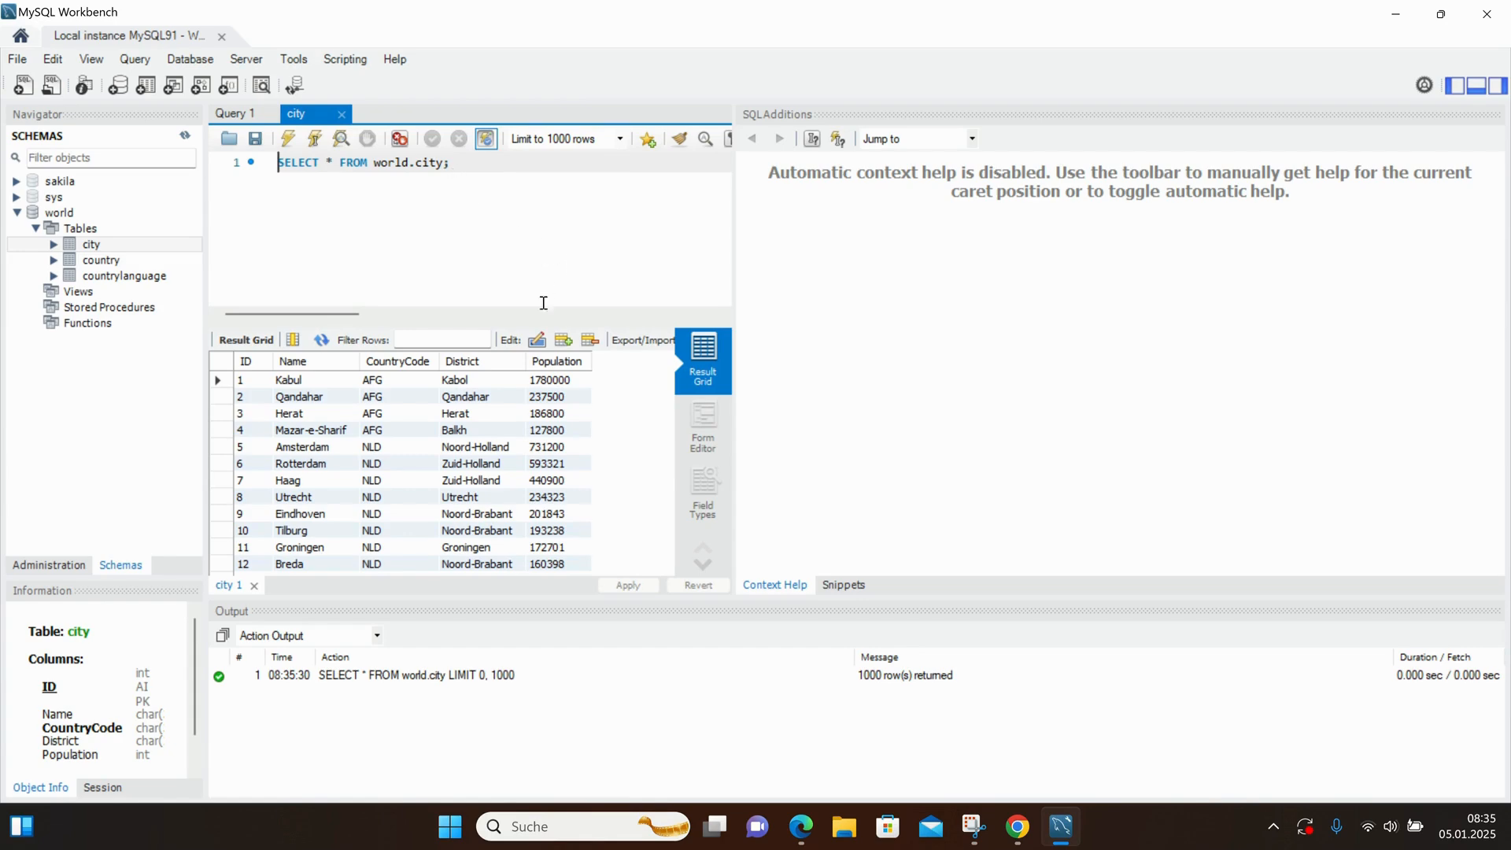
pyautogui.moveTo(385, 416)
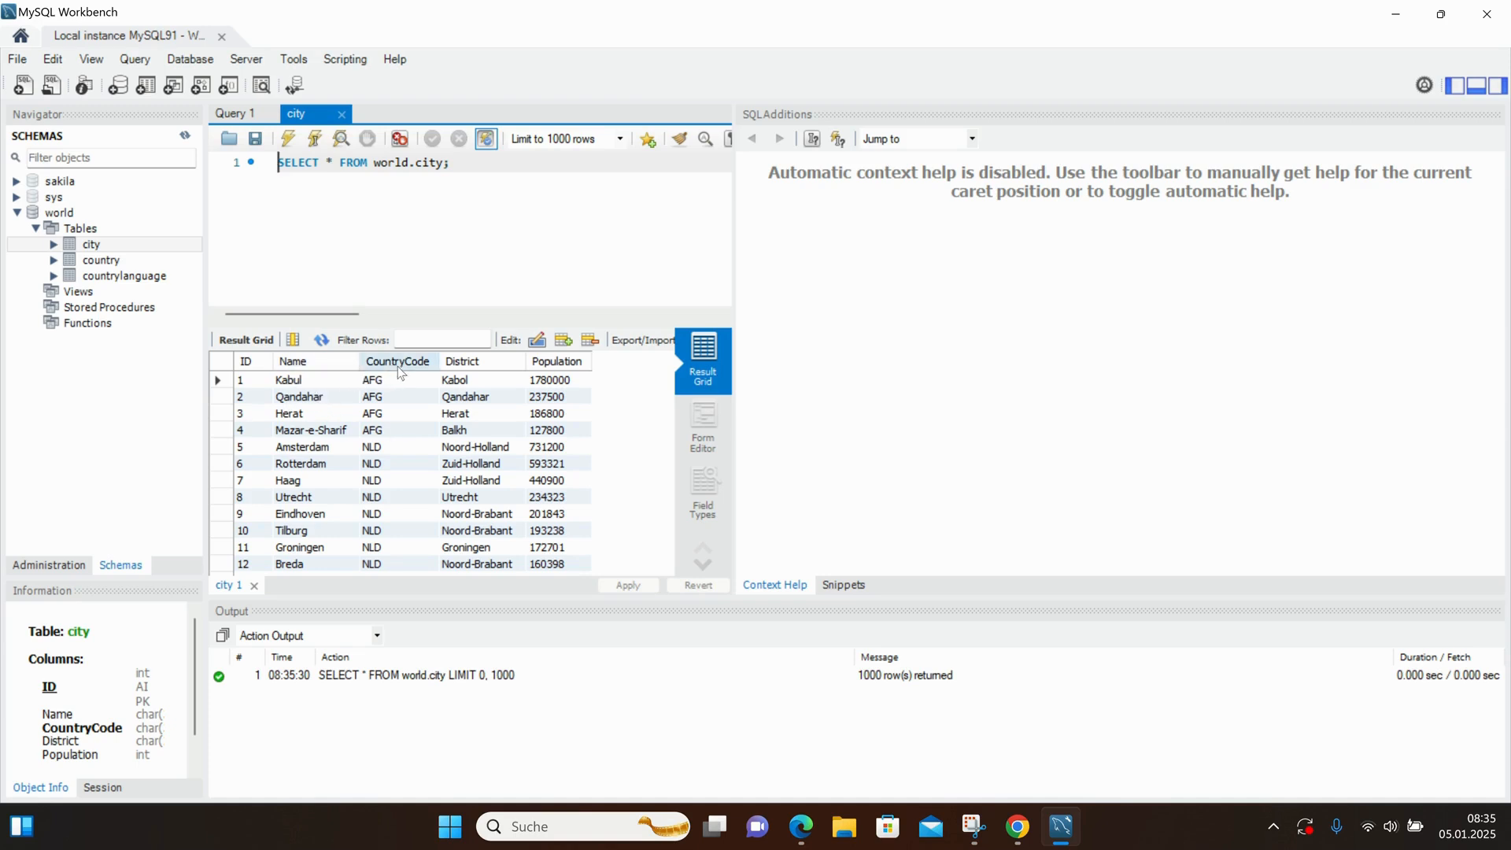
pyautogui.moveTo(486, 372)
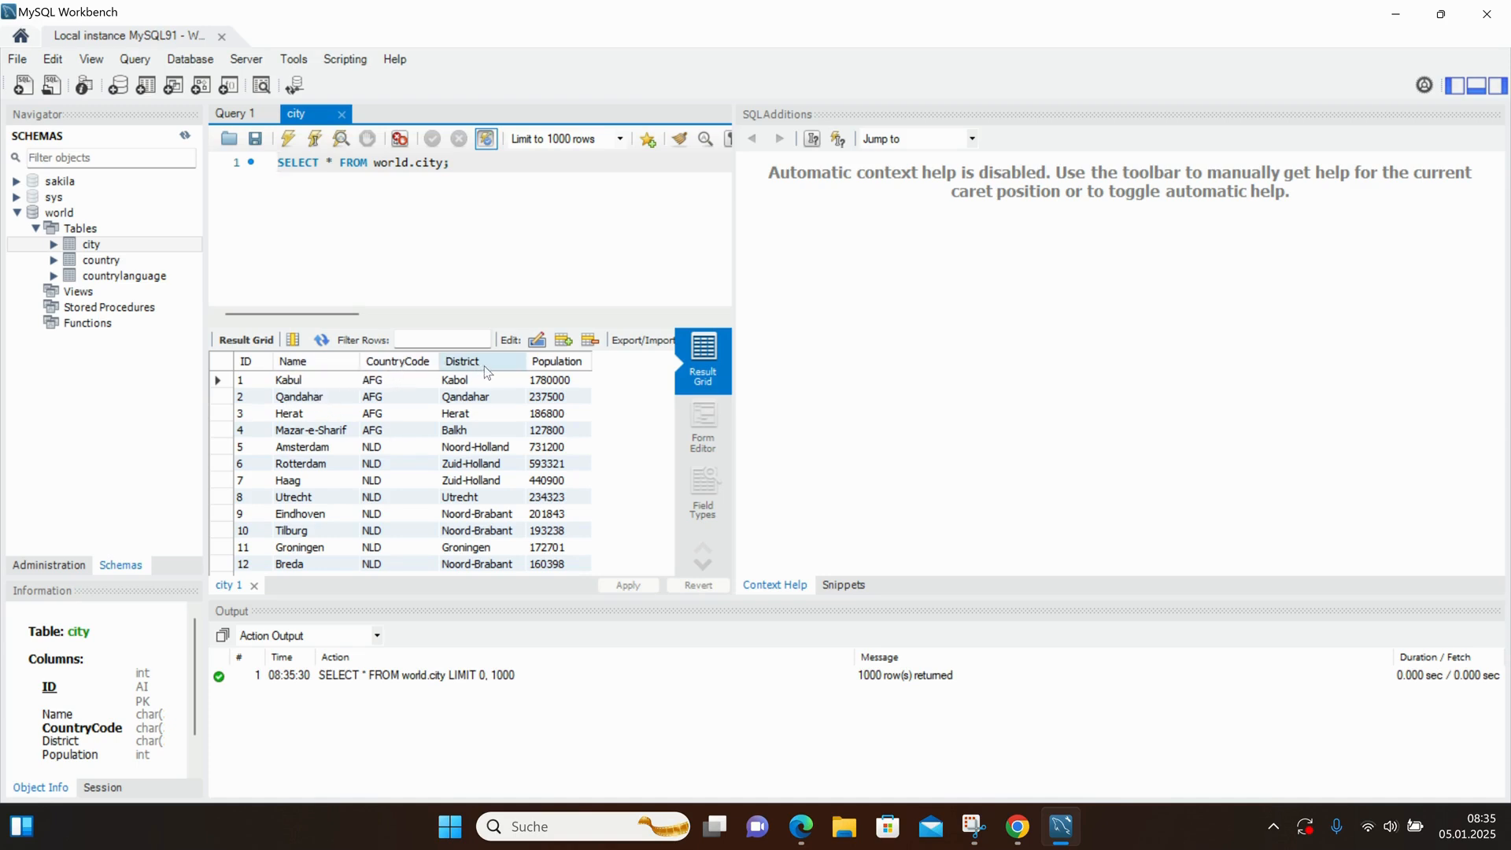